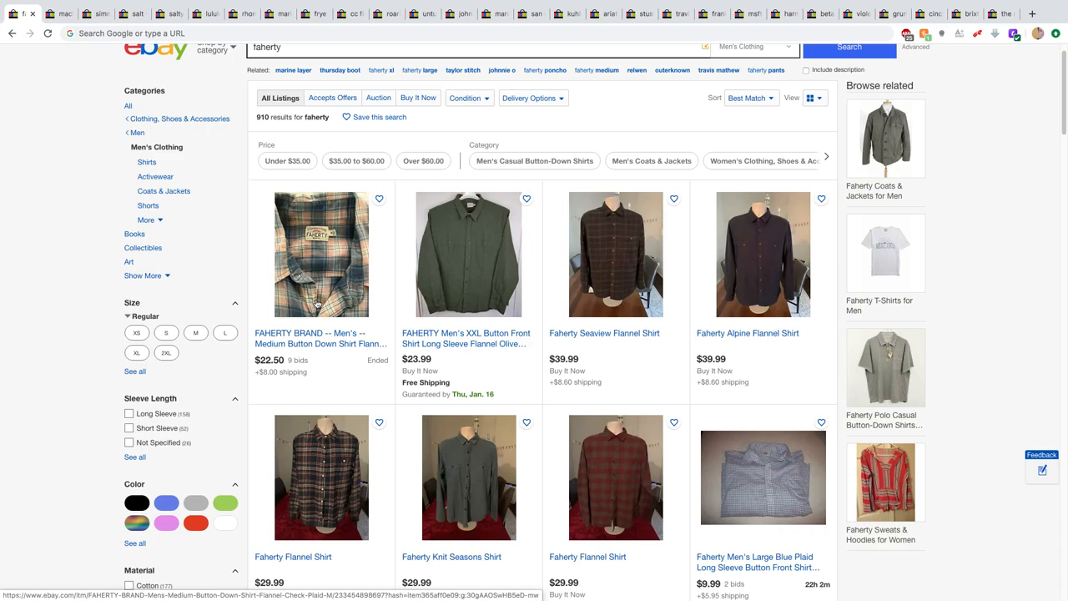
pyautogui.moveTo(331, 374)
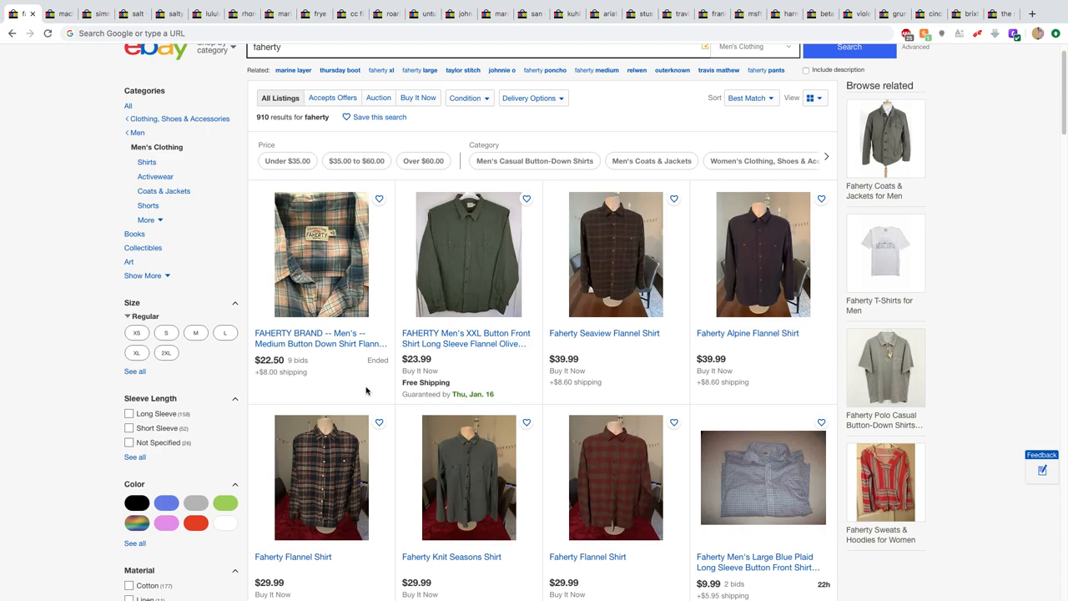
# - Scroll through the Faherty men's clothing results to review the current listings
pyautogui.scroll(3)
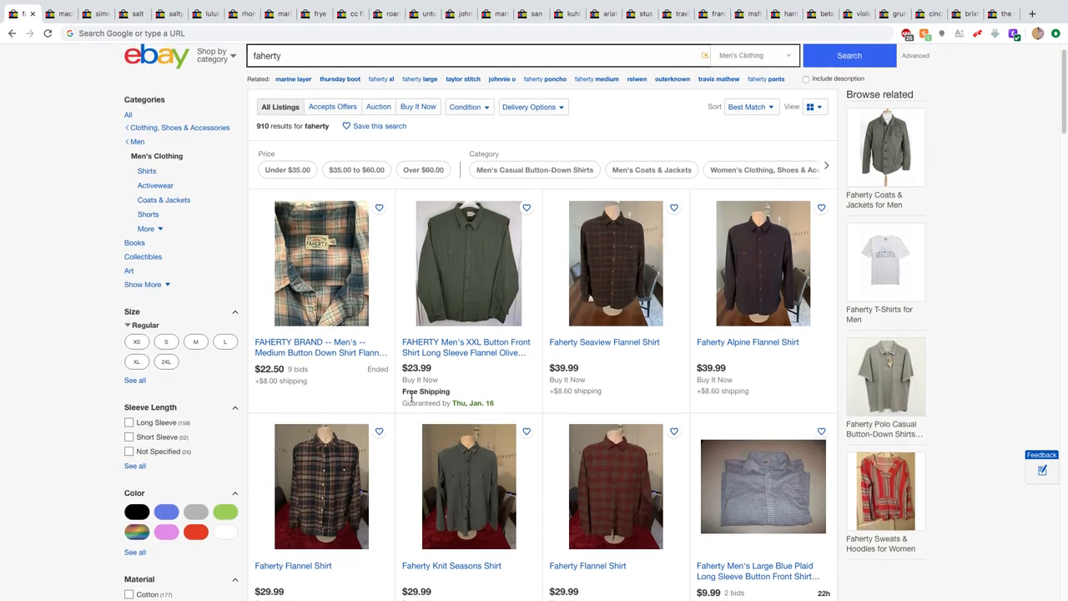
pyautogui.scroll(-3)
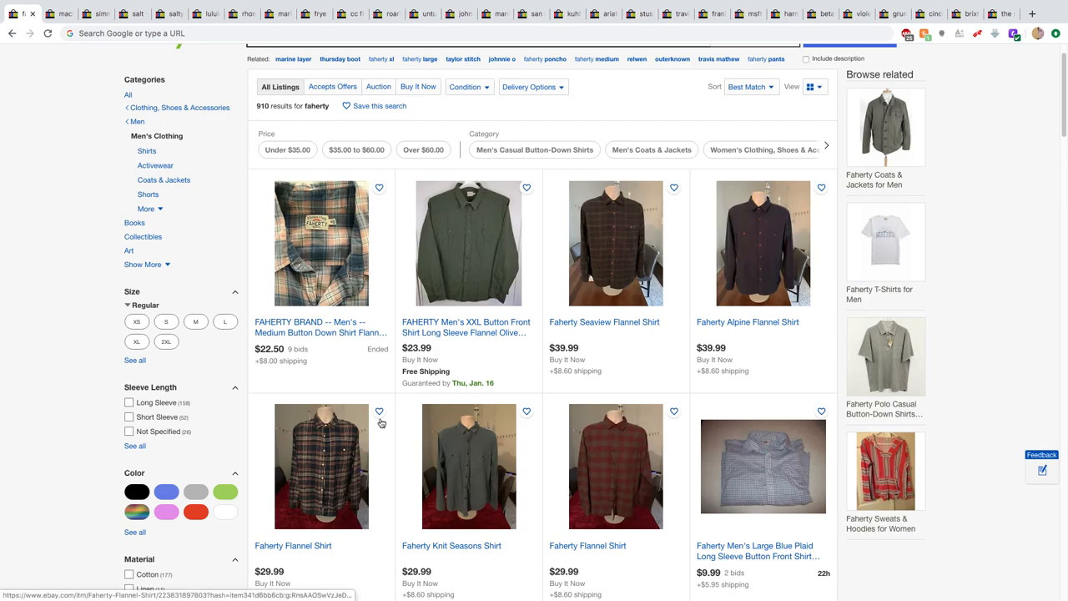
pyautogui.scroll(-3)
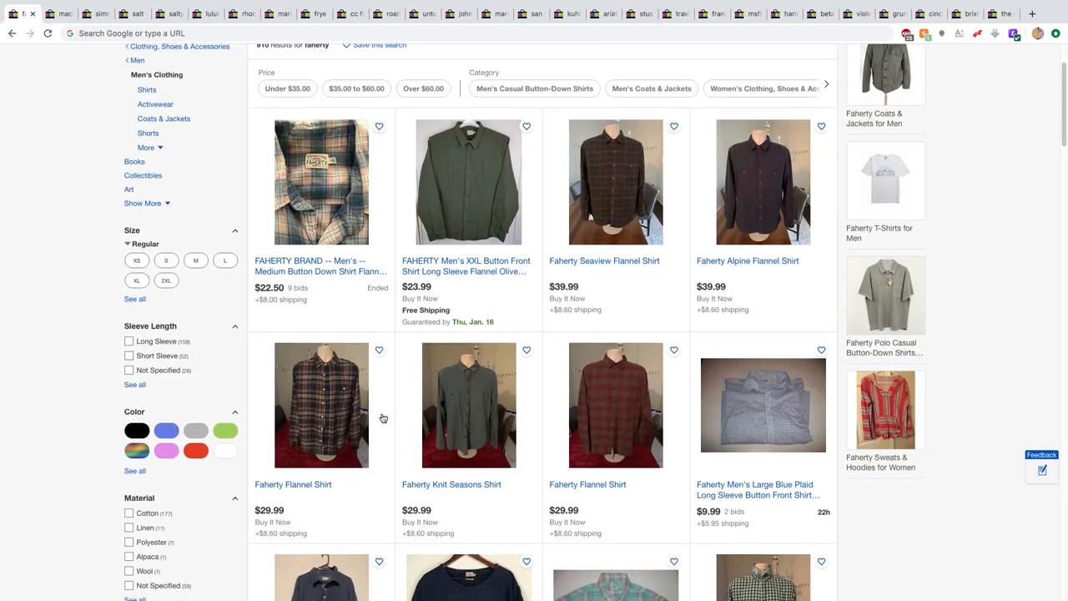
pyautogui.scroll(-3)
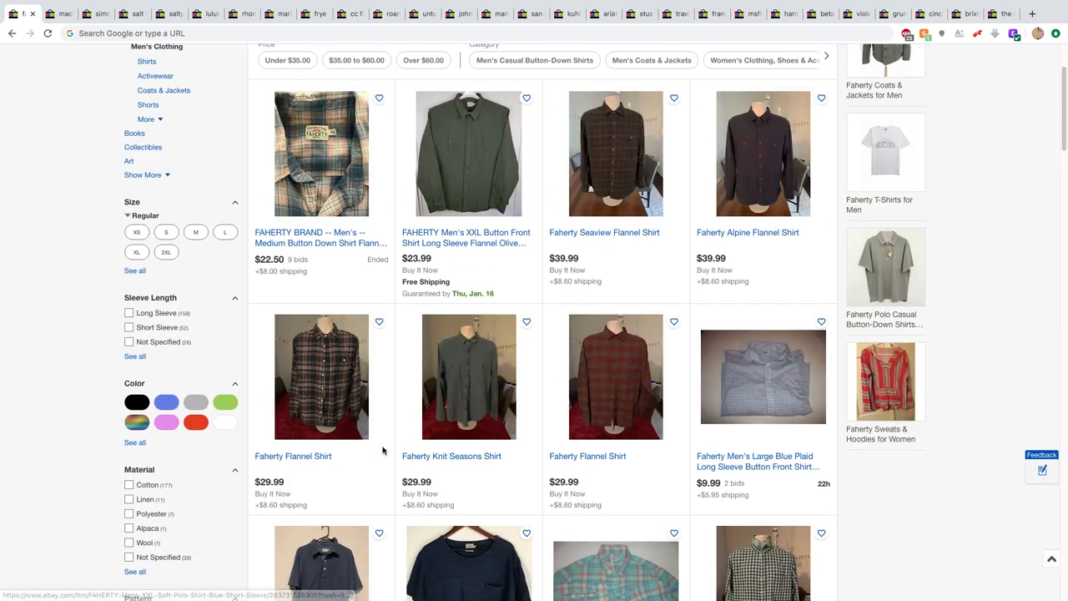
pyautogui.scroll(3)
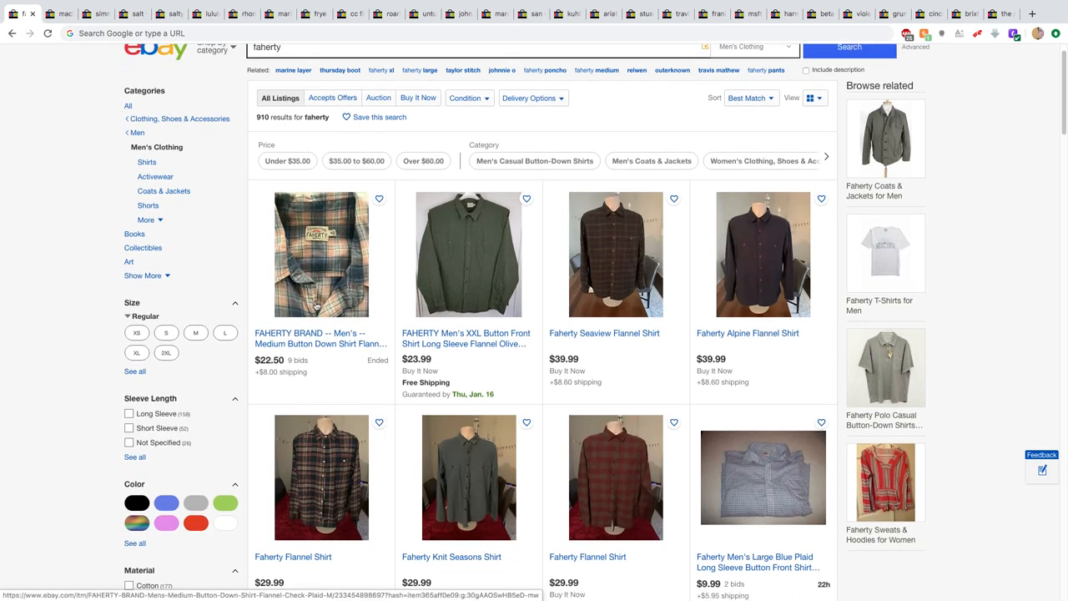
pyautogui.scroll(-3)
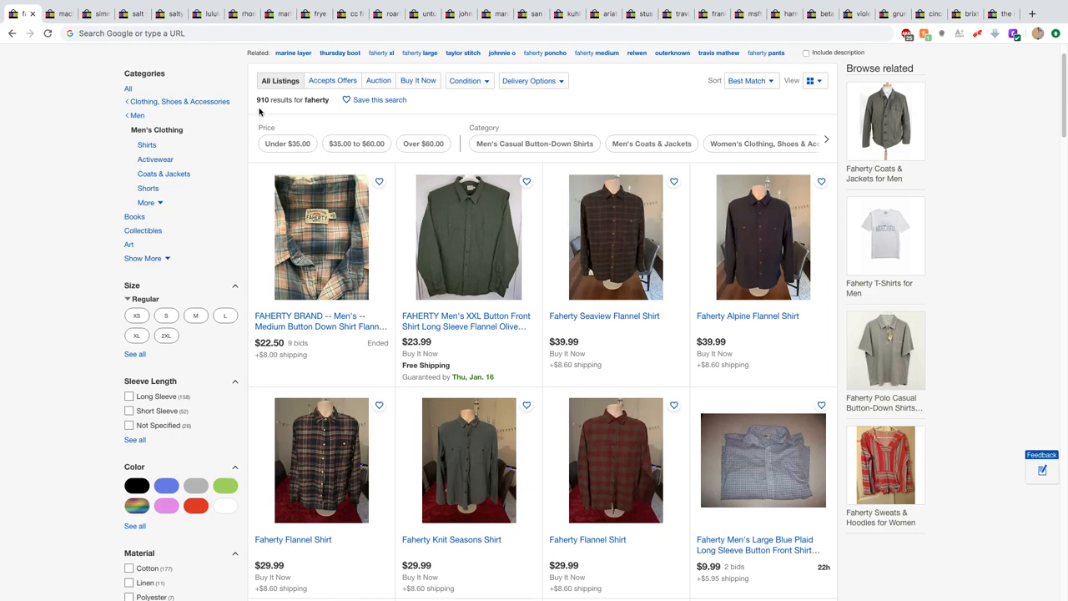
pyautogui.moveTo(274, 124)
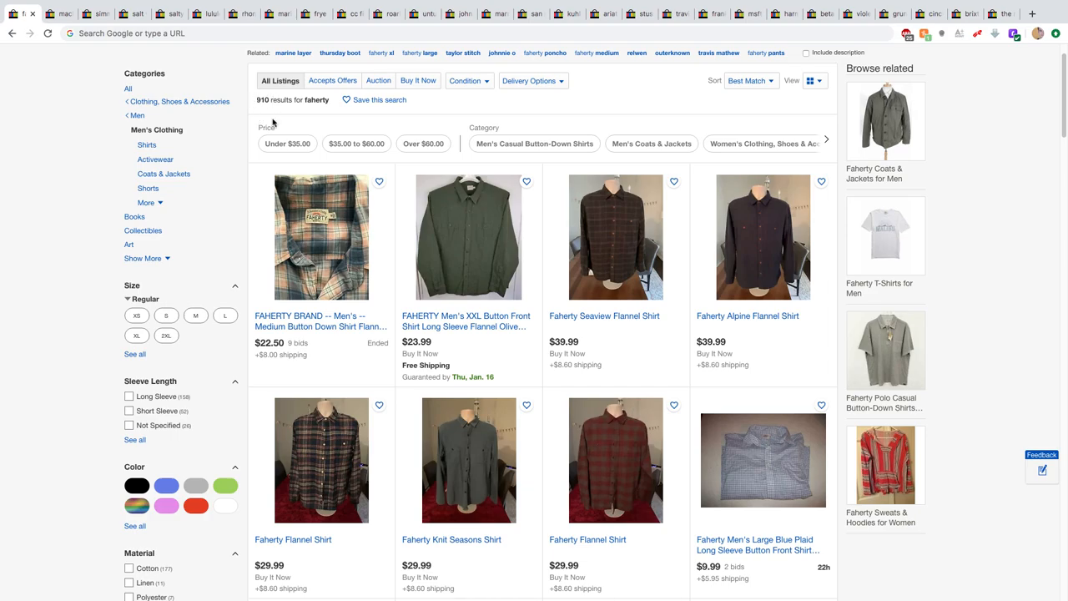
pyautogui.scroll(3)
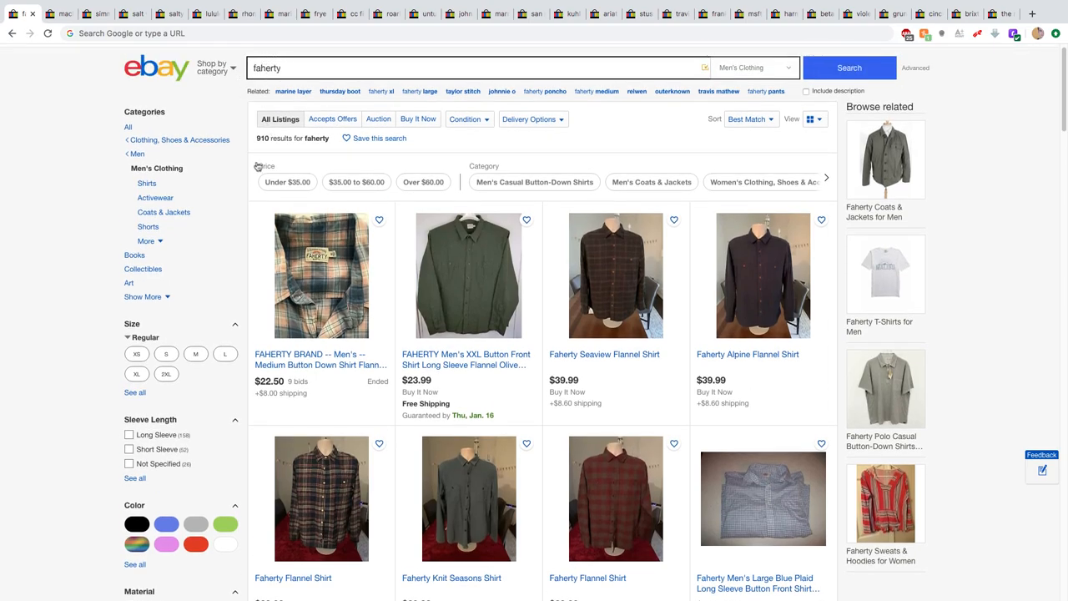
pyautogui.scroll(-3)
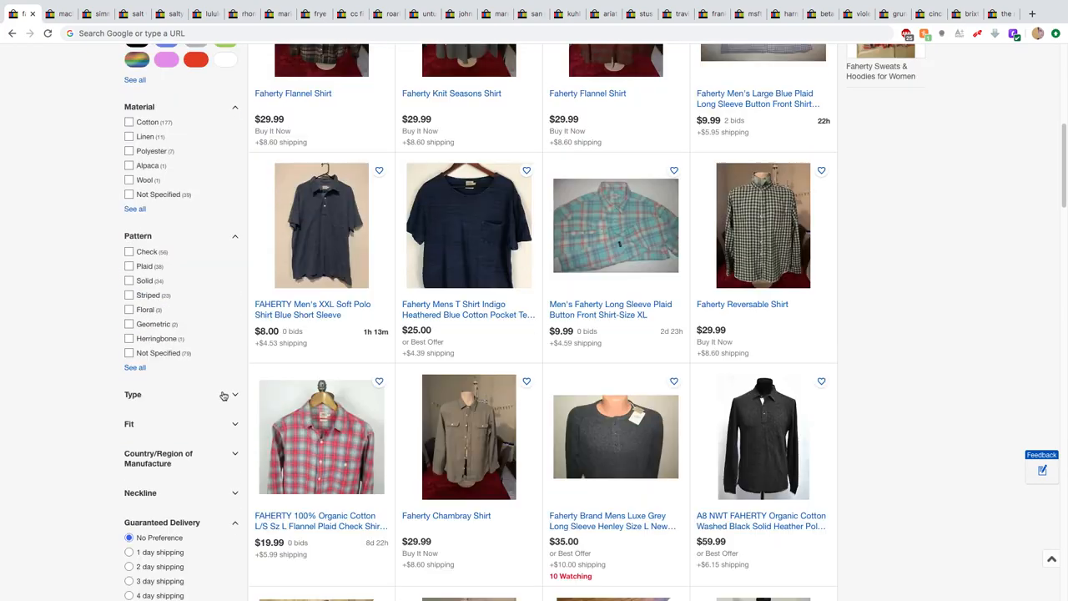
pyautogui.scroll(-3)
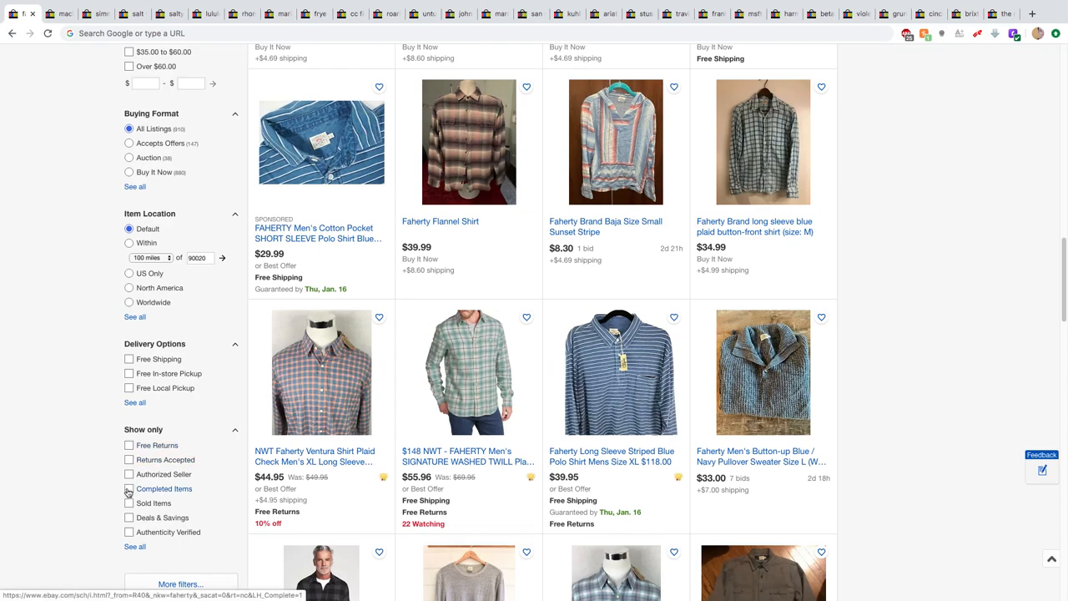
# - Filter the Faherty results to Completed and Sold items only, dismissing the More filters panel
pyautogui.click(128, 488)
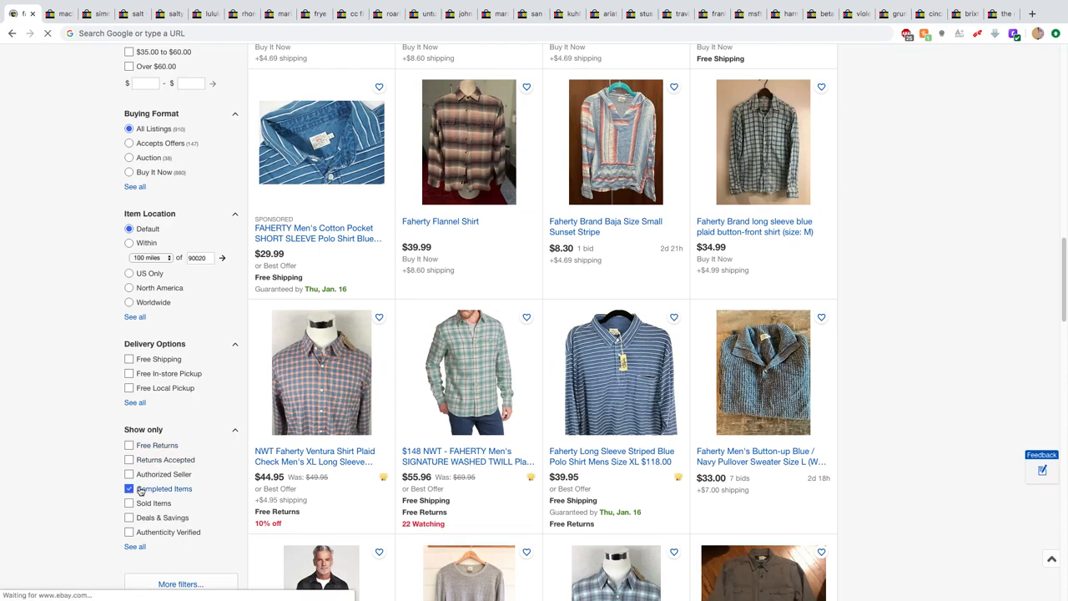
pyautogui.click(130, 487)
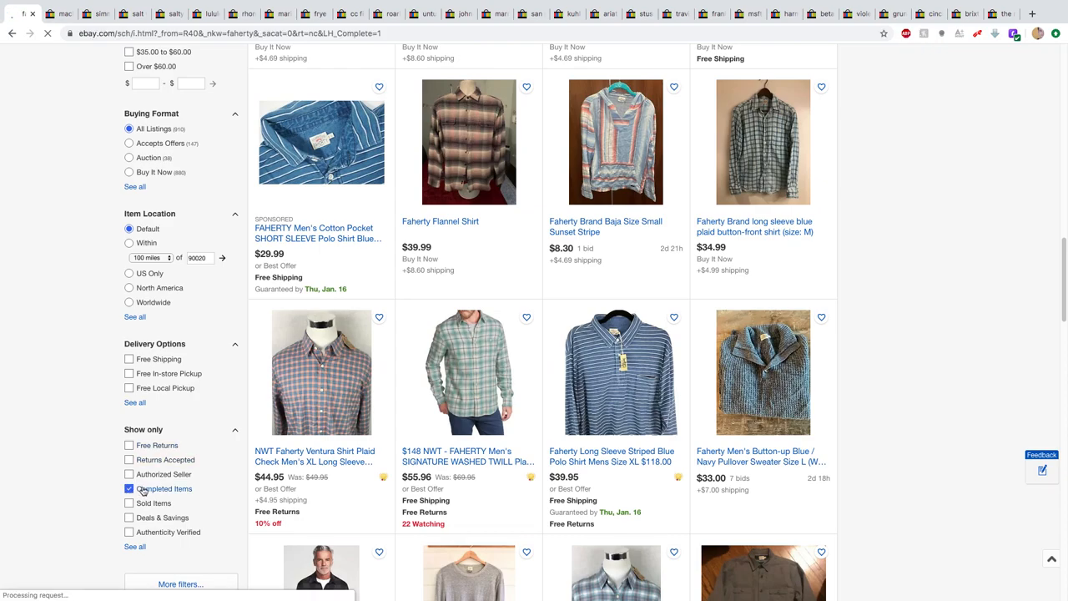
pyautogui.click(130, 488)
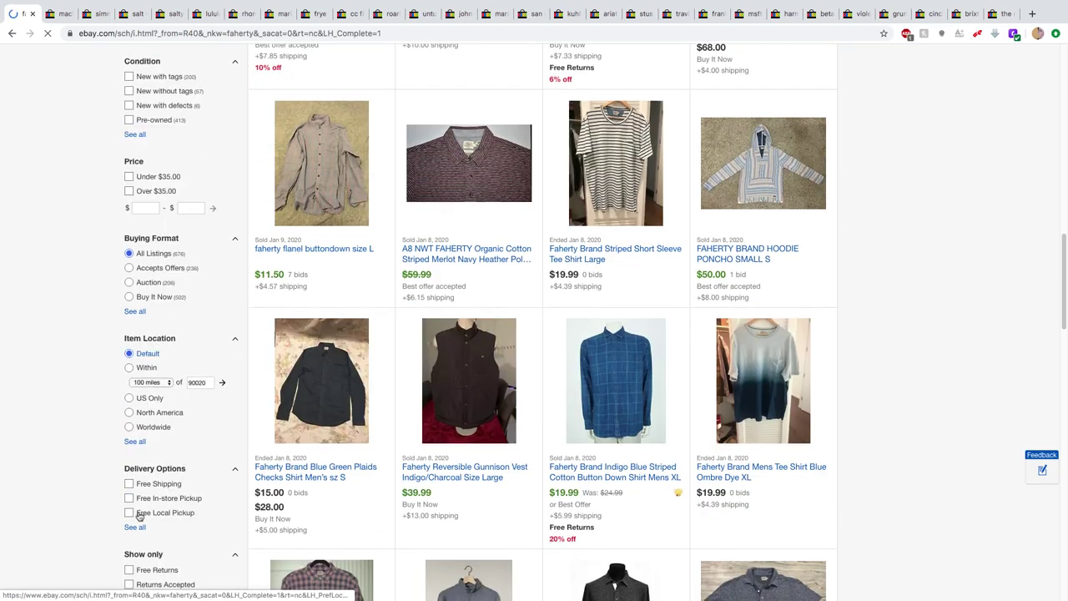
pyautogui.click(130, 168)
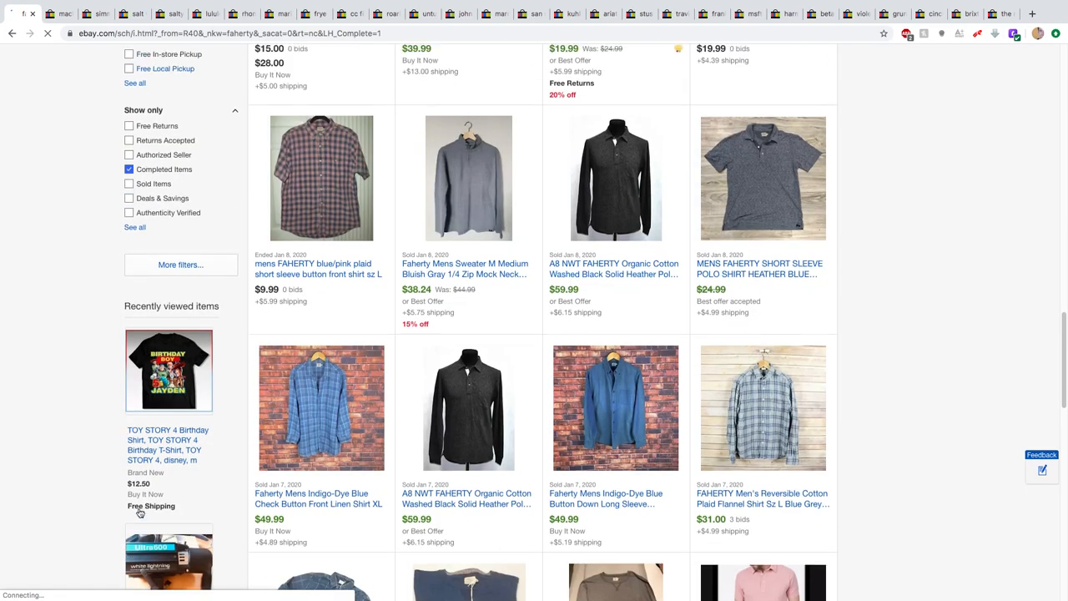
pyautogui.scroll(3)
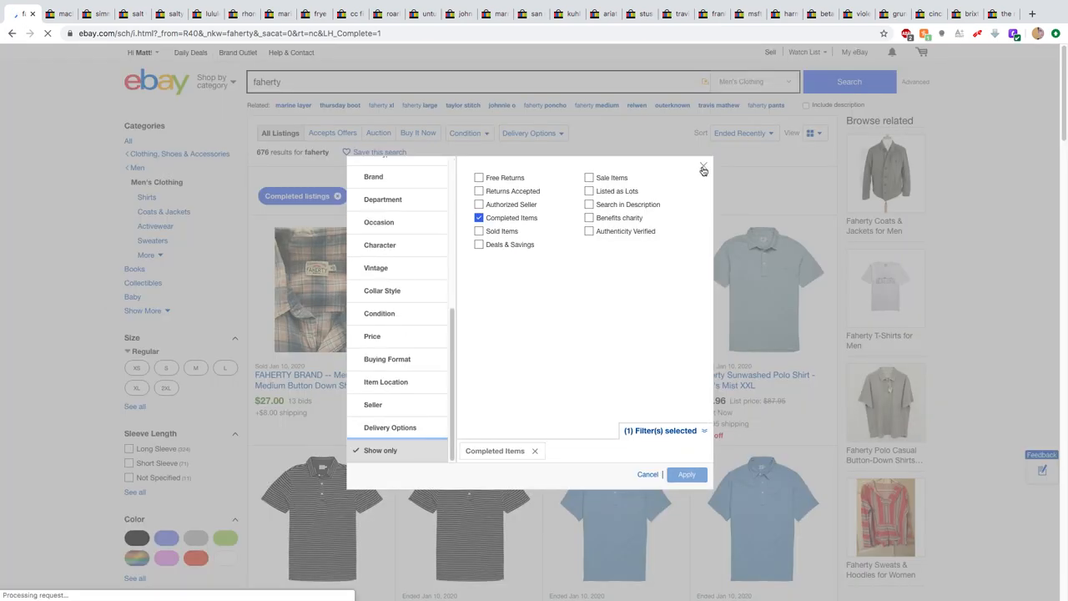
pyautogui.click(686, 474)
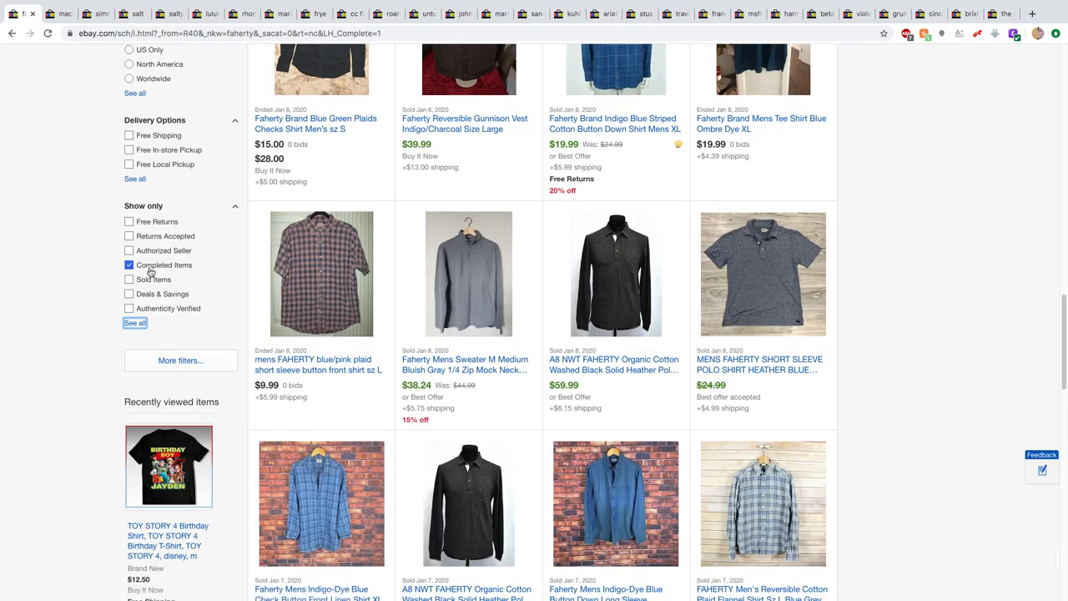
pyautogui.click(131, 280)
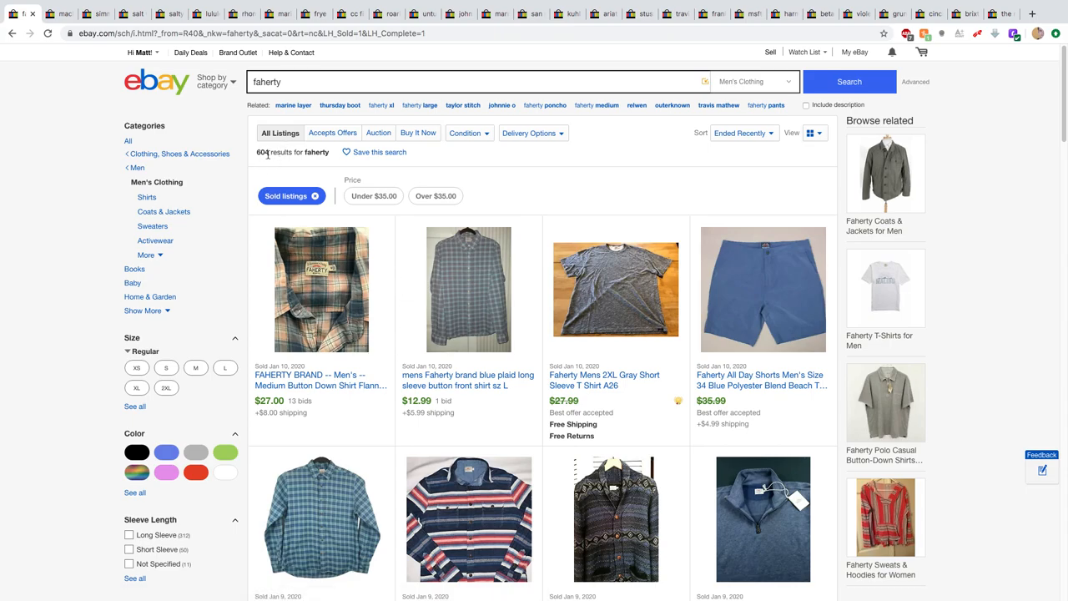
pyautogui.moveTo(498, 193)
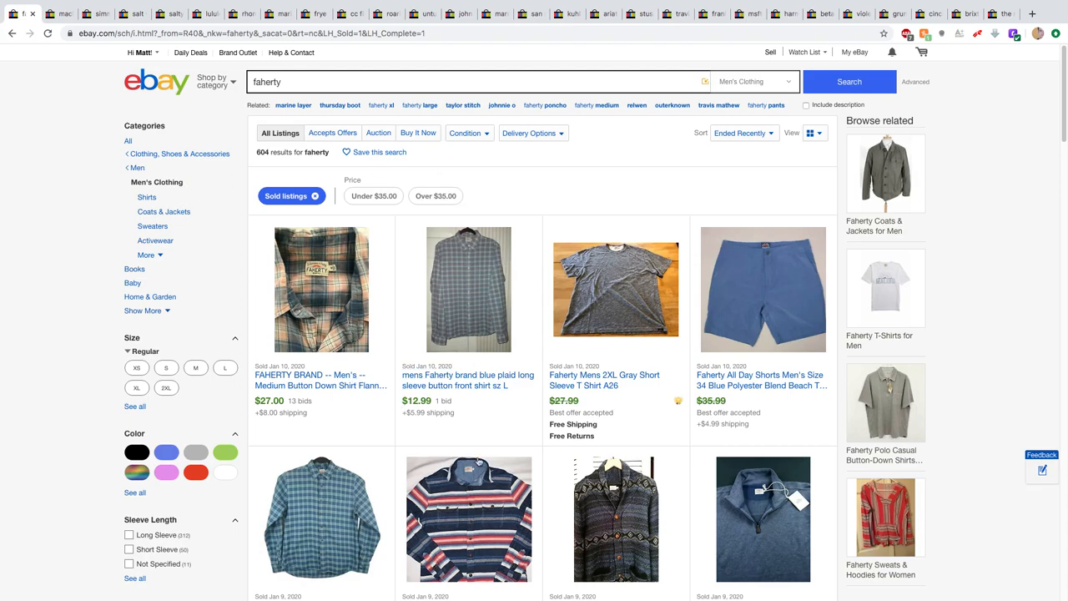
pyautogui.moveTo(678, 449)
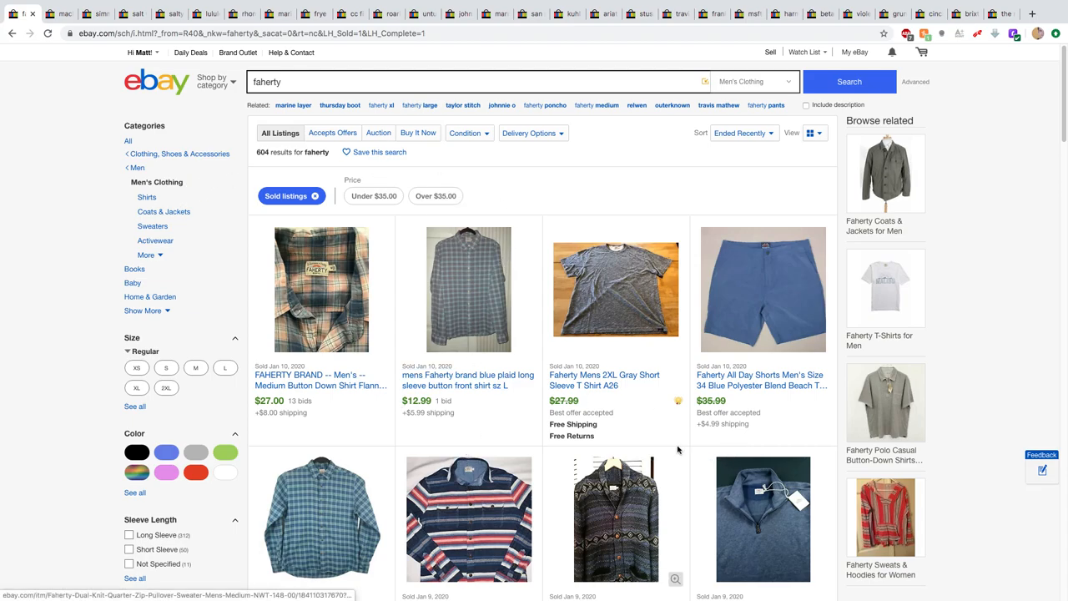
pyautogui.moveTo(661, 444)
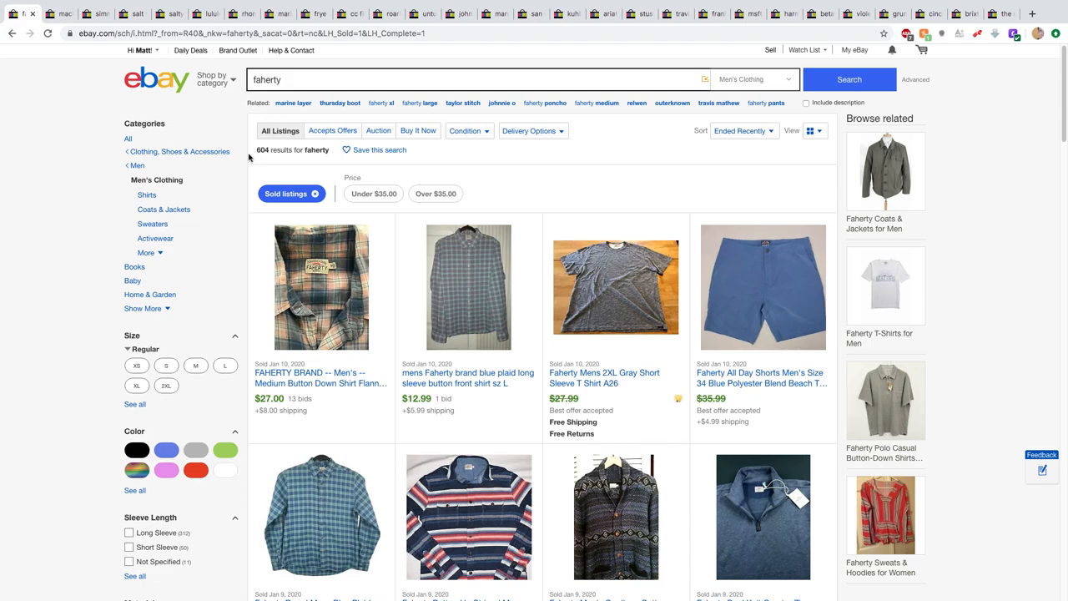
pyautogui.moveTo(314, 167)
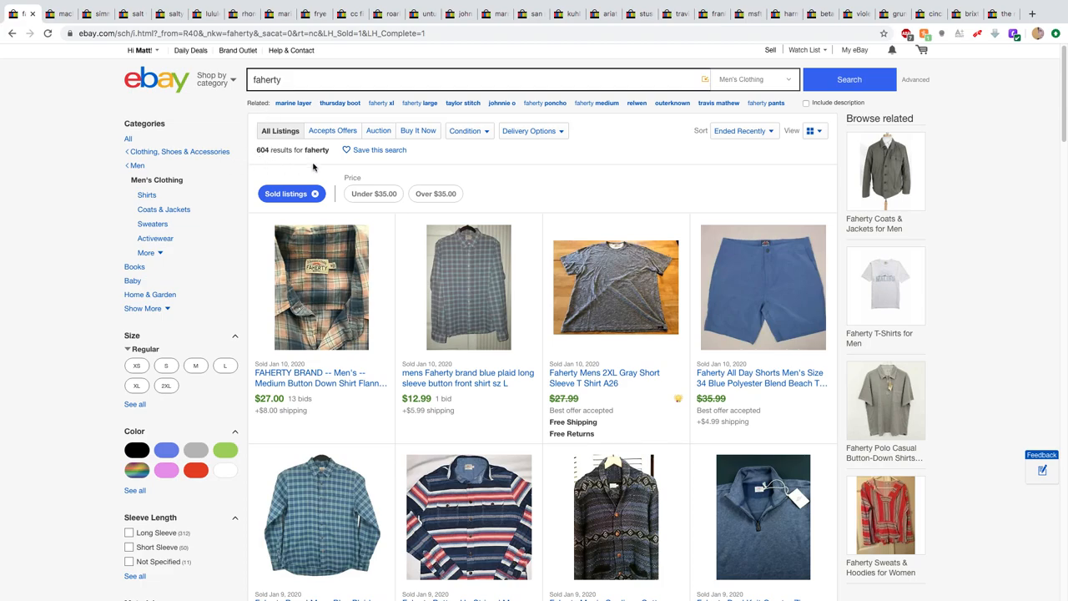
pyautogui.moveTo(287, 173)
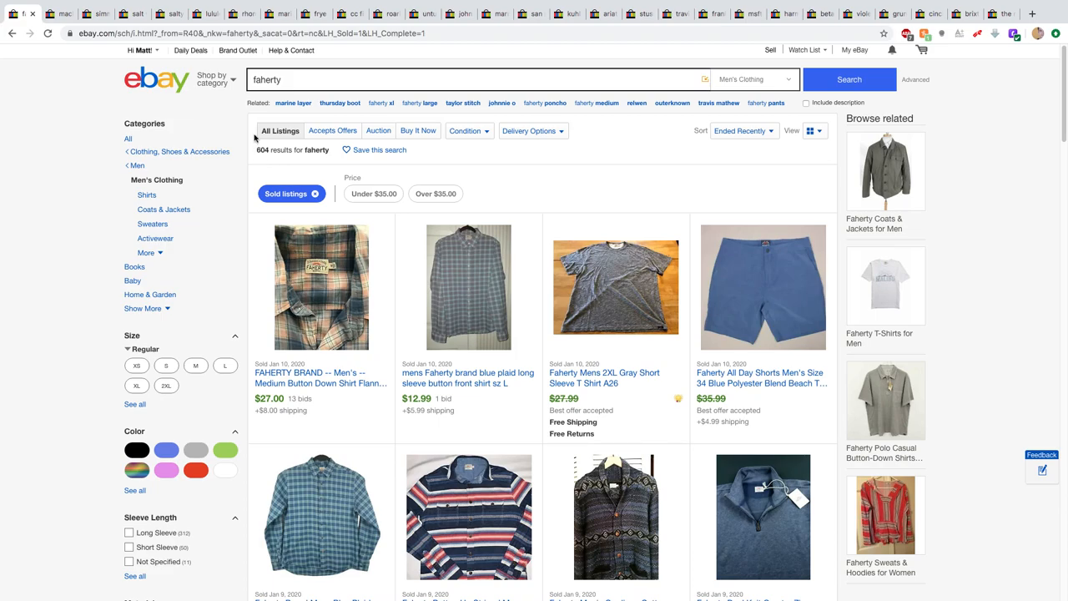
pyautogui.moveTo(304, 148)
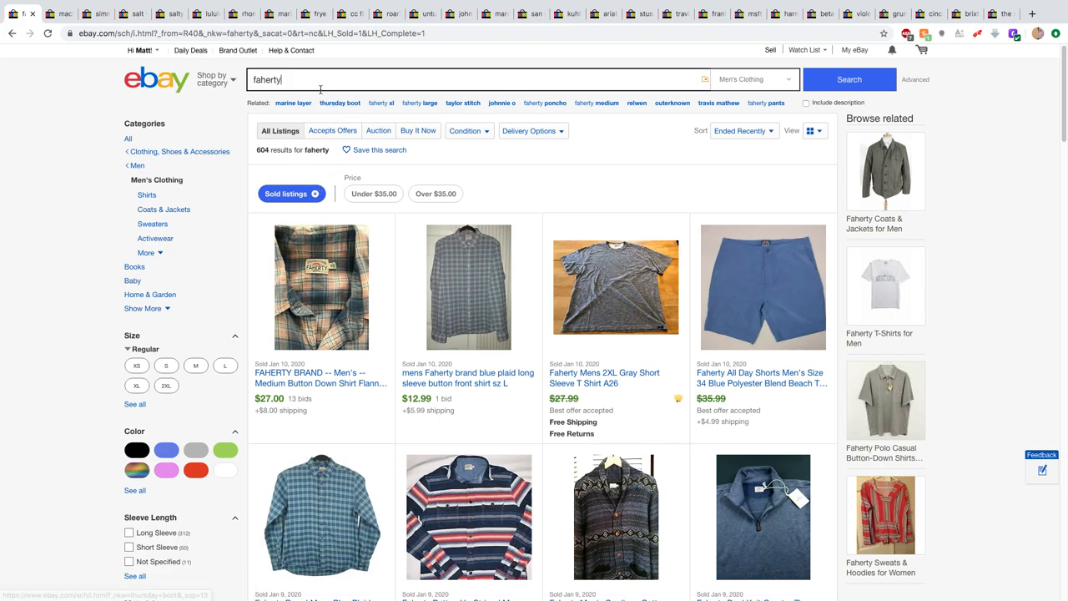
# - Search 'faherty shirt large' and remove the sold-only filter to see 81 current listings
pyautogui.write('m')
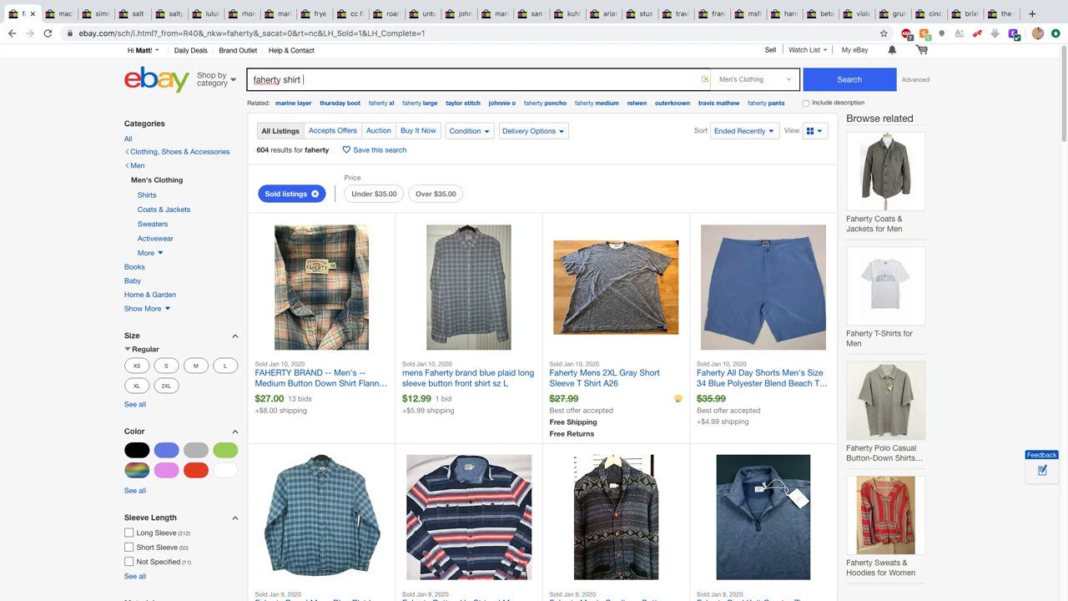
pyautogui.write('large')
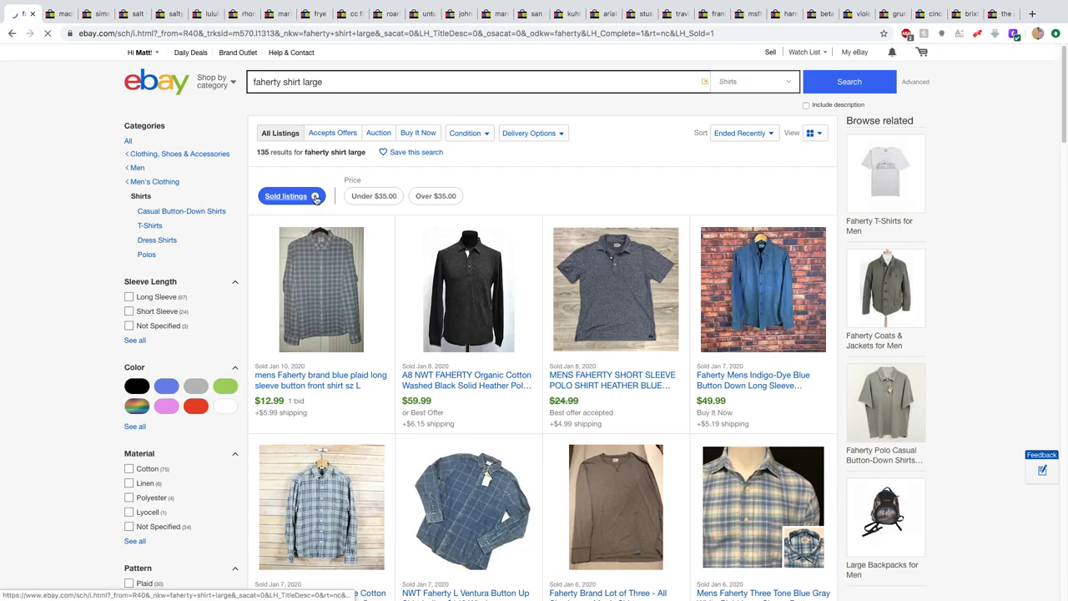
pyautogui.click(287, 195)
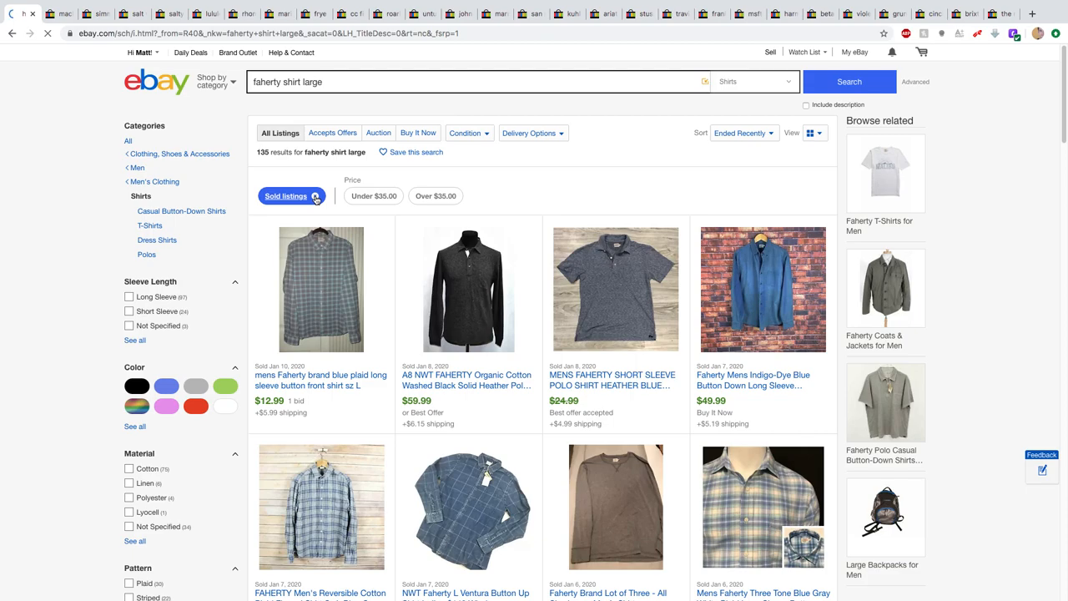
pyautogui.click(285, 196)
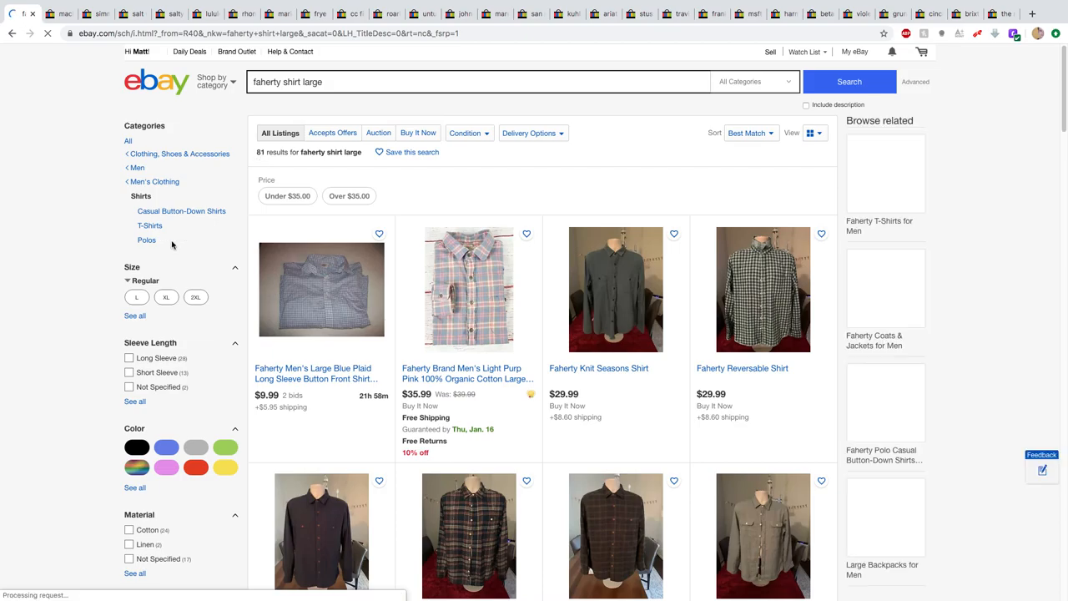
pyautogui.scroll(-3)
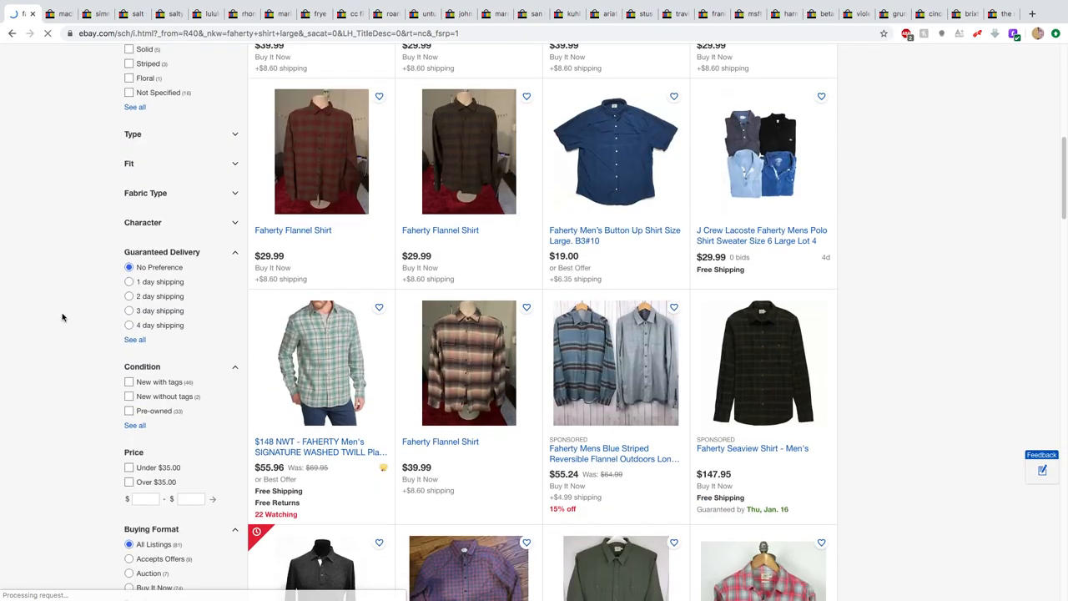
pyautogui.scroll(-3)
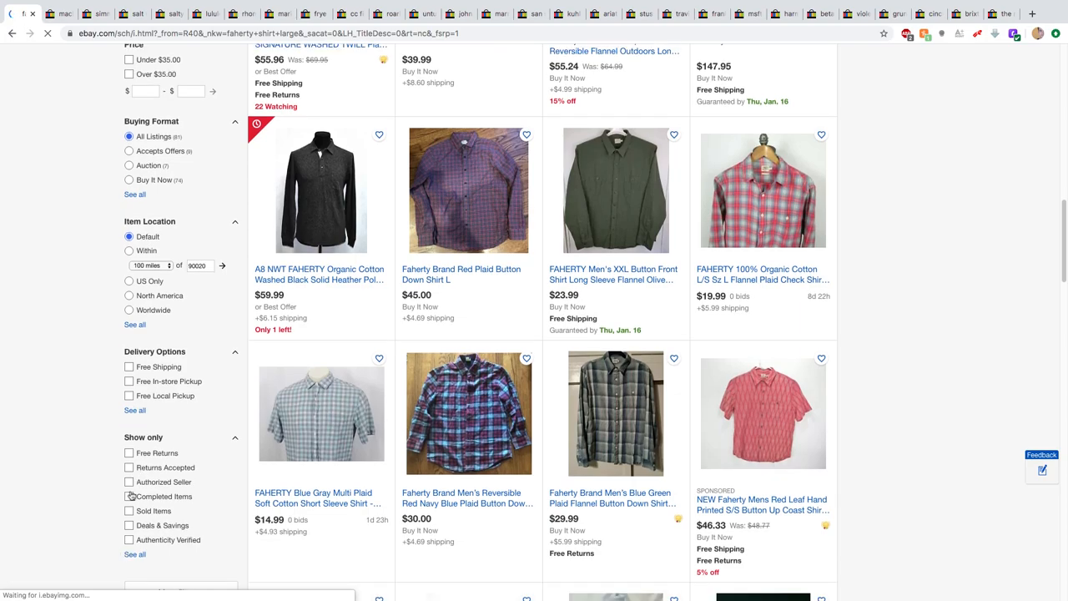
# - Limit the 'faherty shirt large' results to completed listings and scroll through the sold and ended prices
pyautogui.click(130, 497)
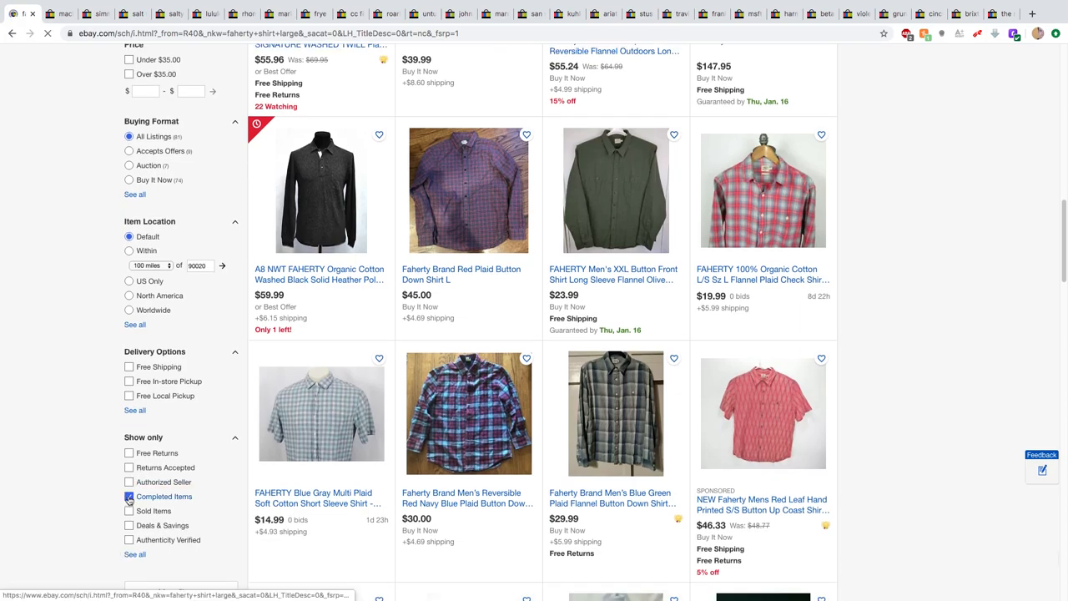
pyautogui.click(130, 497)
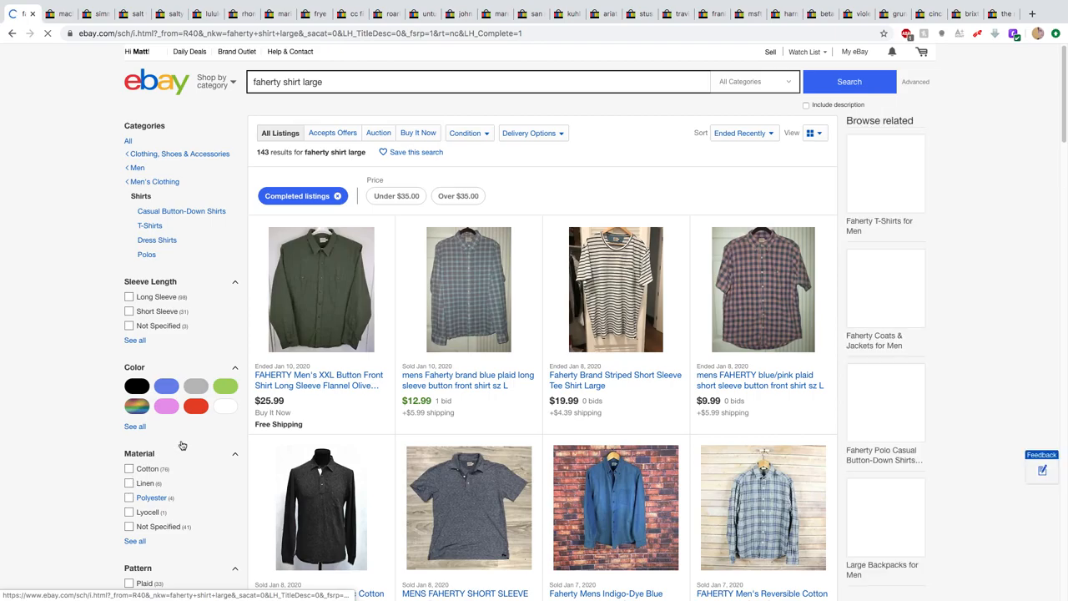
pyautogui.scroll(-3)
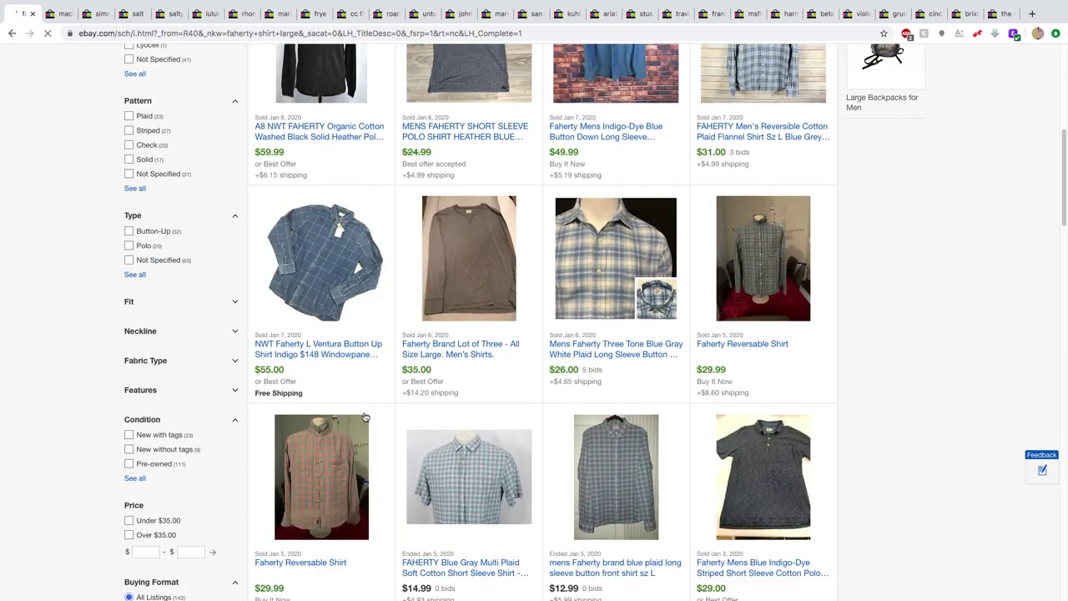
pyautogui.scroll(-3)
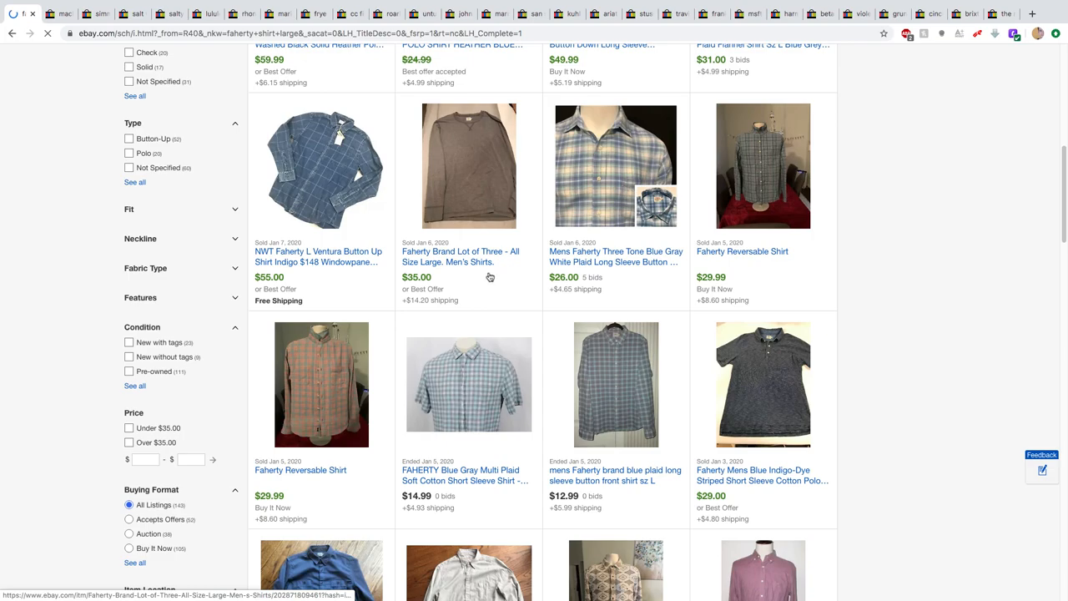
pyautogui.scroll(-3)
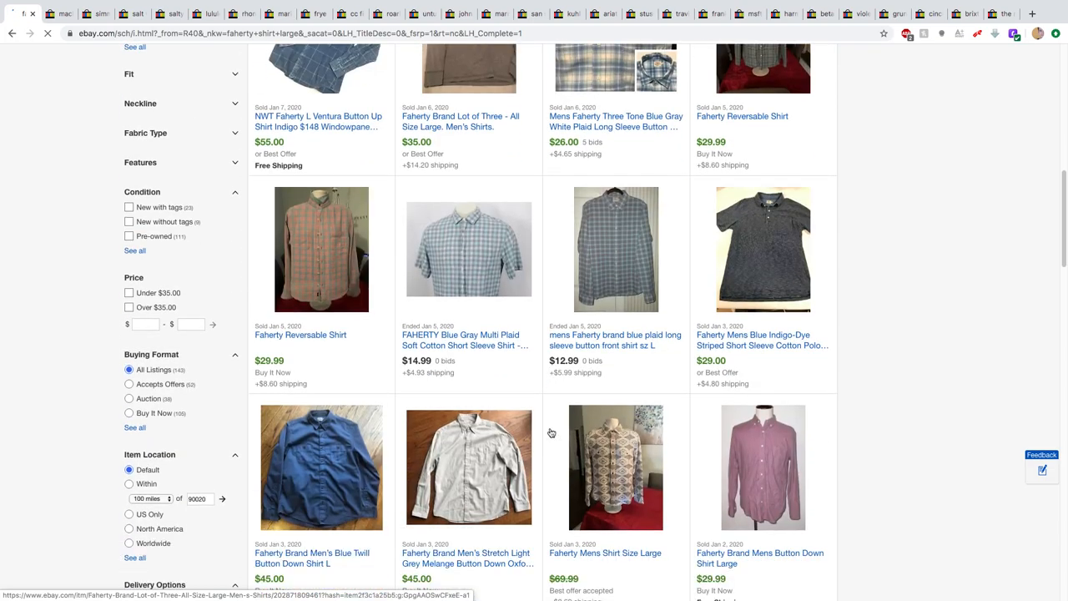
pyautogui.scroll(-3)
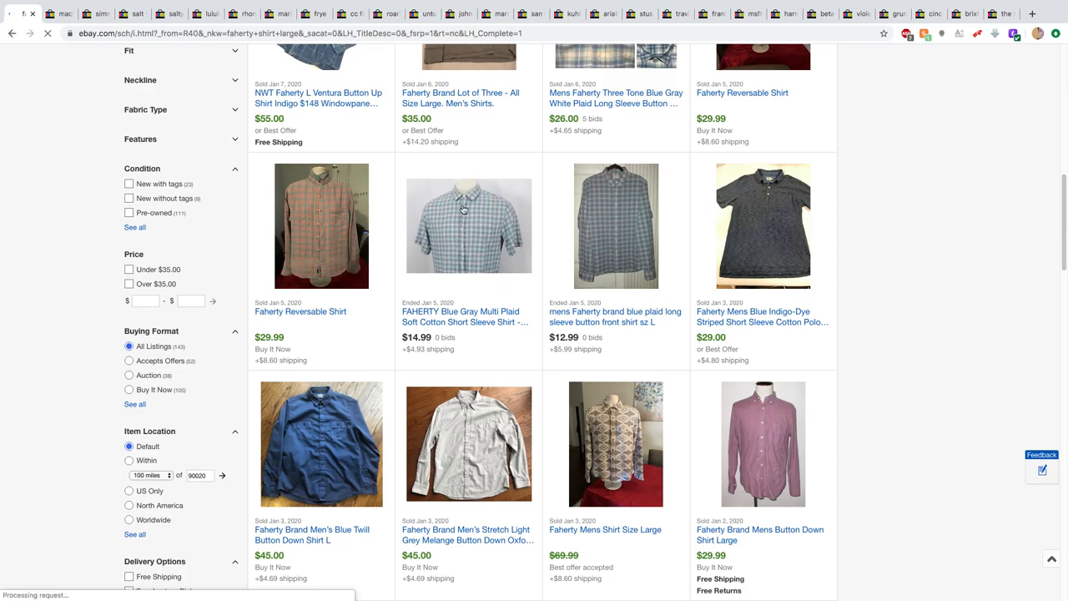
pyautogui.moveTo(464, 207)
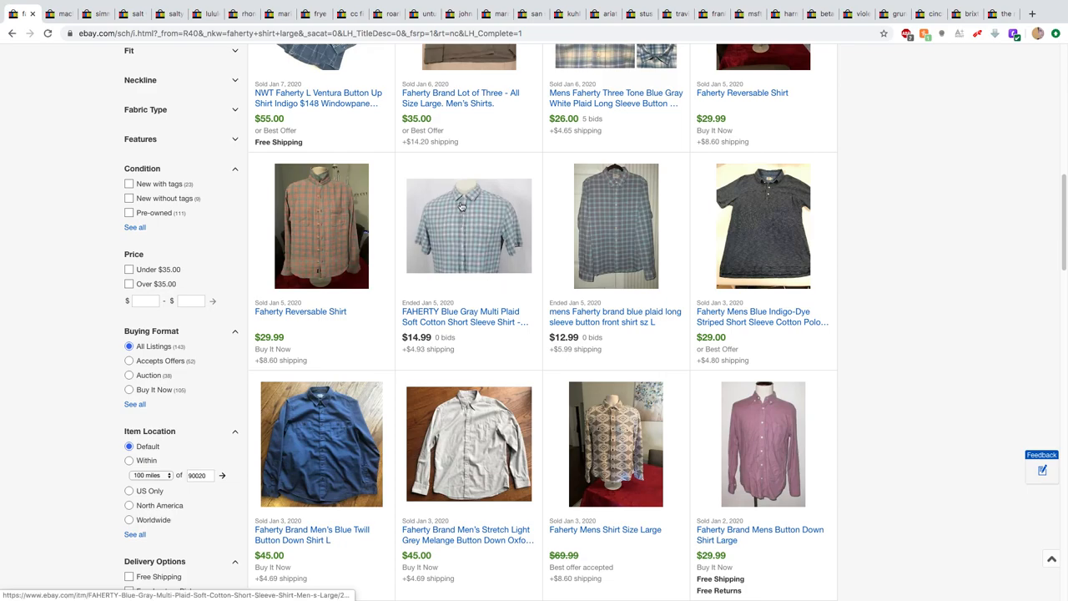
pyautogui.moveTo(451, 193)
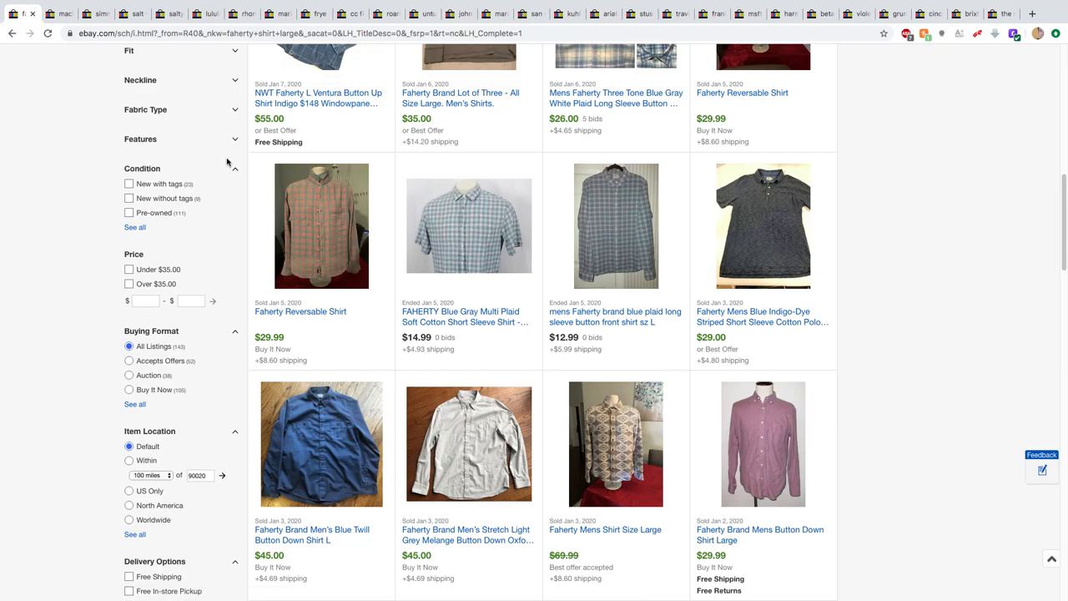
pyautogui.moveTo(434, 321)
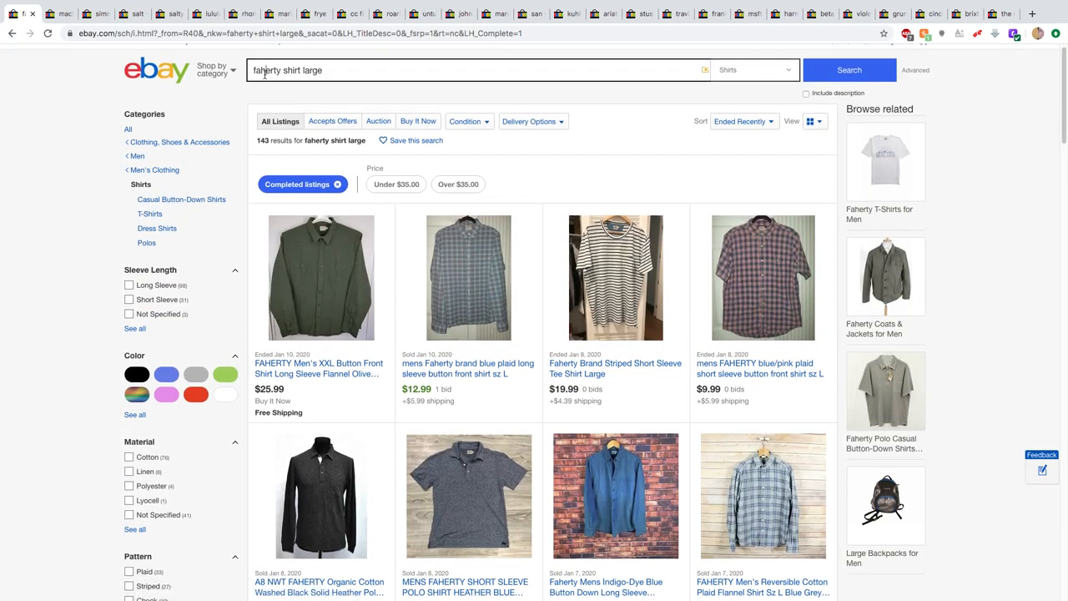
# - Replace the search with 'mack weldon' and scroll through the boxer briefs, shorts and shirt listings
pyautogui.tripleClick(287, 70)
pyautogui.write('mack weldon')
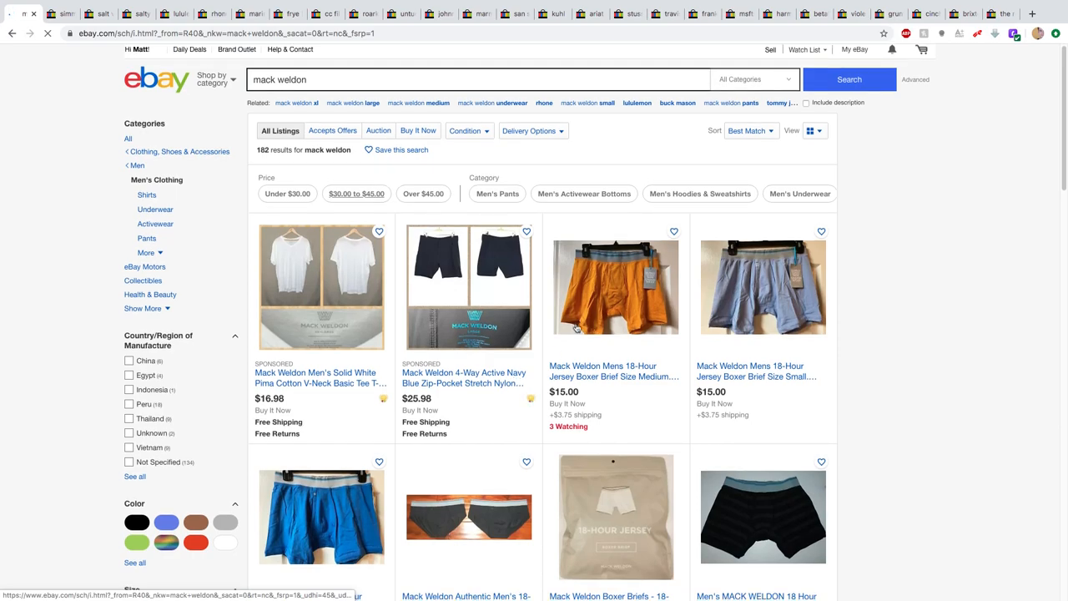
pyautogui.scroll(3)
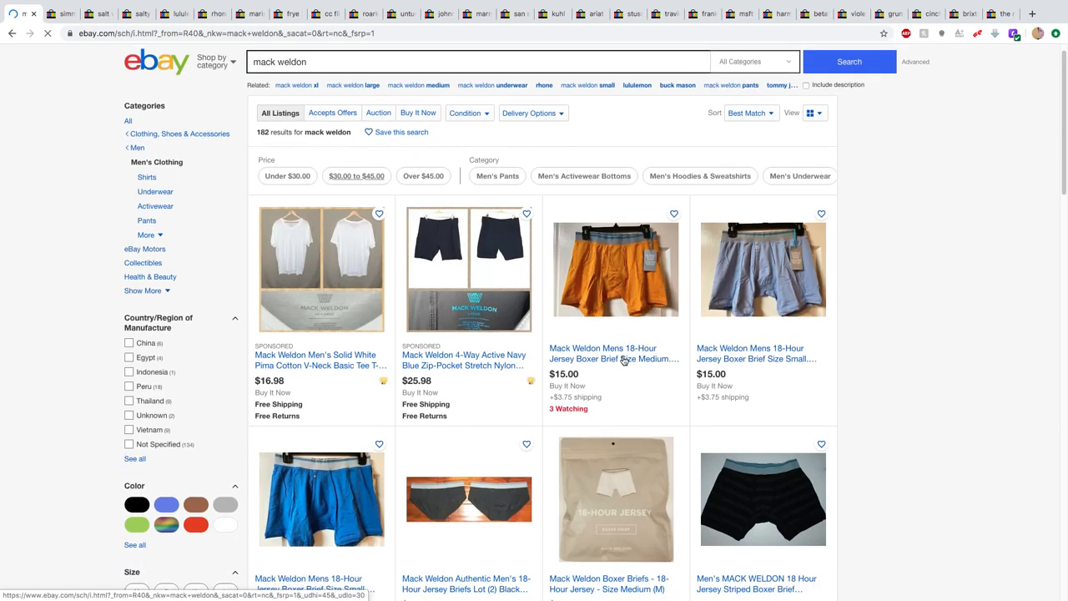
pyautogui.scroll(-3)
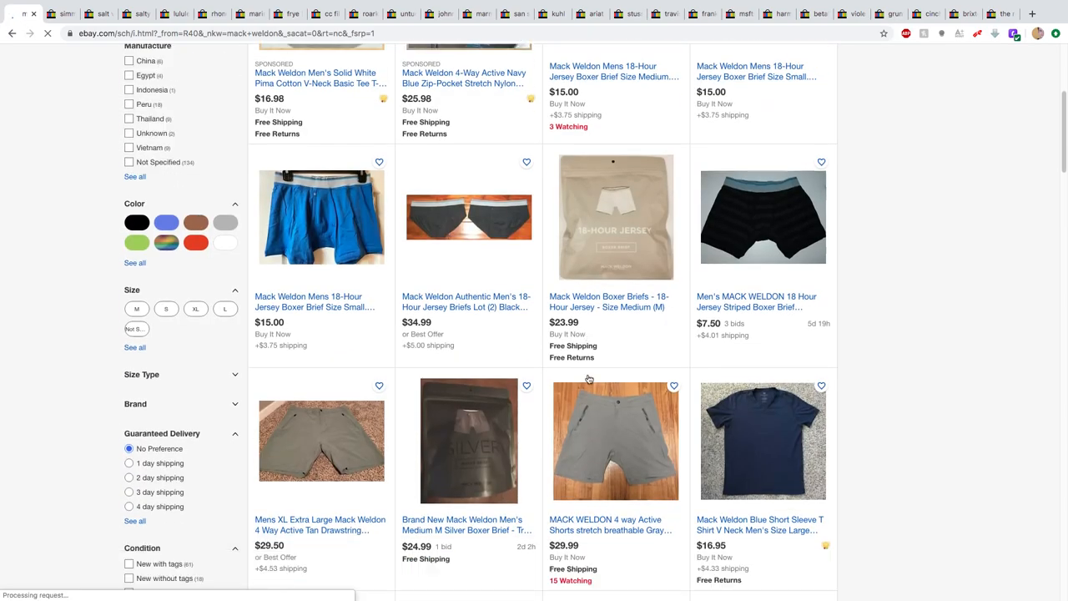
pyautogui.scroll(-3)
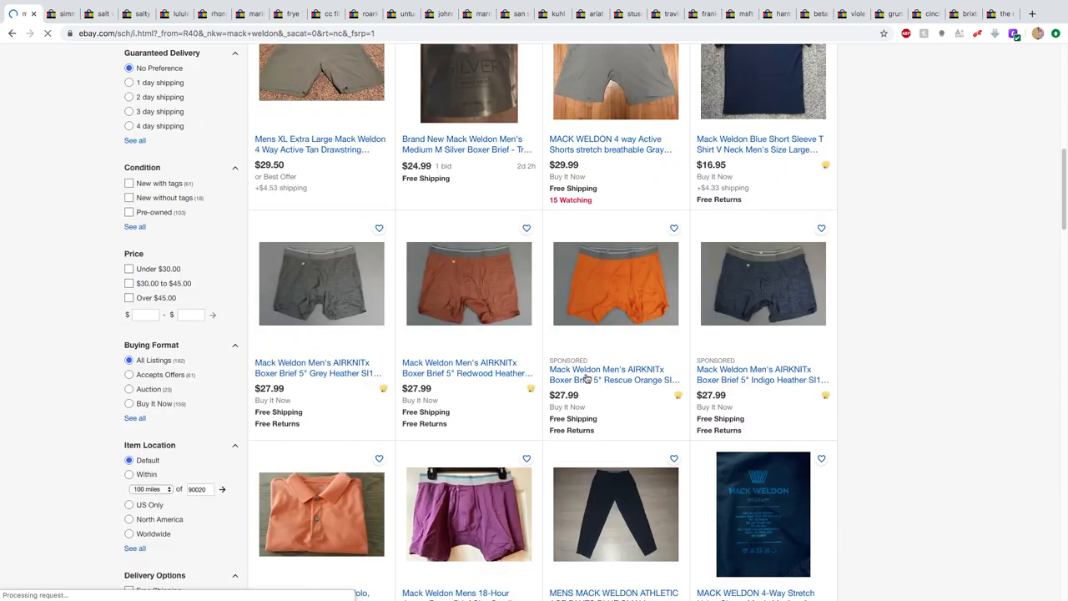
pyautogui.scroll(-3)
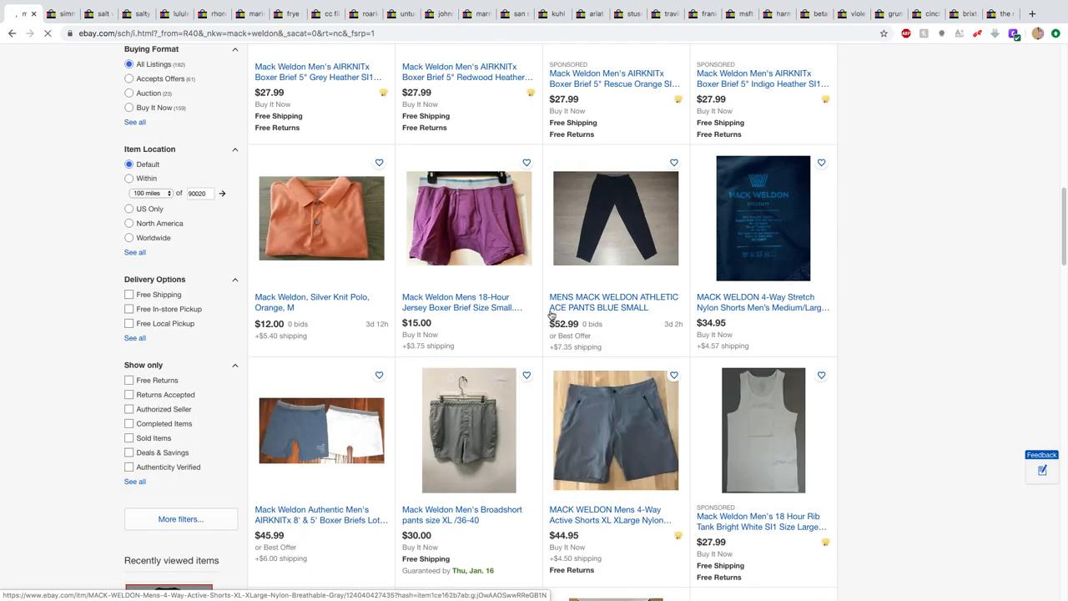
pyautogui.scroll(-3)
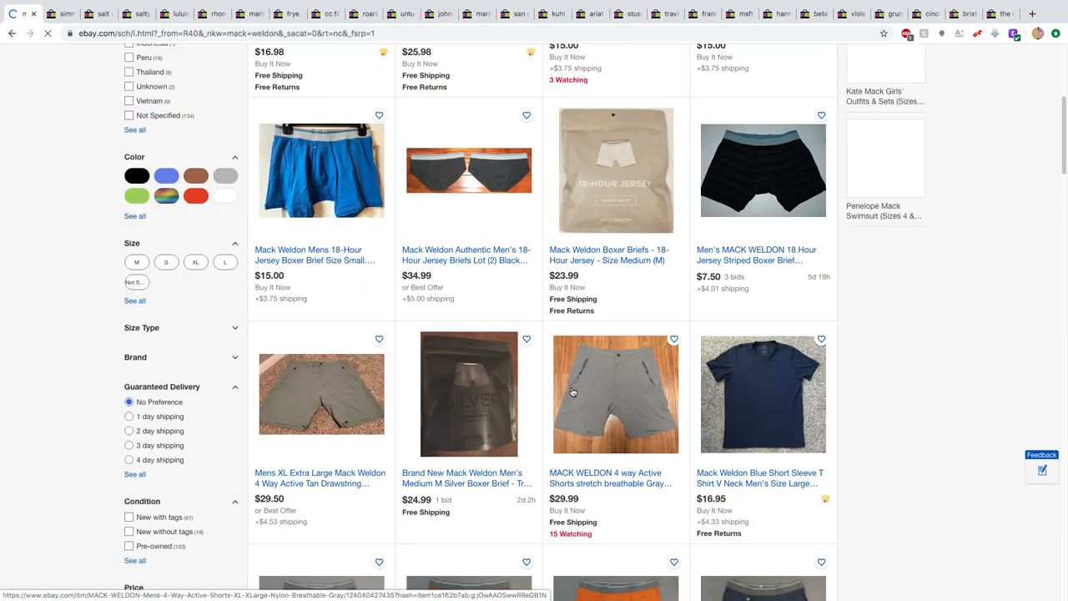
pyautogui.scroll(-3)
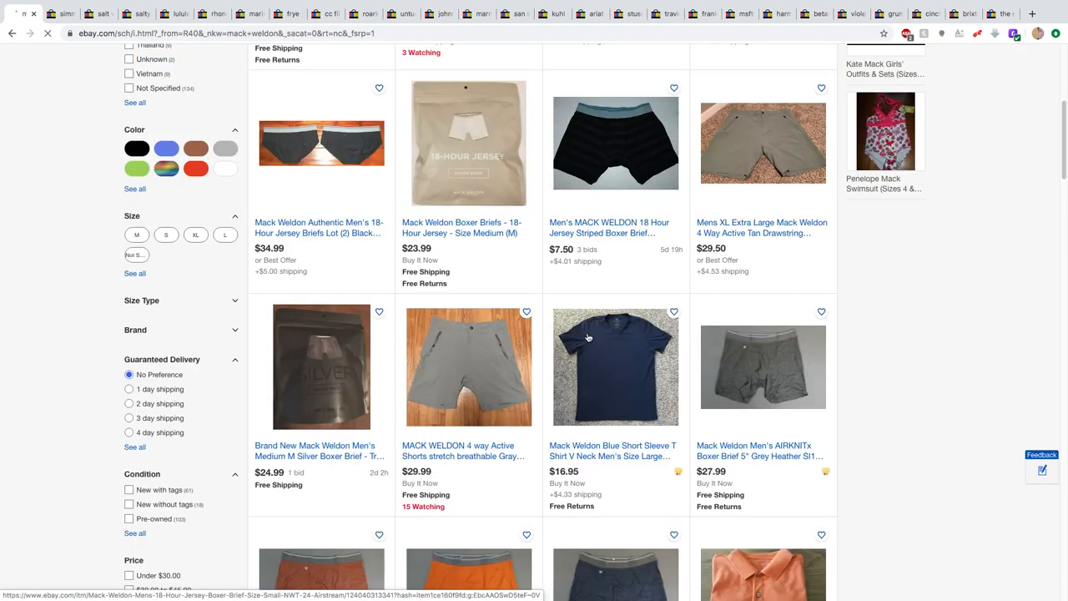
pyautogui.scroll(-3)
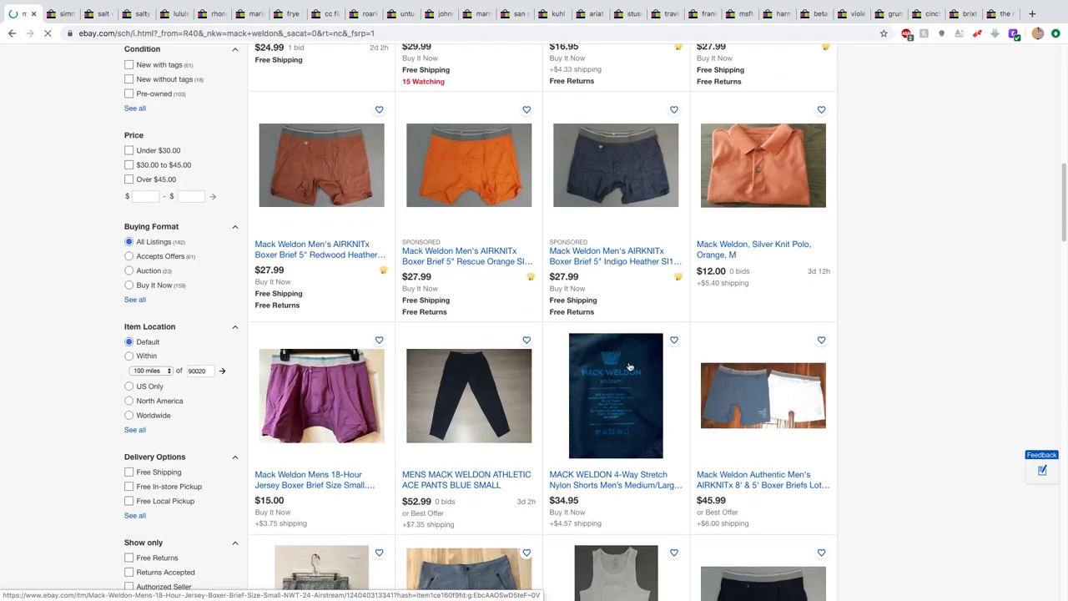
pyautogui.moveTo(580, 370)
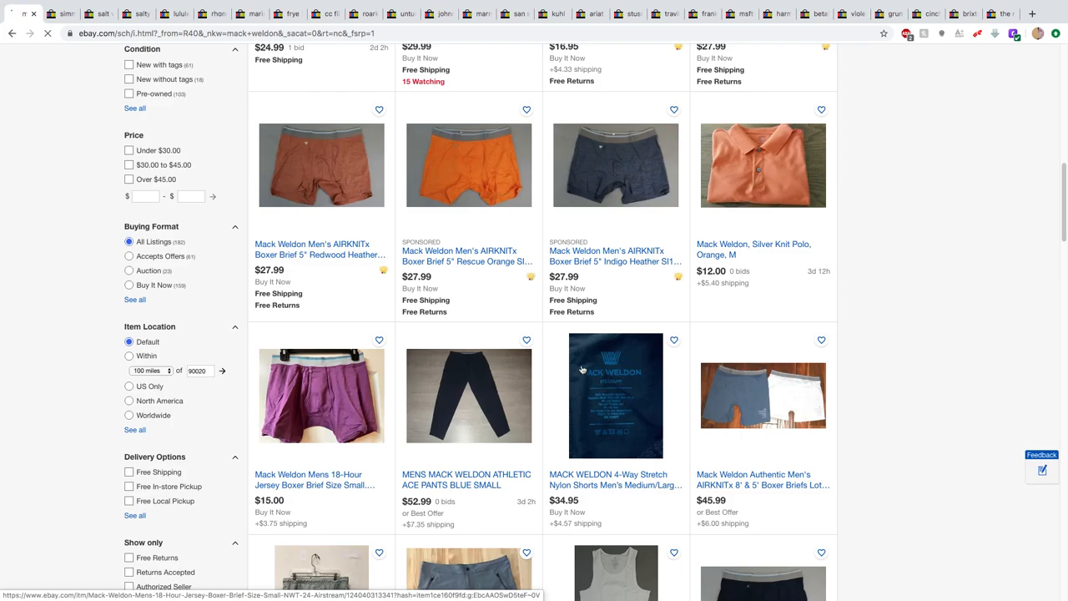
pyautogui.moveTo(611, 350)
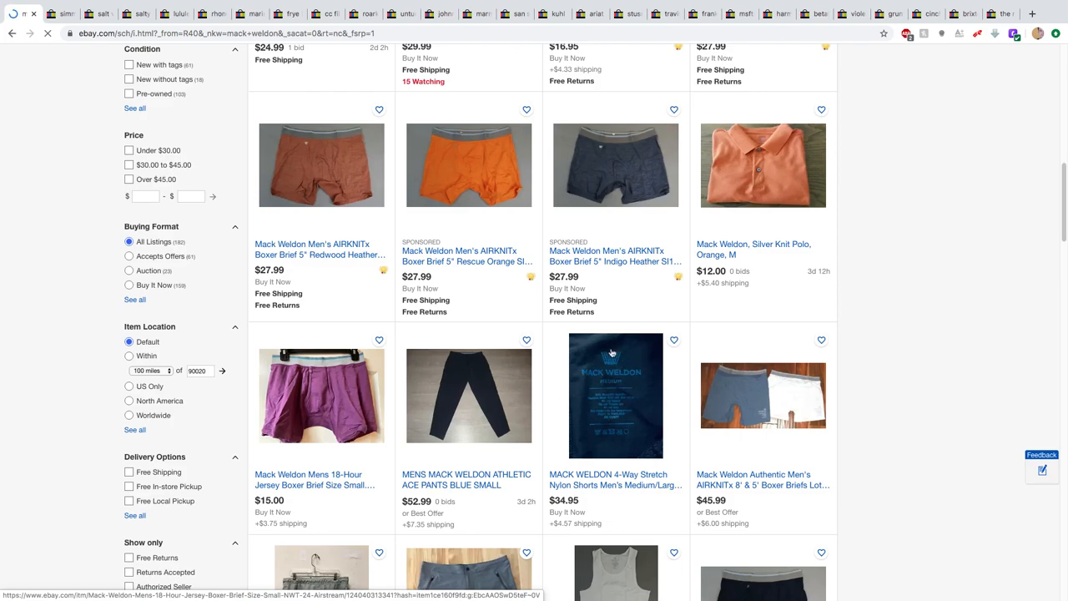
pyautogui.moveTo(614, 371)
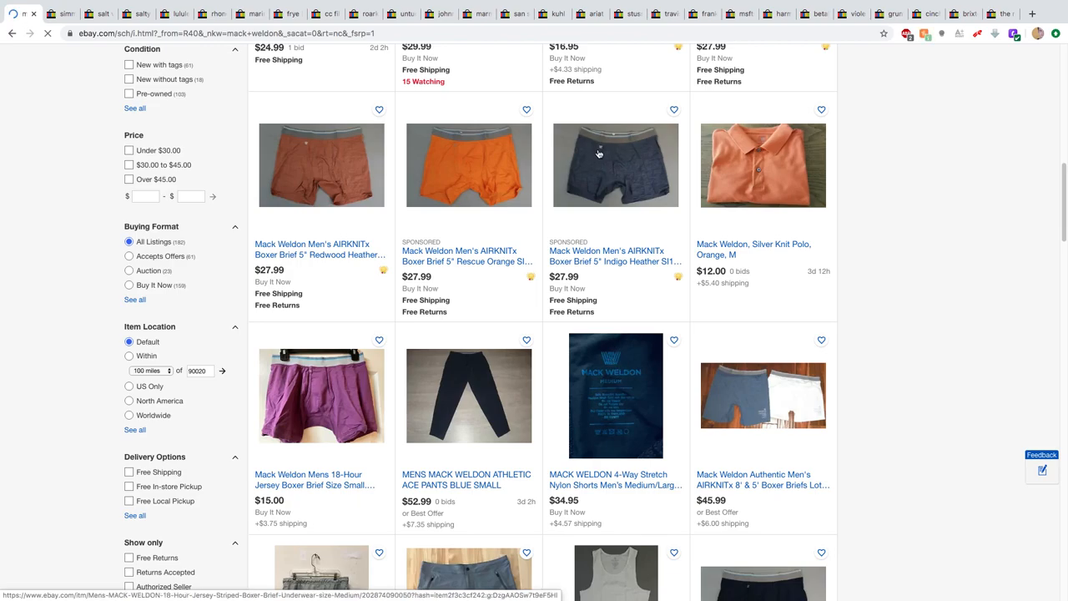
pyautogui.moveTo(658, 394)
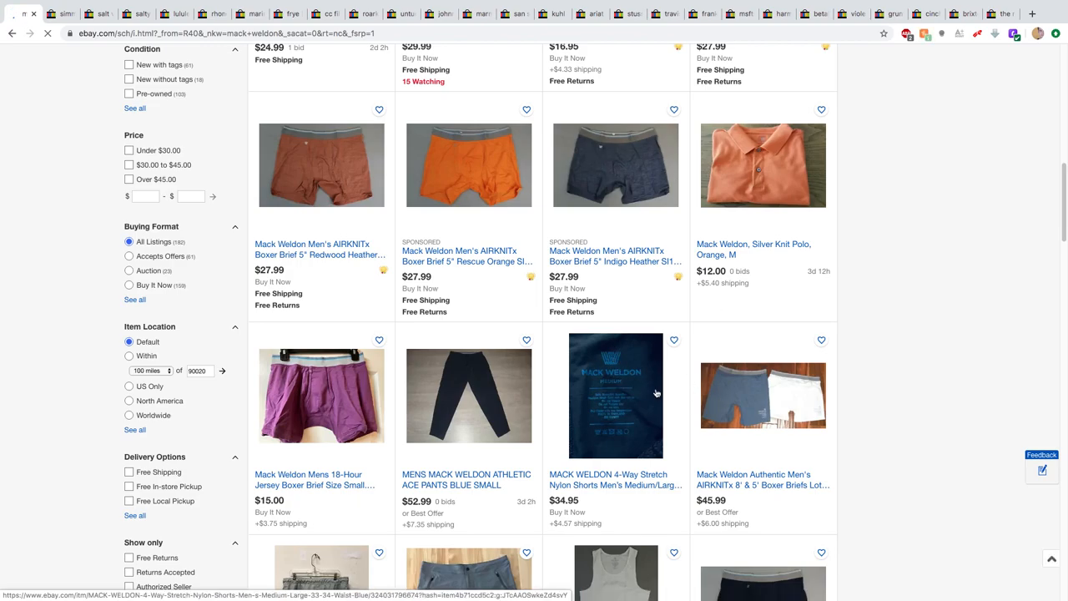
pyautogui.click(616, 398)
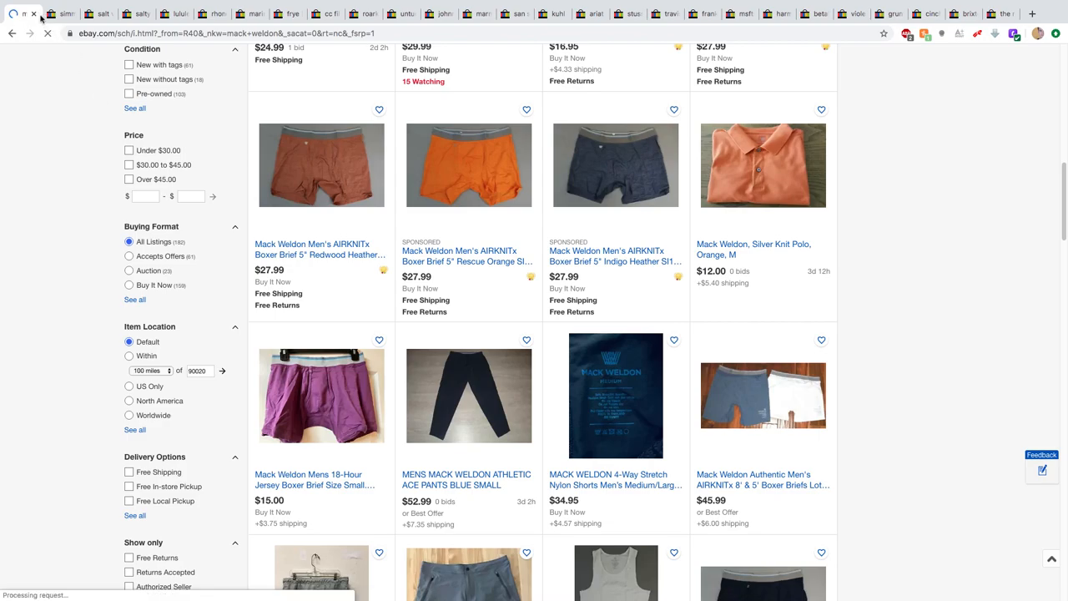
# - Switch to the Simms fishing results, scroll the listings and select the Simms Ebb Tide shirt
pyautogui.click(20, 13)
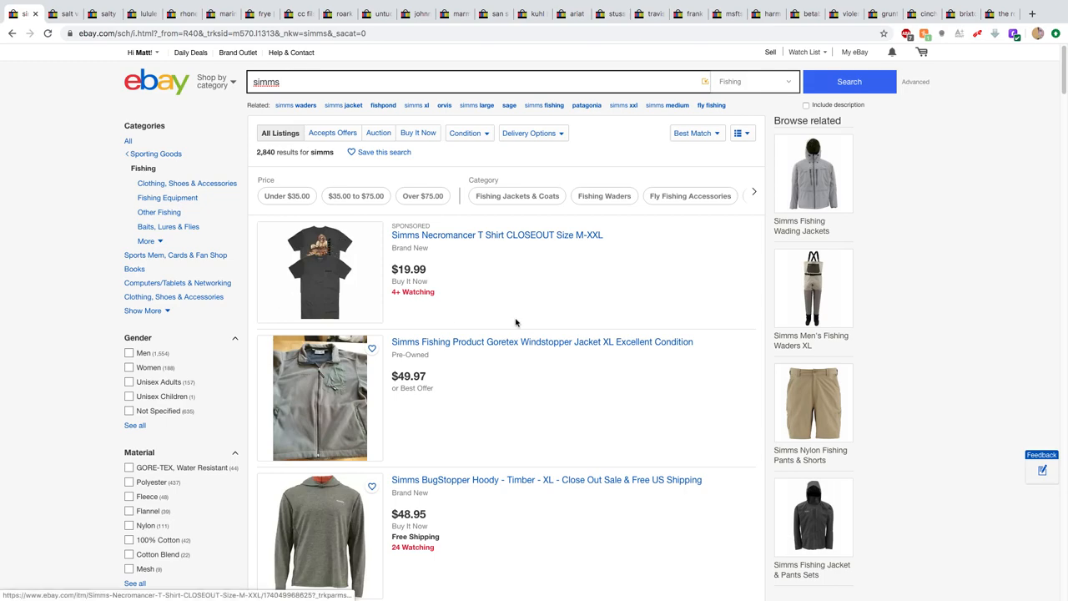
pyautogui.scroll(-3)
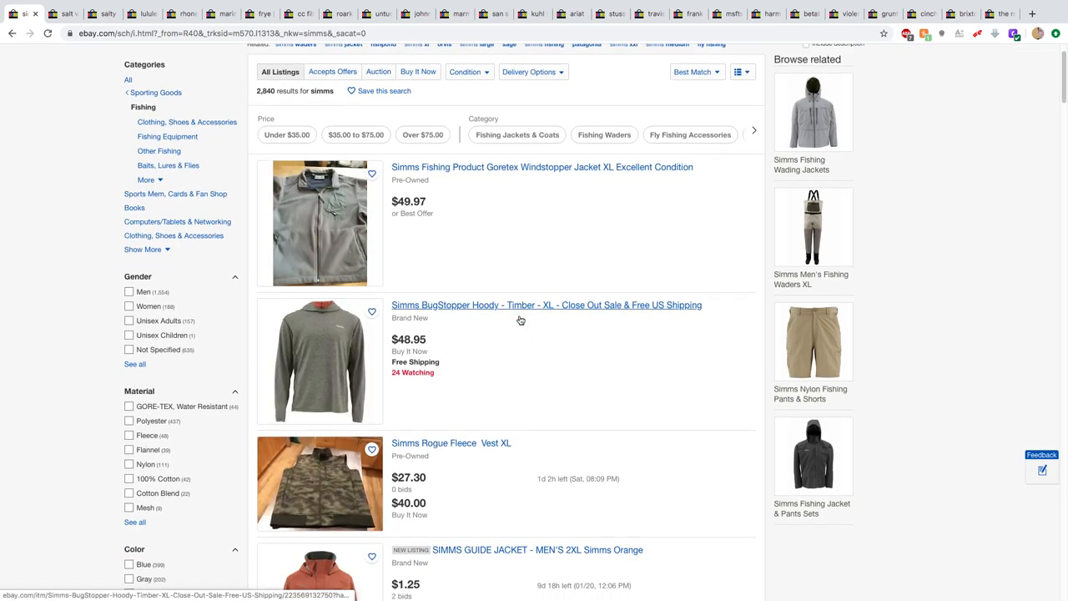
pyautogui.moveTo(457, 371)
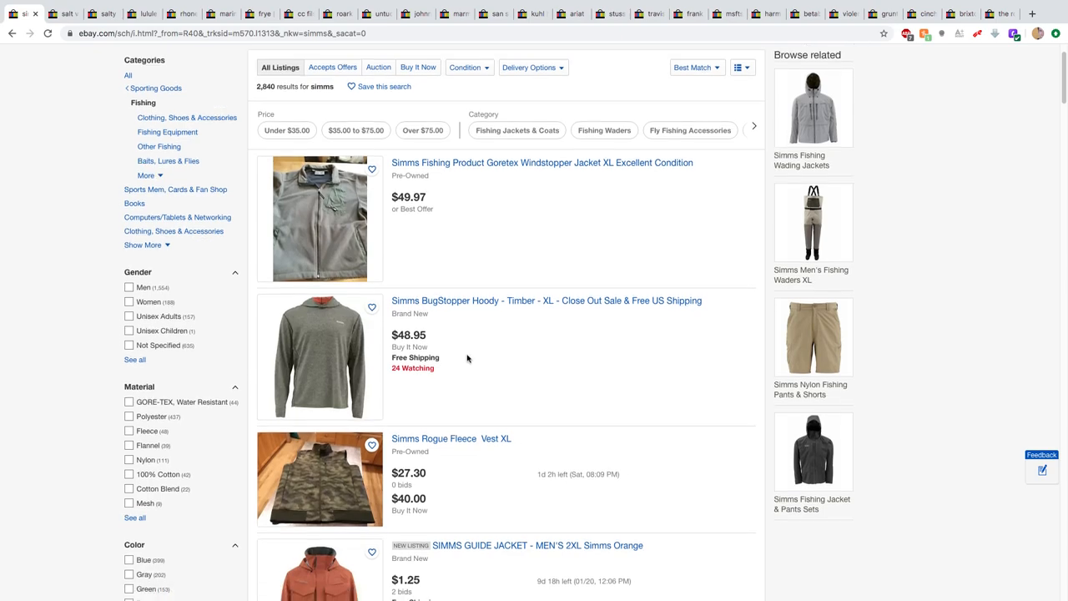
pyautogui.moveTo(473, 354)
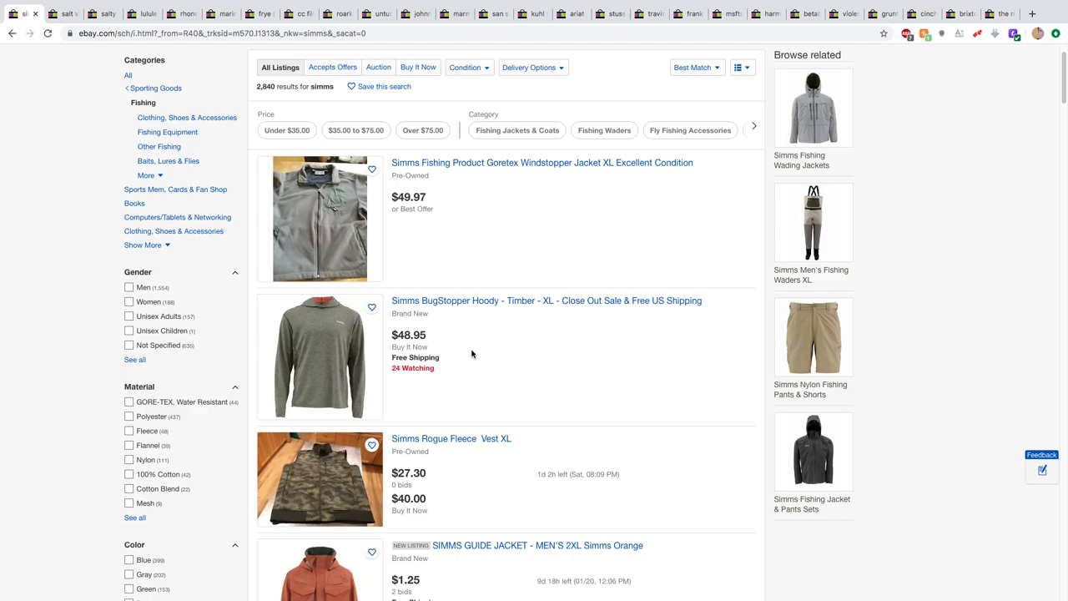
pyautogui.scroll(-3)
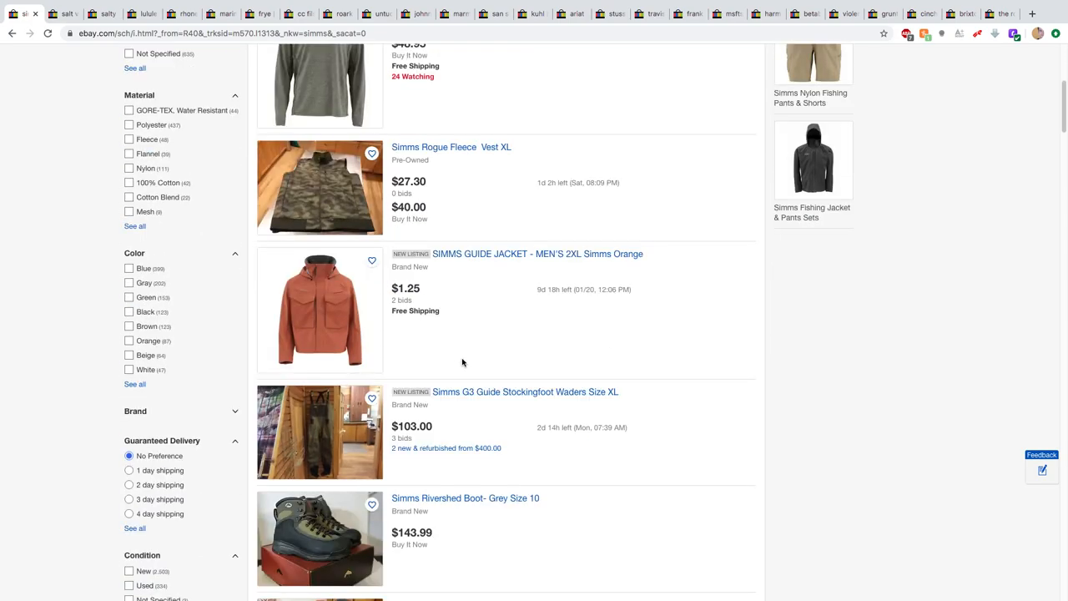
pyautogui.scroll(-3)
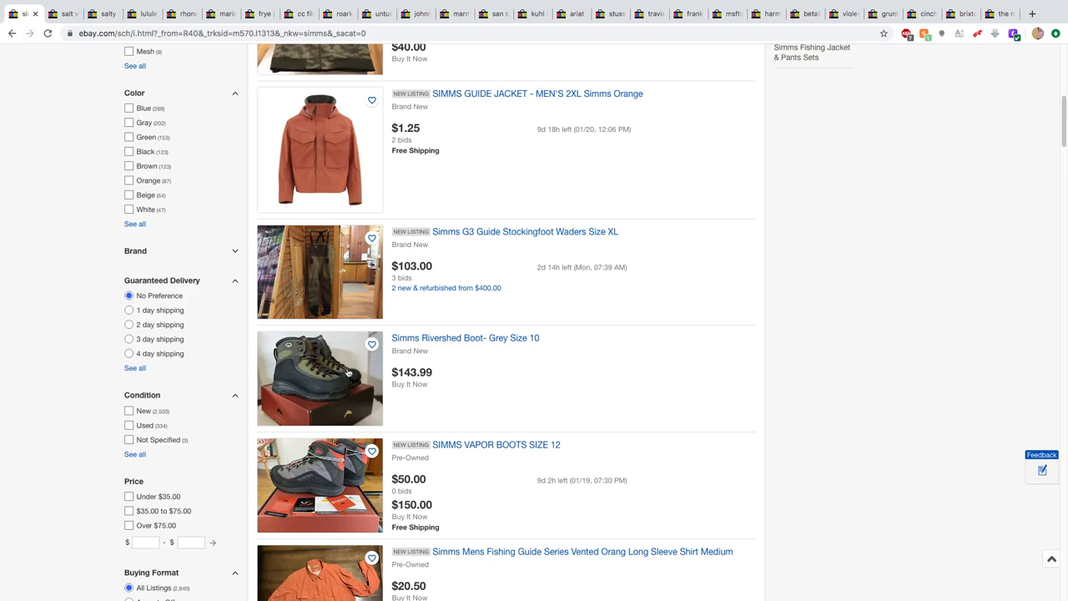
pyautogui.moveTo(384, 381)
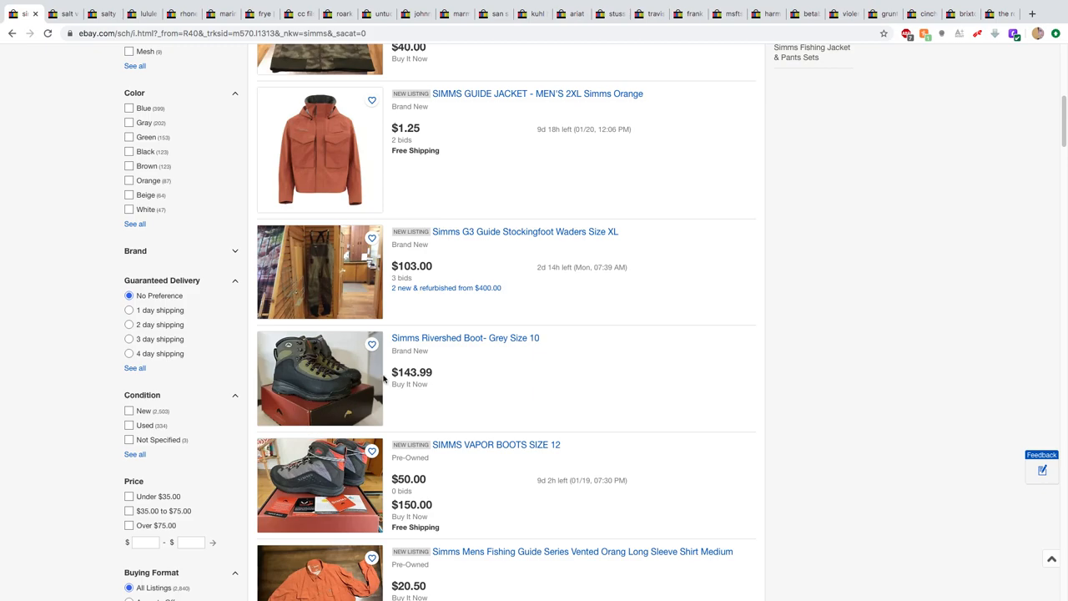
pyautogui.scroll(-3)
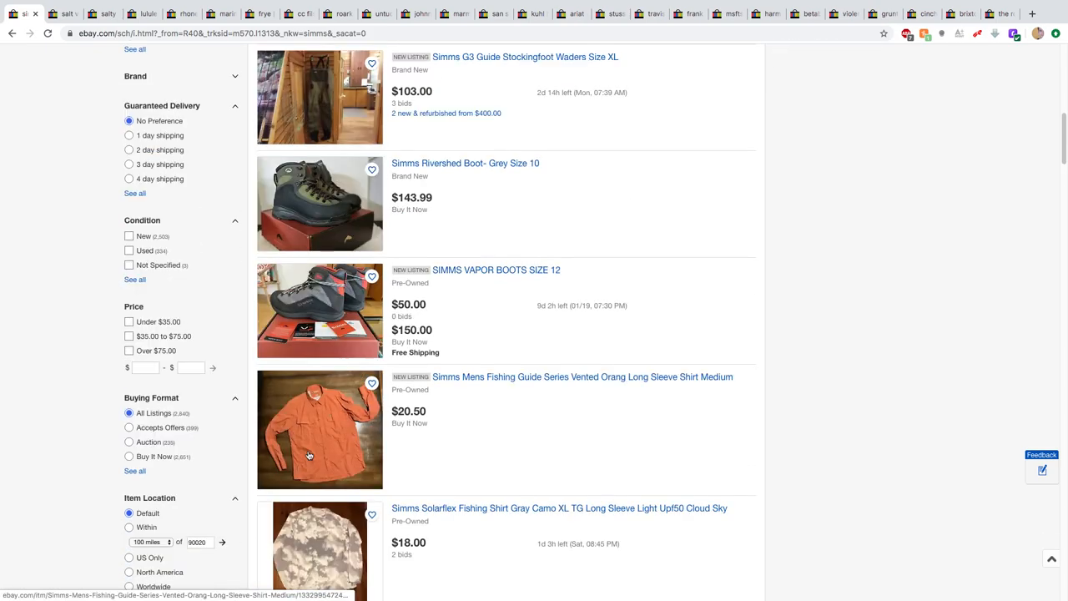
pyautogui.scroll(-3)
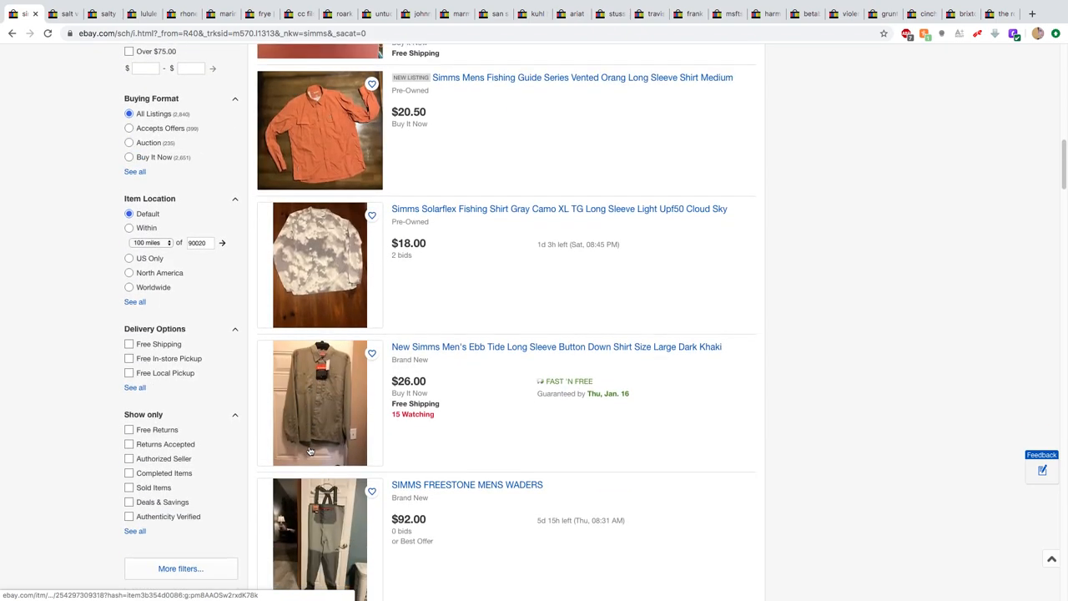
pyautogui.click(321, 402)
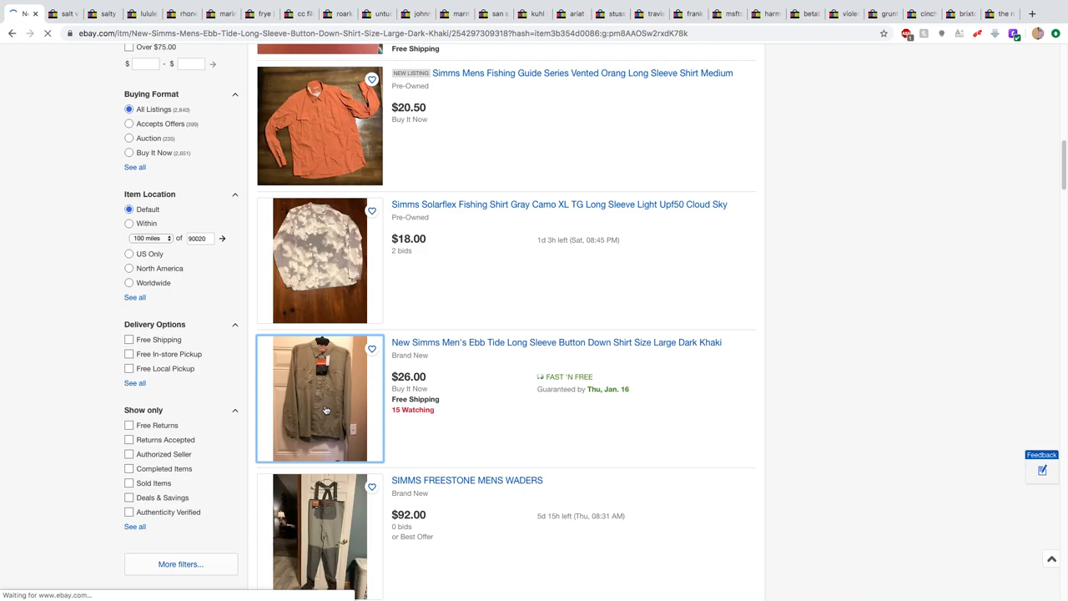
# - View the Simms Ebb Tide dark khaki shirt listing at US $26.00 and its Simms tag close-up photo
pyautogui.click(557, 342)
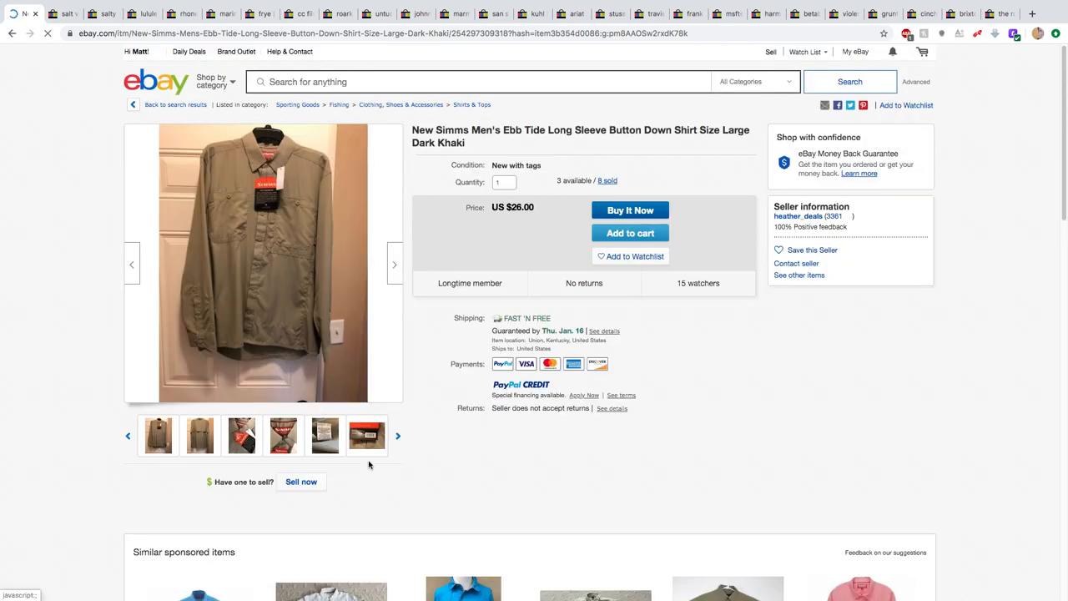
pyautogui.click(283, 434)
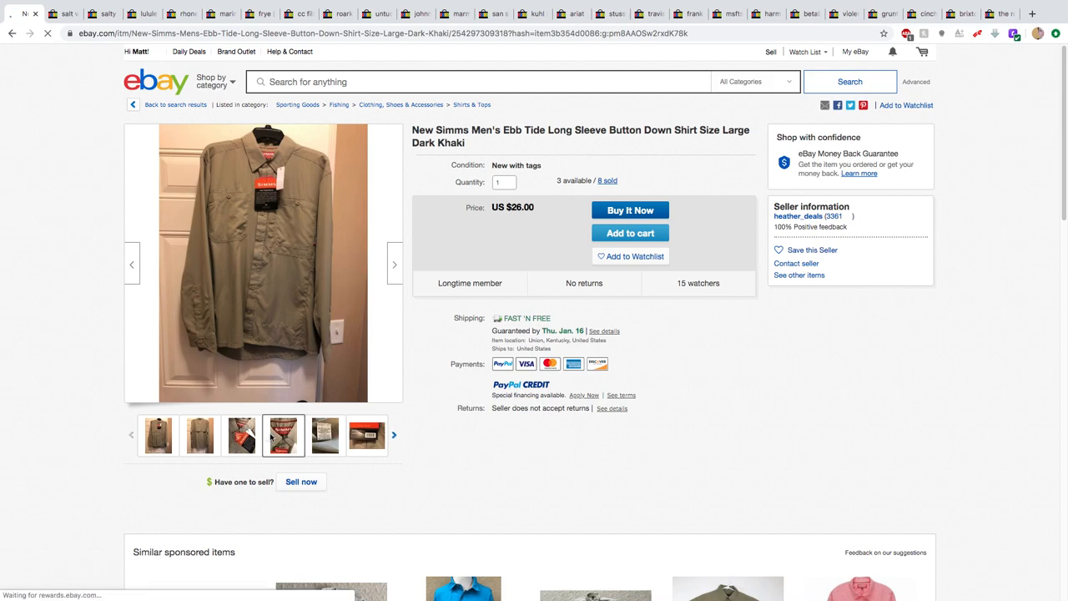
pyautogui.click(284, 434)
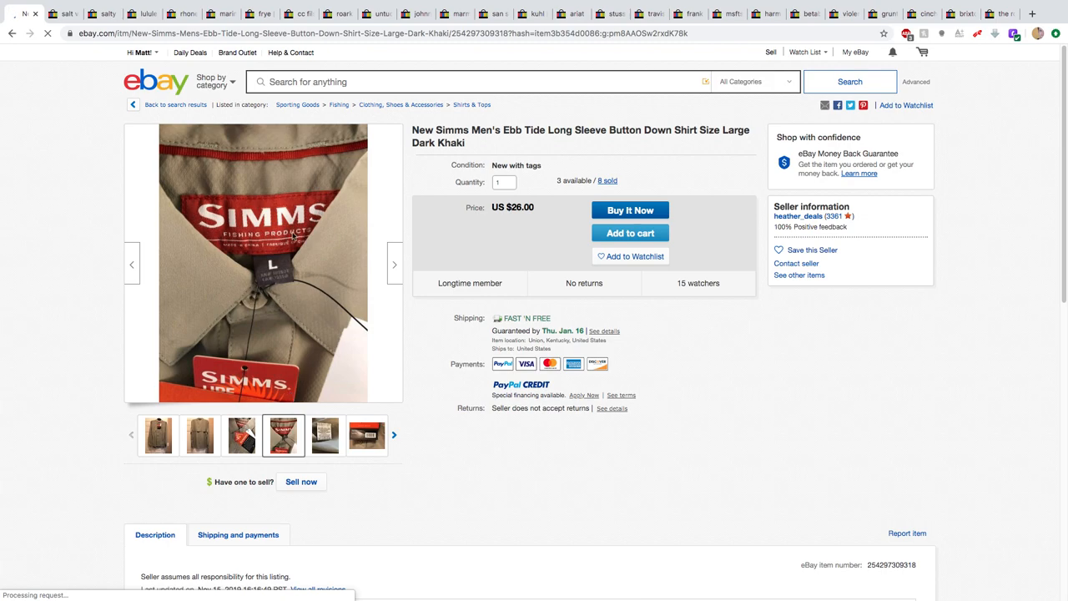
pyautogui.moveTo(337, 95)
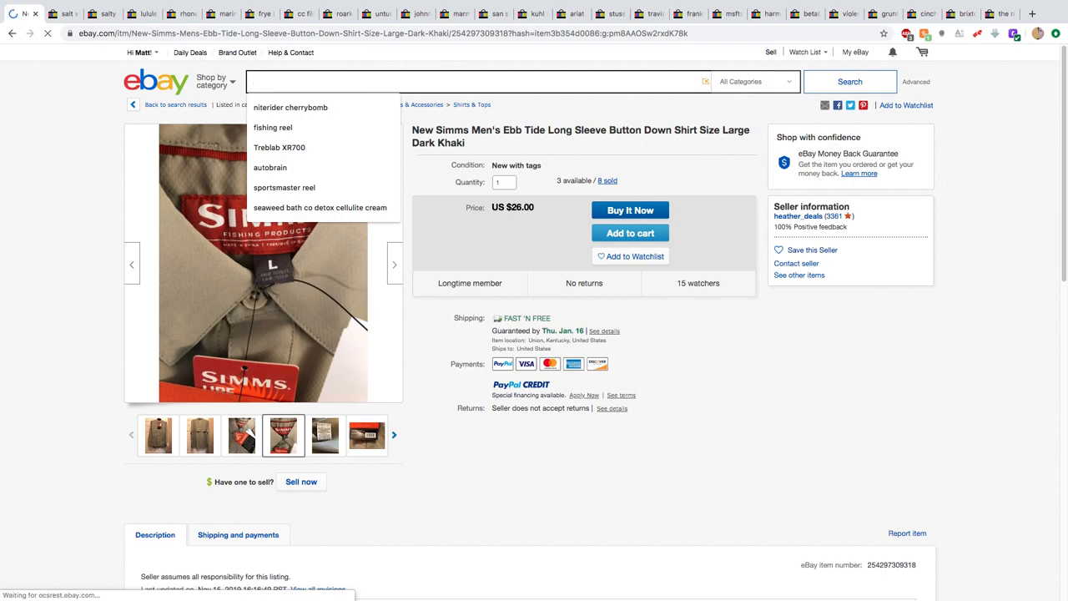
# - Search 'arcteryx', scroll the jacket and hoodie results and select the Atom LT Hoody Men's Small listing
pyautogui.write('arcteryx')
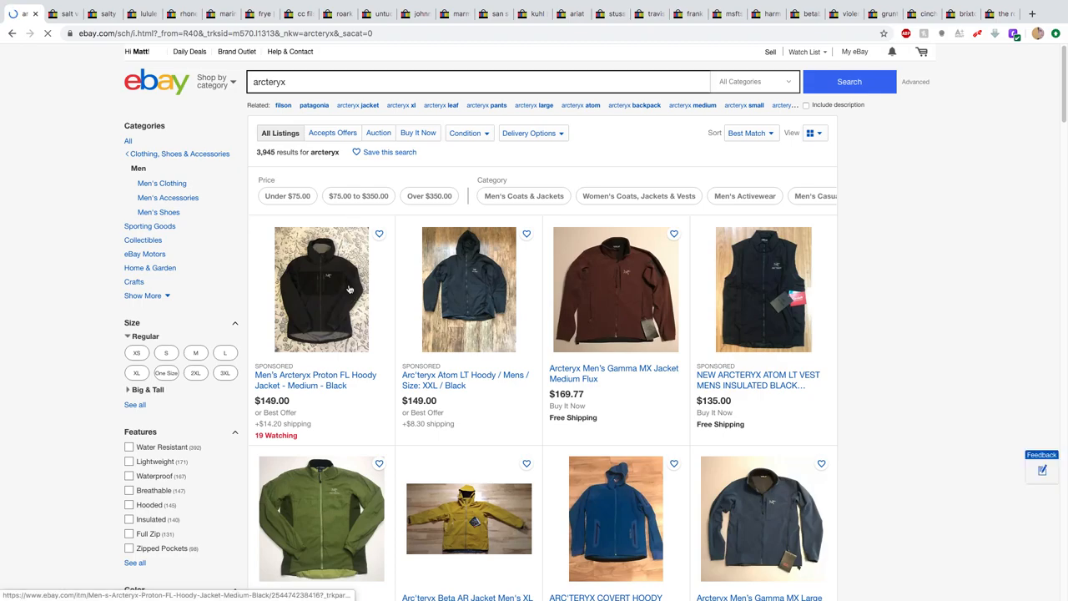
pyautogui.scroll(-3)
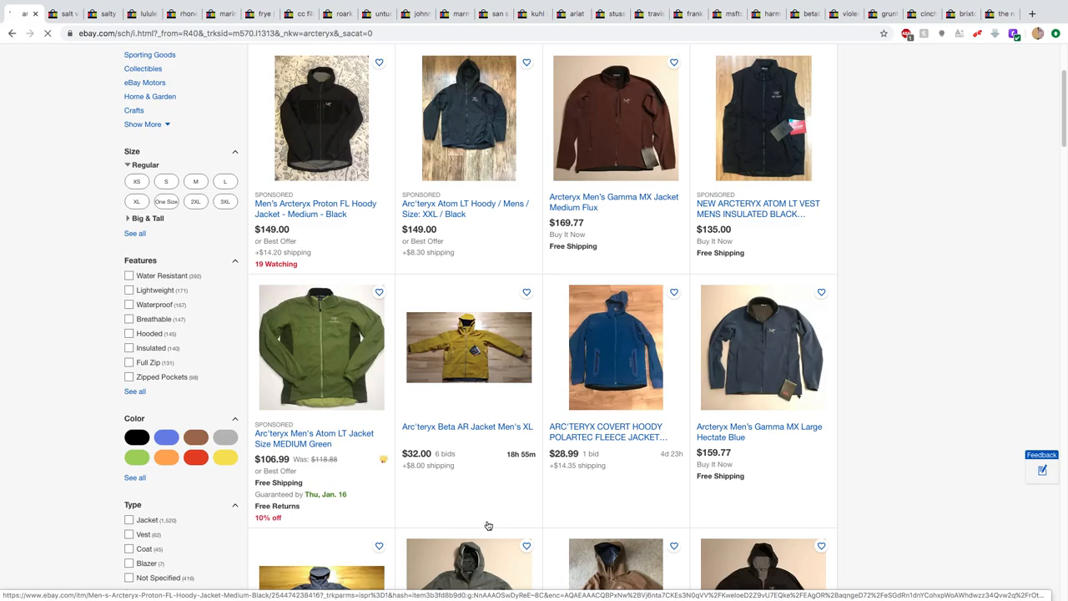
pyautogui.scroll(-3)
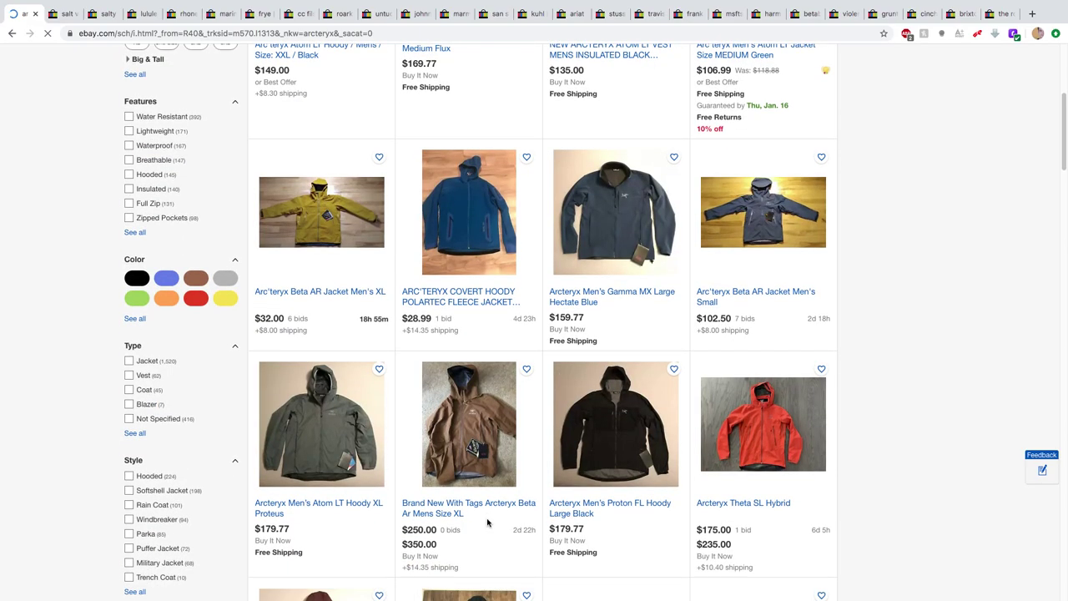
pyautogui.scroll(-3)
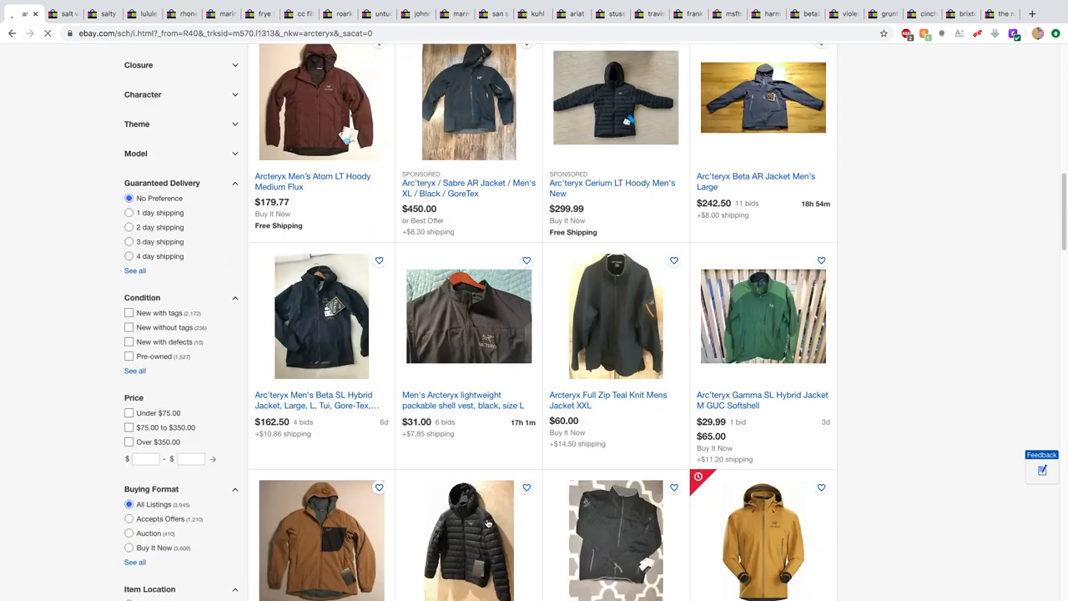
pyautogui.scroll(-3)
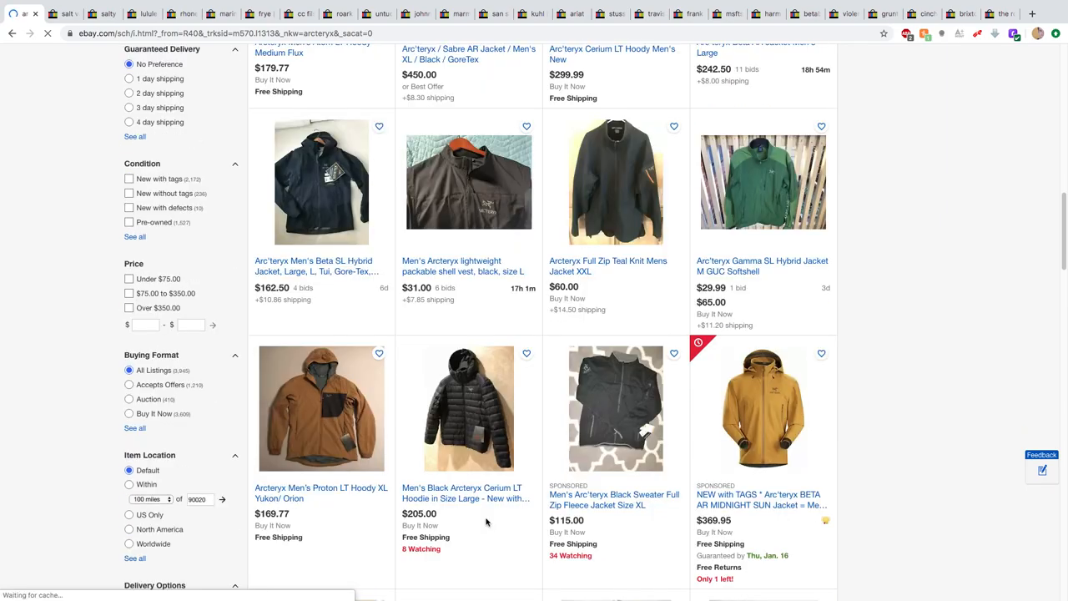
pyautogui.scroll(-3)
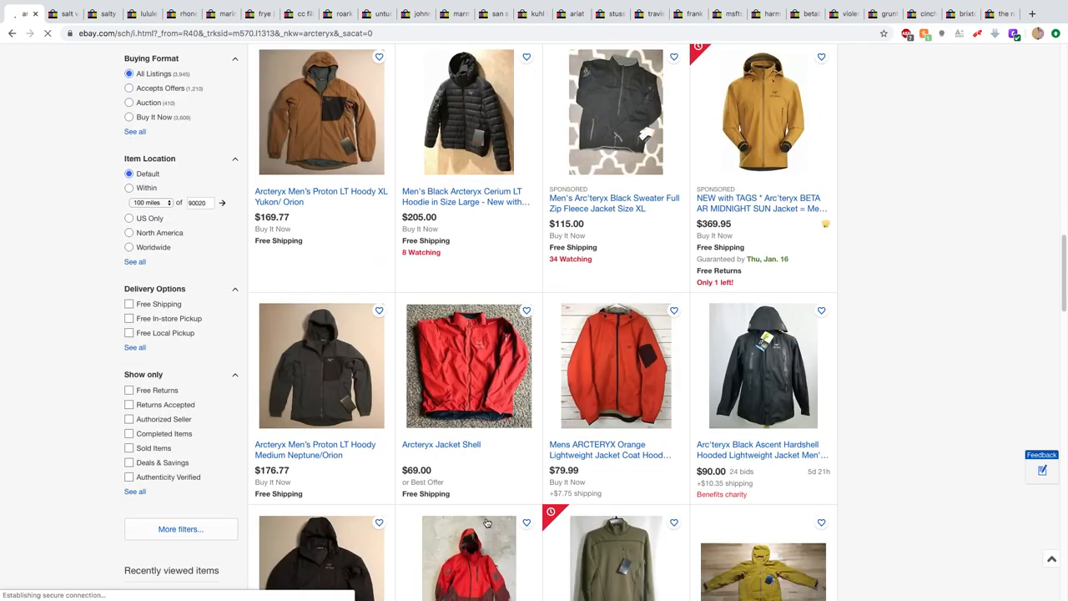
pyautogui.scroll(-3)
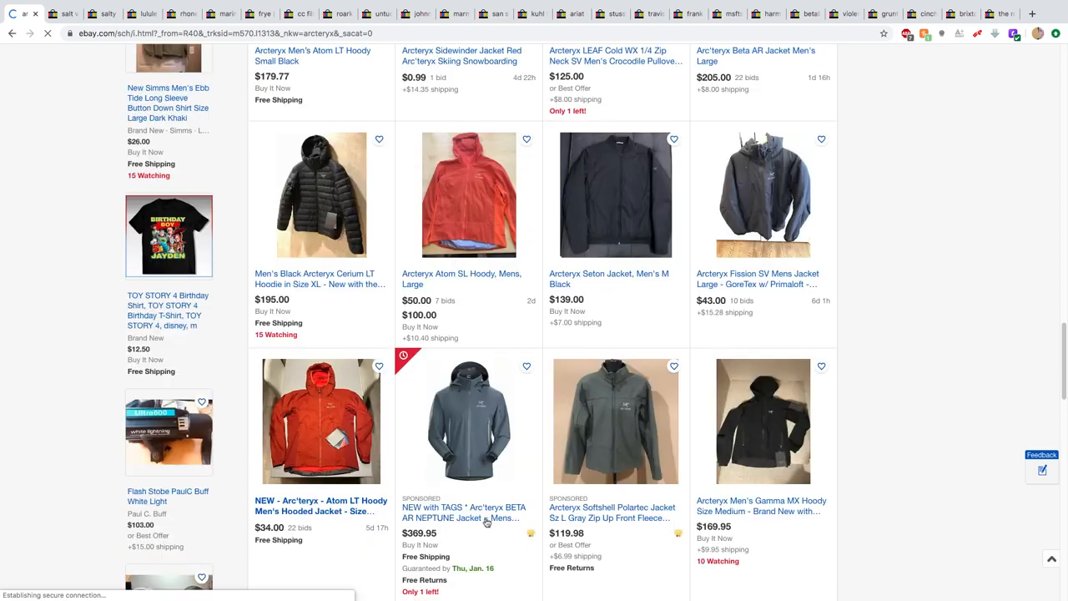
pyautogui.scroll(-3)
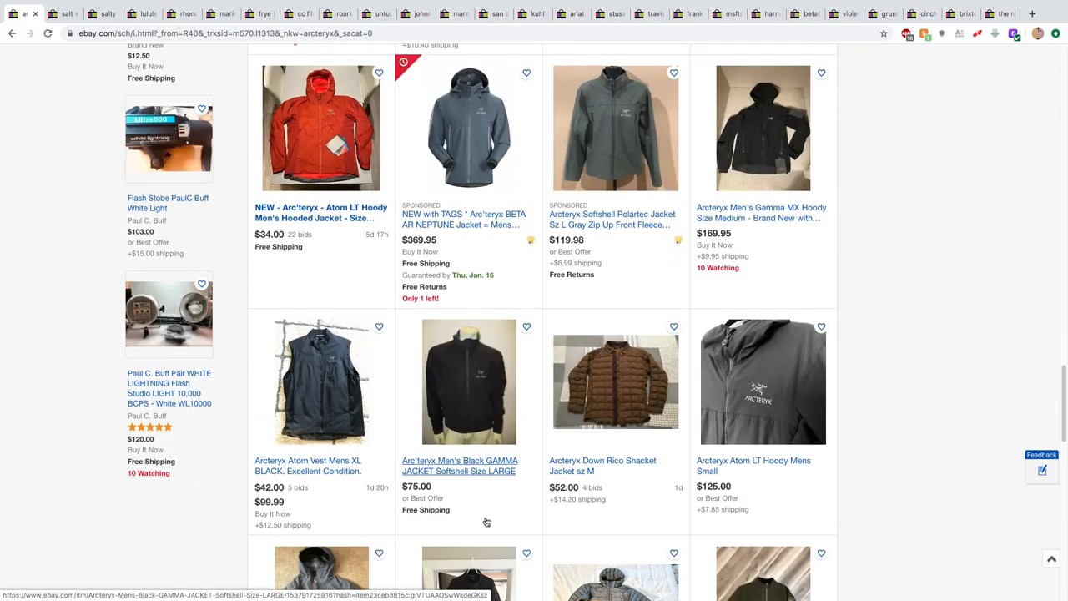
pyautogui.scroll(-3)
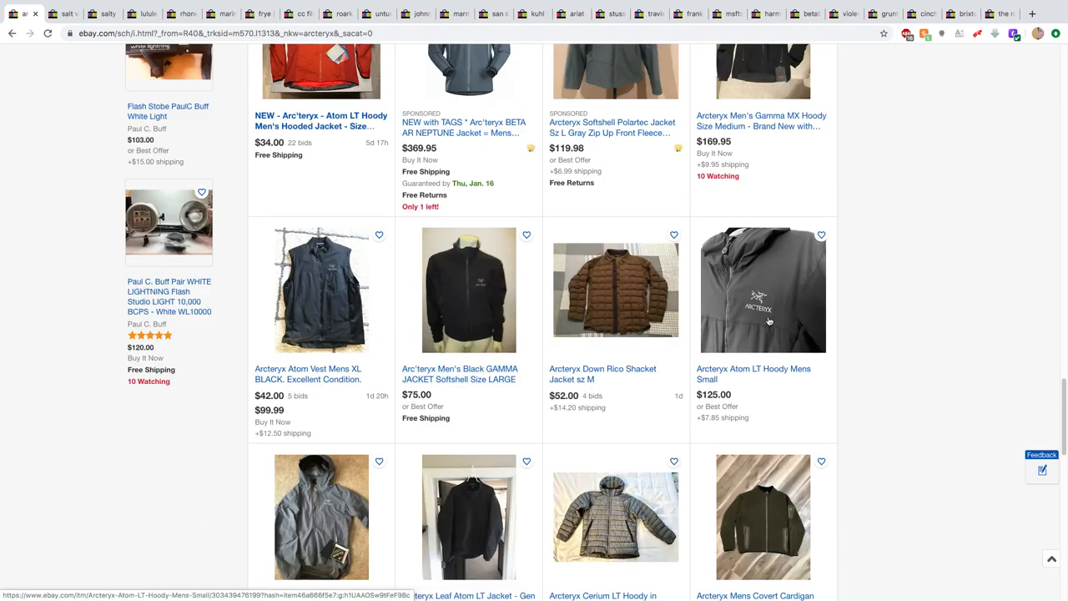
pyautogui.click(761, 291)
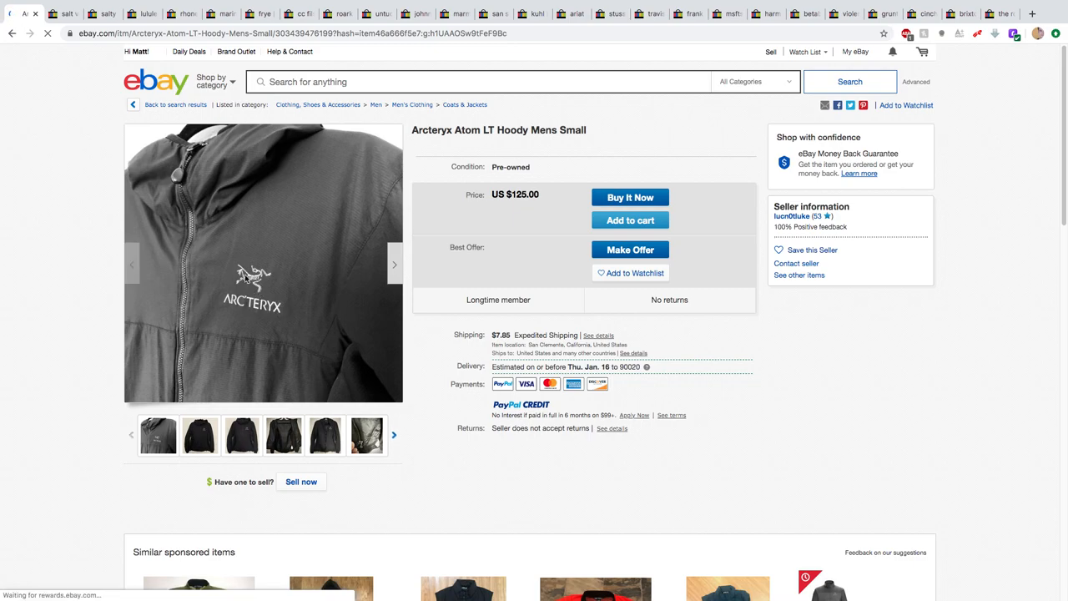
pyautogui.moveTo(264, 292)
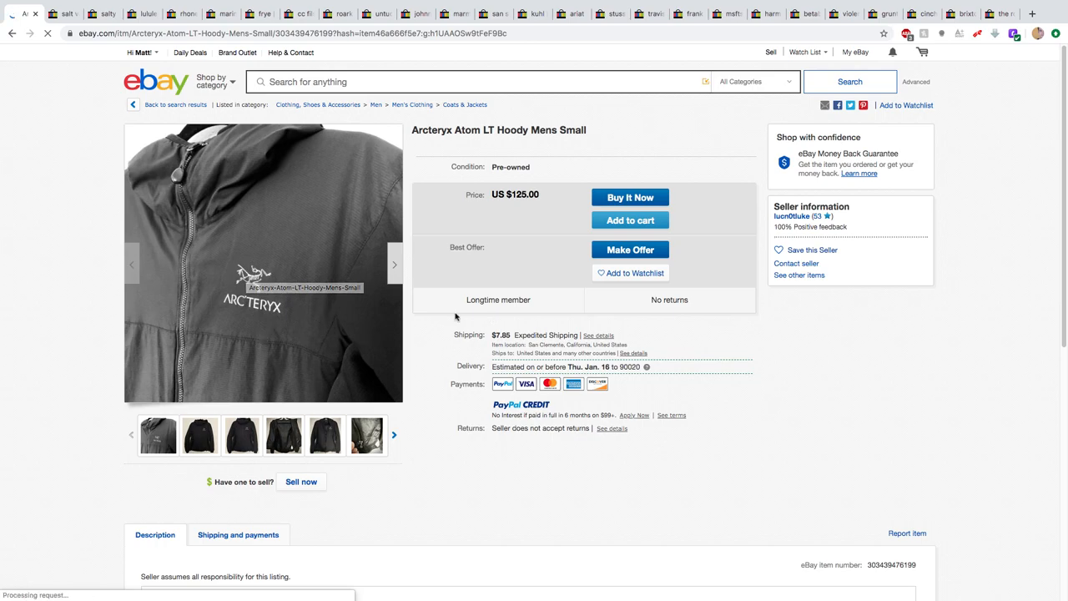
# - Scroll down the Arcteryx Atom LT Hoody Men's Small listing at US $125.00 to see item details
pyautogui.scroll(-3)
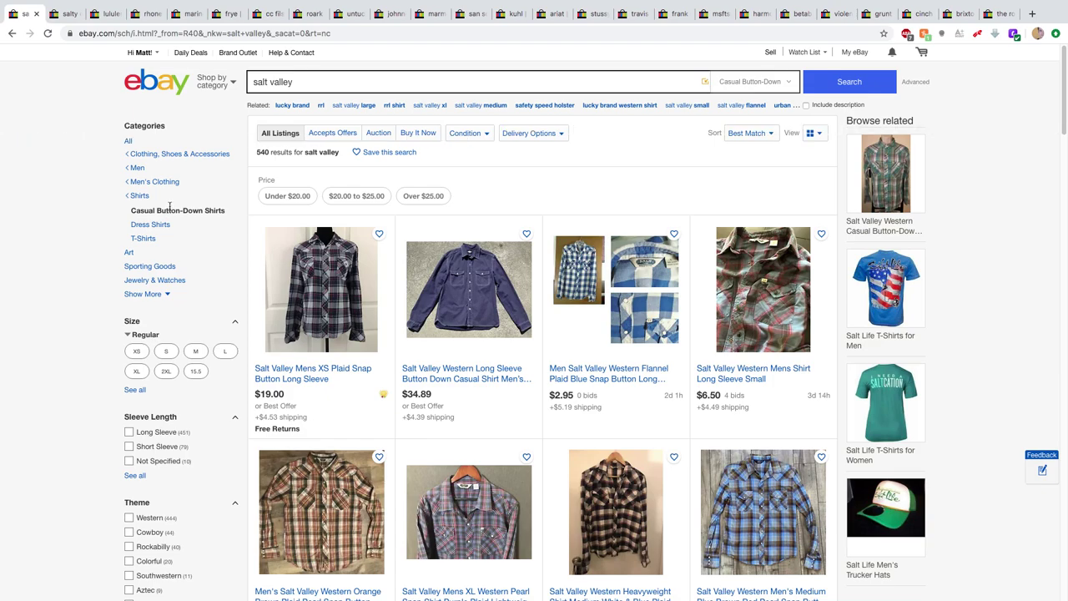
pyautogui.moveTo(591, 314)
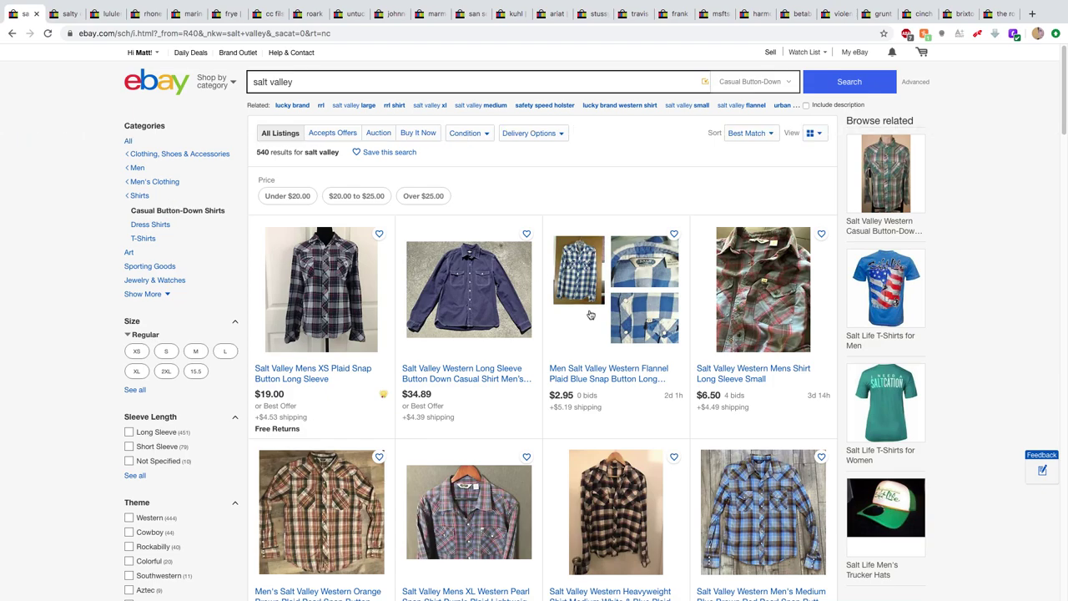
# - Scroll through the Salt Valley casual button-down results of plaid western snap shirts
pyautogui.scroll(-3)
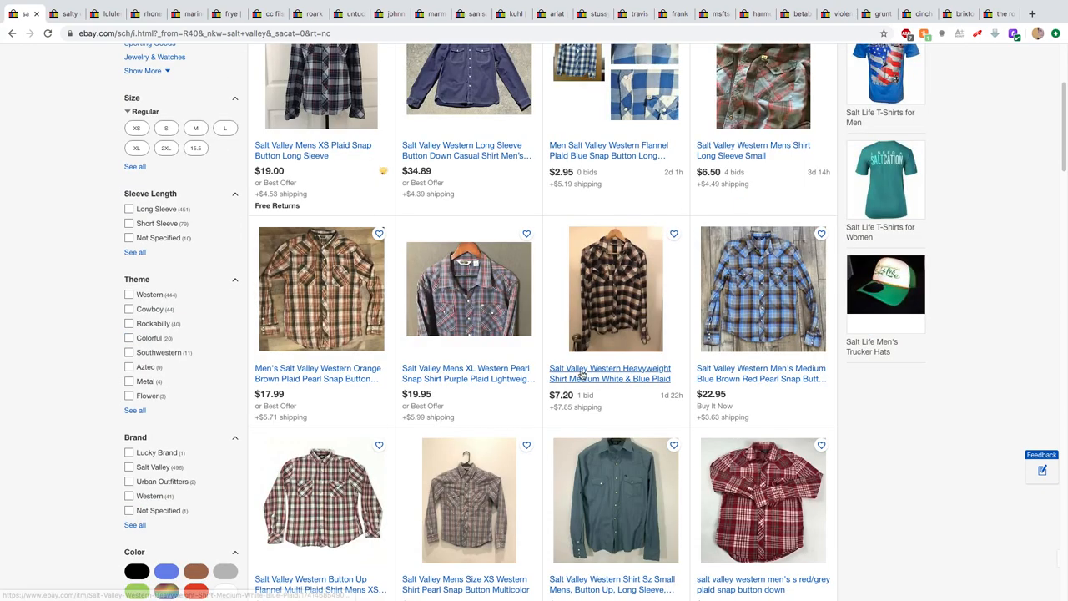
pyautogui.scroll(-3)
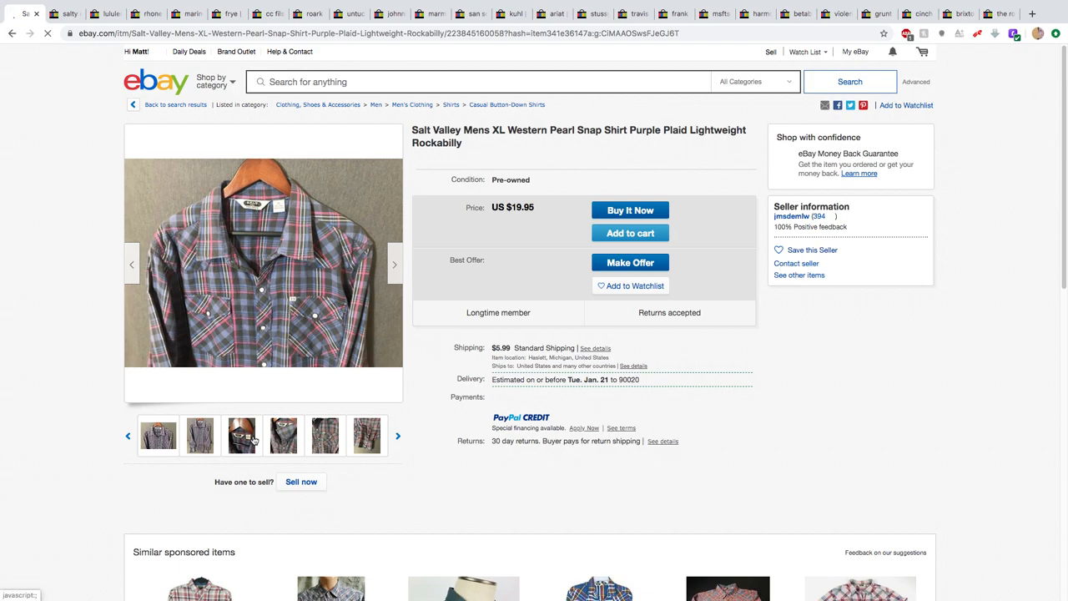
pyautogui.moveTo(241, 434)
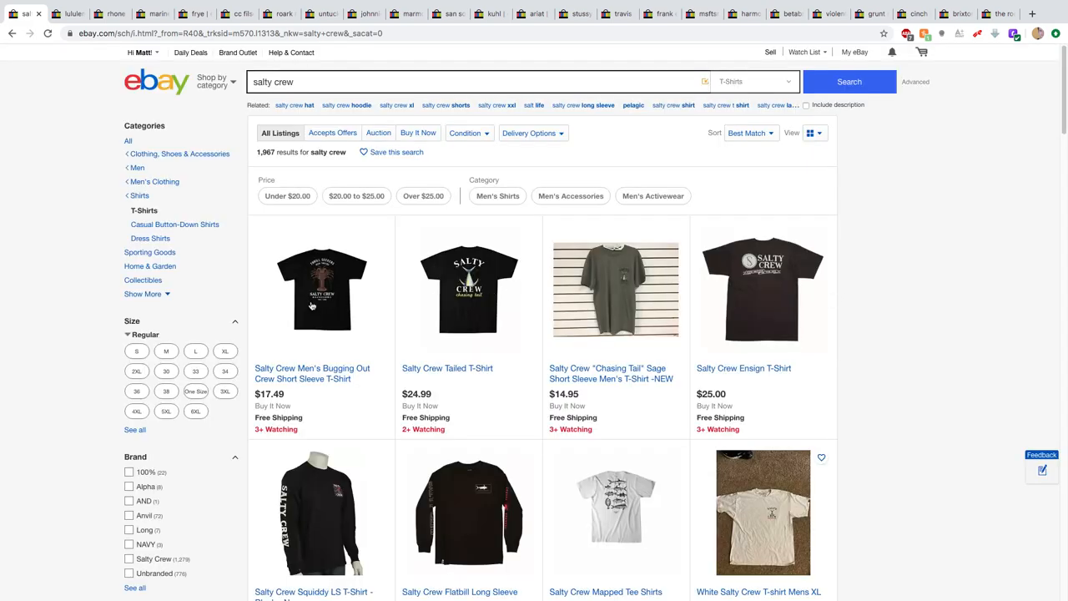
# - Scroll through the Salty Crew T-shirt results toward the Ahi Tee Shirt listing
pyautogui.scroll(3)
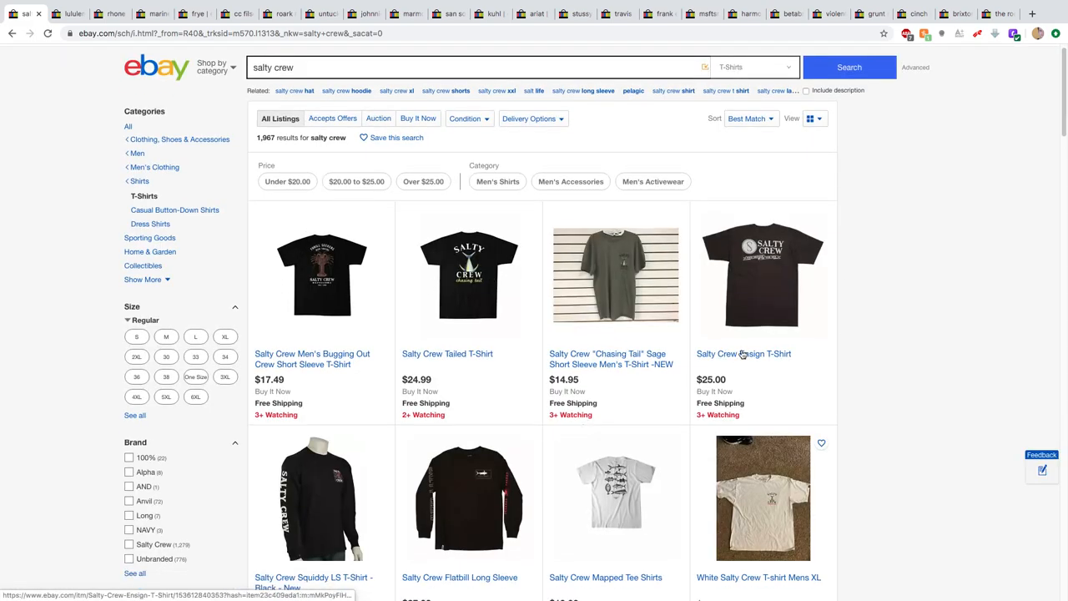
pyautogui.moveTo(785, 318)
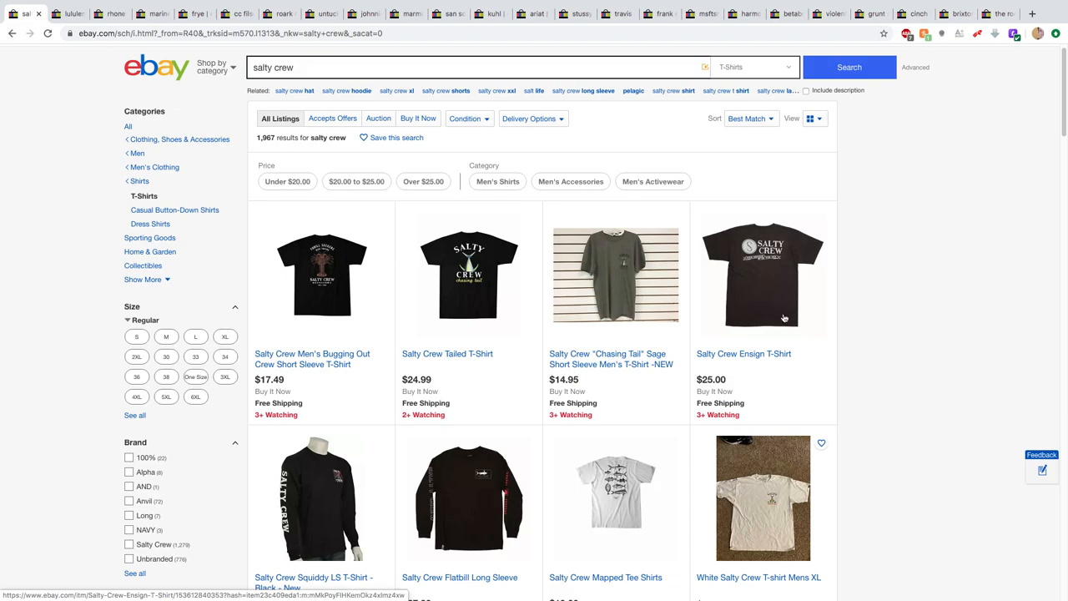
pyautogui.scroll(-3)
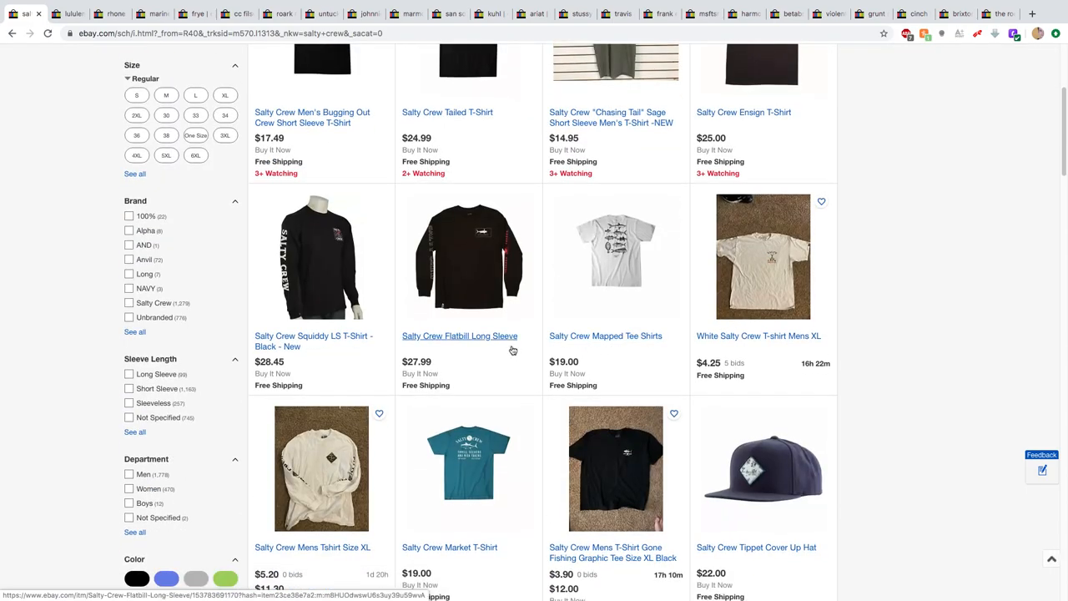
pyautogui.scroll(-3)
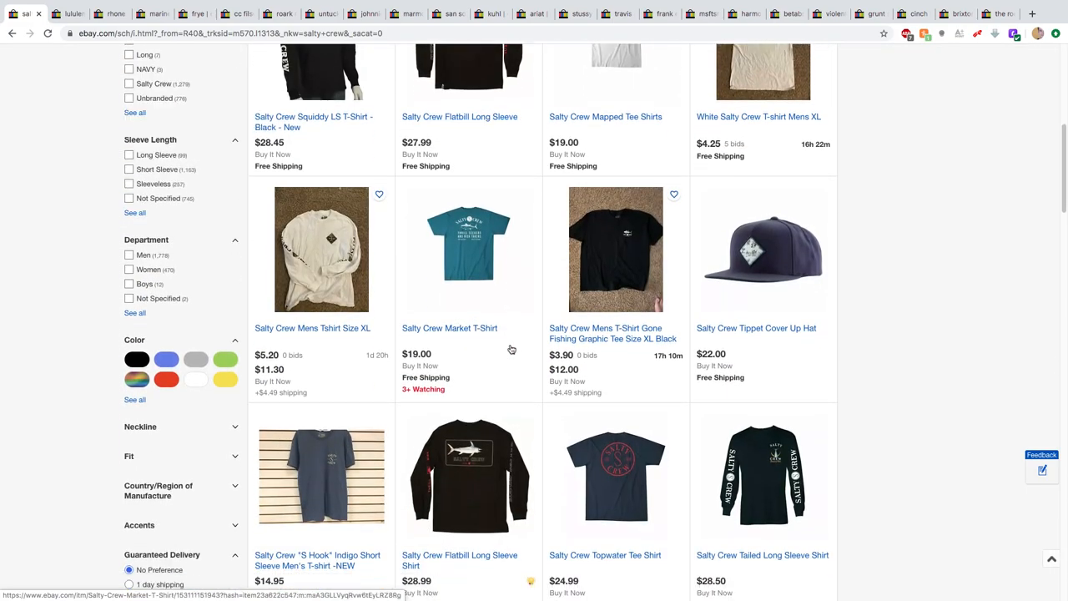
pyautogui.scroll(-3)
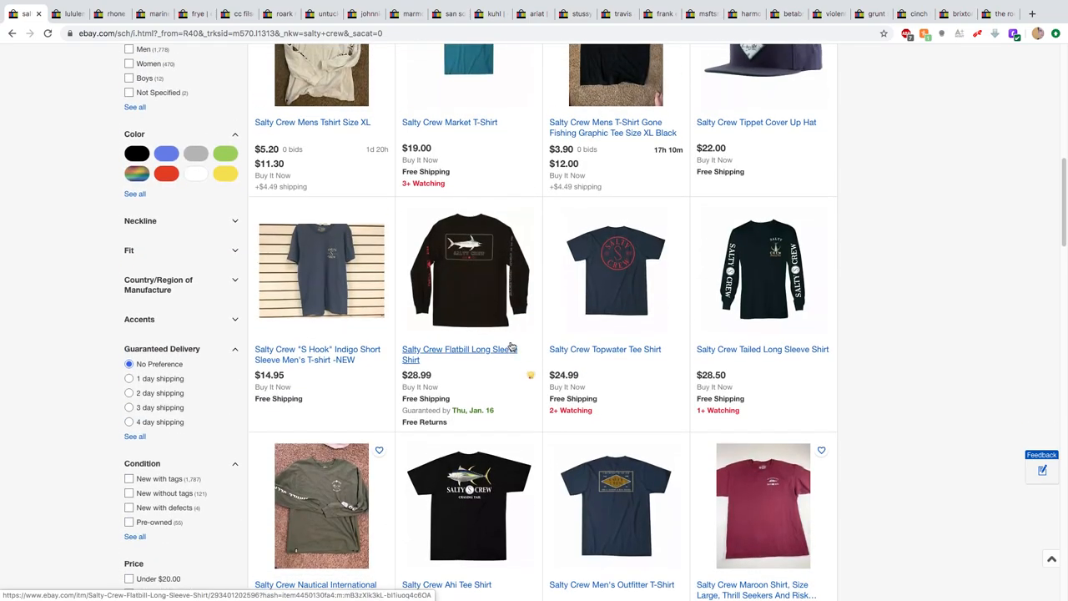
pyautogui.scroll(-3)
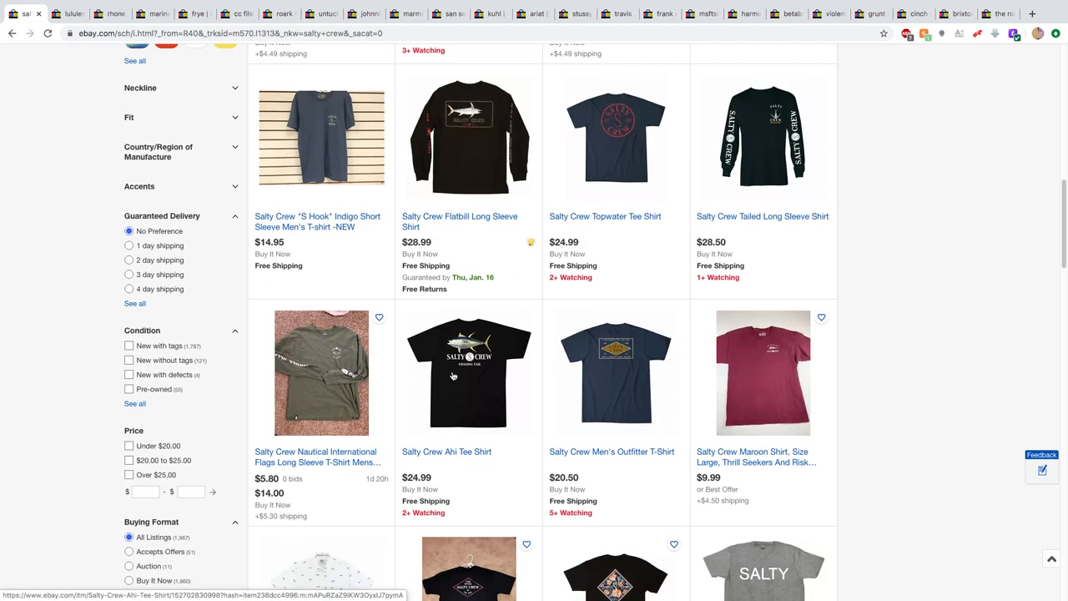
pyautogui.scroll(-3)
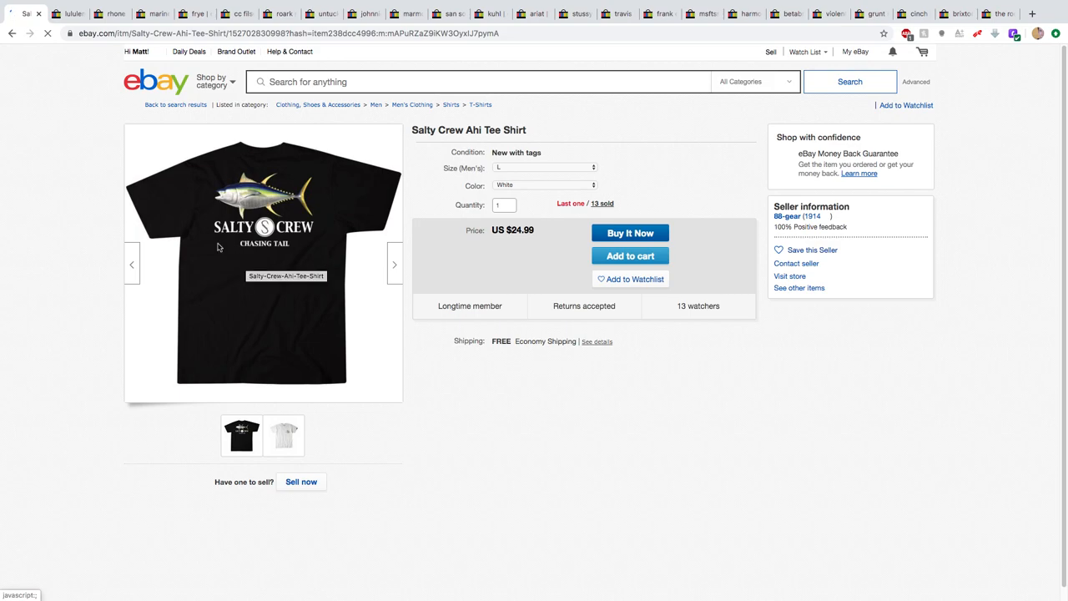
pyautogui.moveTo(197, 232)
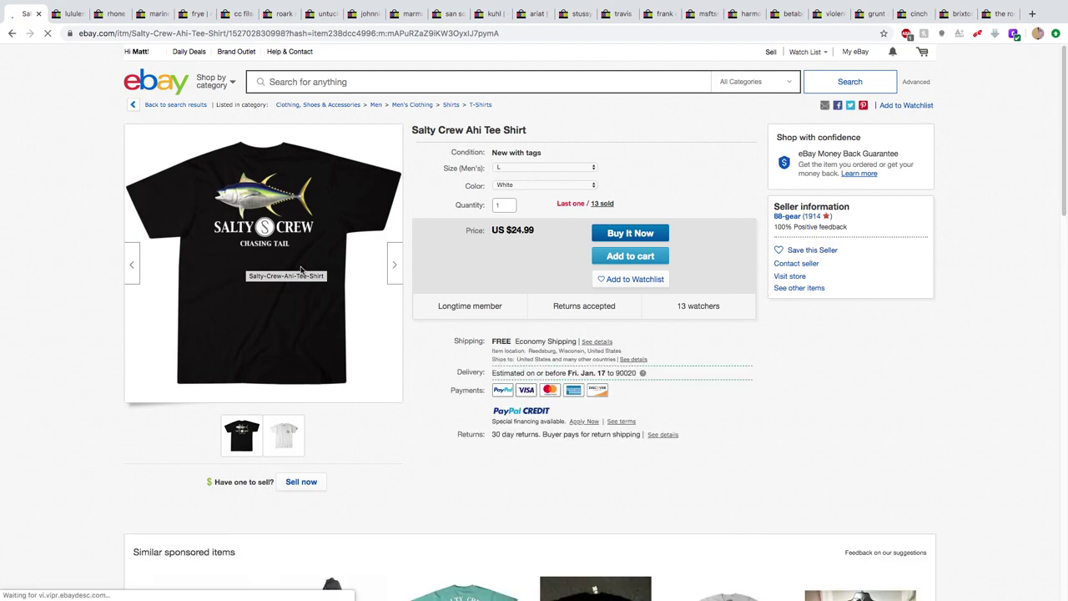
pyautogui.moveTo(207, 240)
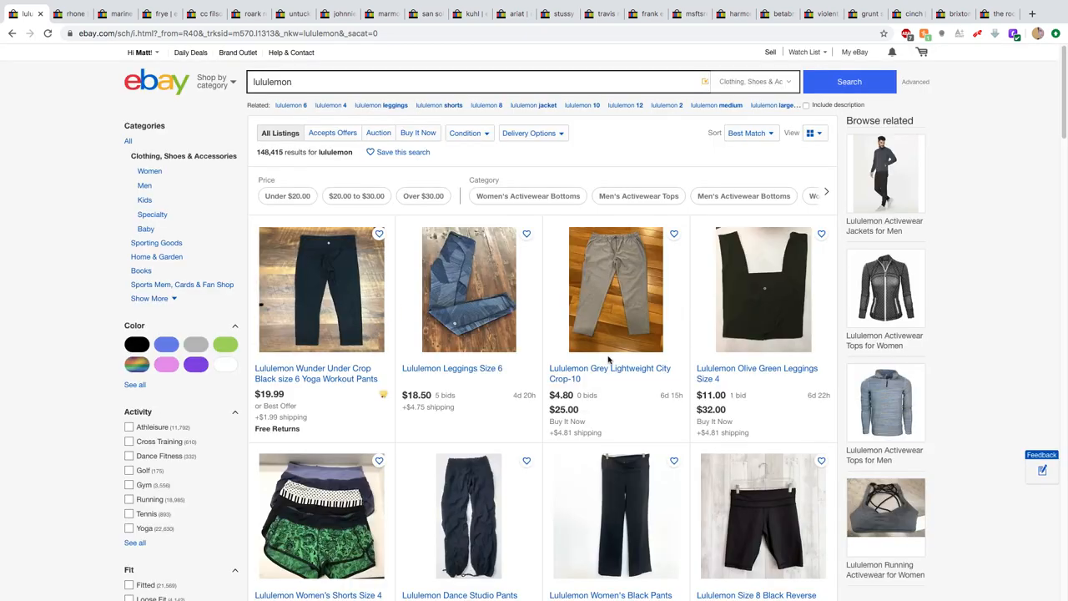
# - Browse down the lululemon leggings and pants results, then scroll partway back up
pyautogui.scroll(-3)
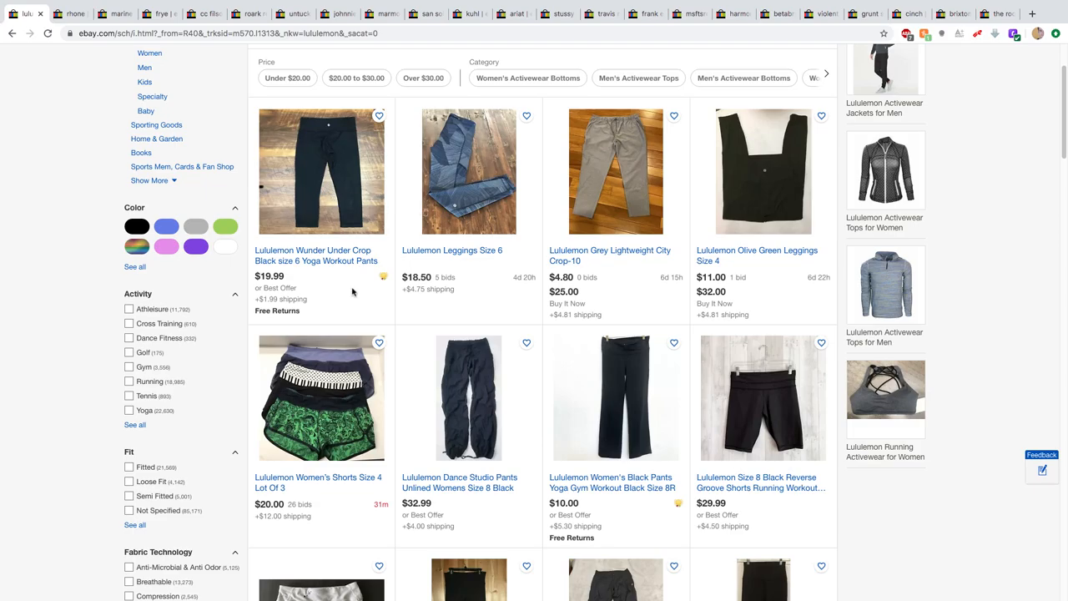
pyautogui.scroll(-3)
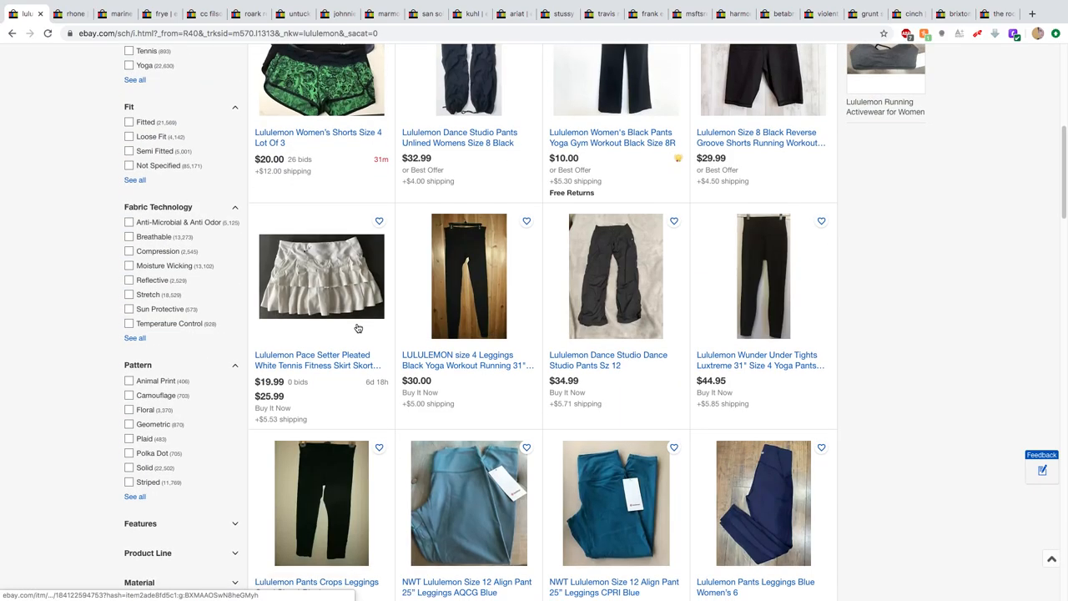
pyautogui.scroll(-3)
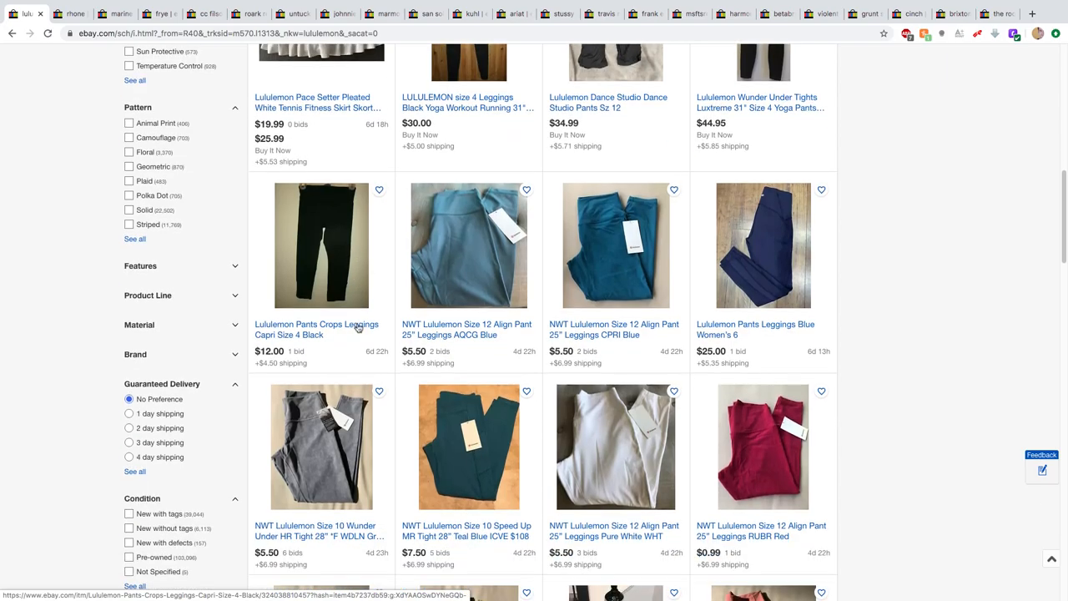
pyautogui.scroll(-3)
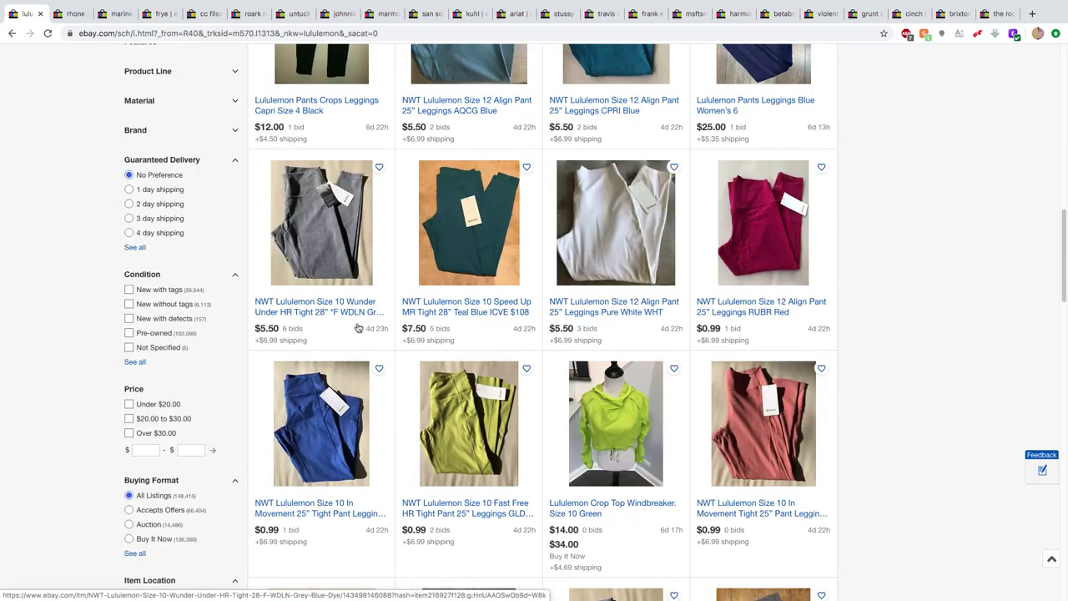
pyautogui.scroll(-3)
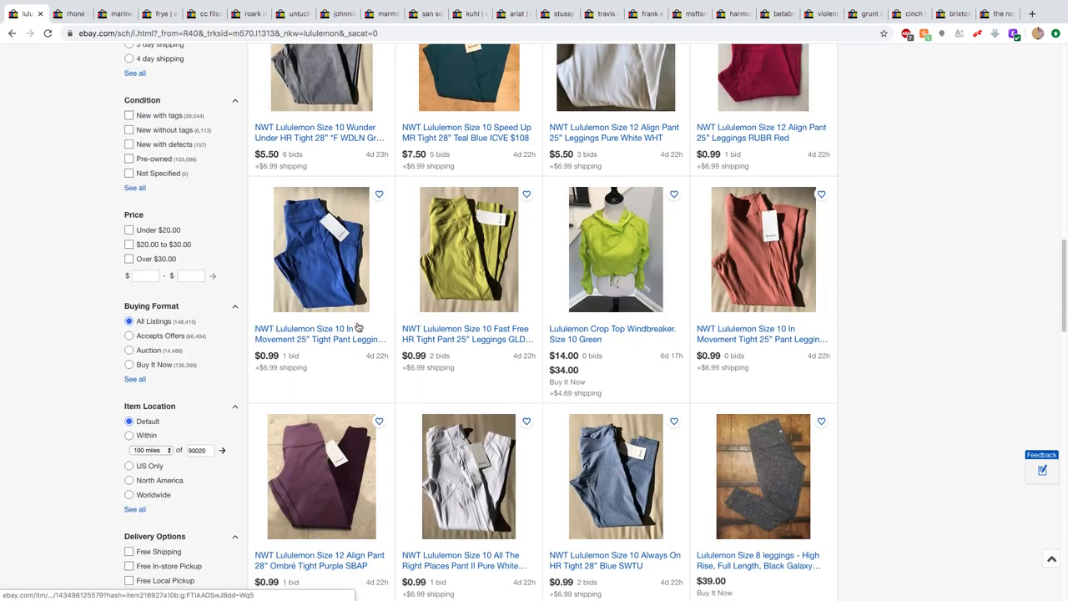
pyautogui.scroll(3)
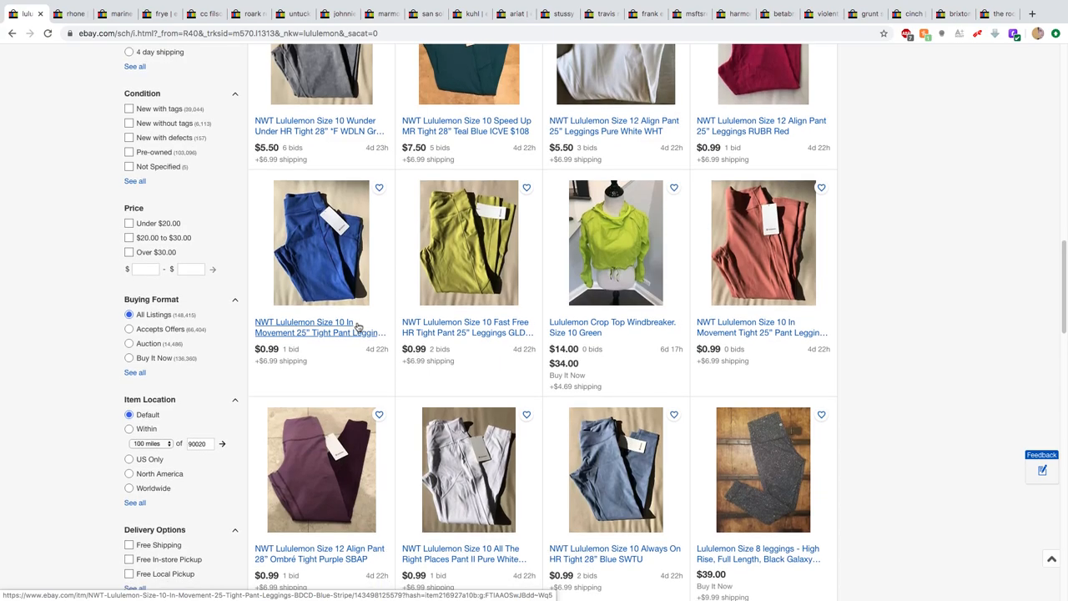
pyautogui.scroll(3)
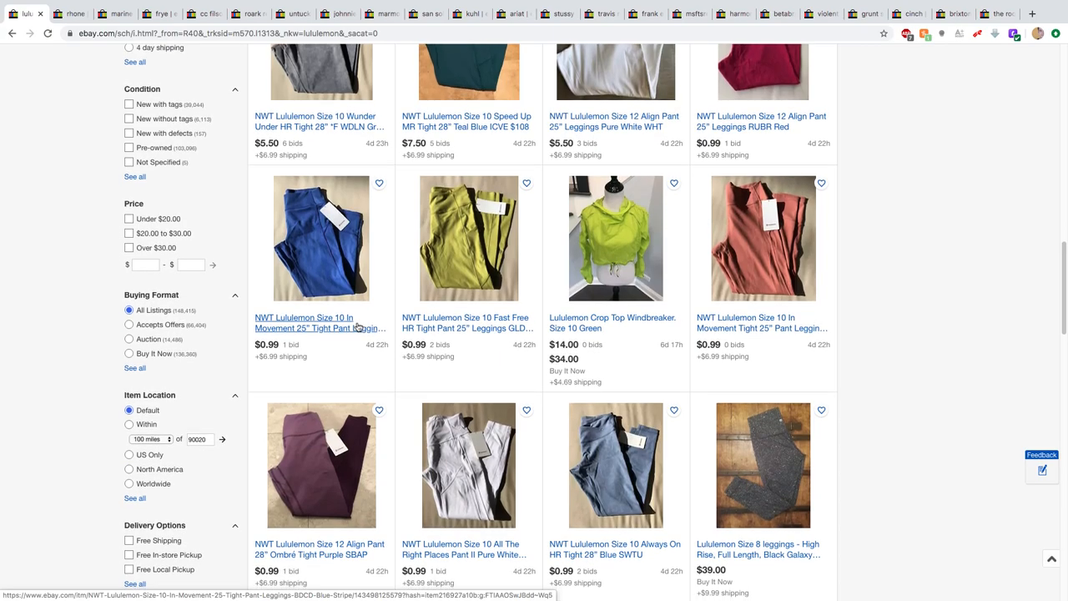
# - Continue browsing further down the lululemon search results grid
pyautogui.scroll(-3)
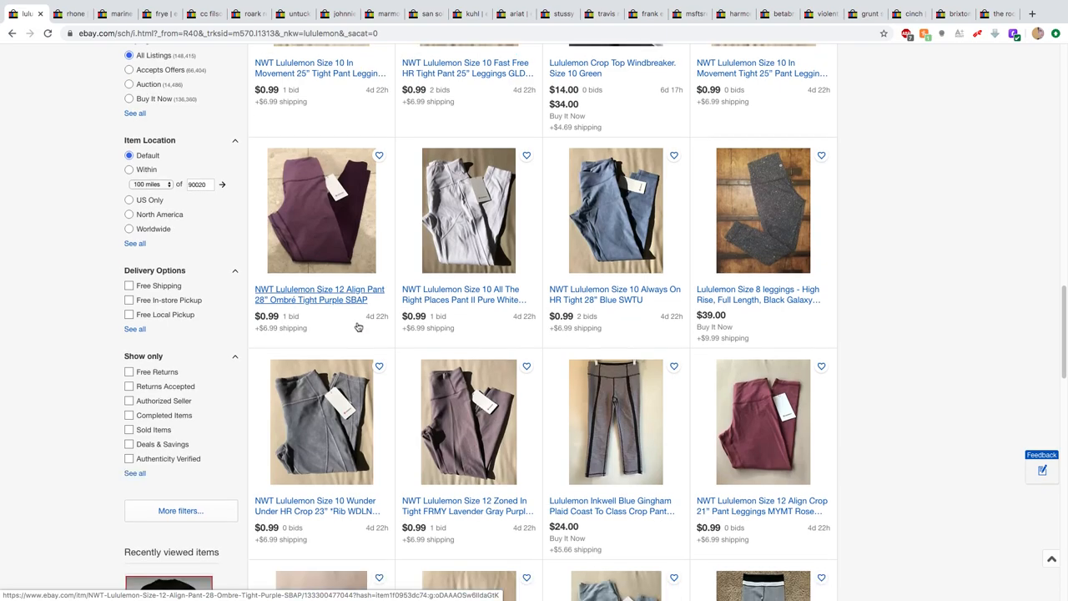
pyautogui.scroll(-3)
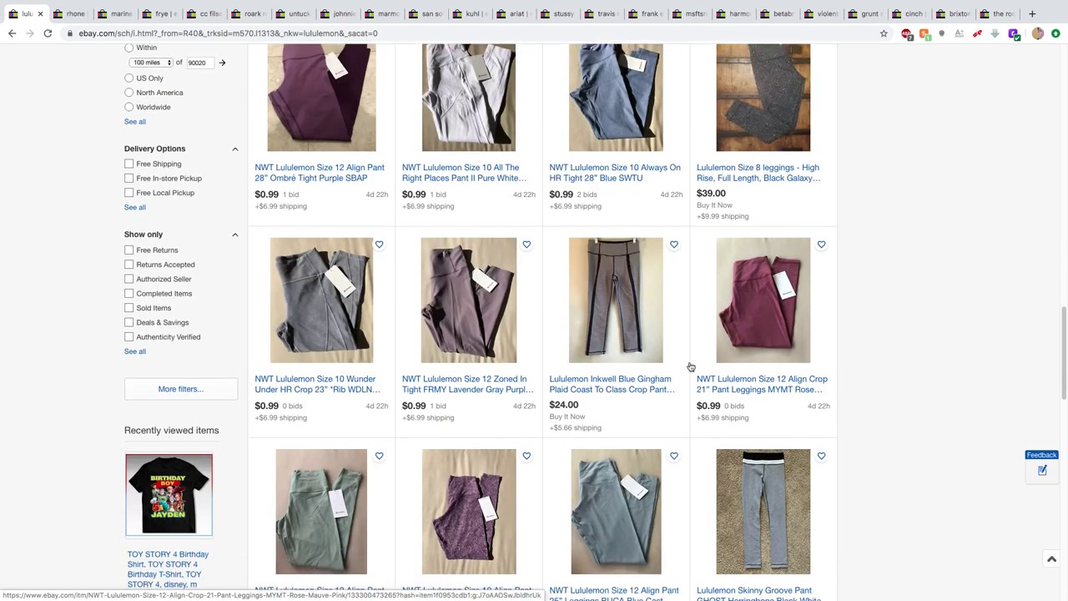
pyautogui.moveTo(598, 345)
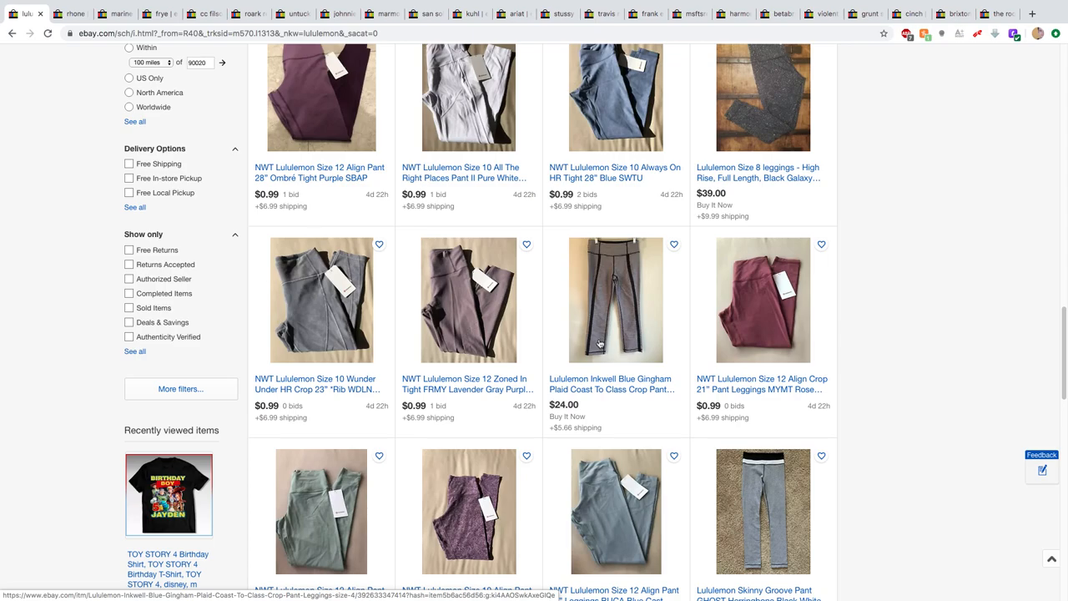
pyautogui.scroll(-3)
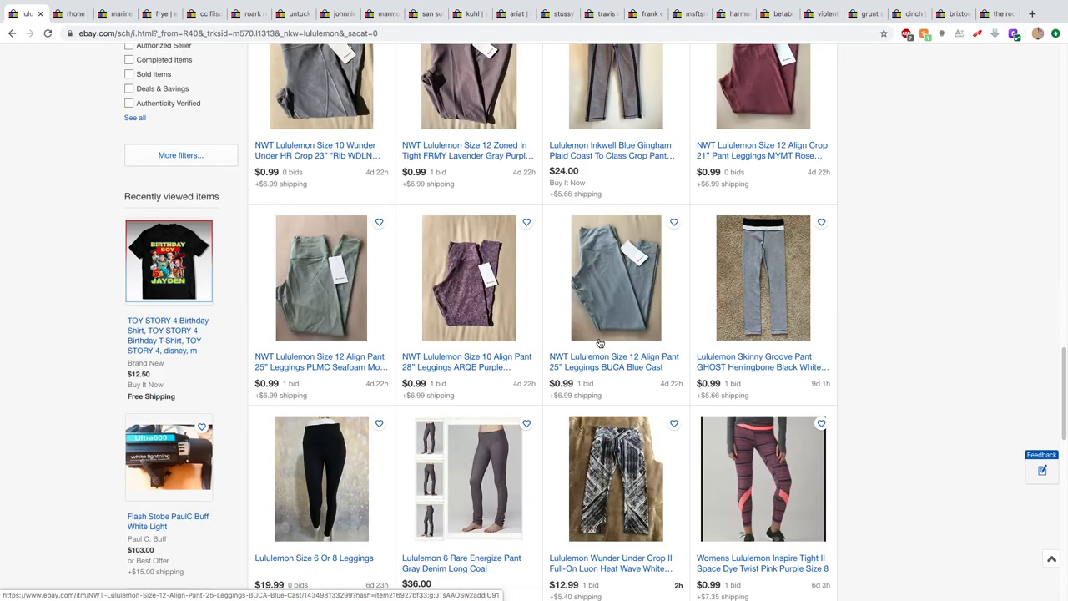
pyautogui.scroll(-3)
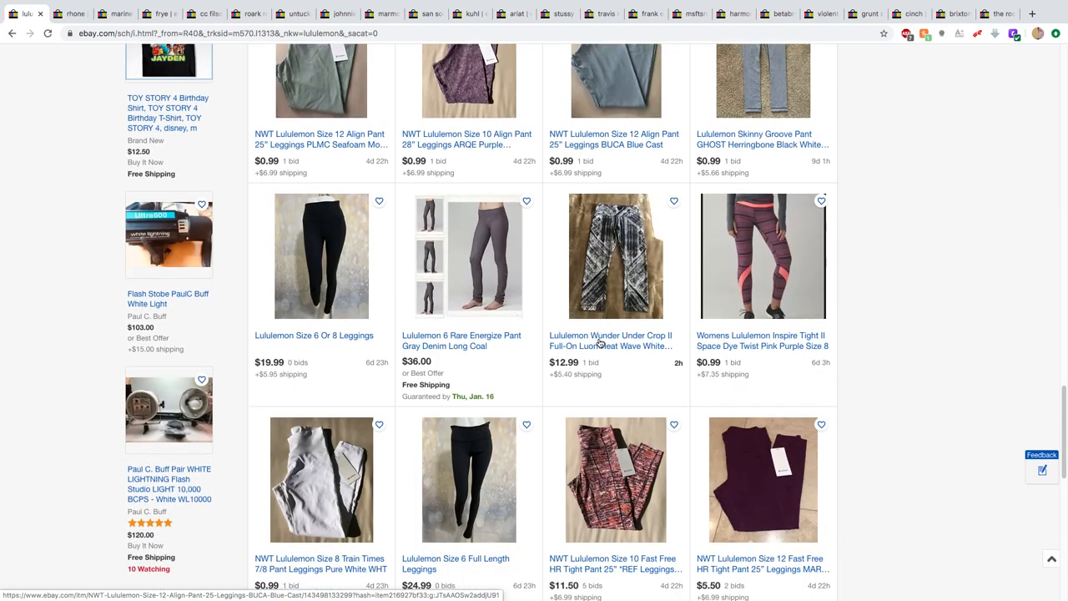
pyautogui.scroll(-3)
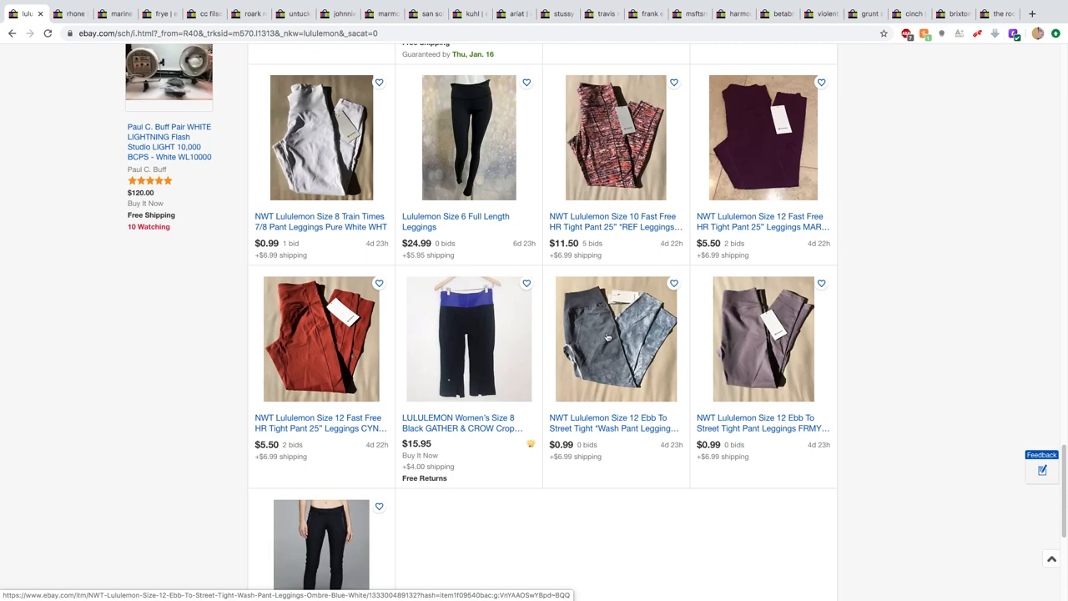
pyautogui.moveTo(426, 466)
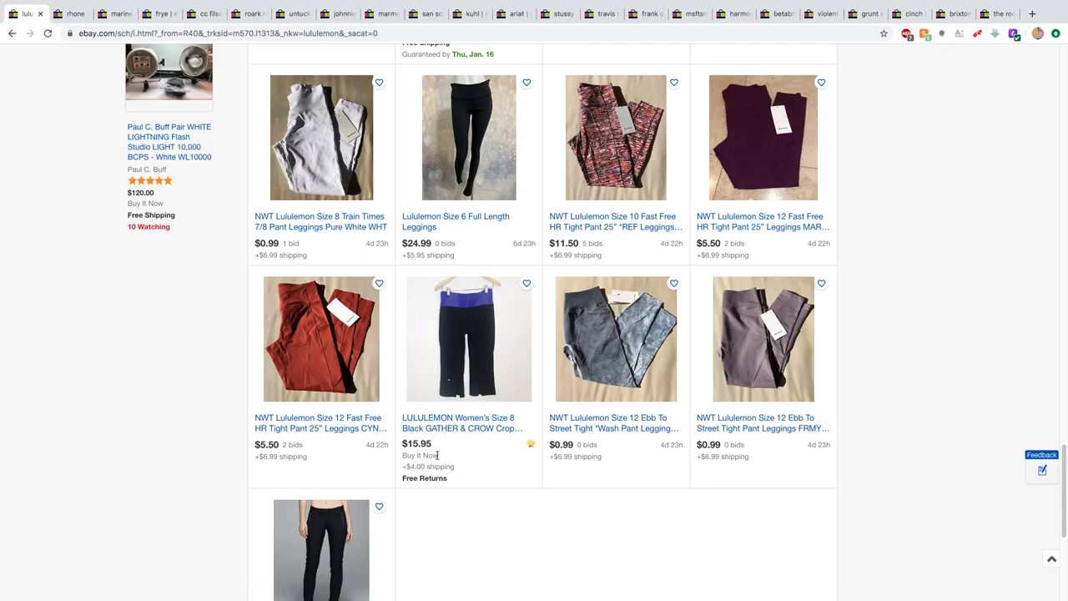
pyautogui.scroll(-3)
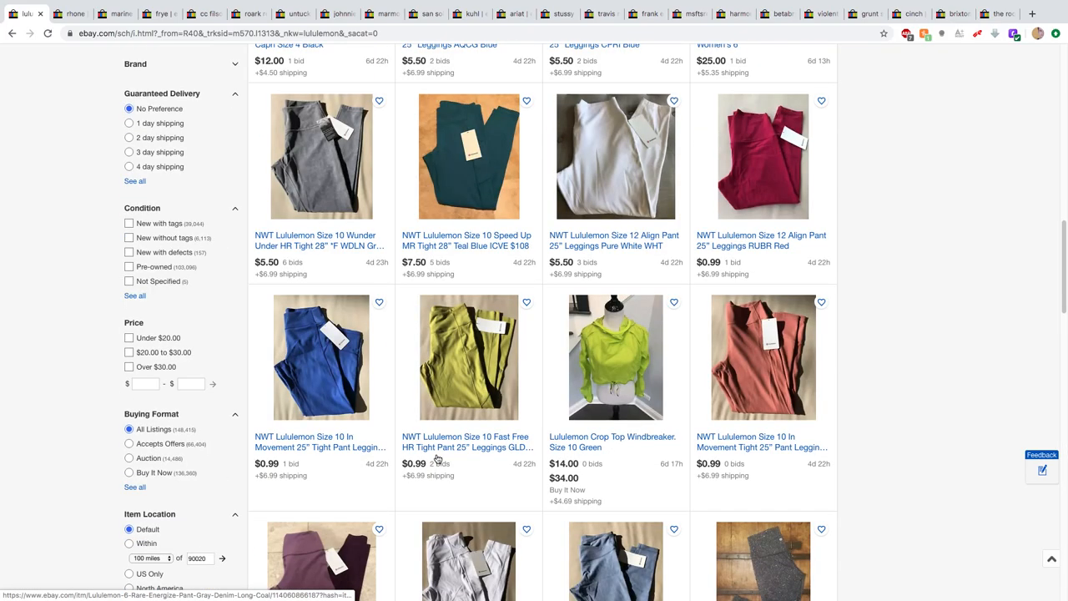
pyautogui.scroll(-3)
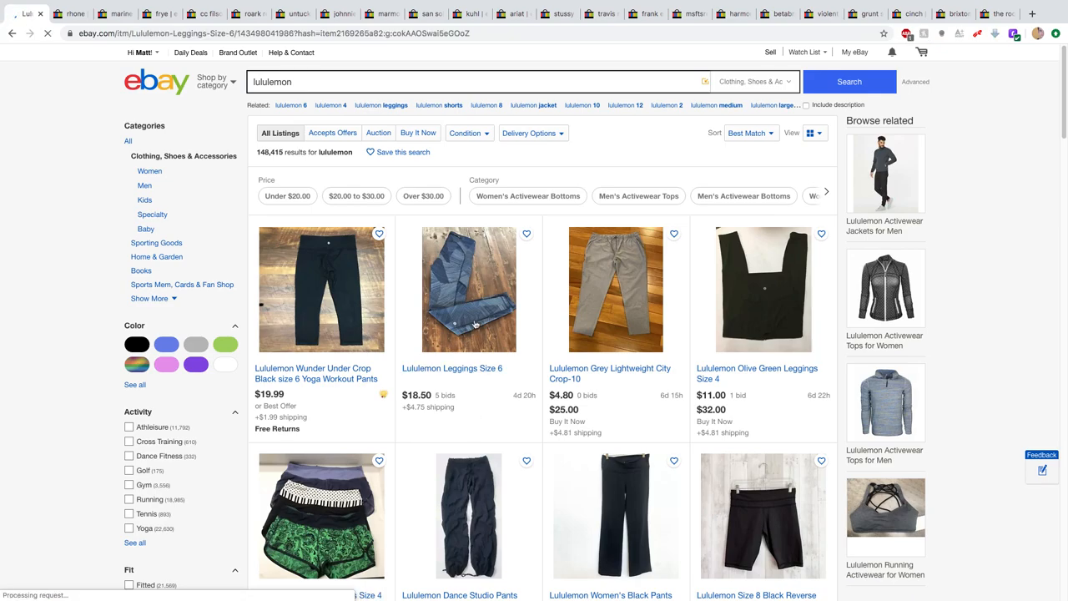
# - View the Lululemon Leggings Size 6 listing's item specifics and description, current bid US $18.50
pyautogui.click(468, 288)
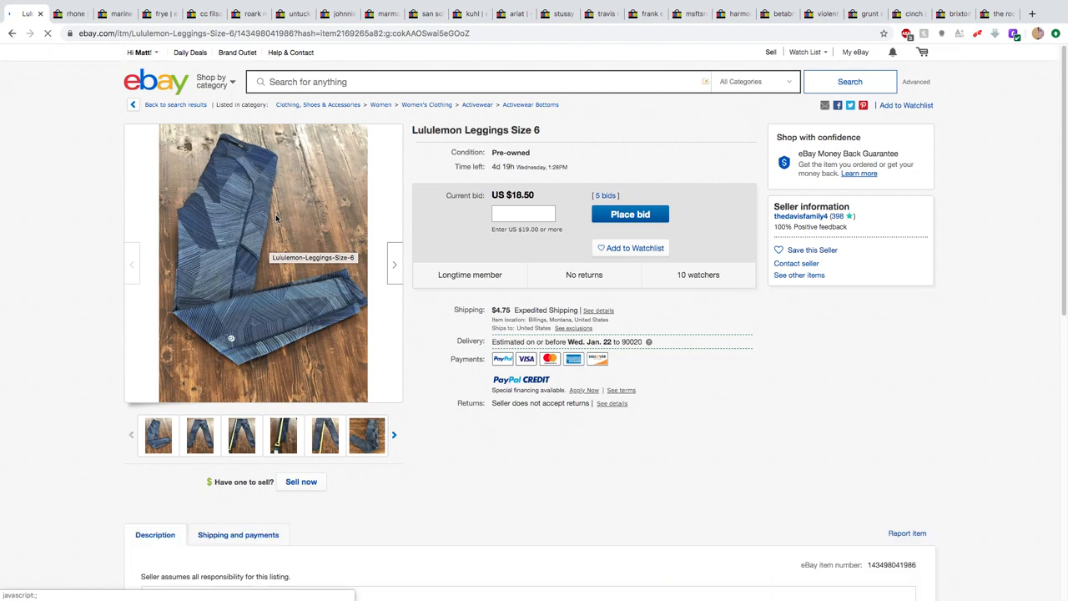
pyautogui.scroll(-3)
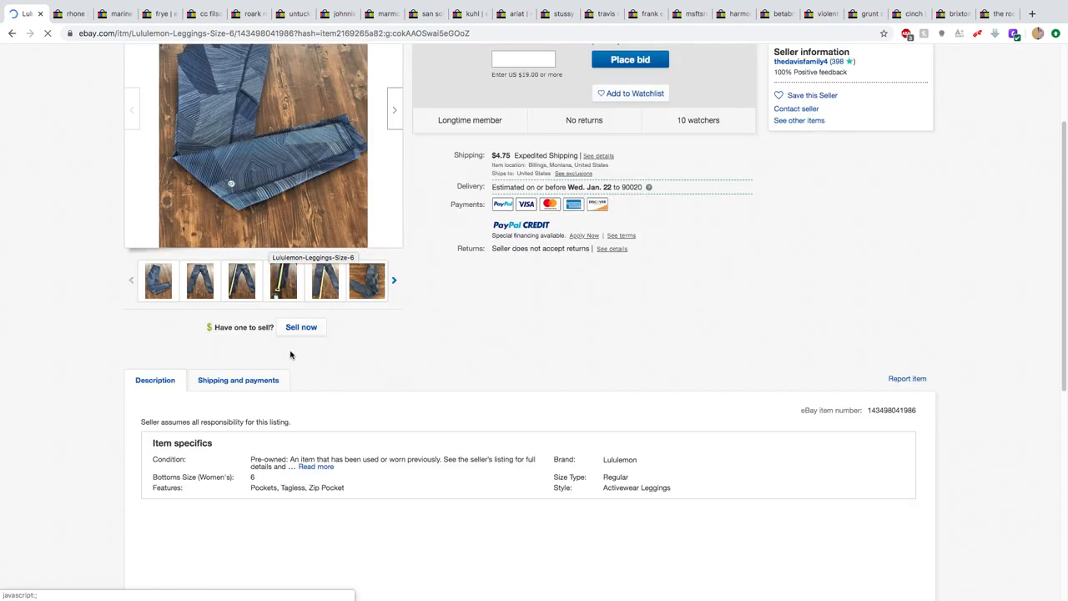
pyautogui.scroll(-3)
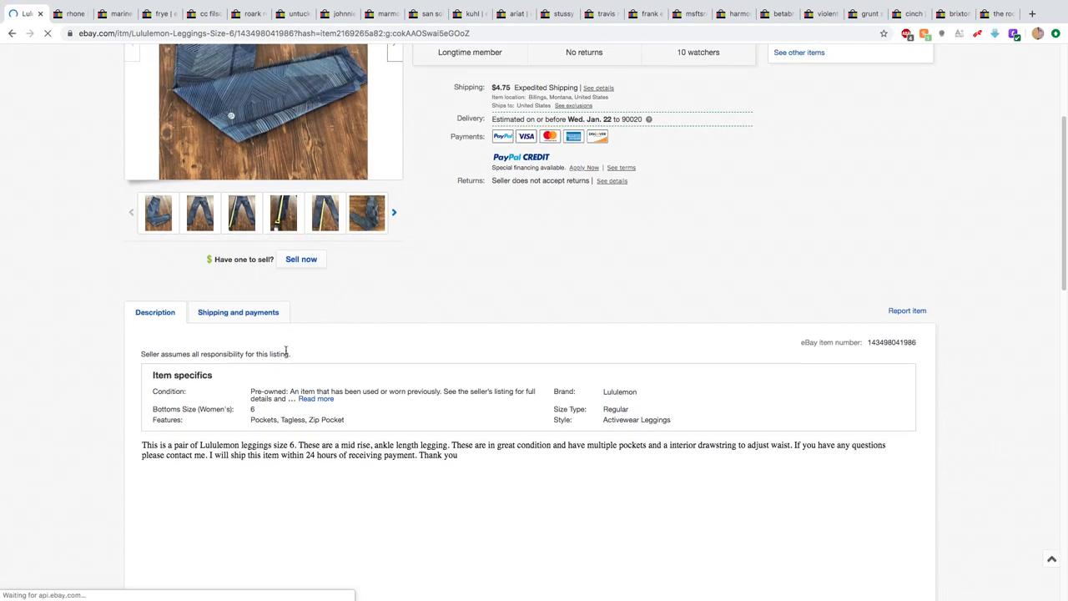
pyautogui.scroll(3)
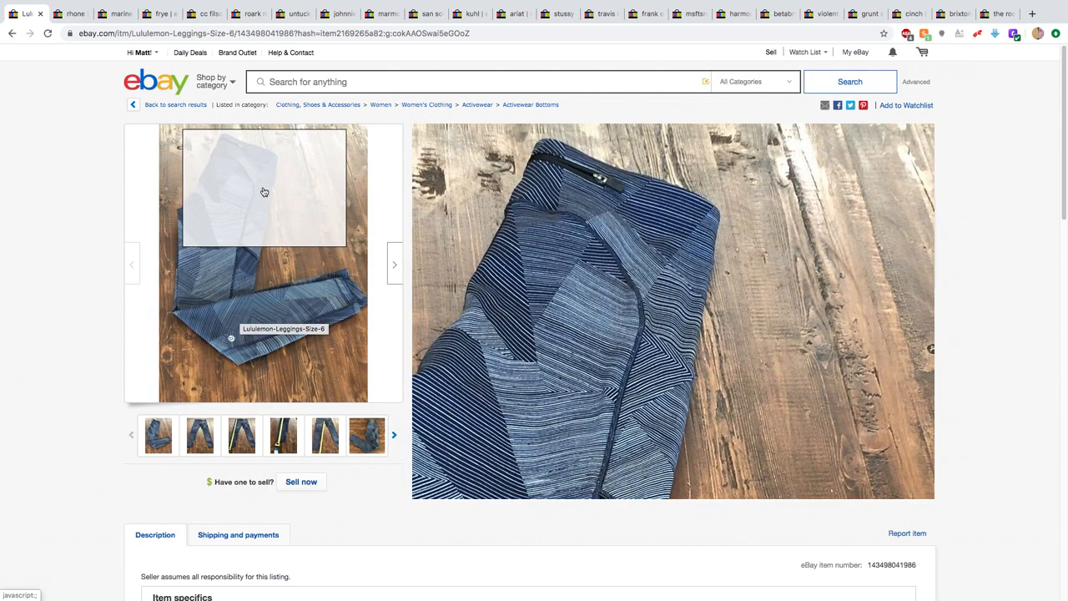
pyautogui.moveTo(263, 330)
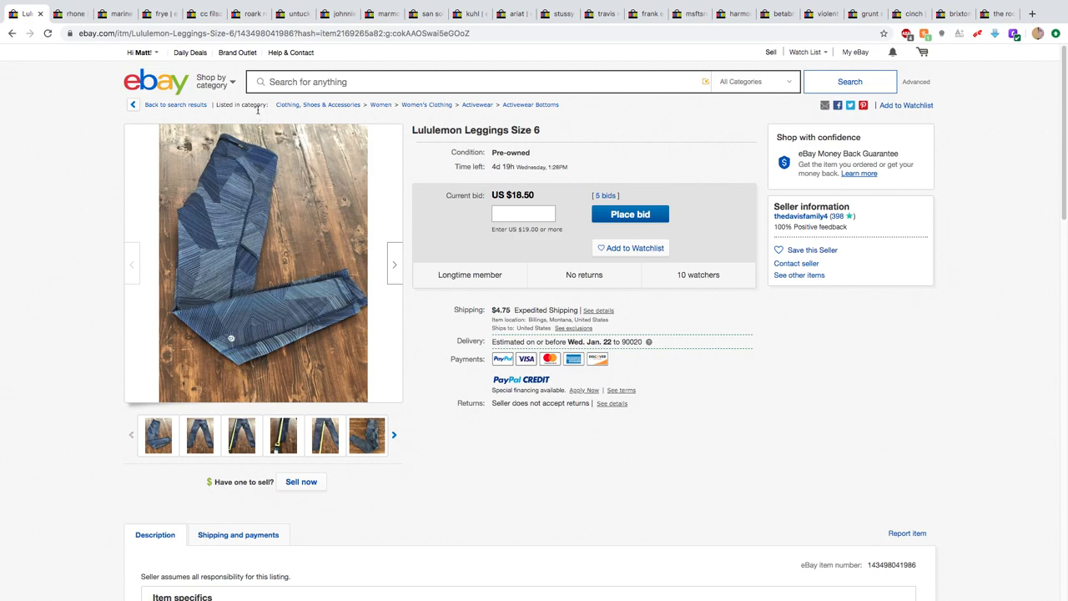
pyautogui.moveTo(277, 113)
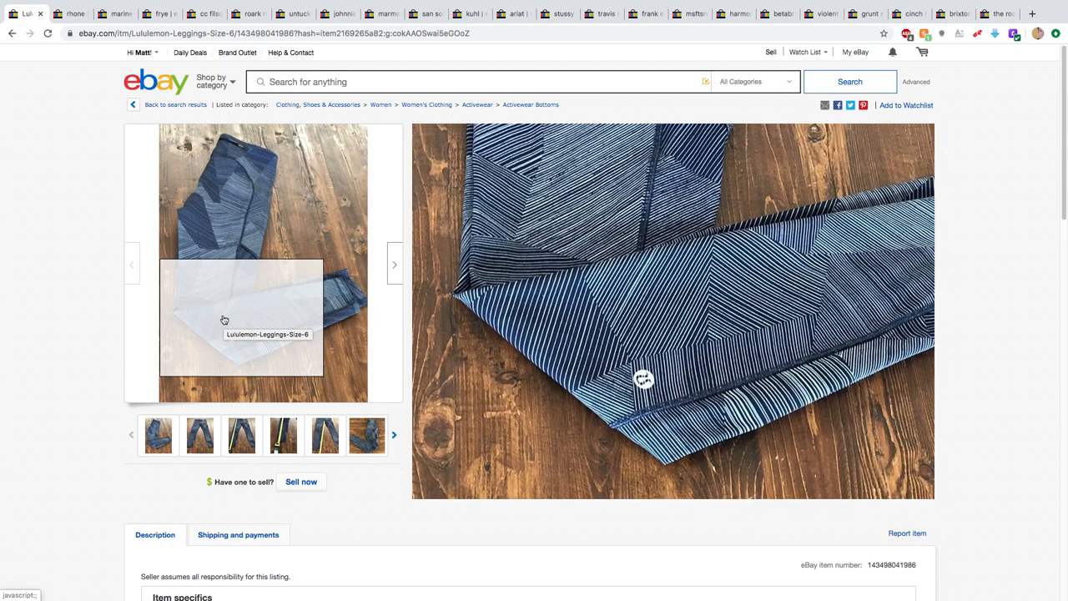
pyautogui.moveTo(223, 315)
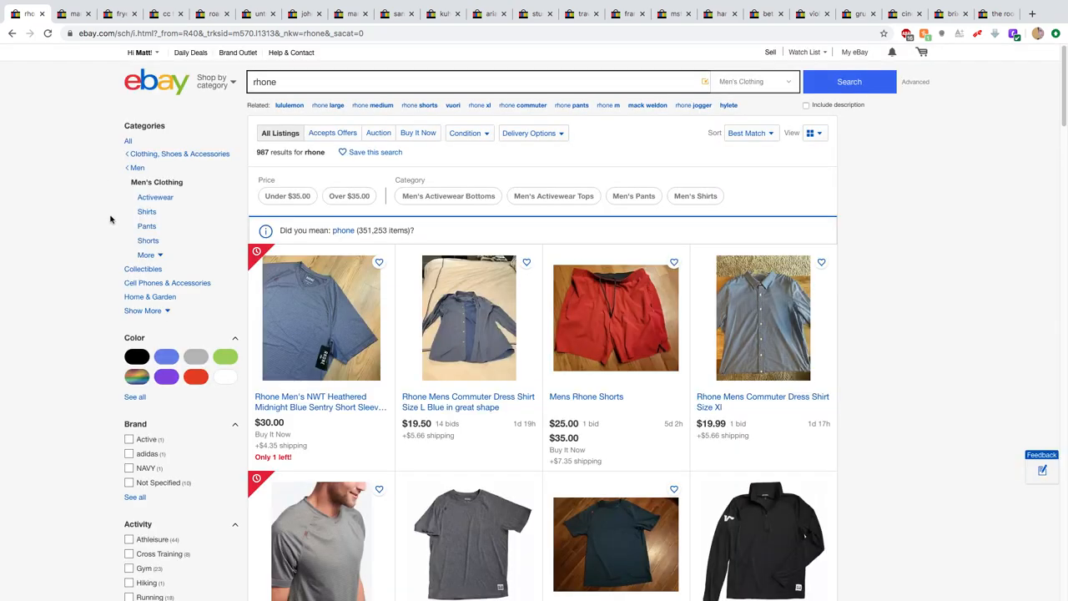
# - Browse down through the rhone men's clothing search results
pyautogui.scroll(-3)
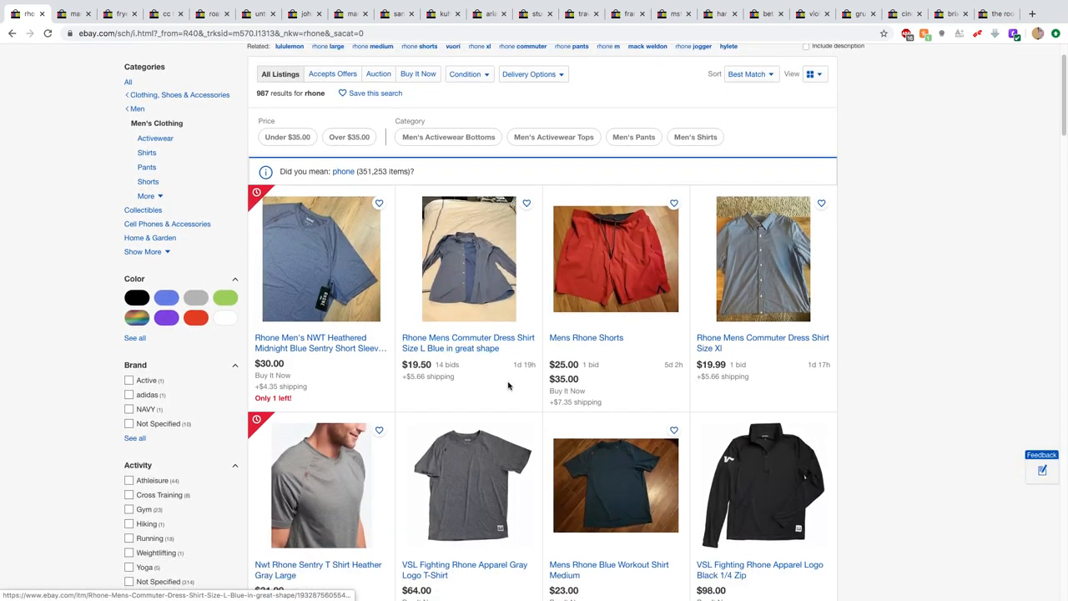
pyautogui.scroll(-3)
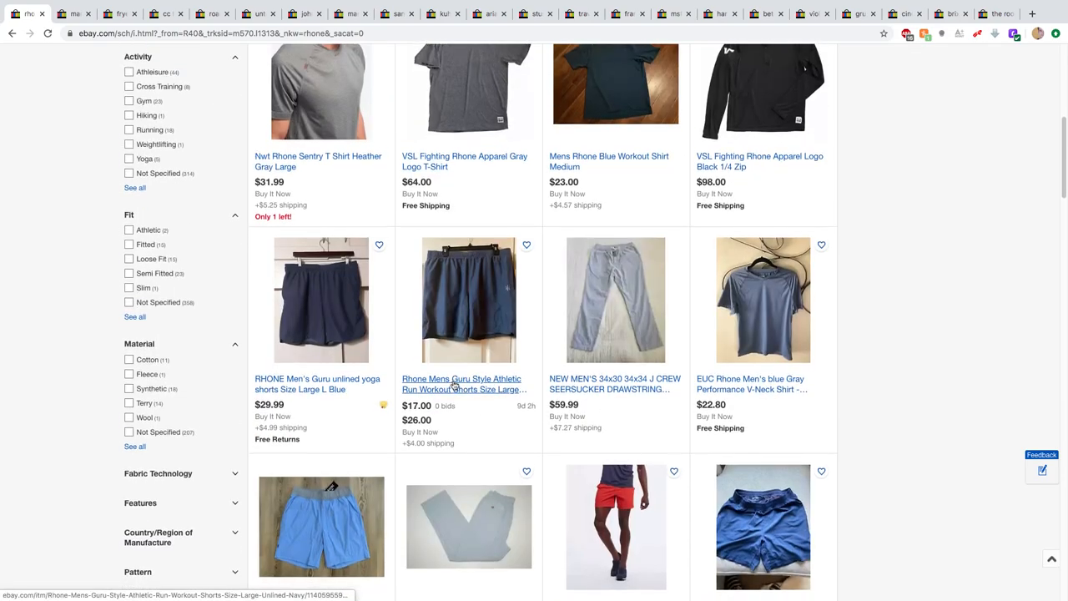
pyautogui.scroll(-3)
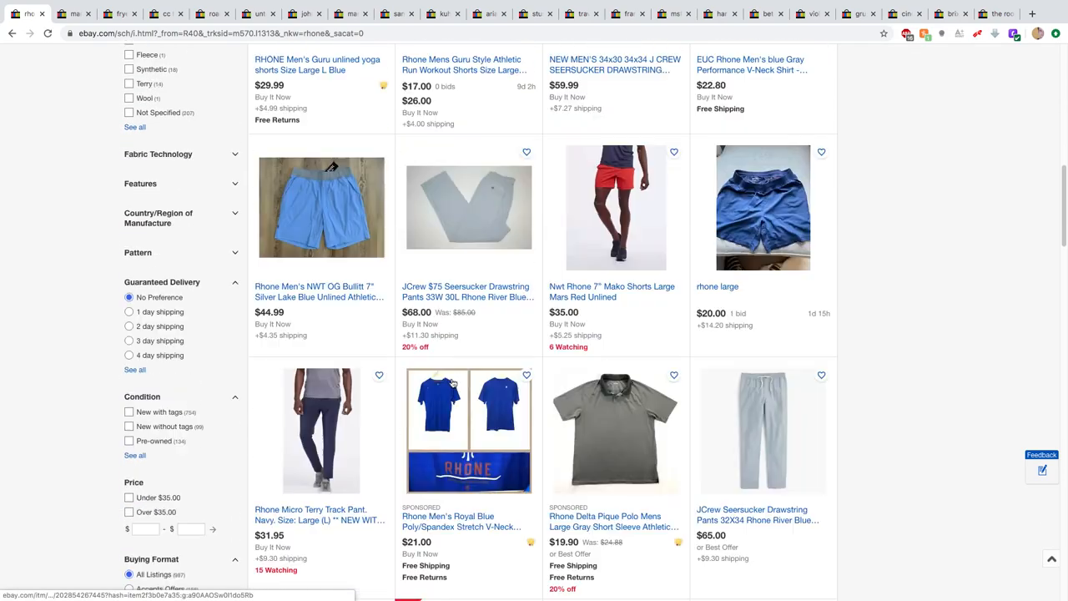
pyautogui.scroll(-3)
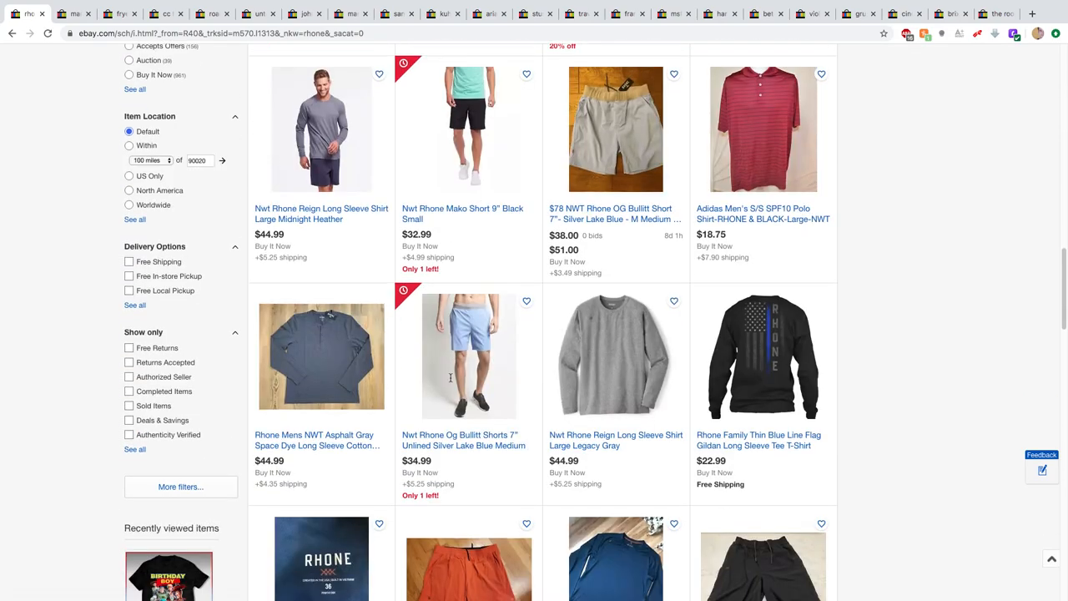
pyautogui.scroll(-3)
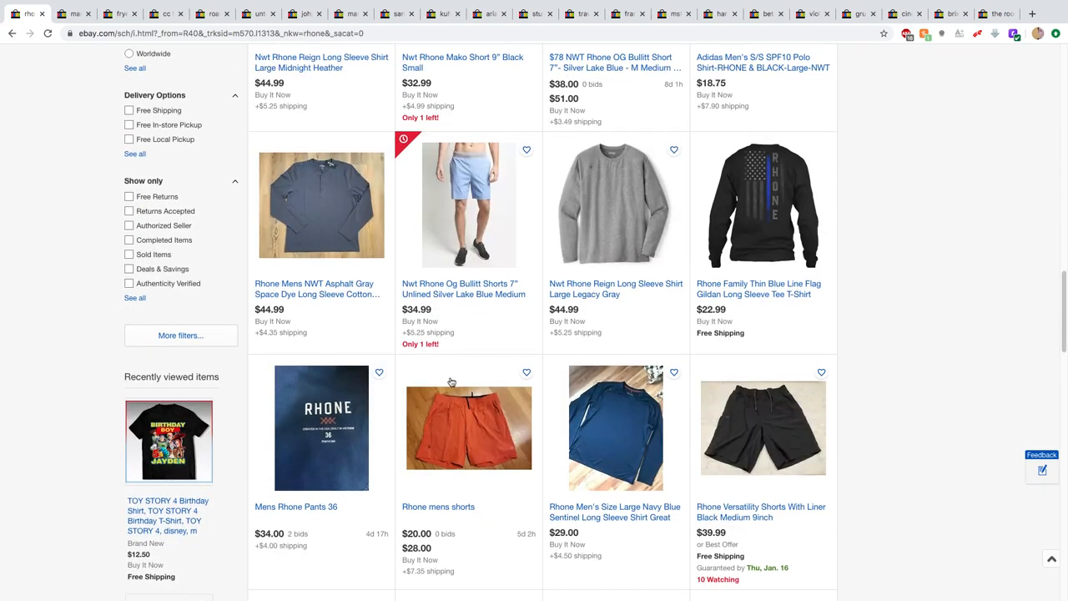
pyautogui.scroll(-3)
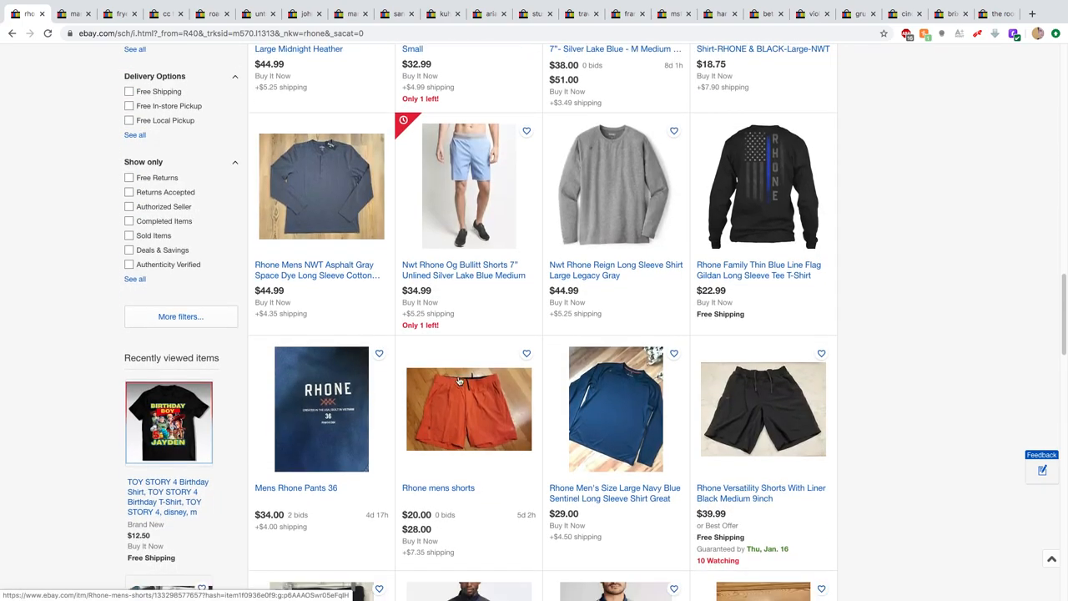
# - Open the Rhone Men's Size Large Navy Blue Sentinel Long Sleeve Shirt listing at US $29.00
pyautogui.click(616, 409)
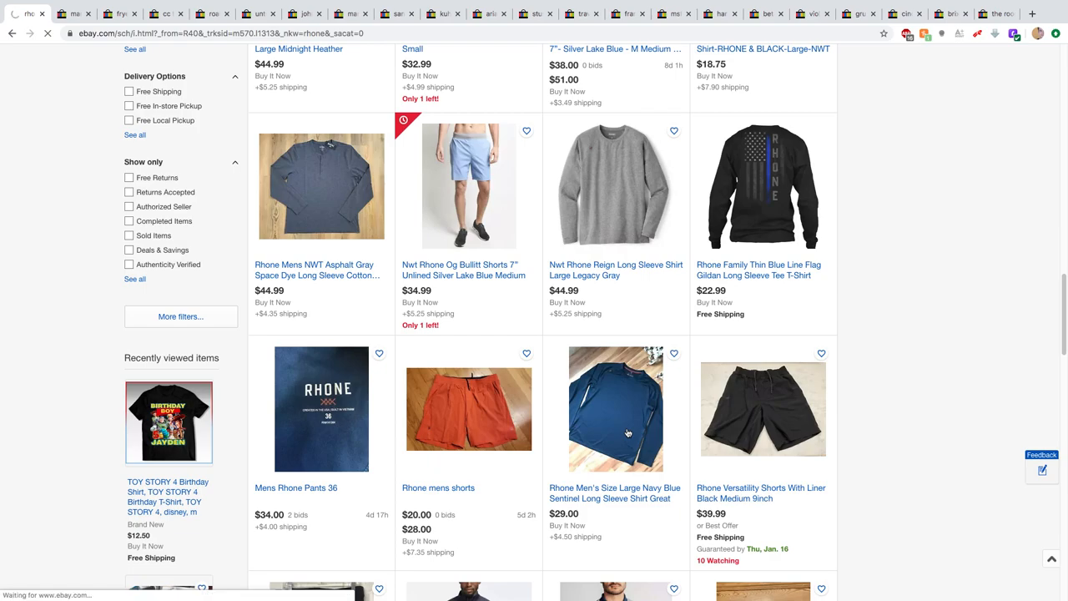
pyautogui.click(616, 409)
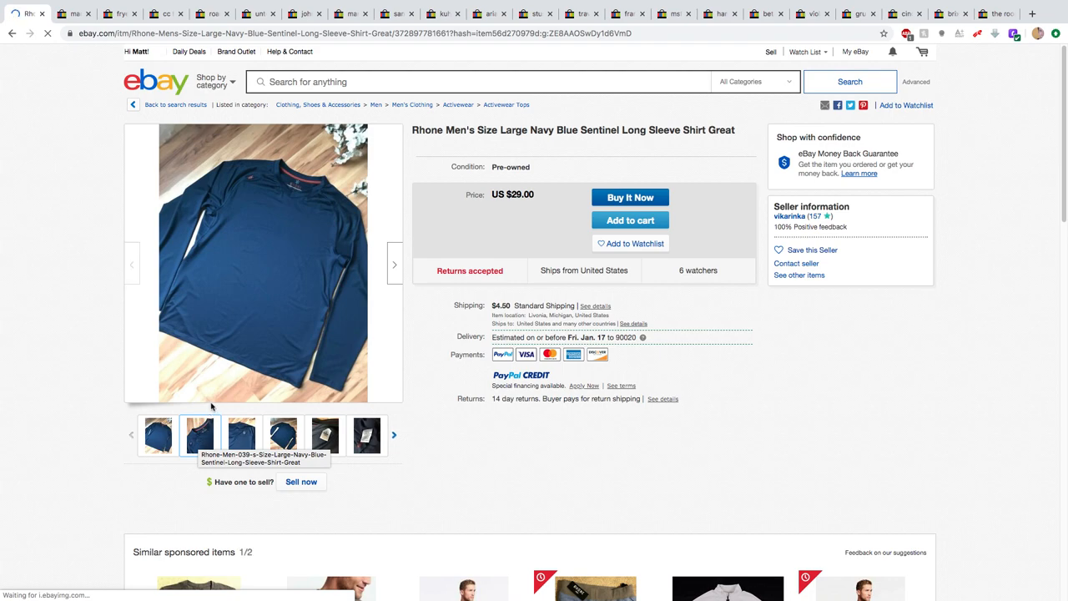
# - View the close-up photo of the Rhone shirt's size L collar tag
pyautogui.click(198, 434)
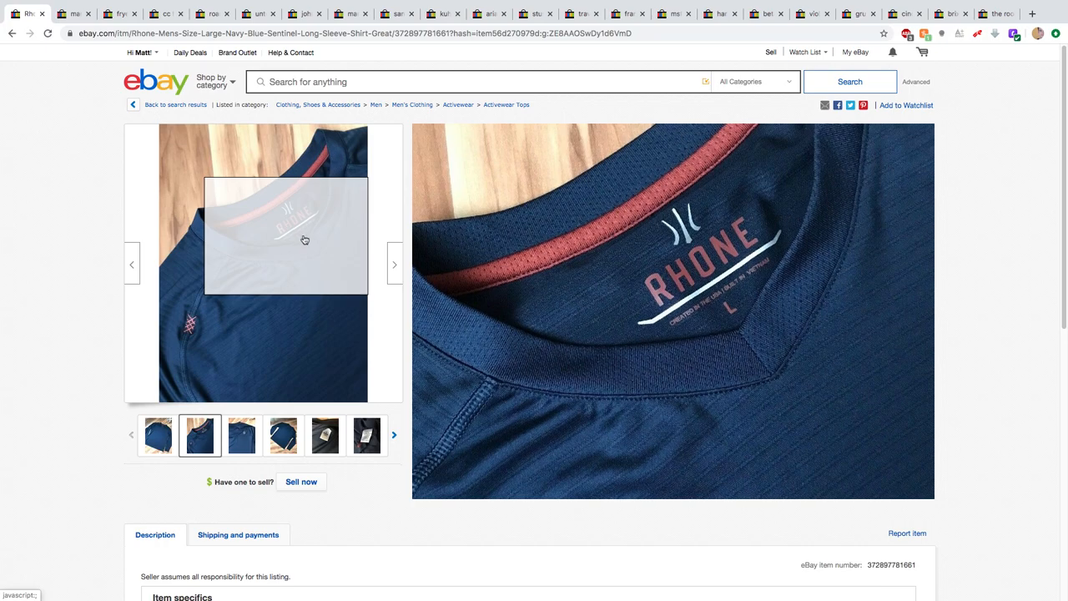
pyautogui.moveTo(304, 240)
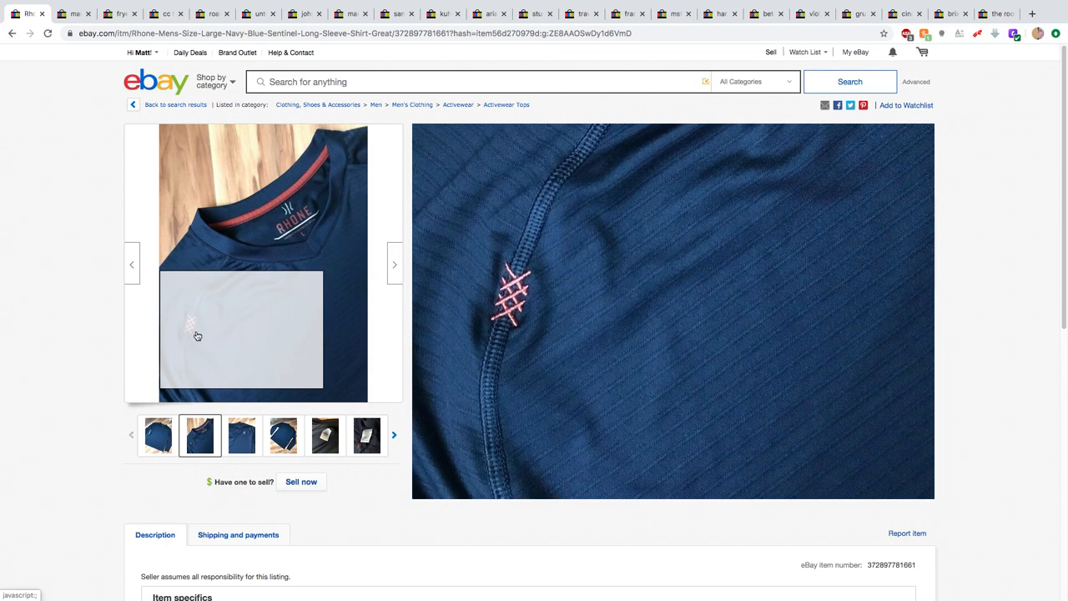
pyautogui.moveTo(220, 280)
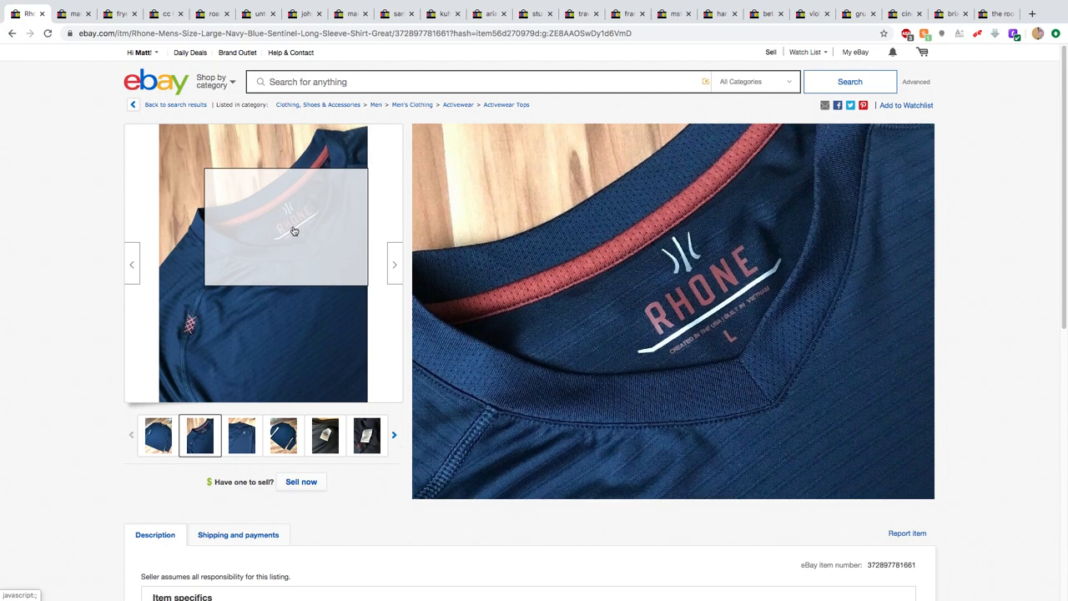
pyautogui.moveTo(294, 226)
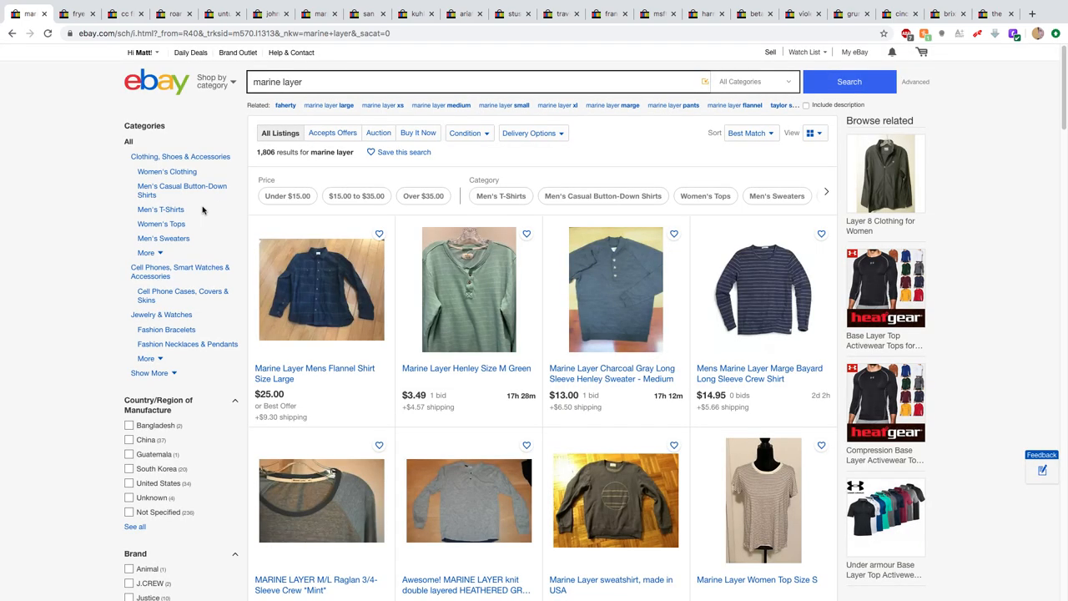
pyautogui.moveTo(197, 87)
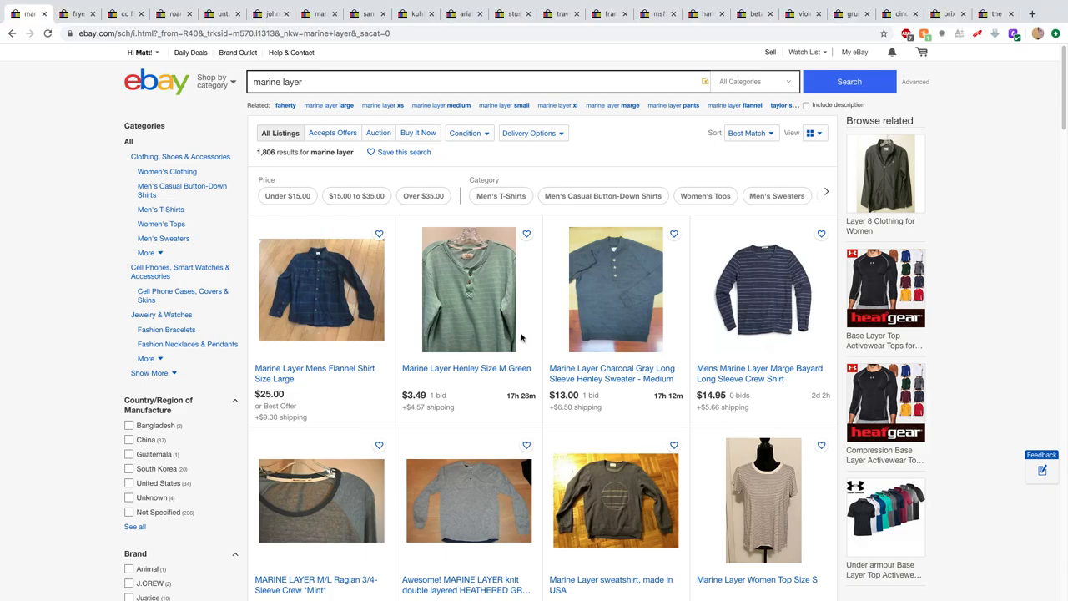
pyautogui.moveTo(391, 331)
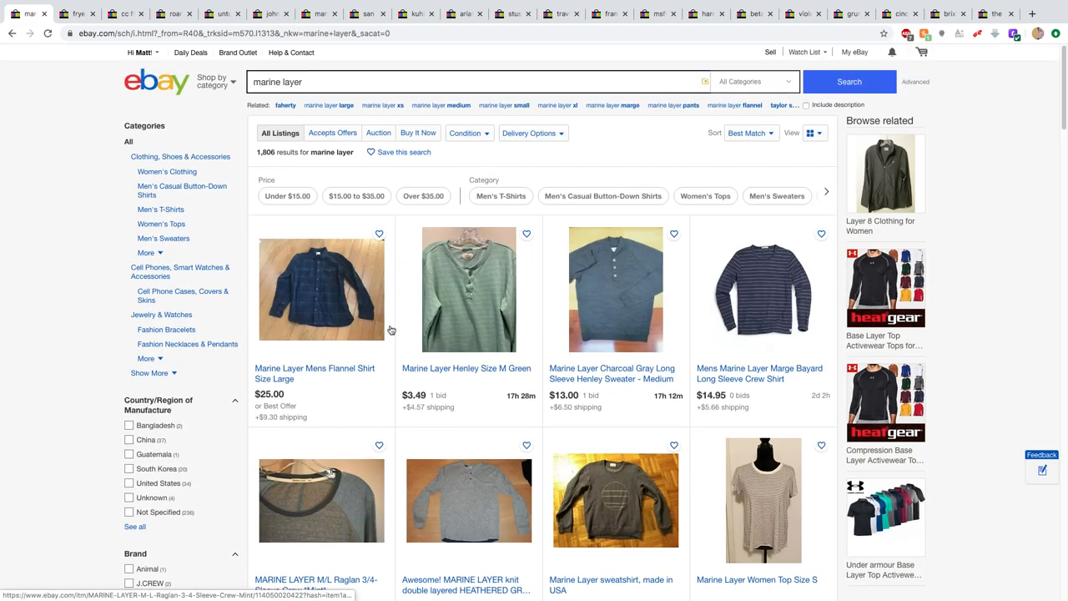
# - Browse the marine layer results and open the red gray check button-down shirt listing, size S, US $35.00
pyautogui.scroll(-3)
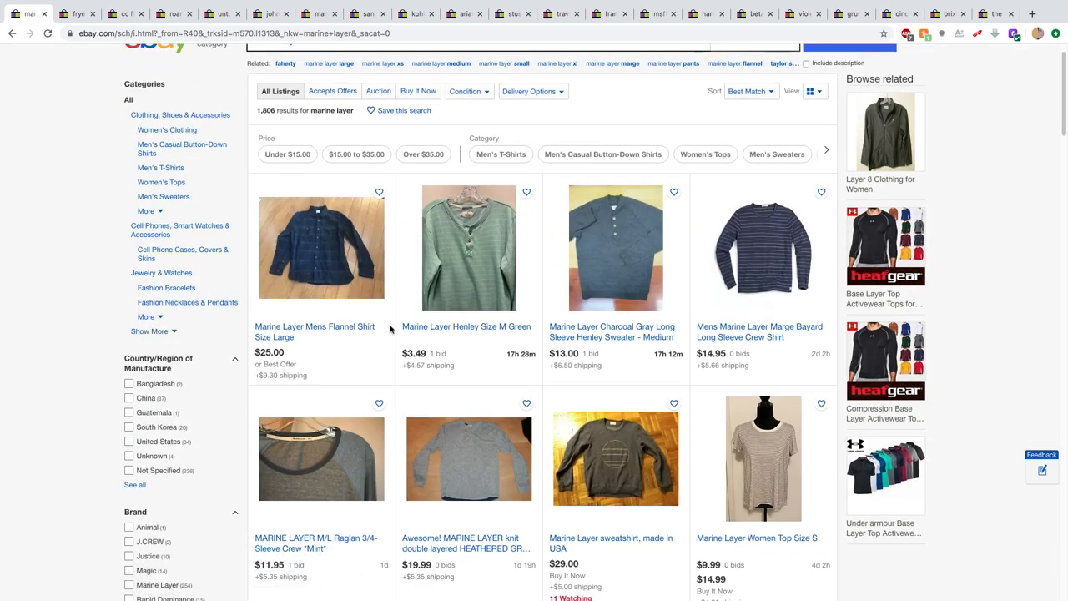
pyautogui.scroll(-3)
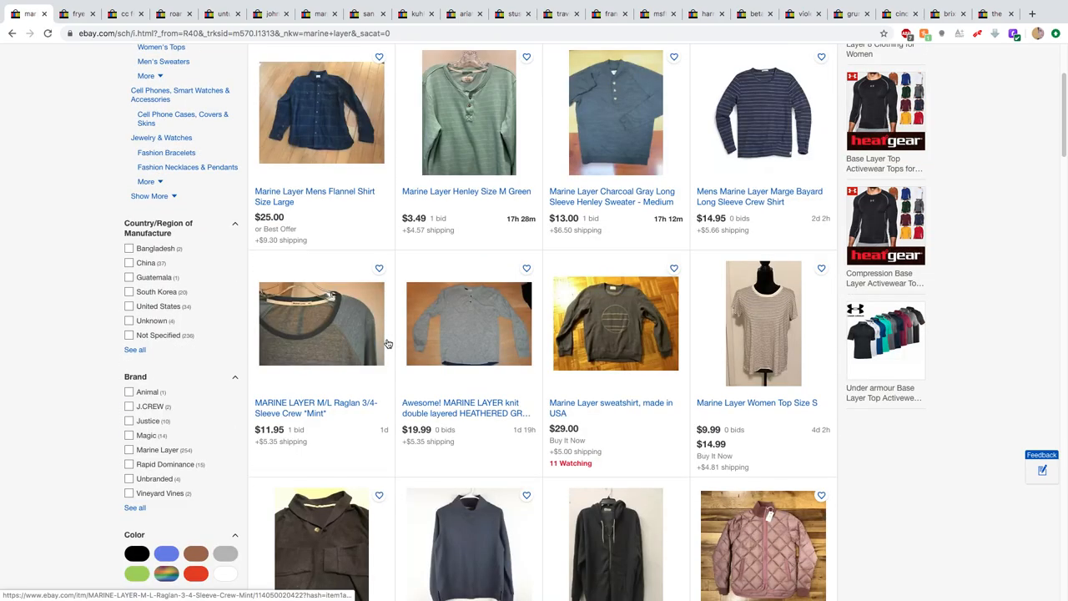
pyautogui.scroll(-3)
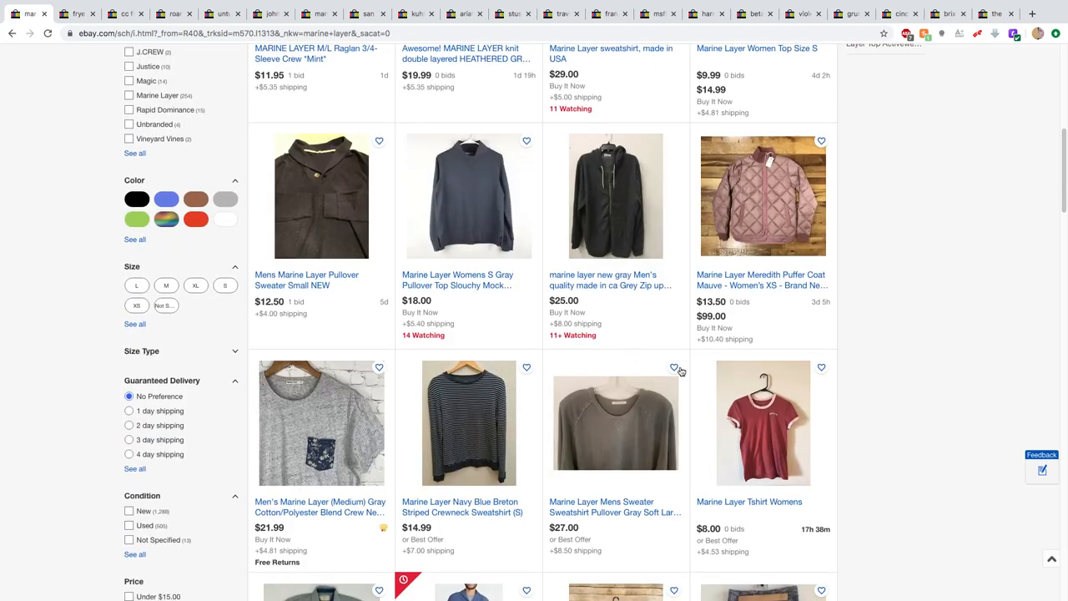
pyautogui.scroll(-3)
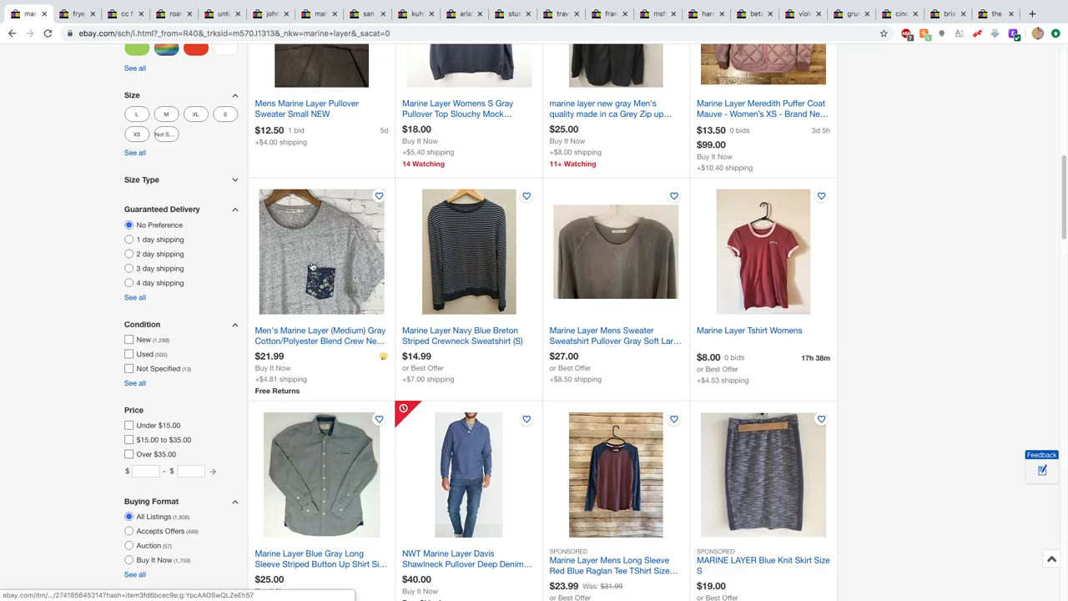
pyautogui.scroll(-3)
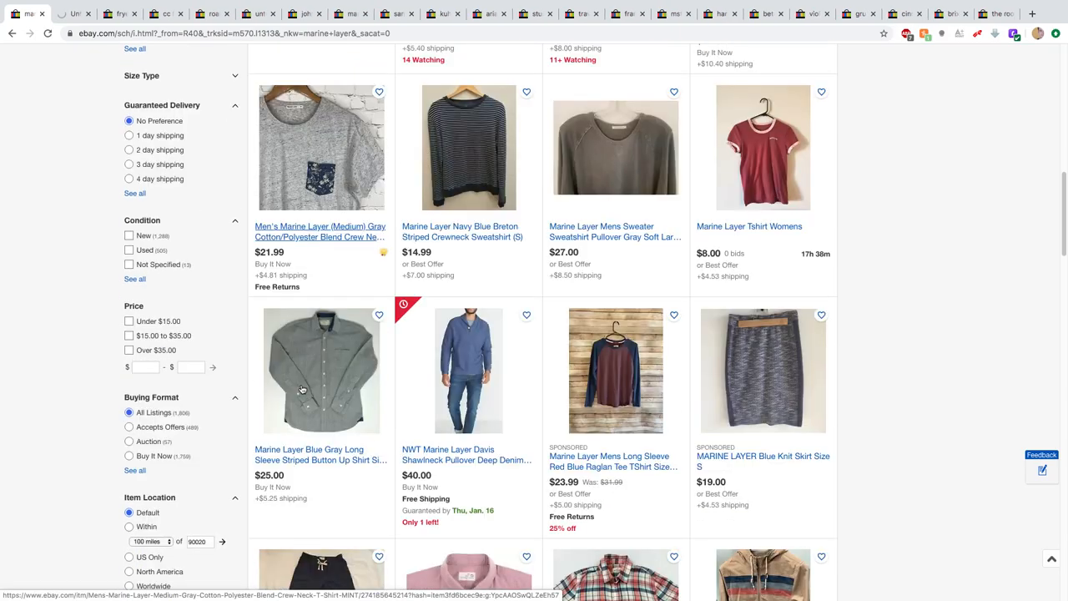
pyautogui.scroll(-3)
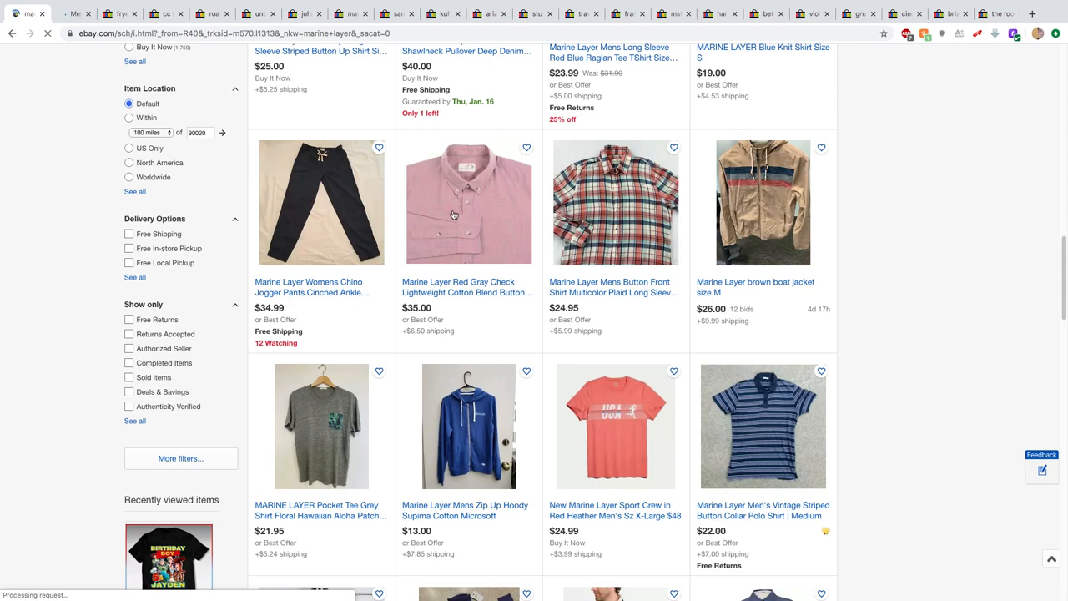
pyautogui.click(468, 204)
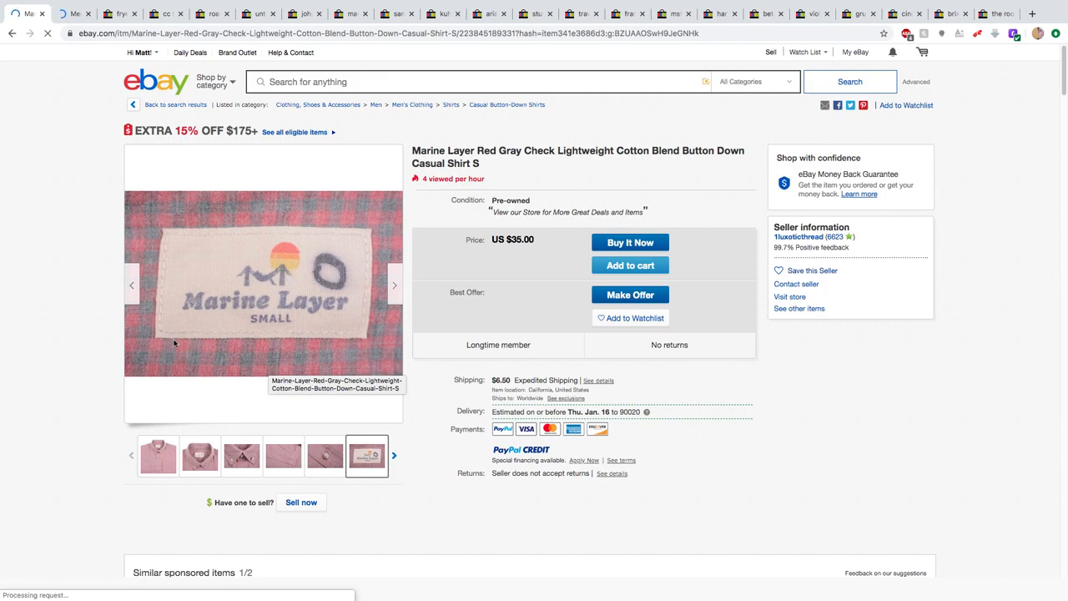
pyautogui.moveTo(203, 377)
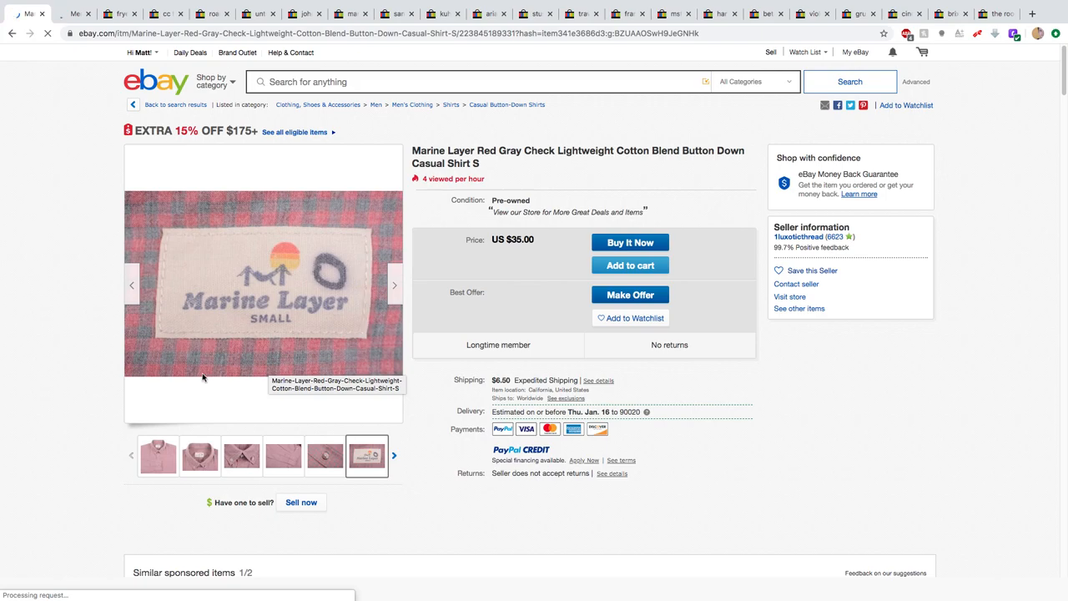
pyautogui.moveTo(277, 287)
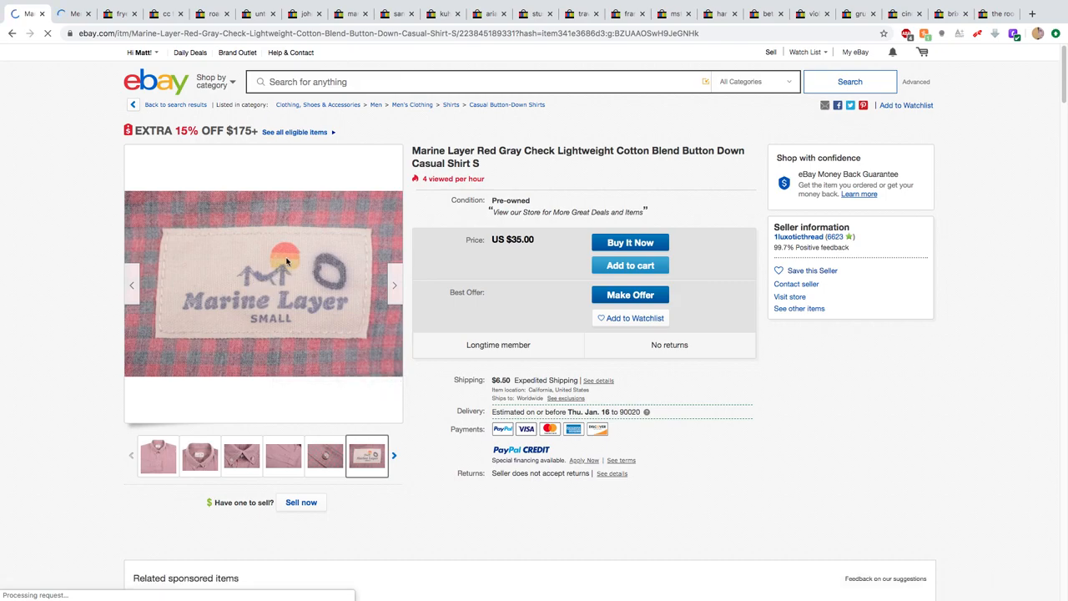
pyautogui.moveTo(325, 277)
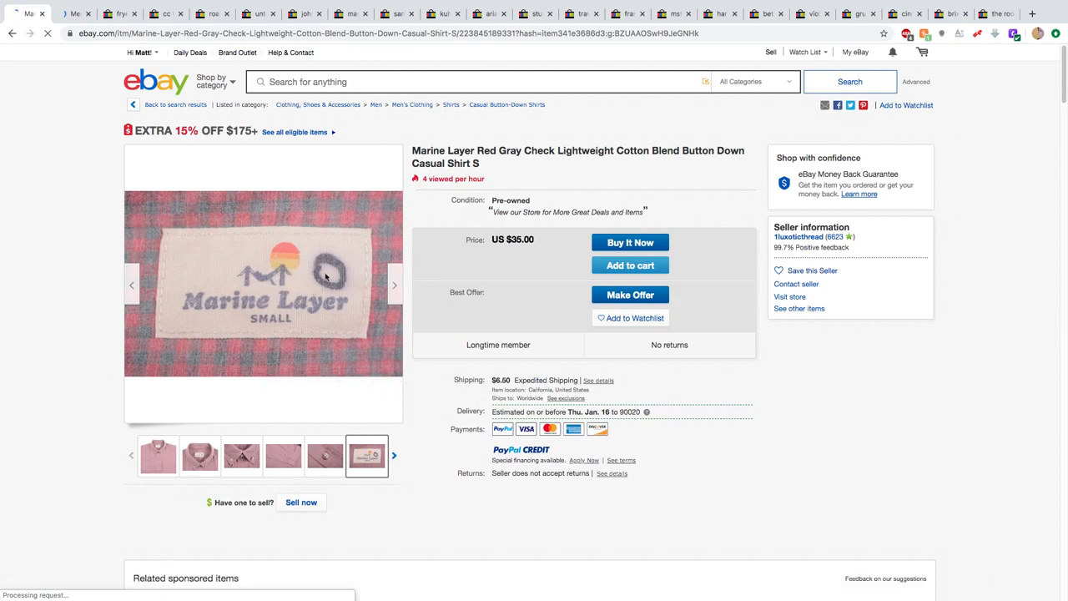
pyautogui.moveTo(232, 237)
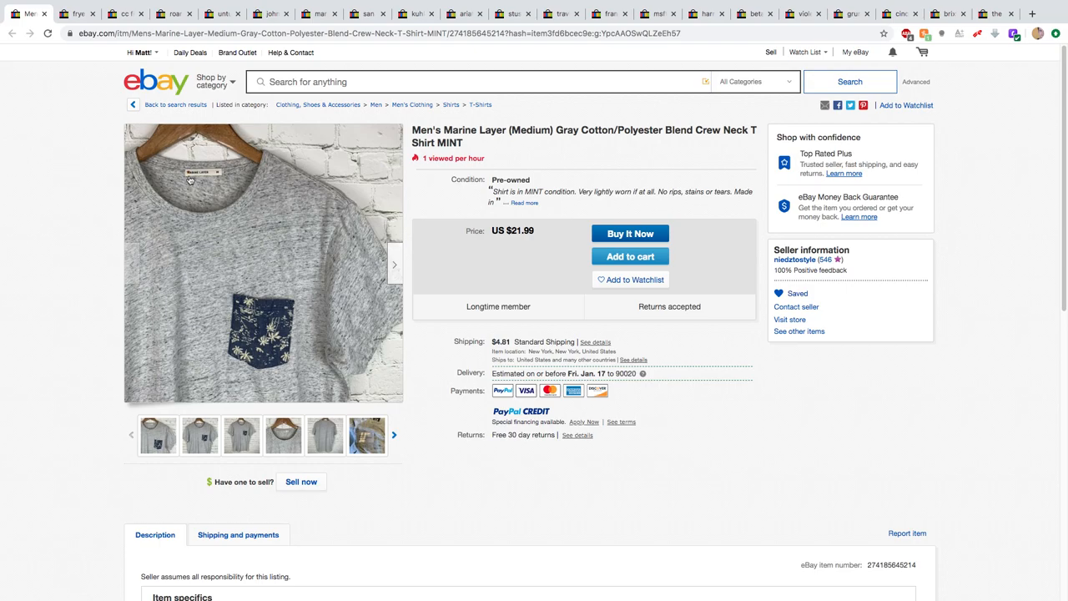
pyautogui.moveTo(264, 258)
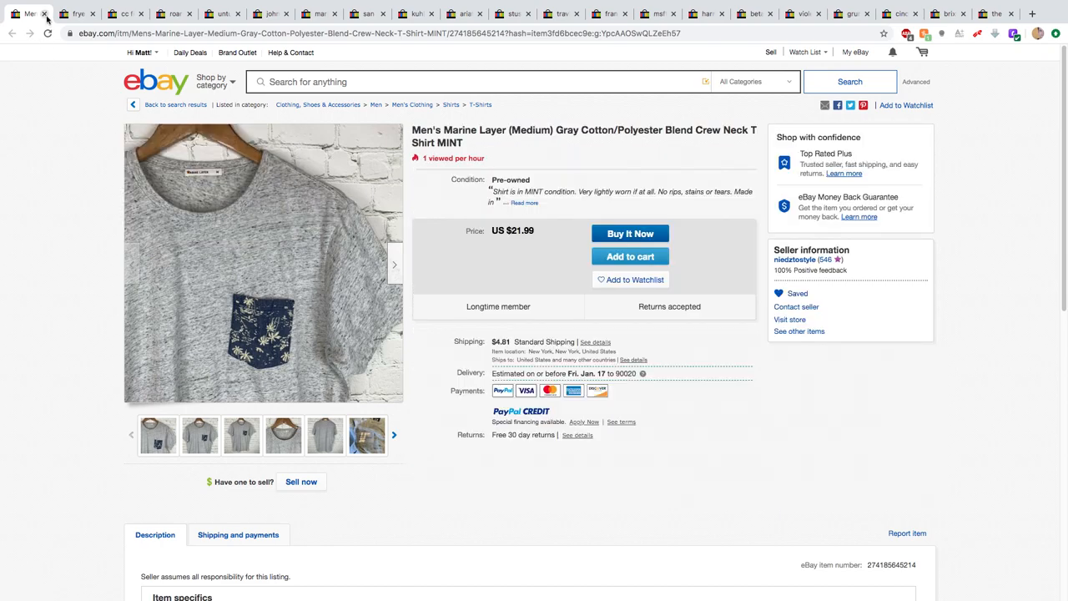
pyautogui.moveTo(65, 275)
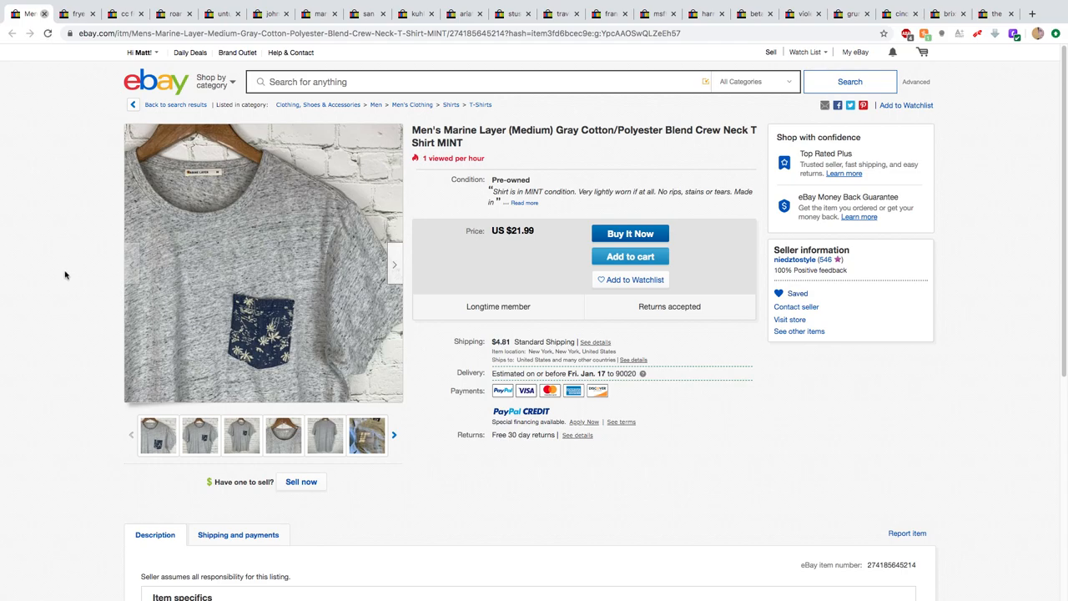
# - Close the gray Marine Layer pocket T-shirt listing tab, returning to the frye results
pyautogui.click(76, 13)
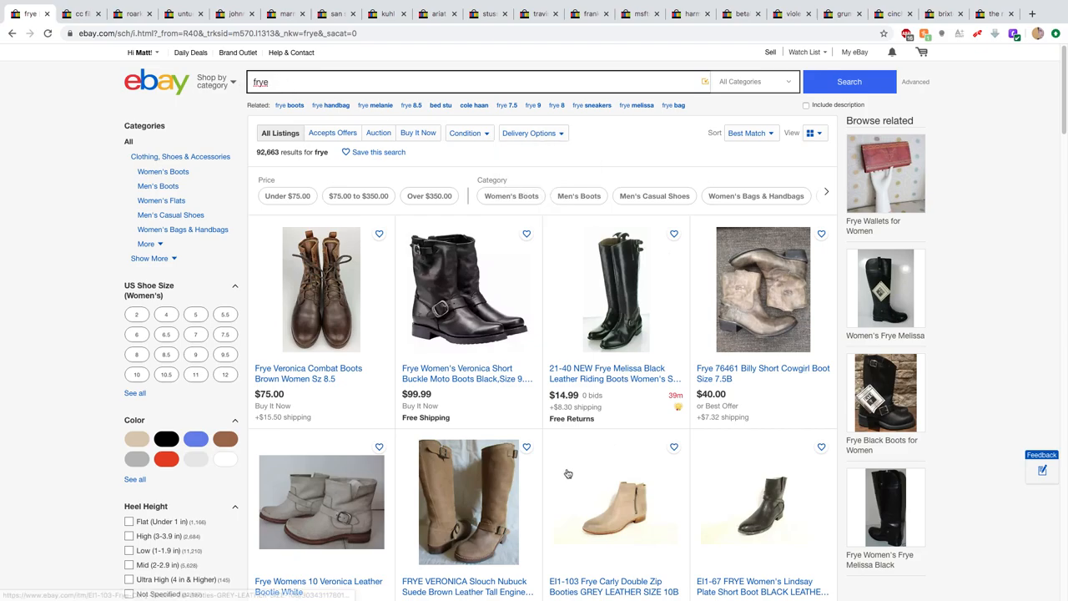
# - Browse down through the frye boot listings and scroll back toward the top
pyautogui.scroll(-3)
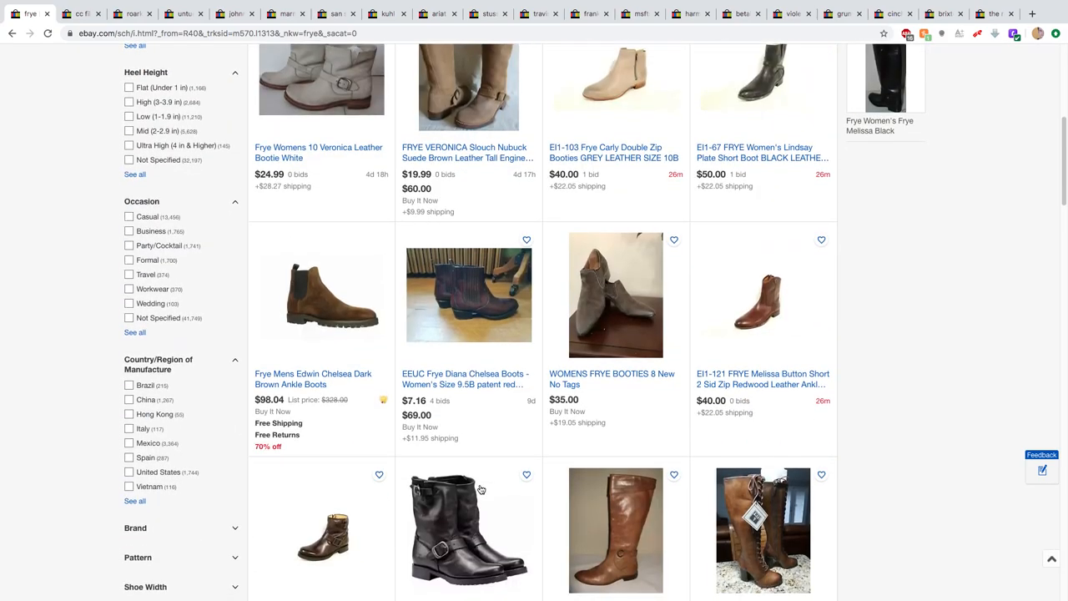
pyautogui.scroll(-3)
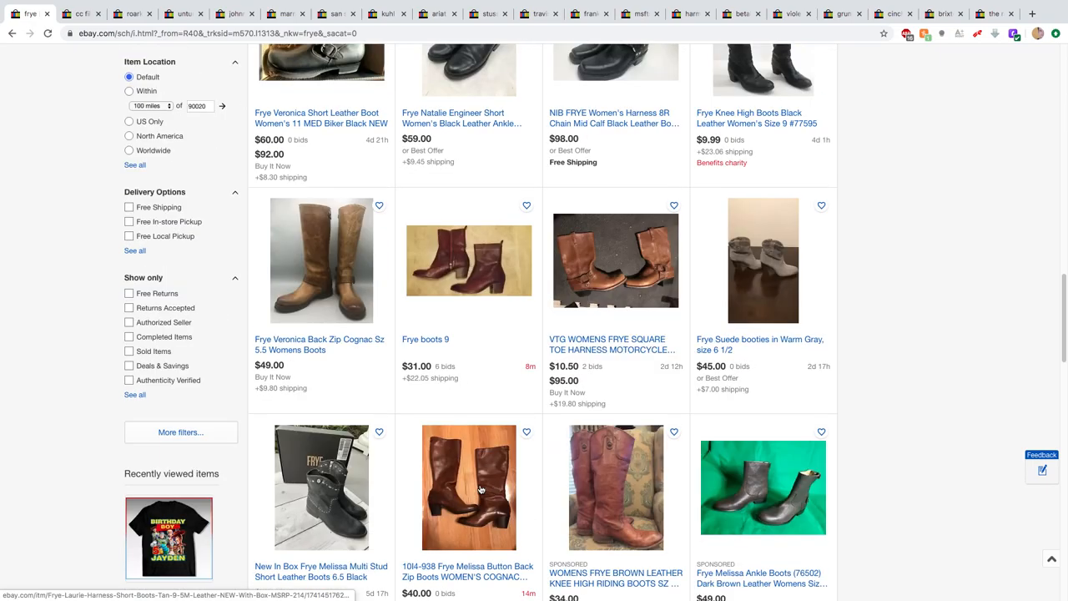
pyautogui.scroll(-3)
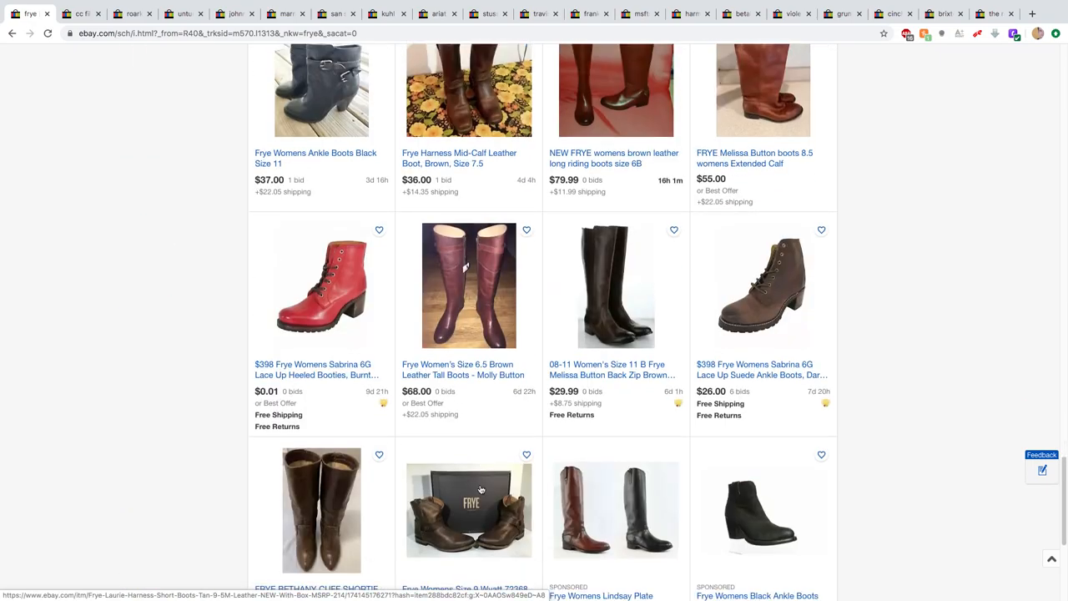
pyautogui.scroll(-3)
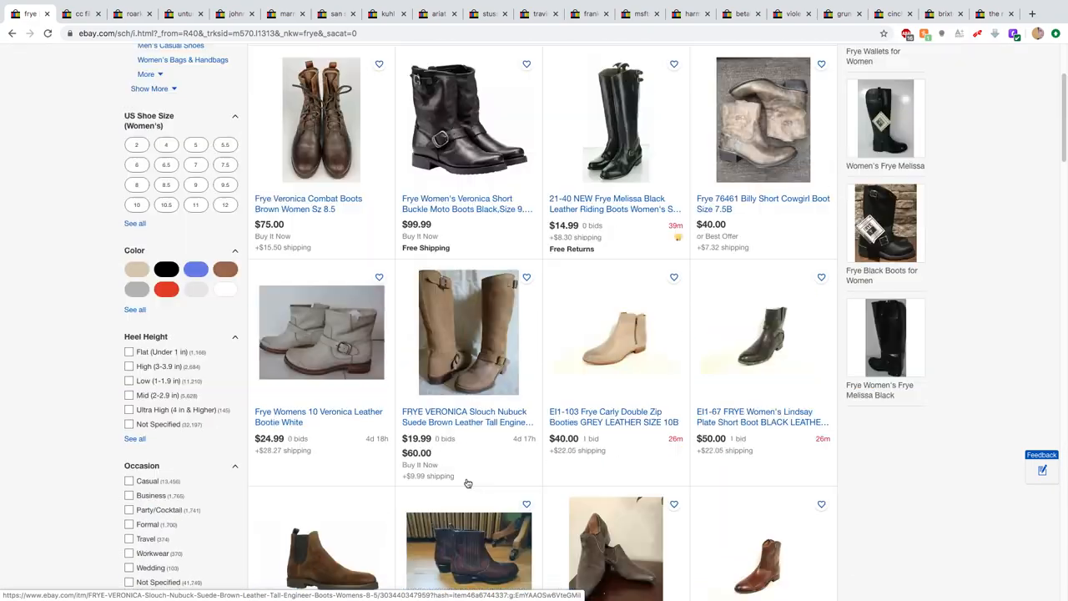
pyautogui.scroll(3)
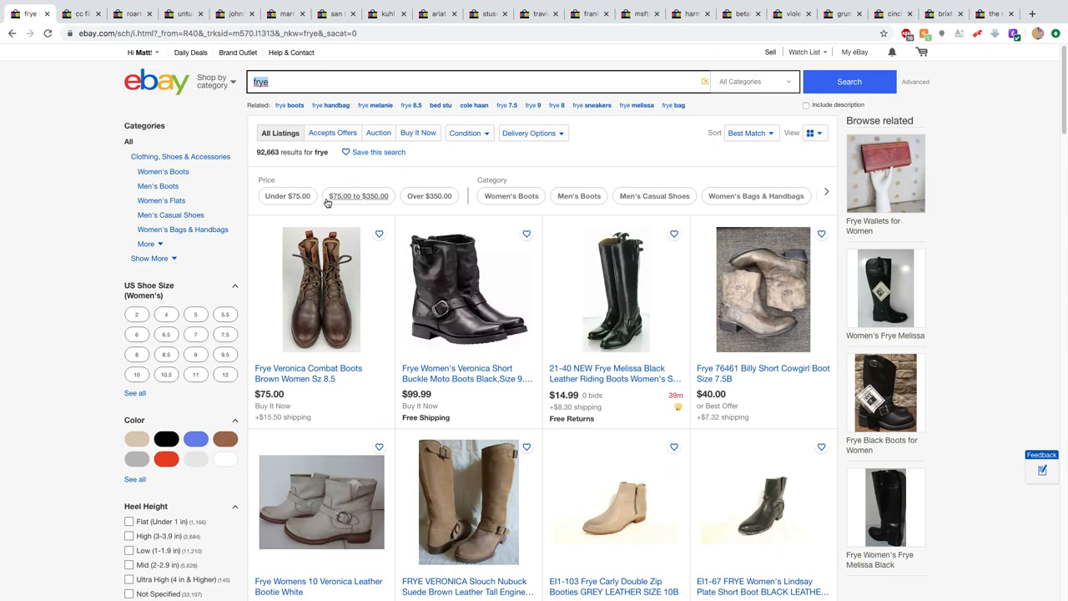
pyautogui.moveTo(501, 414)
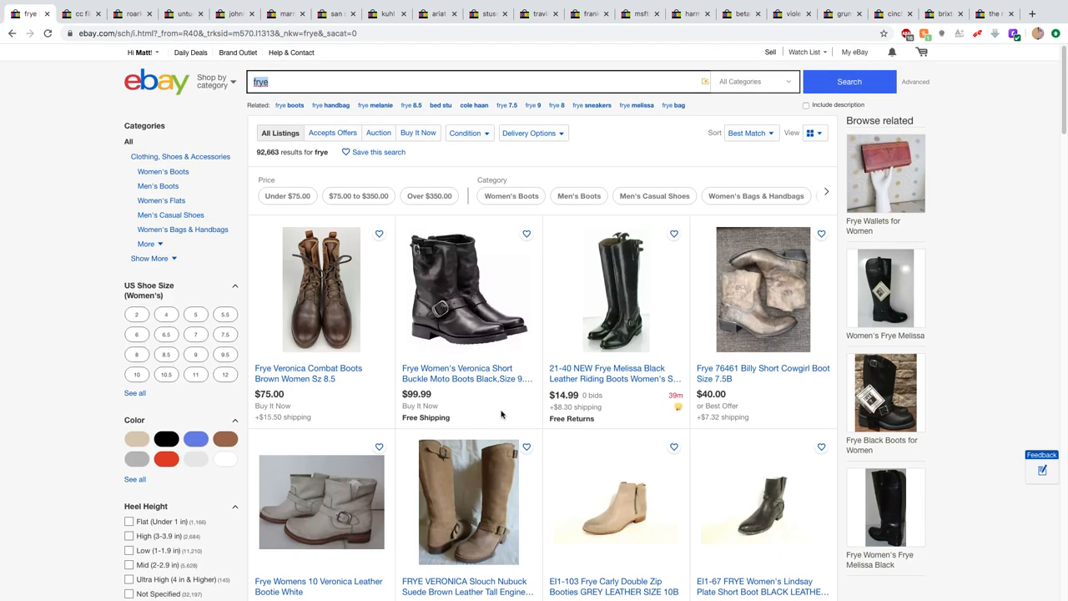
pyautogui.moveTo(37, 74)
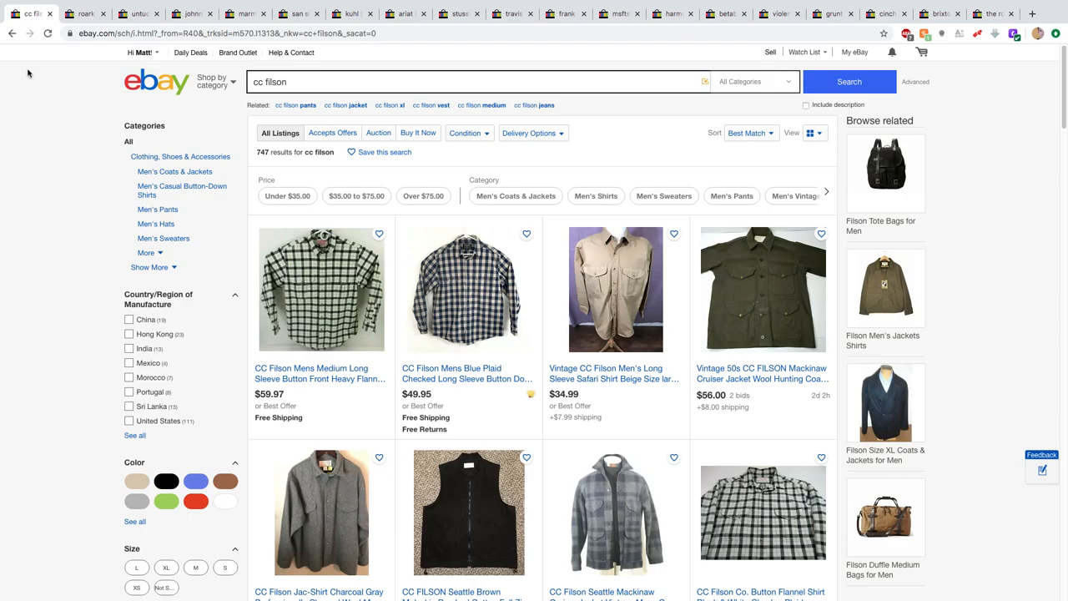
pyautogui.moveTo(468, 357)
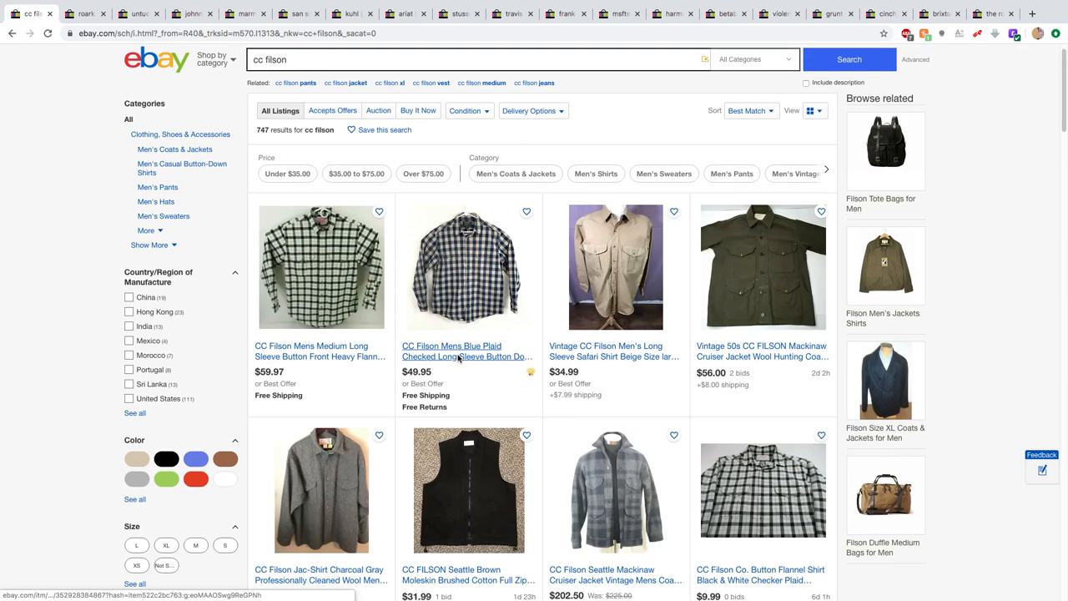
pyautogui.scroll(-3)
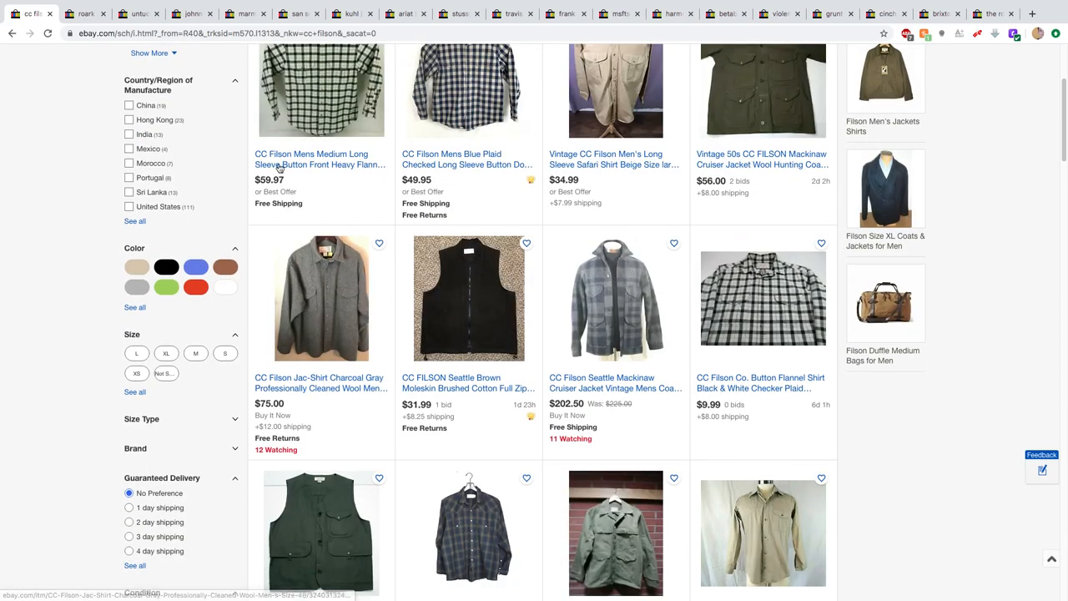
pyautogui.moveTo(341, 277)
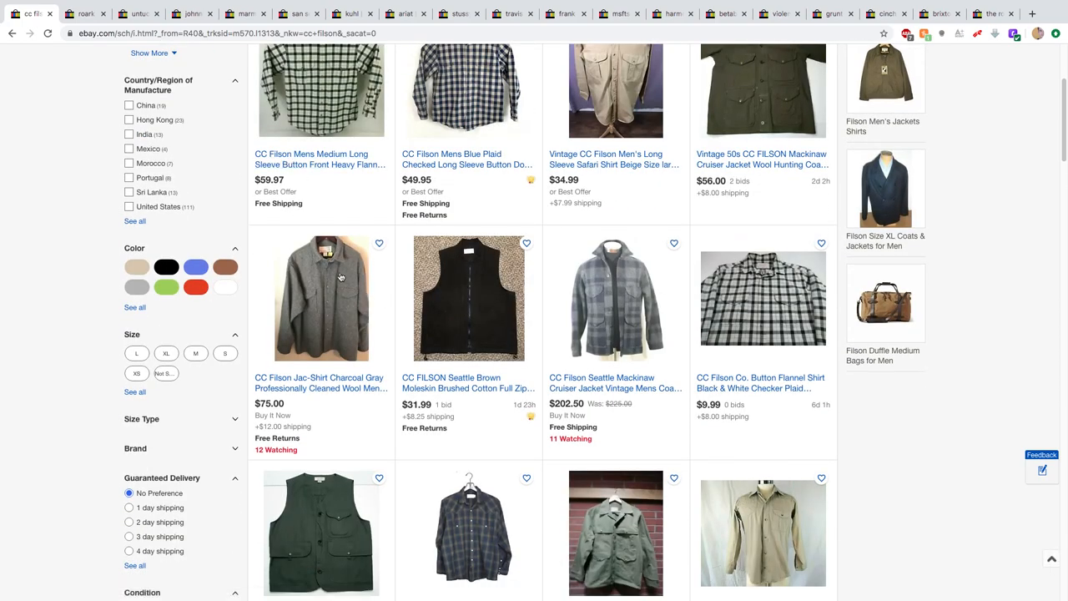
pyautogui.scroll(-3)
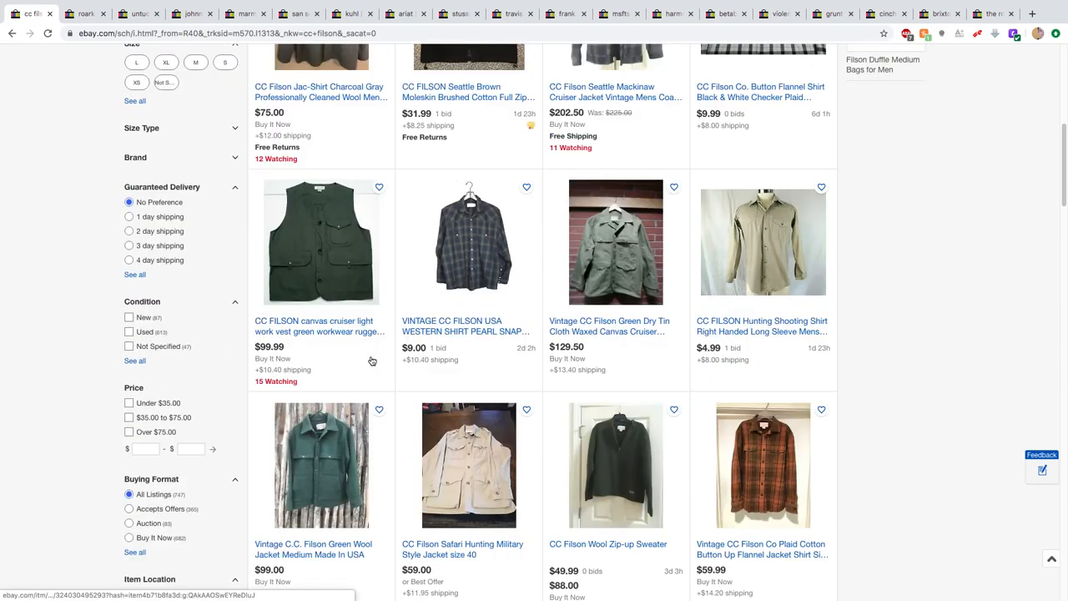
pyautogui.scroll(-3)
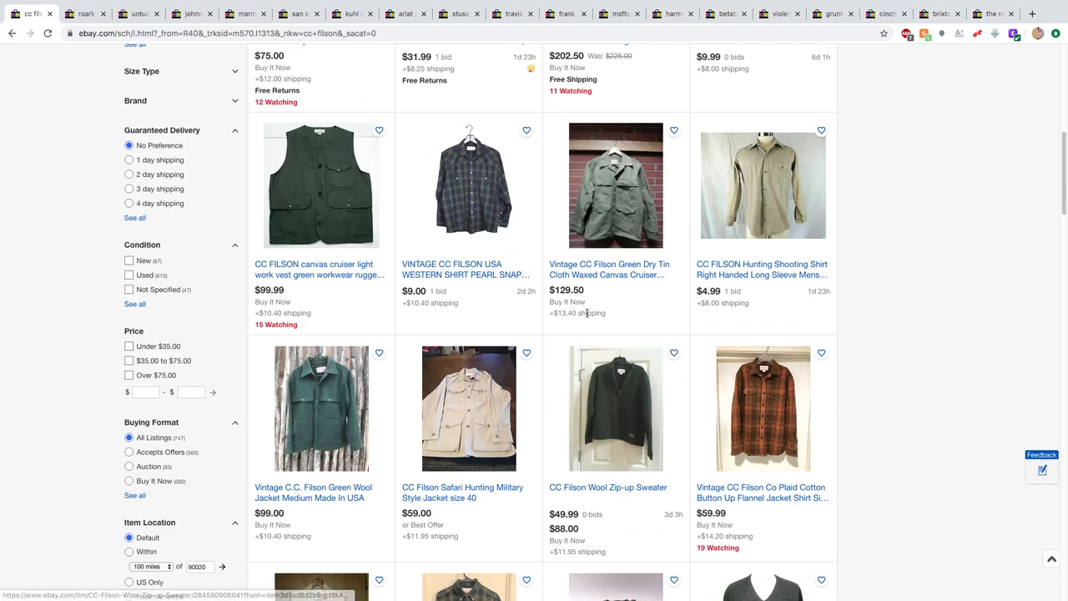
pyautogui.scroll(-3)
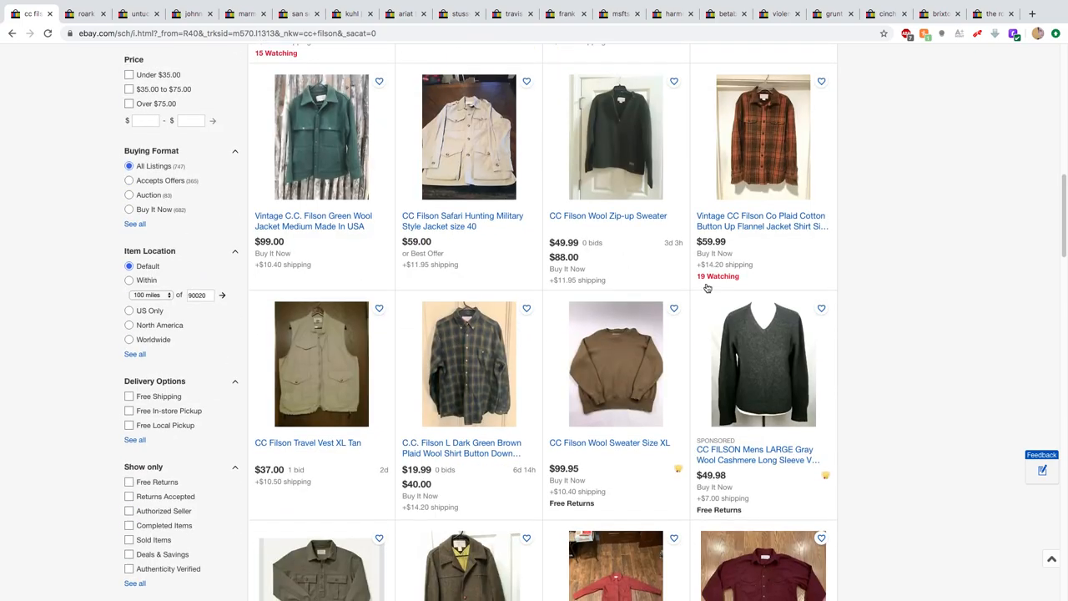
pyautogui.scroll(-3)
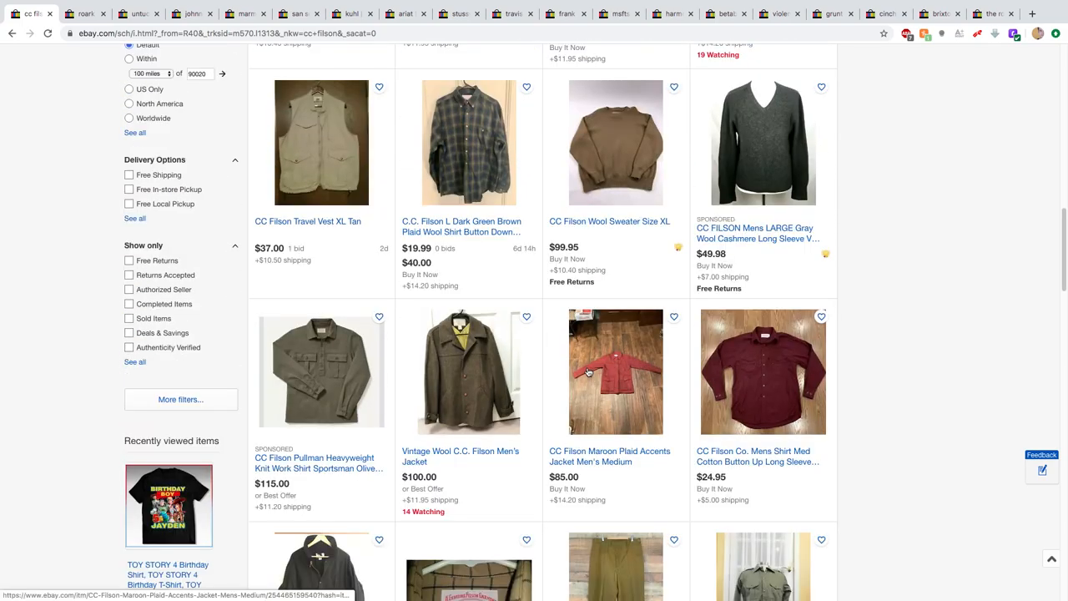
pyautogui.scroll(-3)
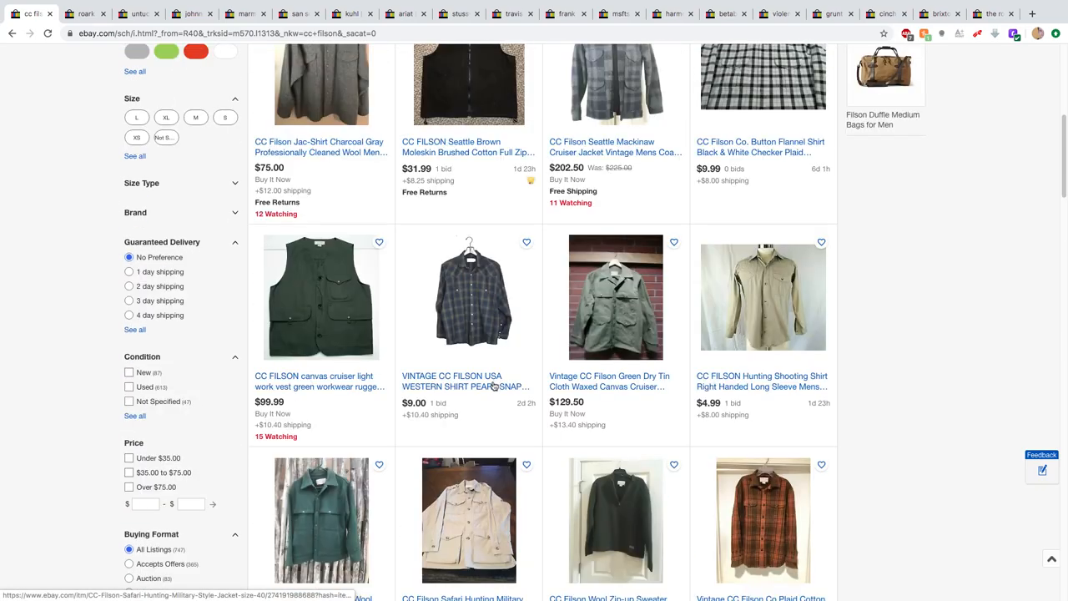
pyautogui.scroll(3)
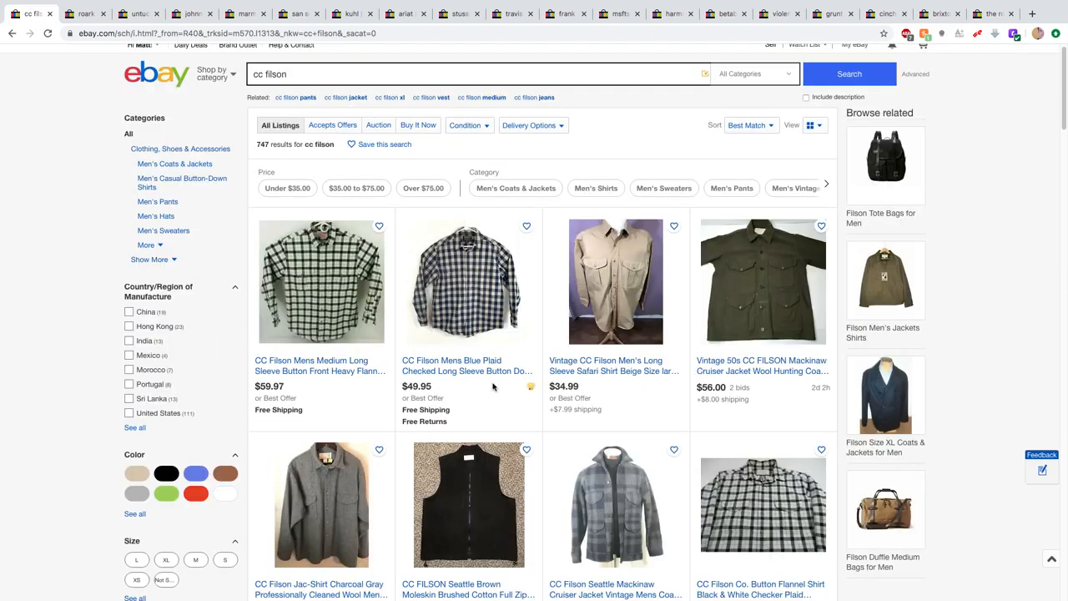
pyautogui.scroll(-3)
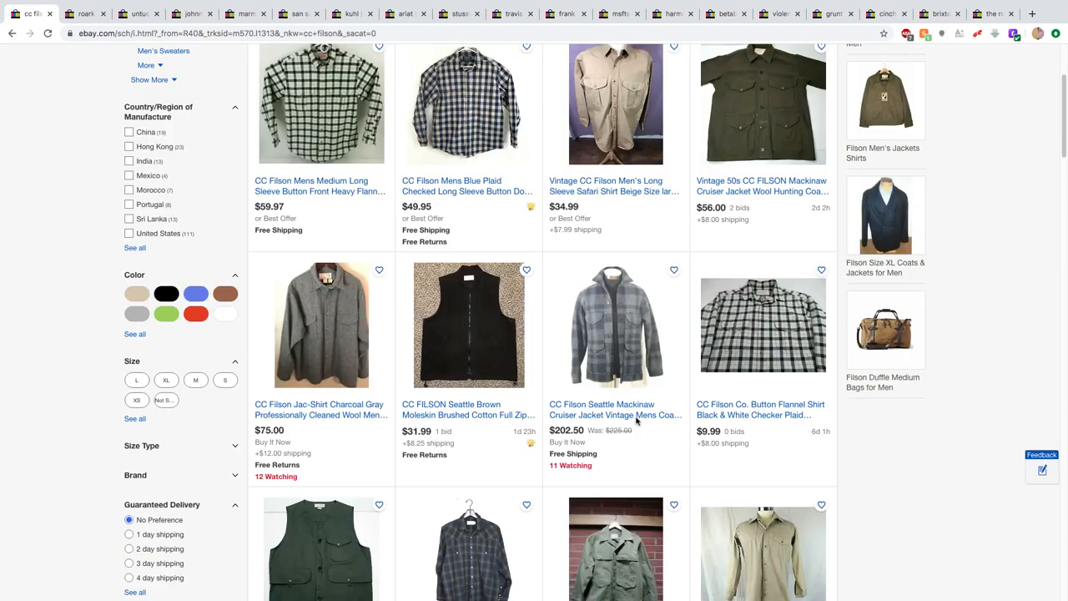
pyautogui.scroll(3)
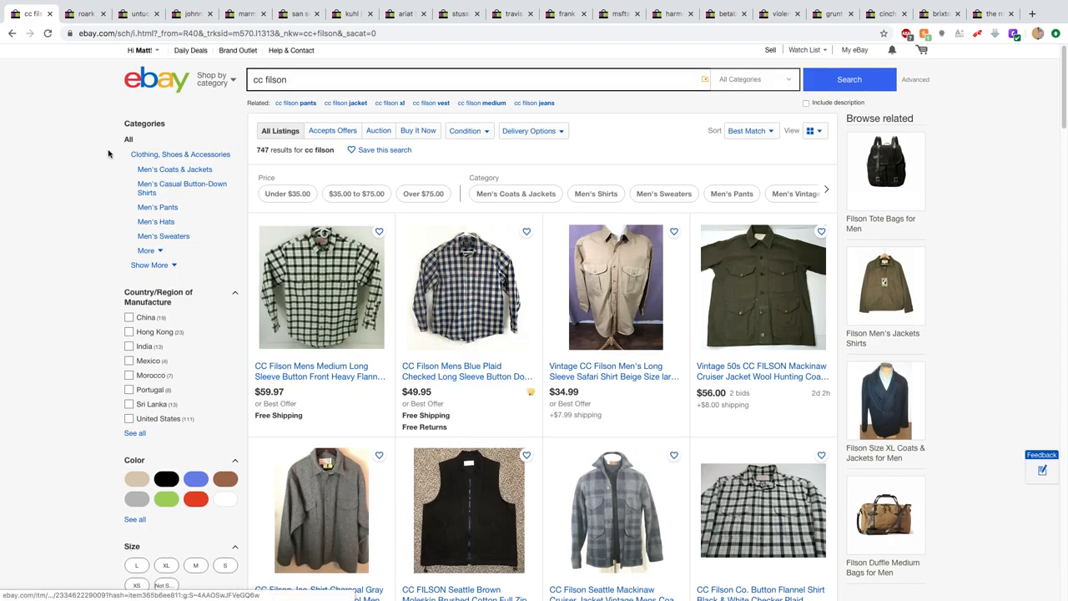
pyautogui.moveTo(87, 444)
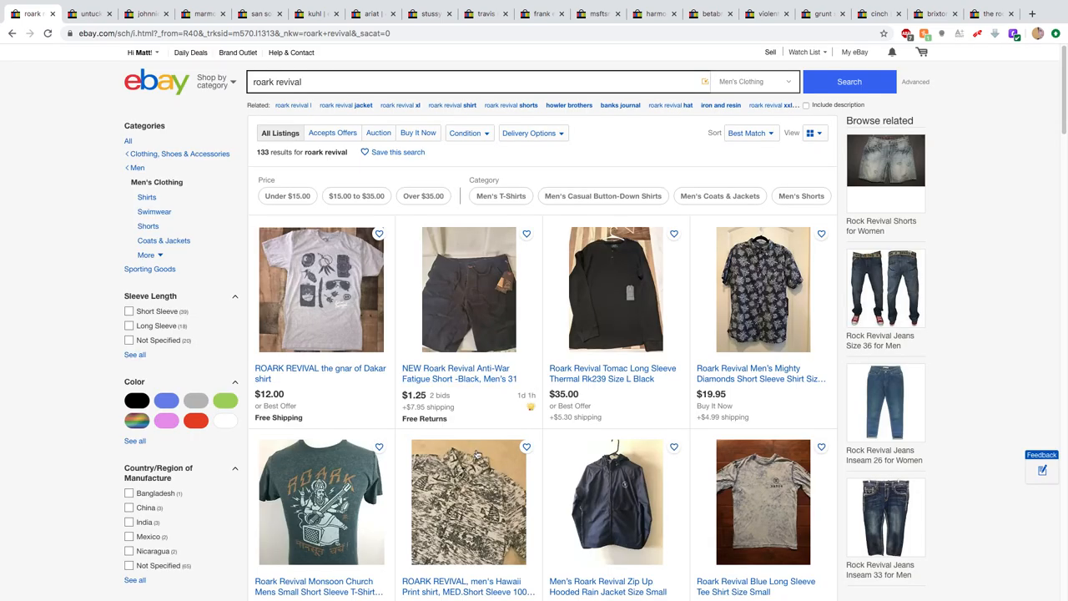
# - Browse down the 133 roark revival men's clothing listings and scroll back up
pyautogui.scroll(-3)
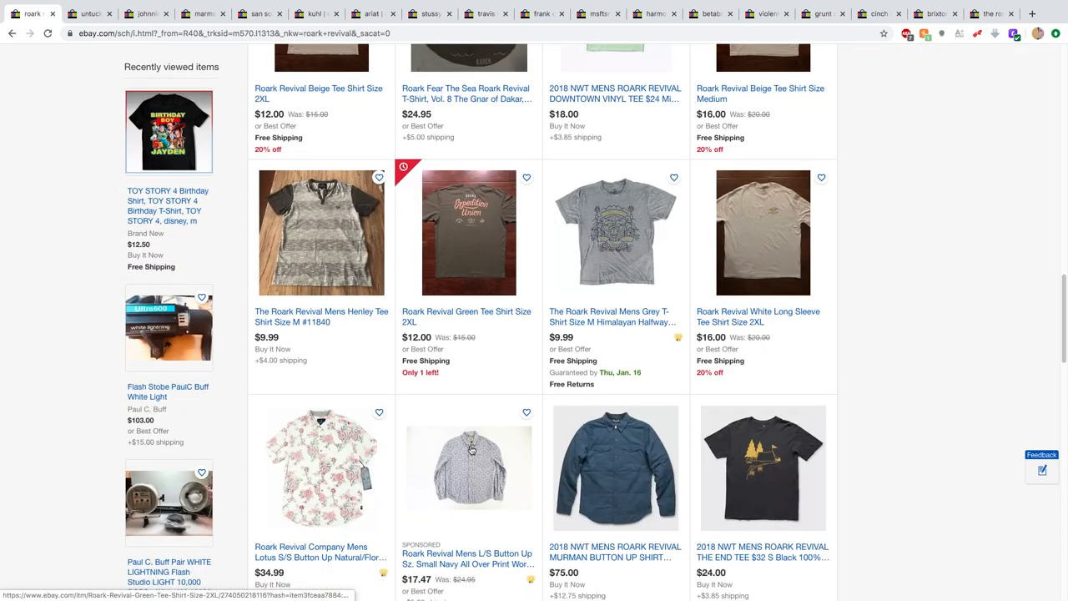
pyautogui.scroll(-3)
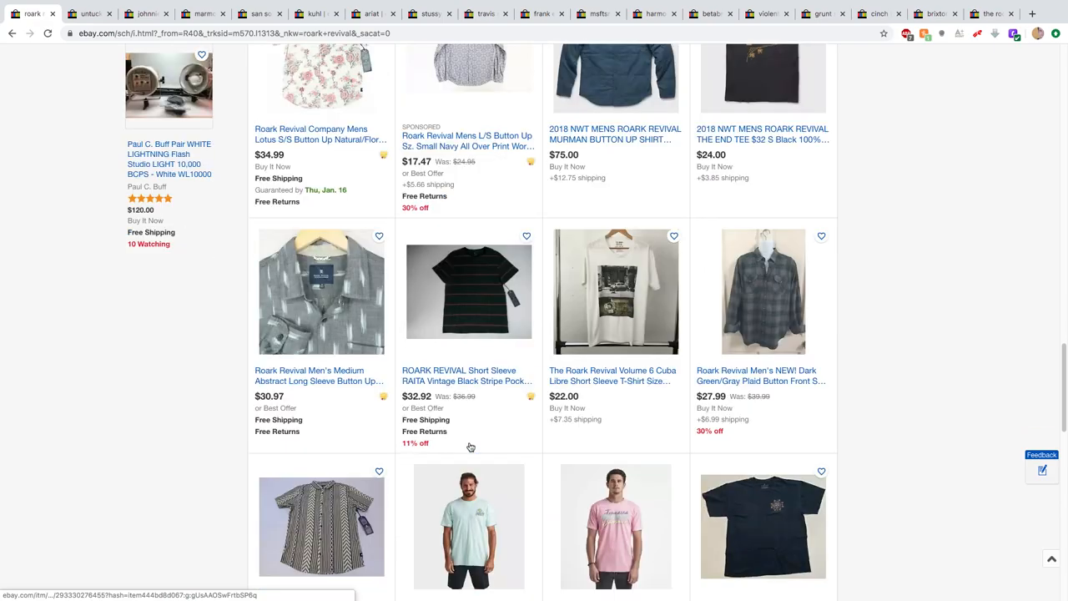
pyautogui.scroll(-3)
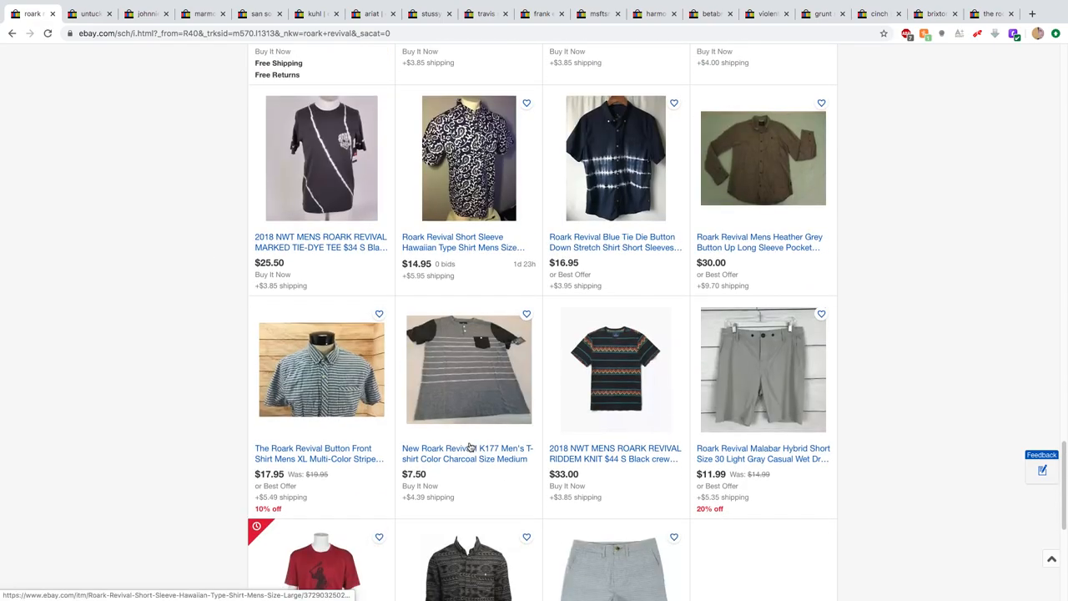
pyautogui.scroll(-3)
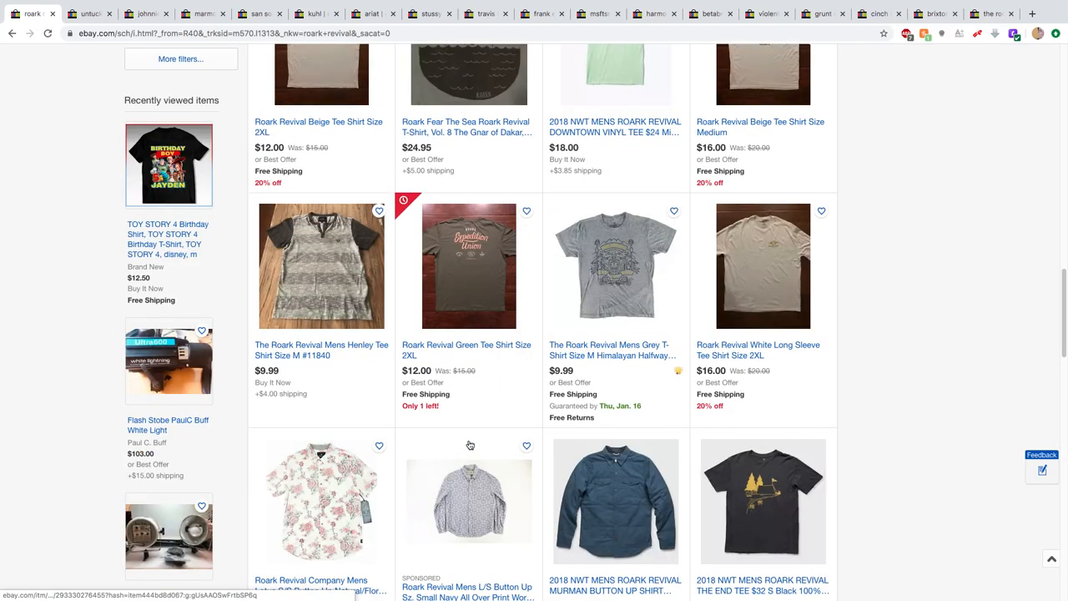
pyautogui.scroll(-3)
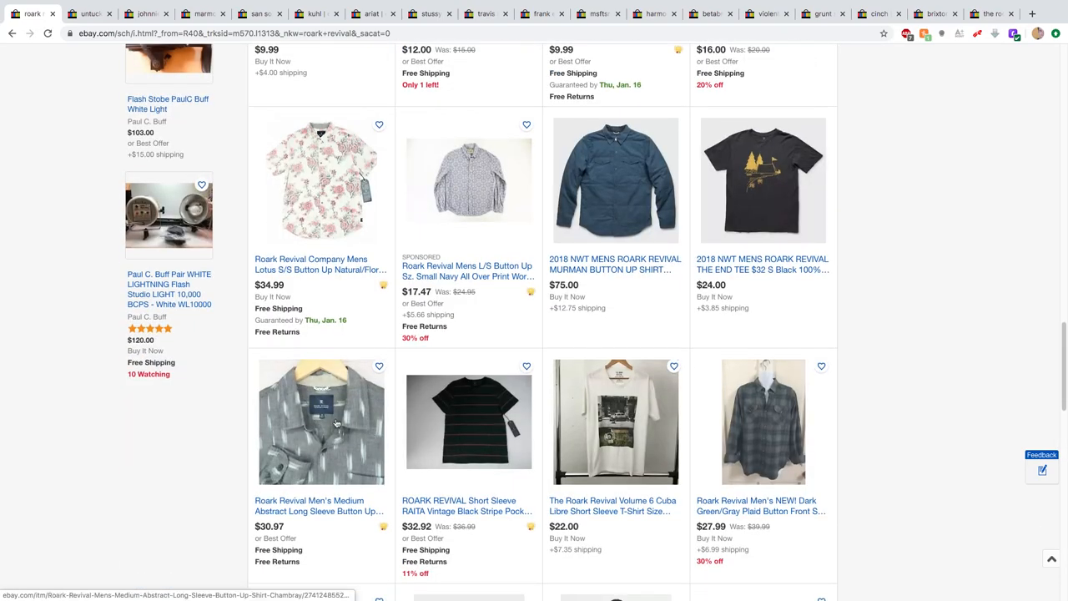
pyautogui.moveTo(321, 416)
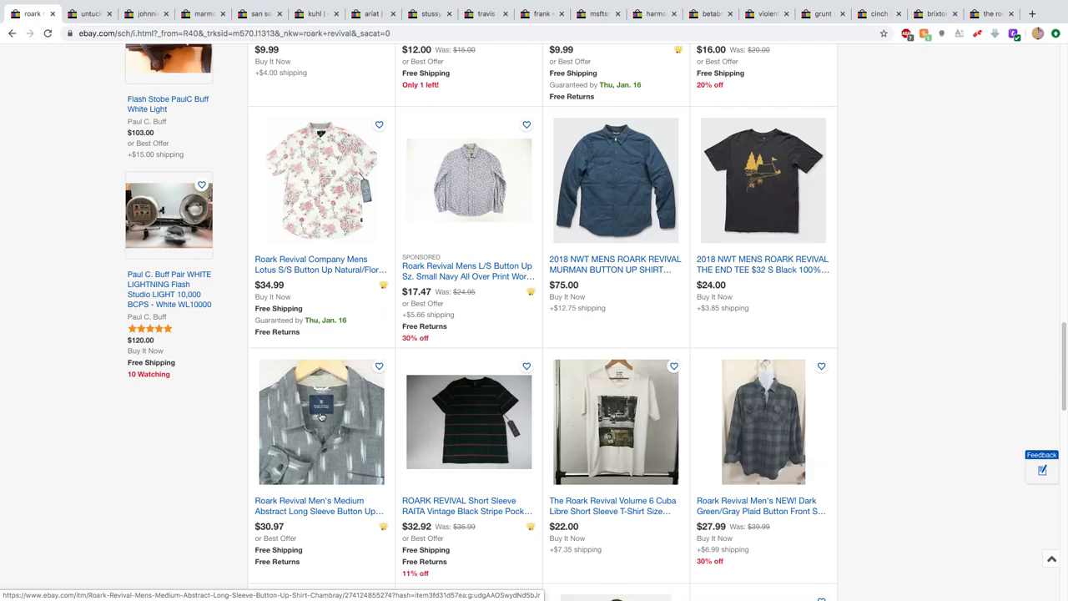
pyautogui.moveTo(337, 414)
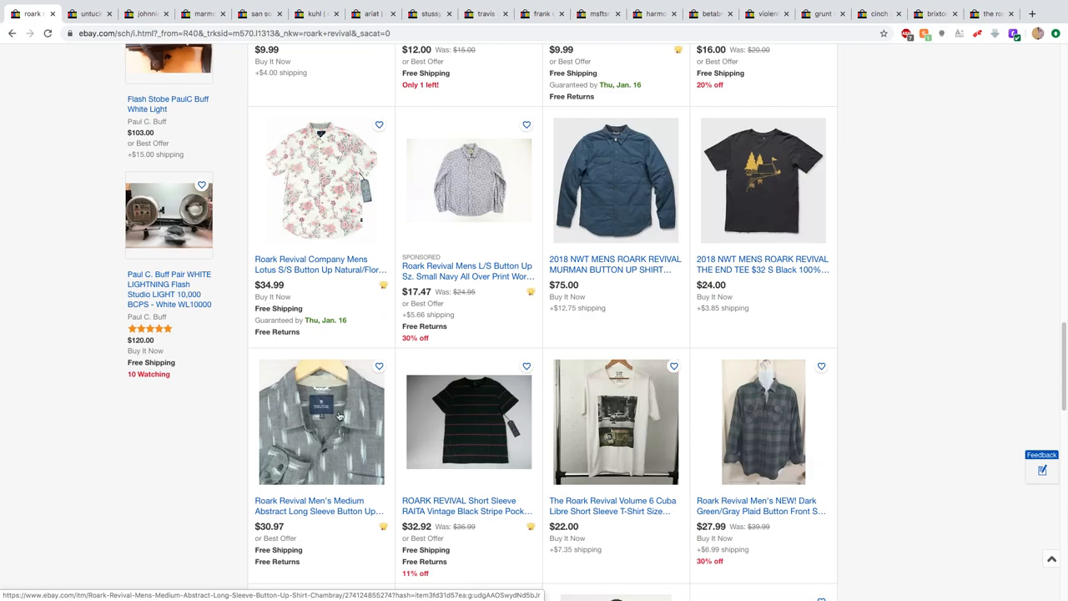
pyautogui.scroll(-3)
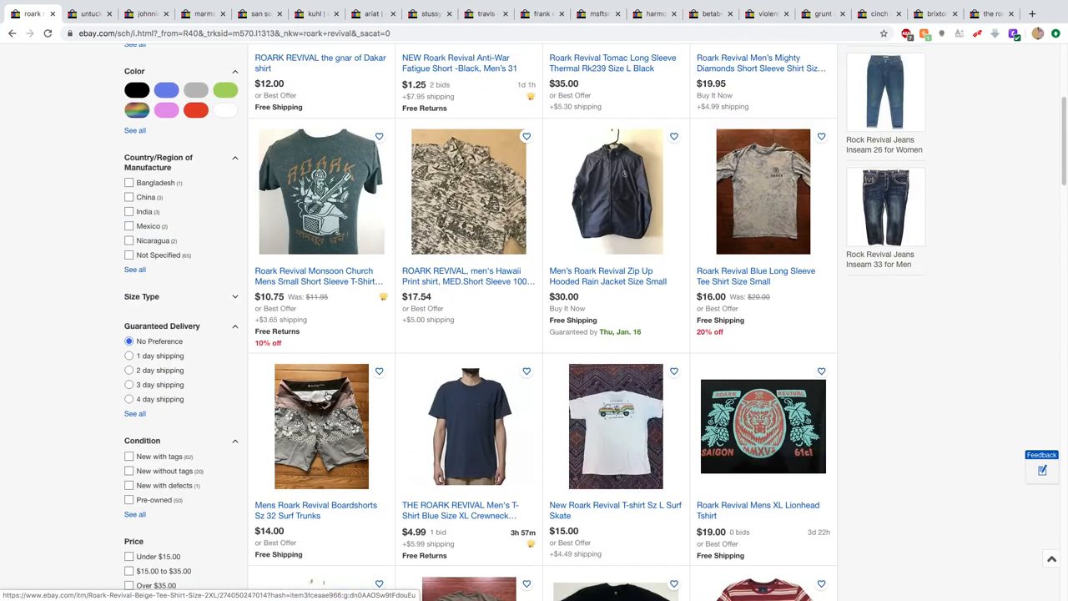
pyautogui.scroll(3)
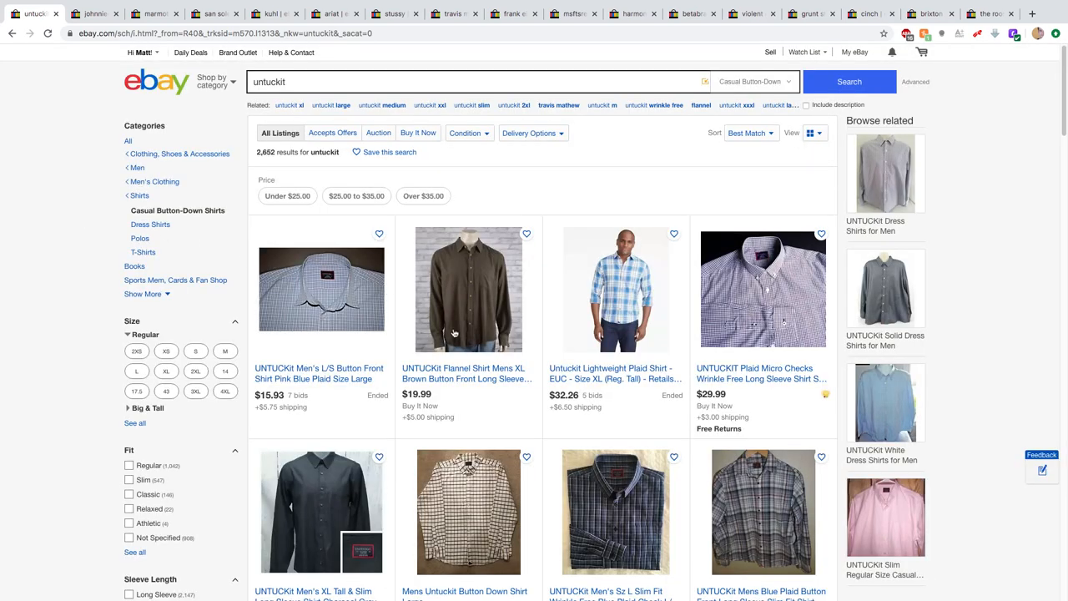
# - Browse down the first rows of untuckit casual button-down shirt results
pyautogui.scroll(-3)
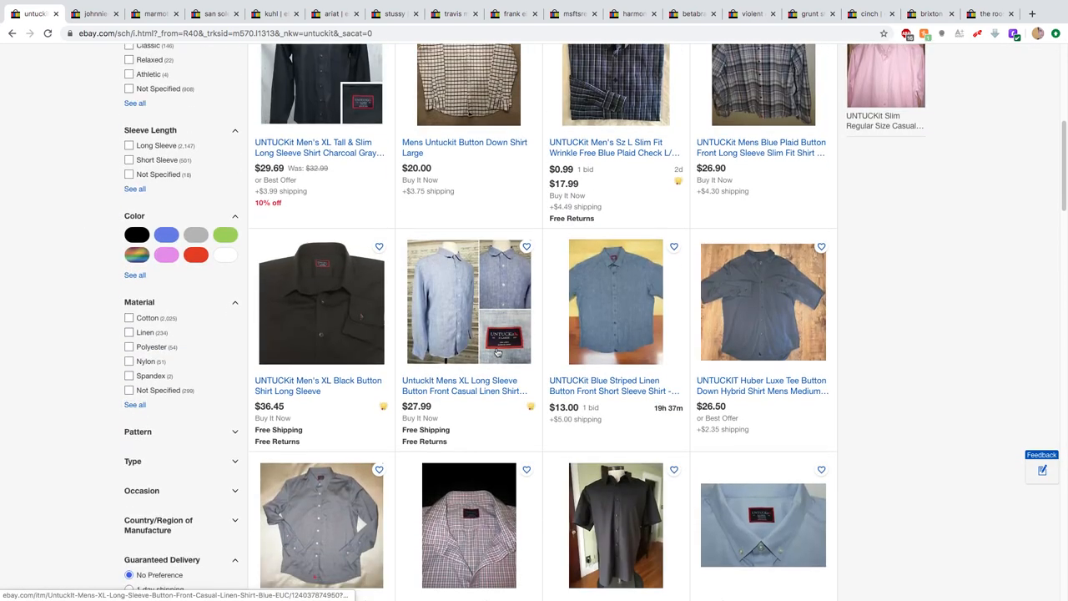
pyautogui.scroll(-3)
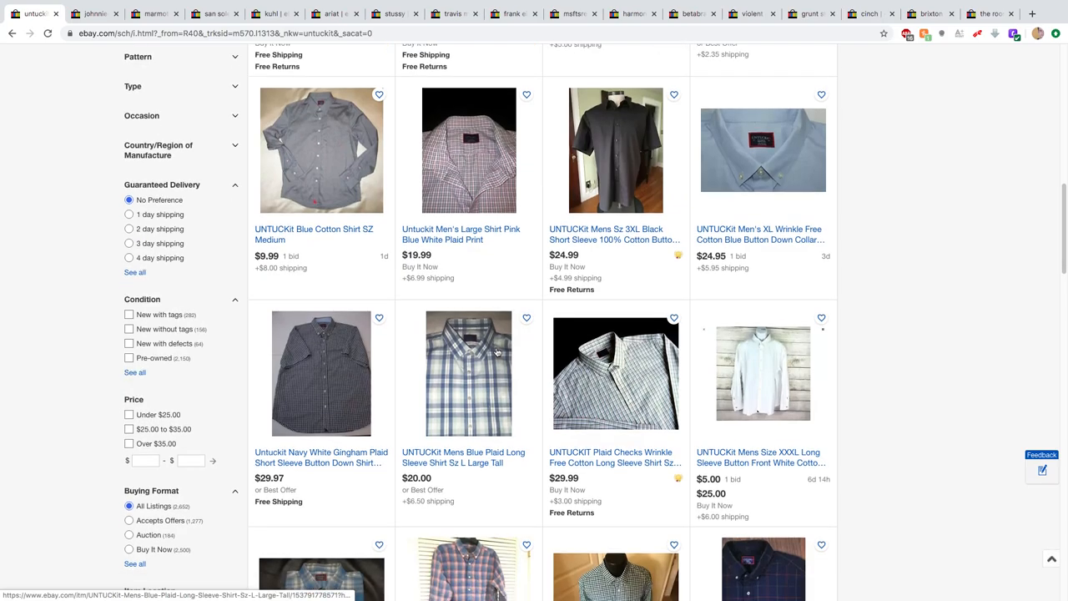
pyautogui.scroll(3)
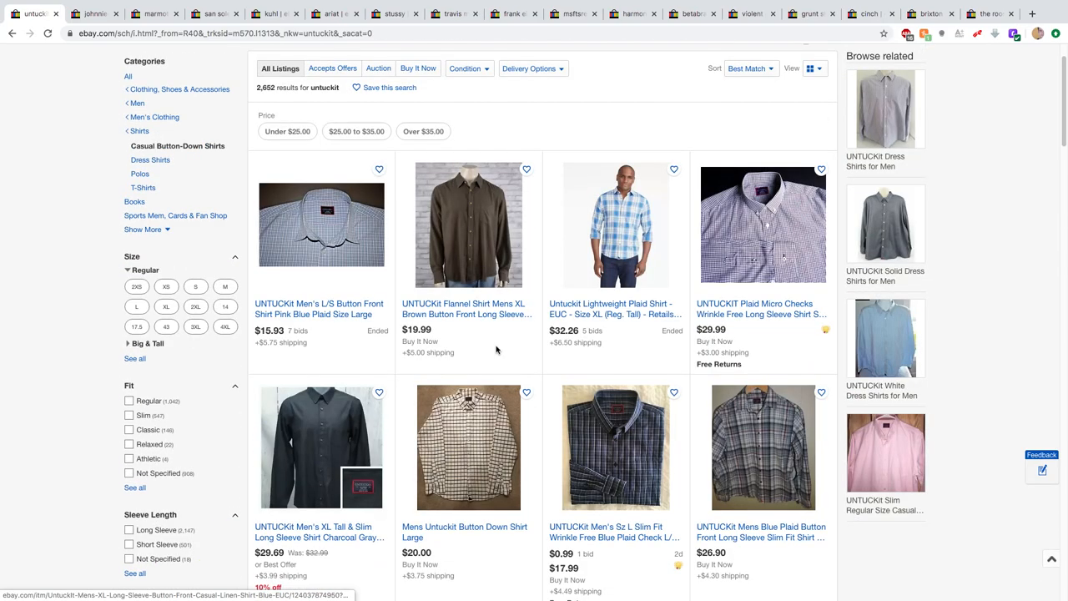
pyautogui.scroll(-3)
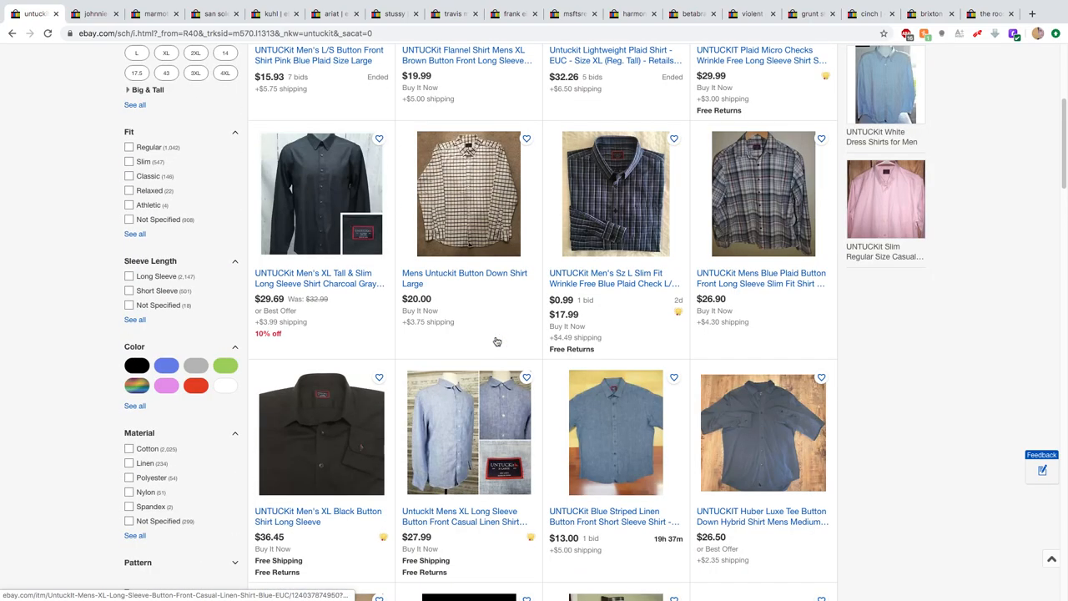
pyautogui.scroll(-3)
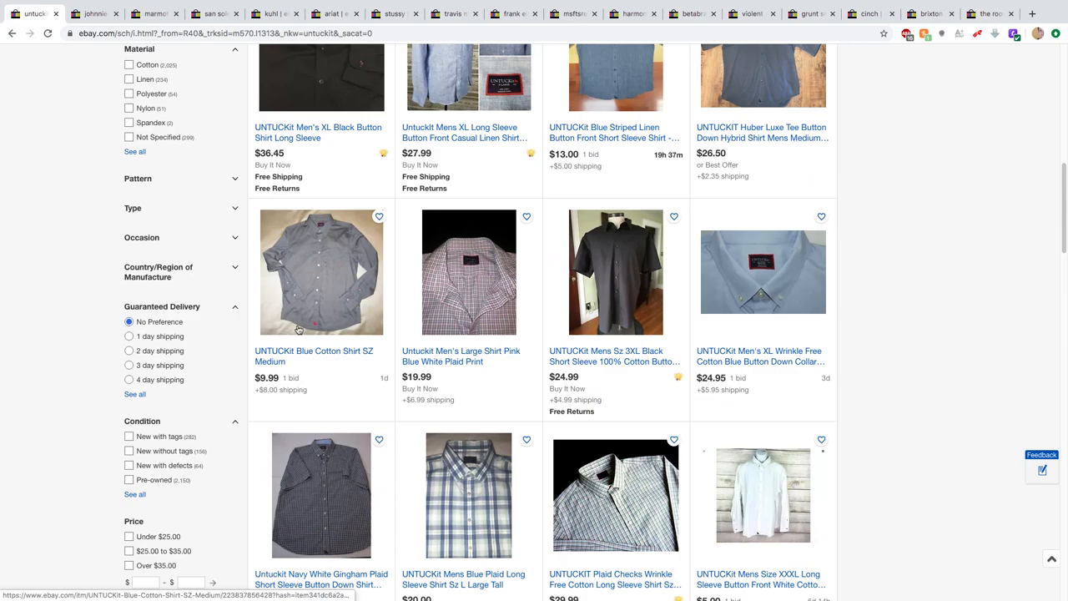
pyautogui.moveTo(417, 328)
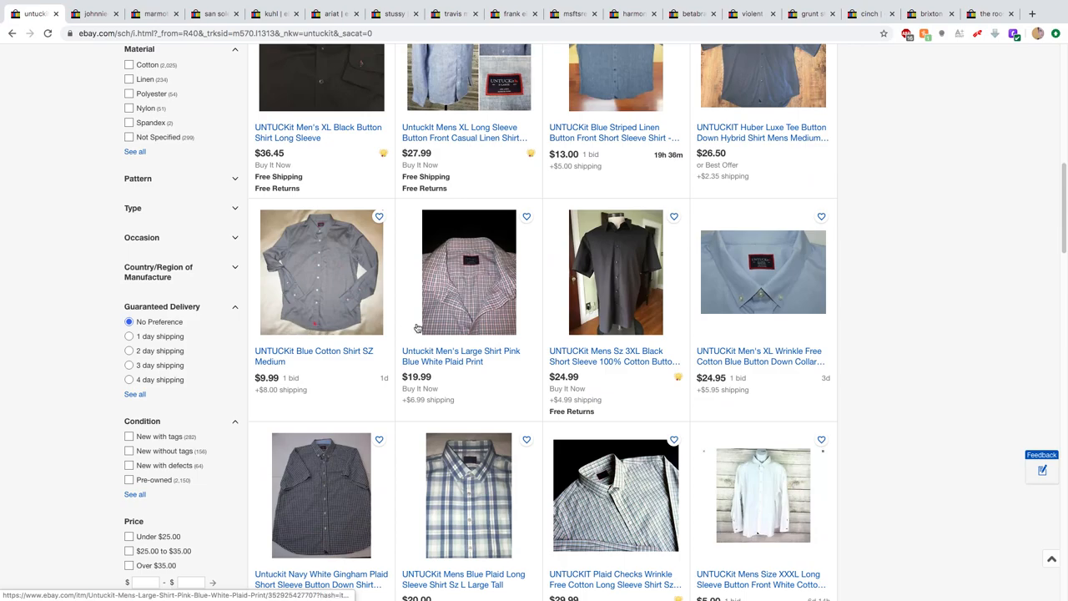
pyautogui.scroll(-3)
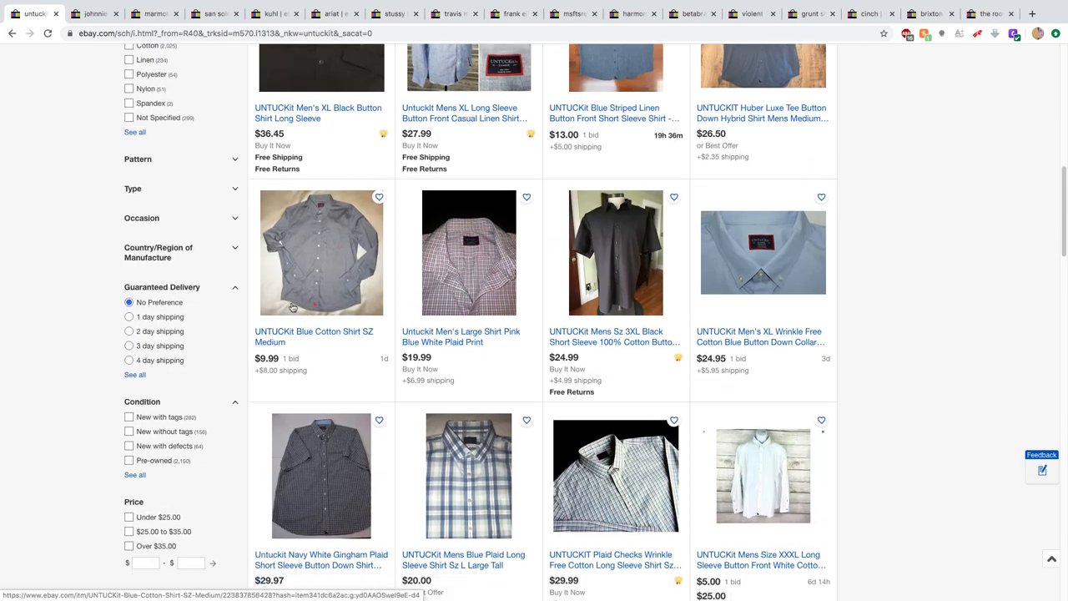
pyautogui.moveTo(303, 318)
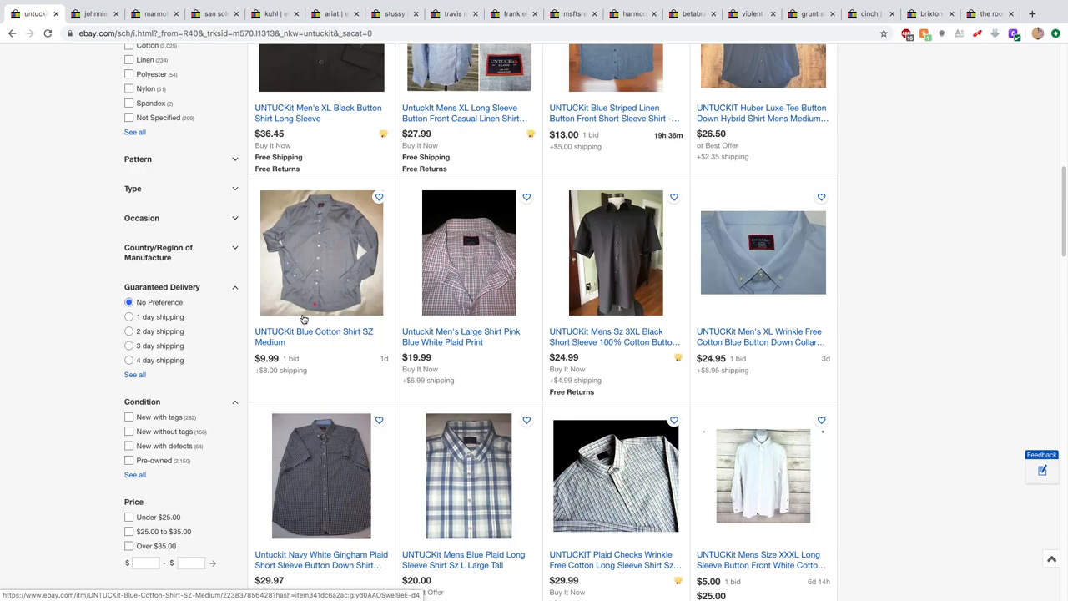
pyautogui.scroll(-3)
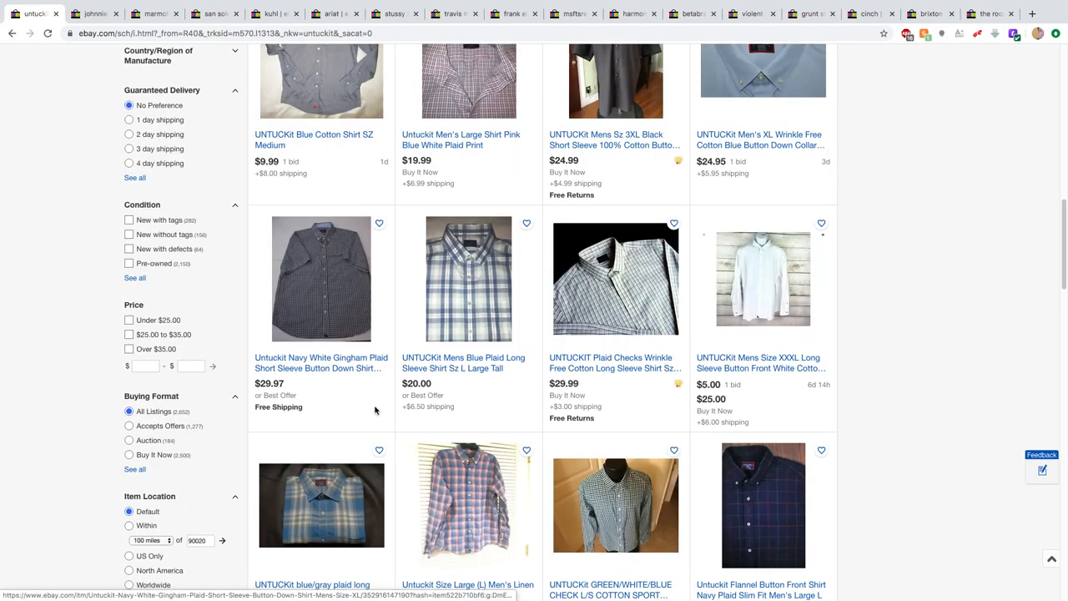
# - Continue further down the untuckit shirt results, then scroll back toward the top
pyautogui.scroll(-3)
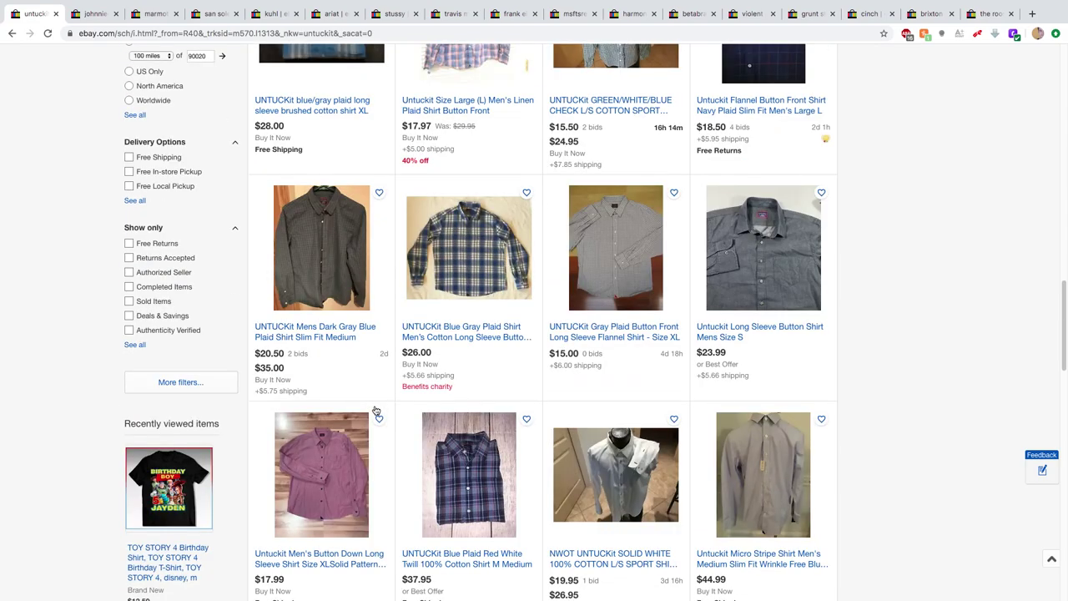
pyautogui.scroll(-3)
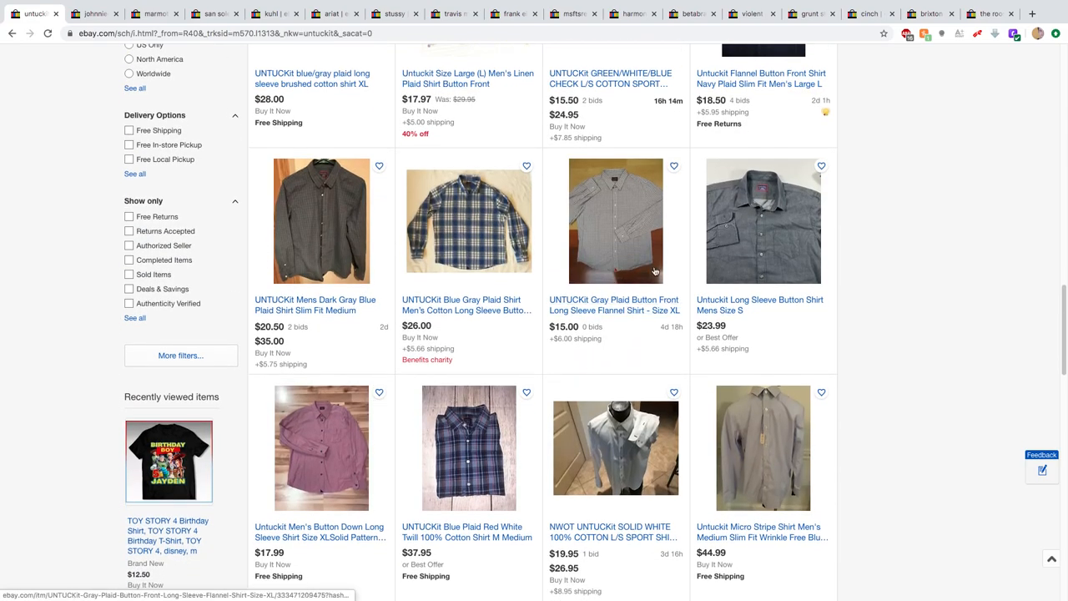
pyautogui.scroll(-3)
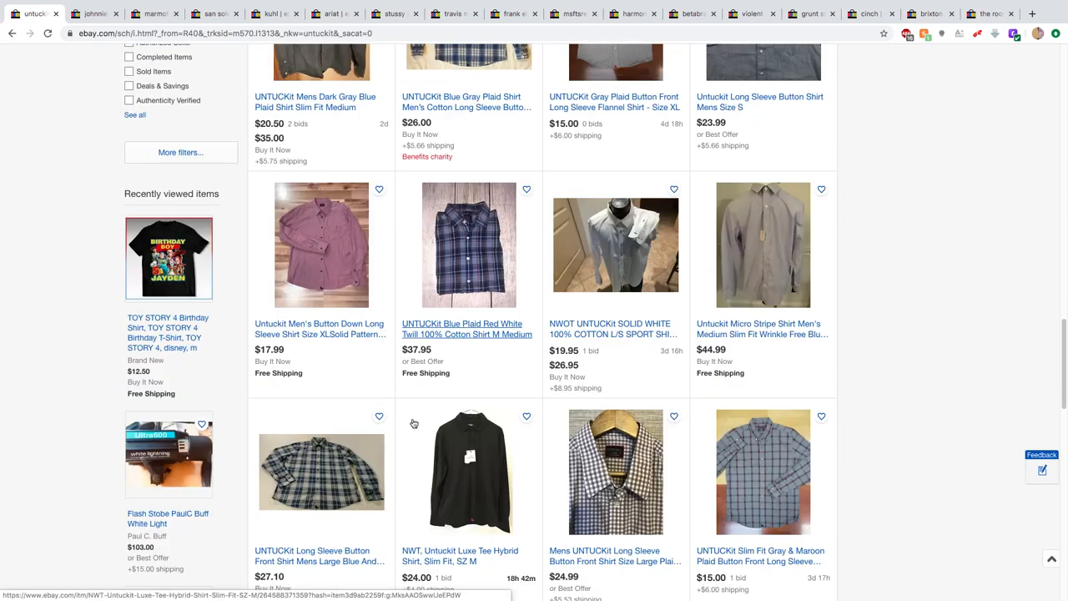
pyautogui.scroll(-3)
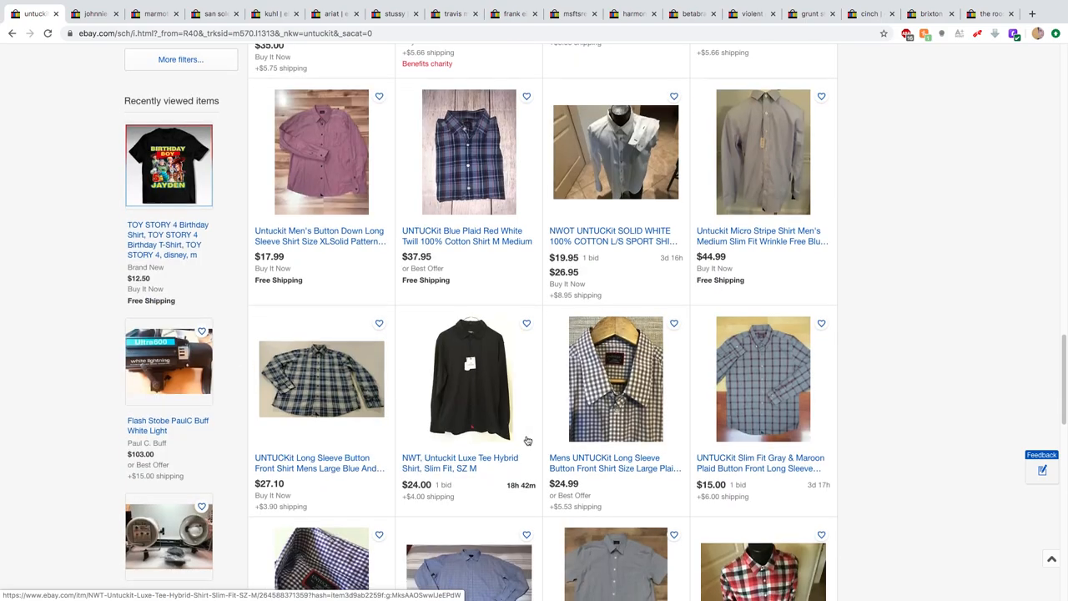
pyautogui.scroll(3)
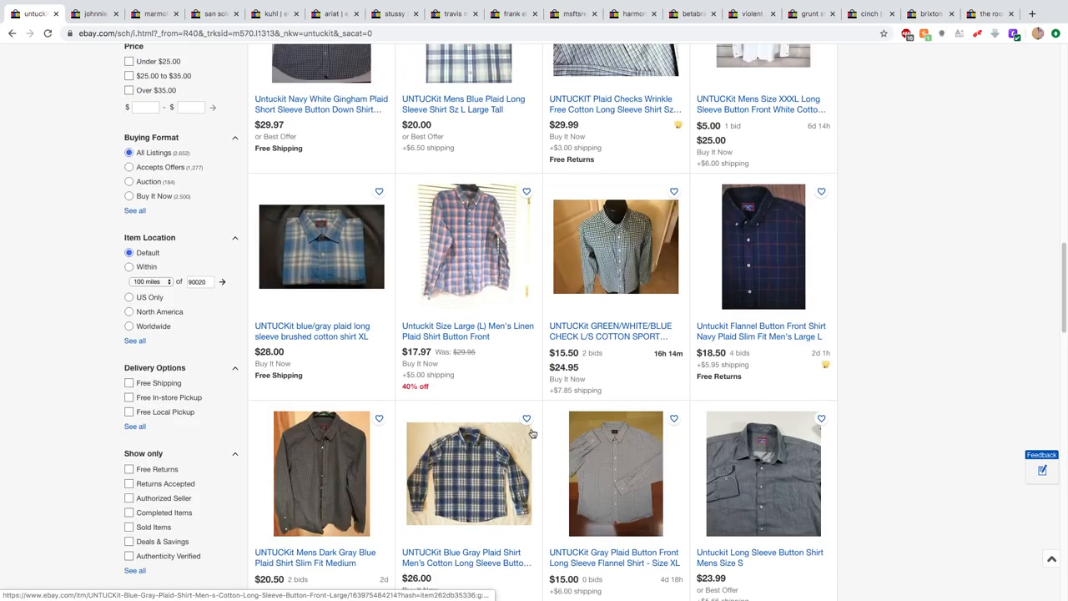
pyautogui.scroll(3)
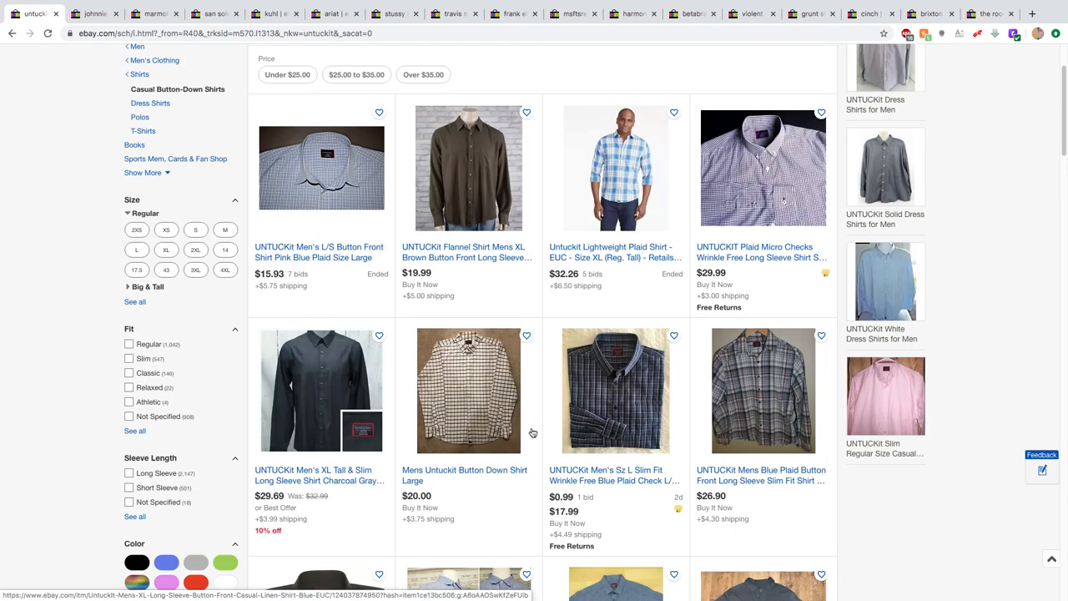
pyautogui.scroll(3)
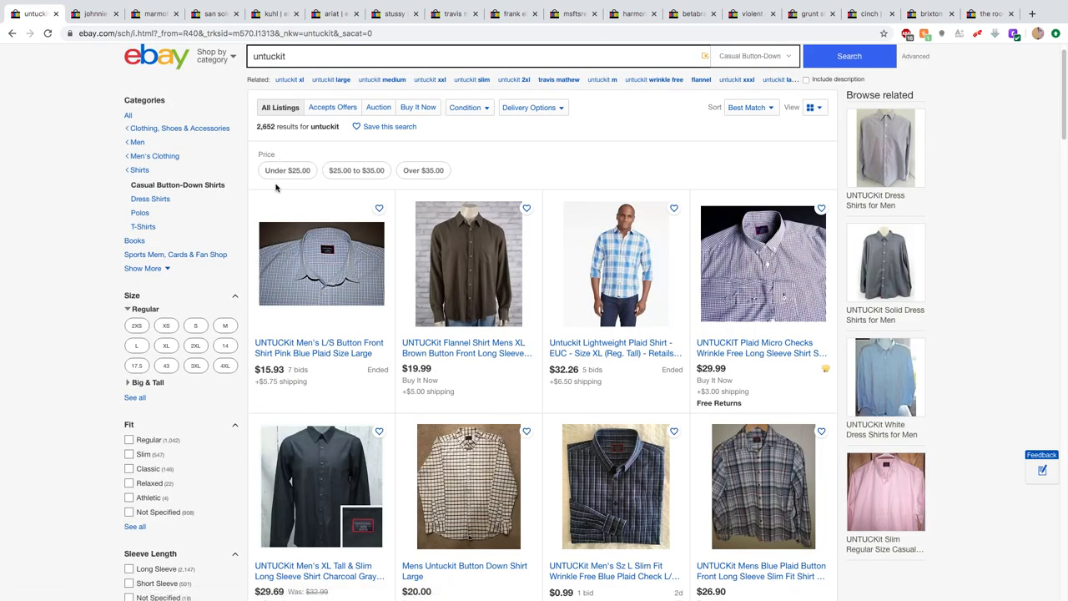
pyautogui.moveTo(274, 247)
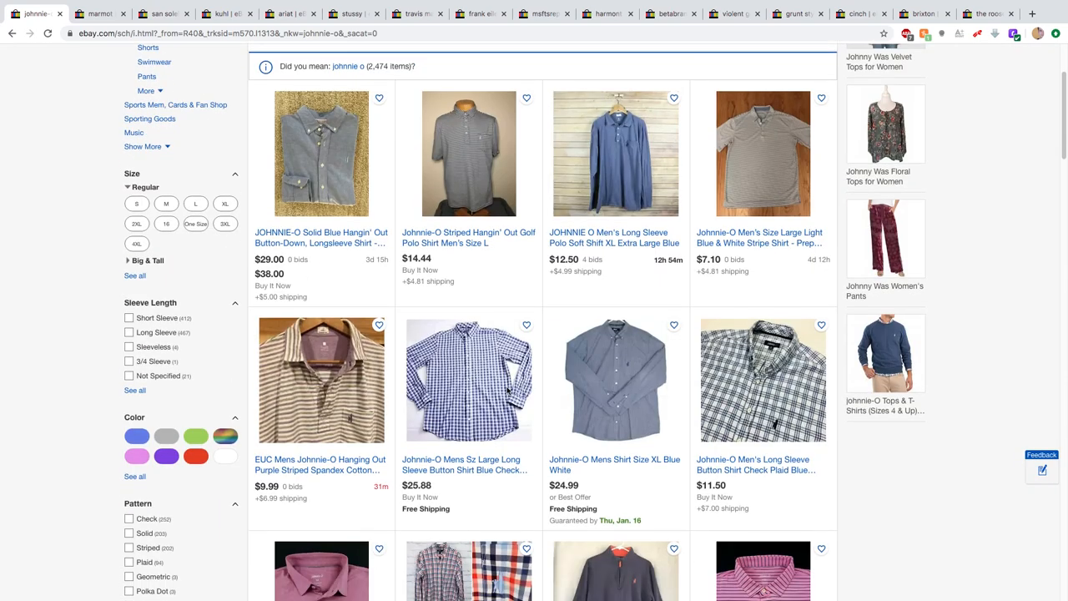
# - Browse down through the johnnie-o polo and button-down shirt listings
pyautogui.scroll(-3)
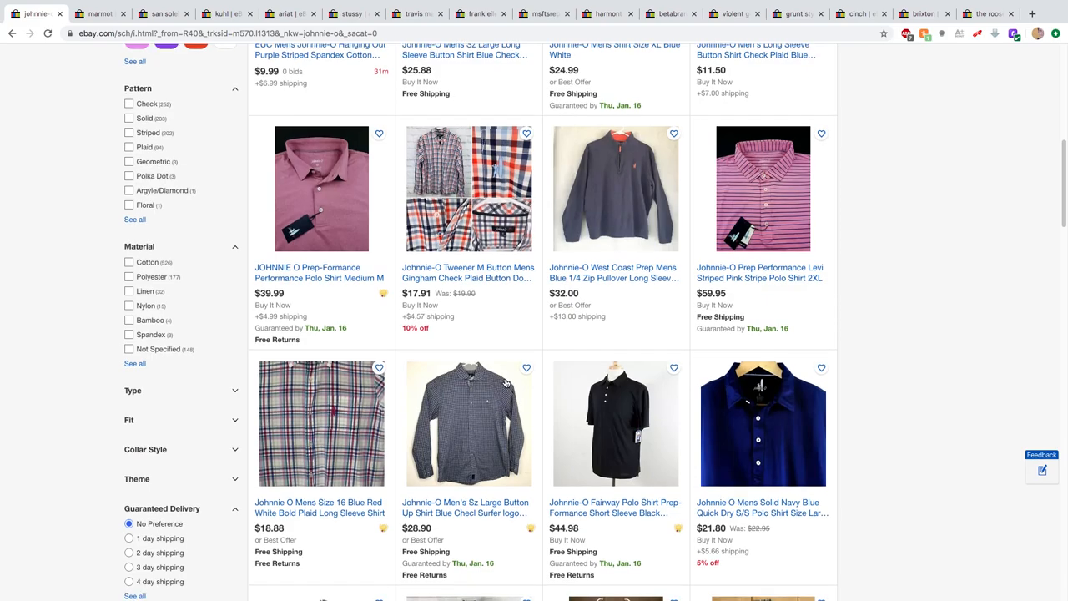
pyautogui.scroll(-3)
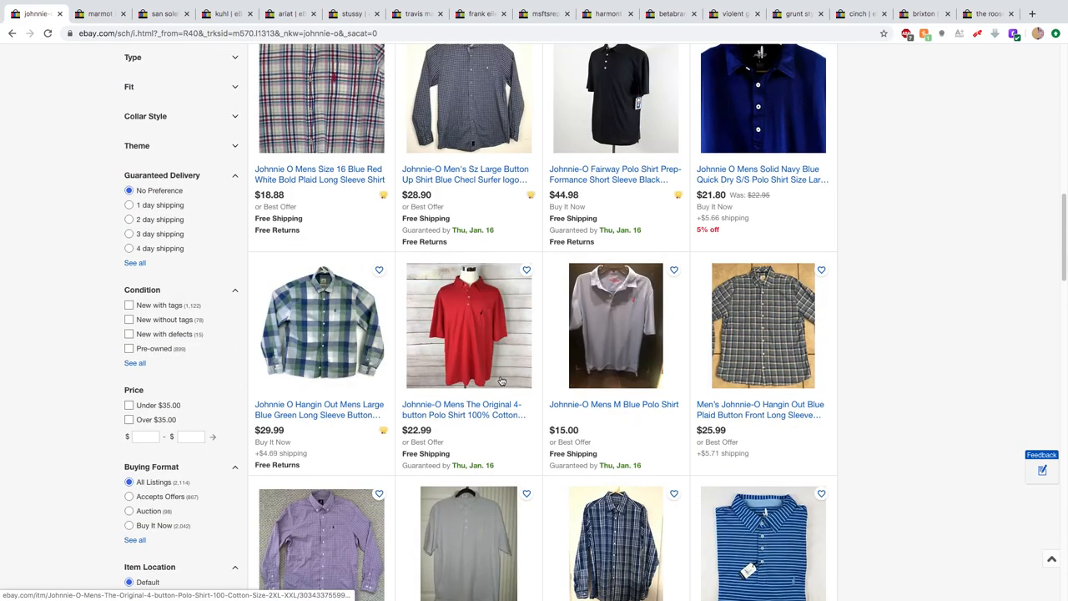
pyautogui.scroll(-3)
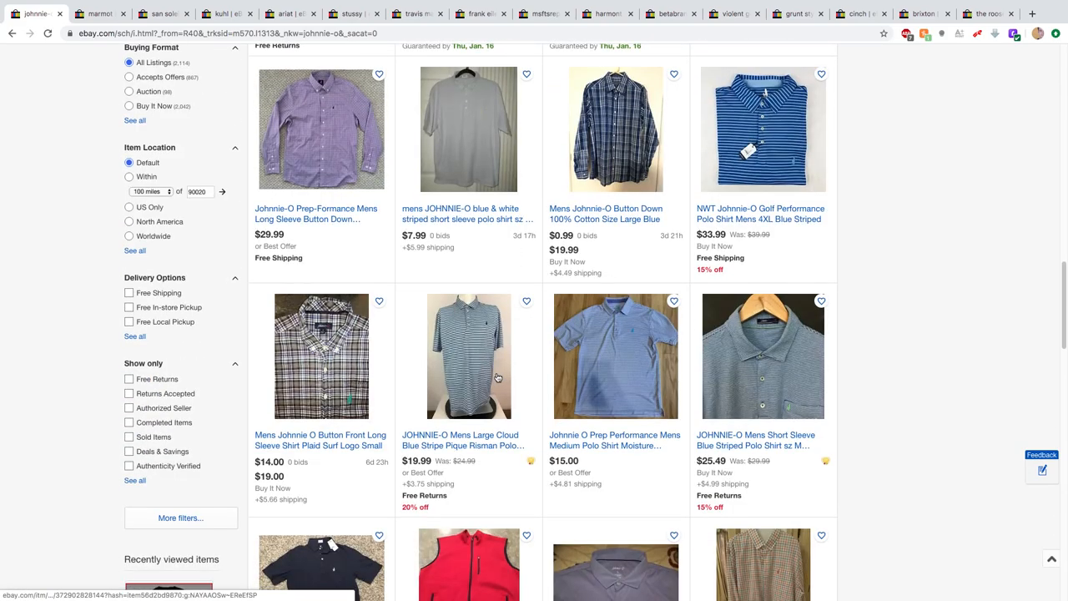
pyautogui.scroll(-3)
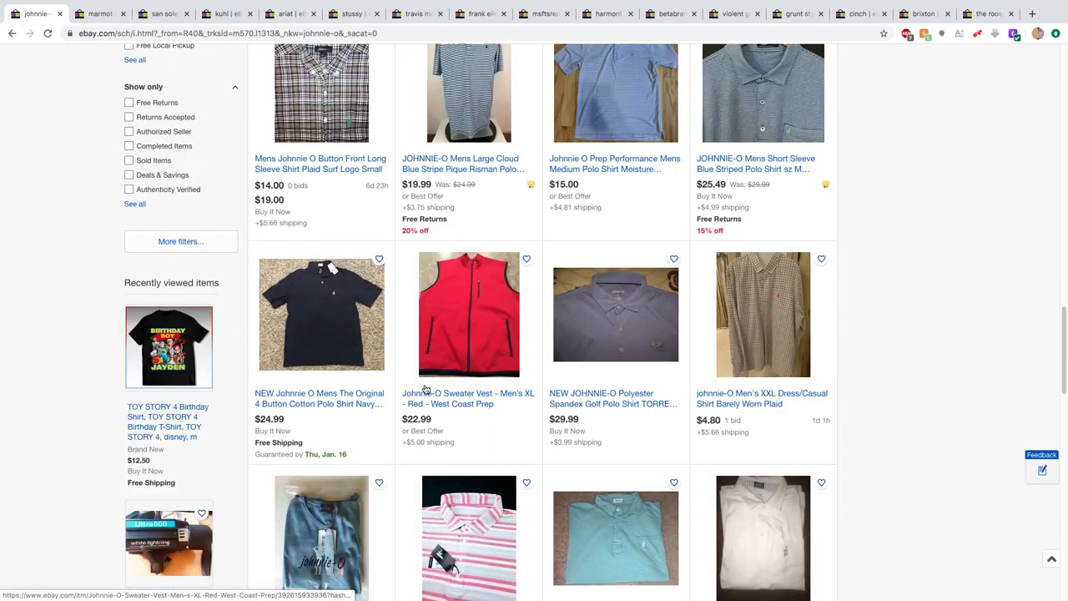
pyautogui.scroll(-3)
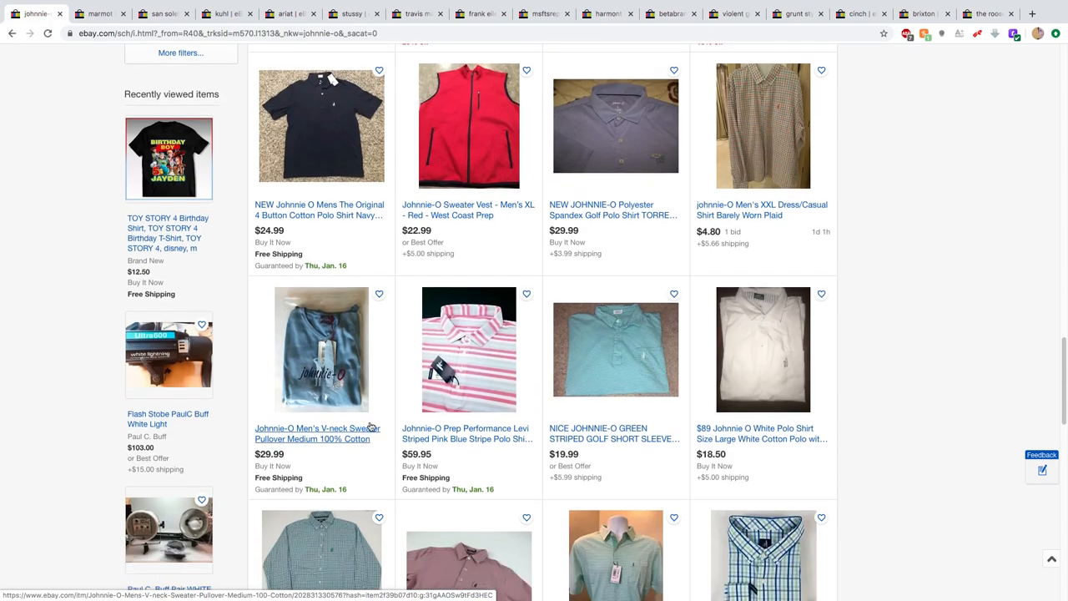
pyautogui.moveTo(327, 454)
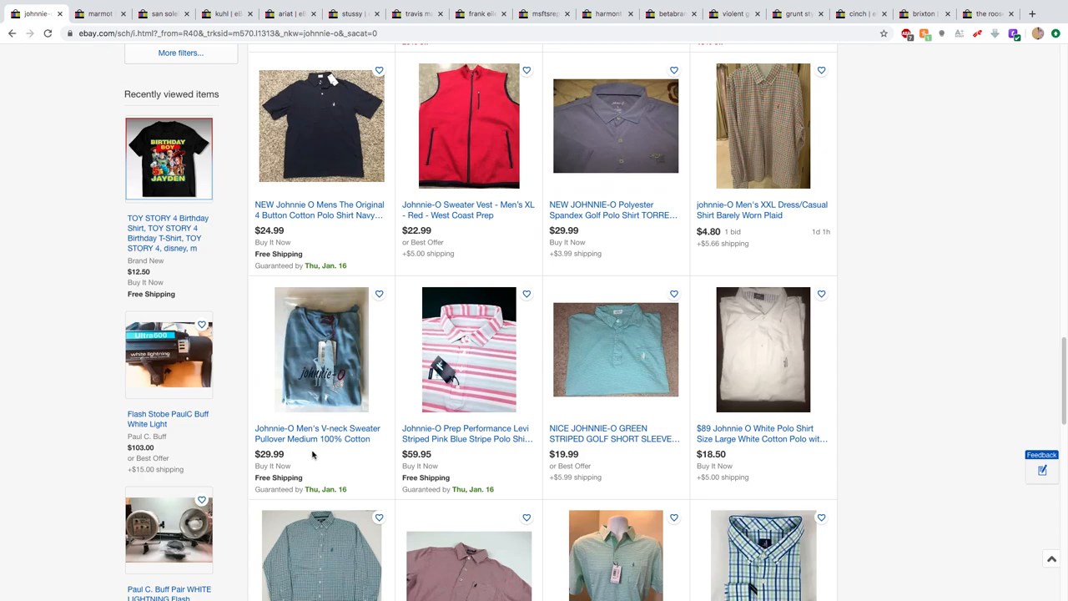
pyautogui.scroll(-3)
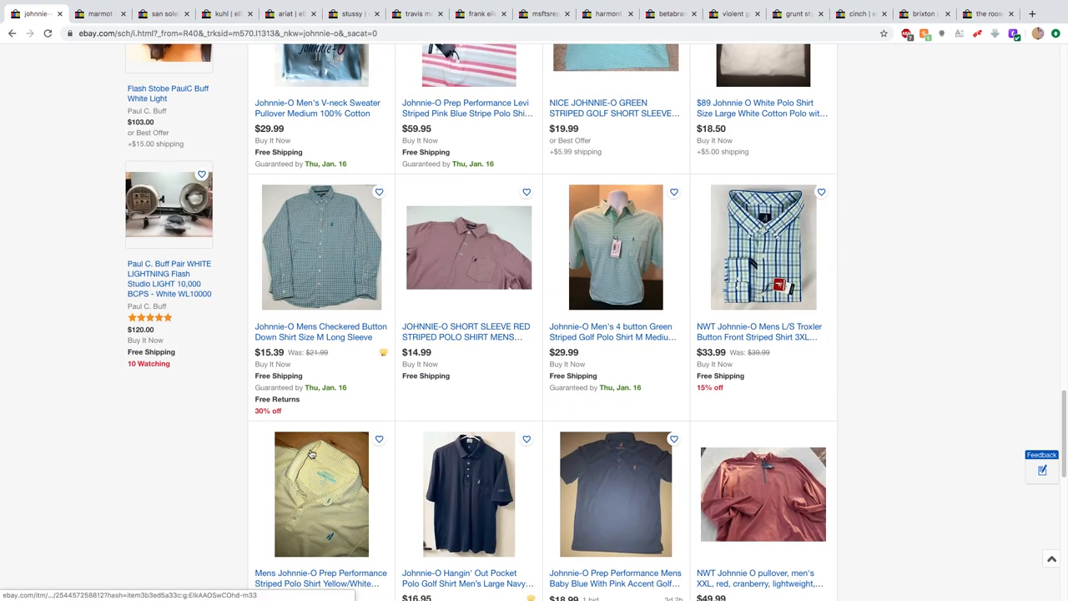
pyautogui.scroll(-3)
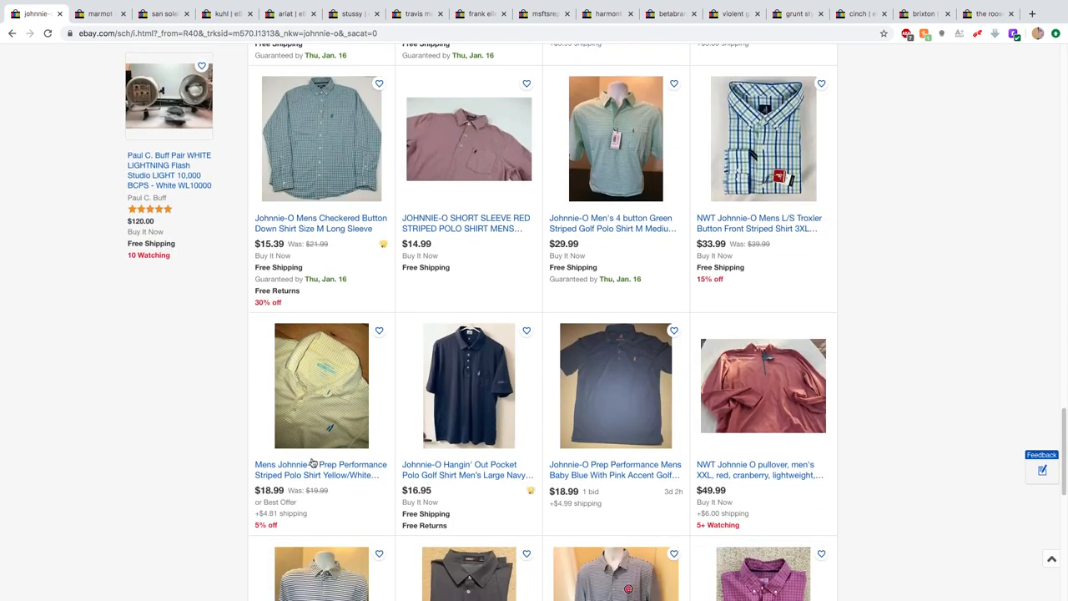
pyautogui.scroll(-3)
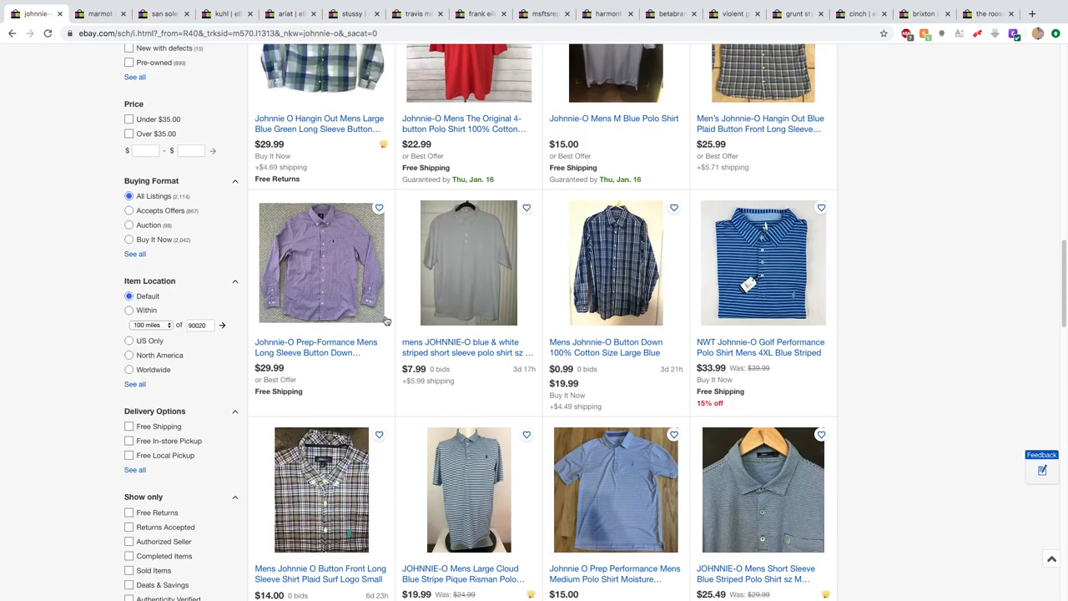
pyautogui.moveTo(92, 163)
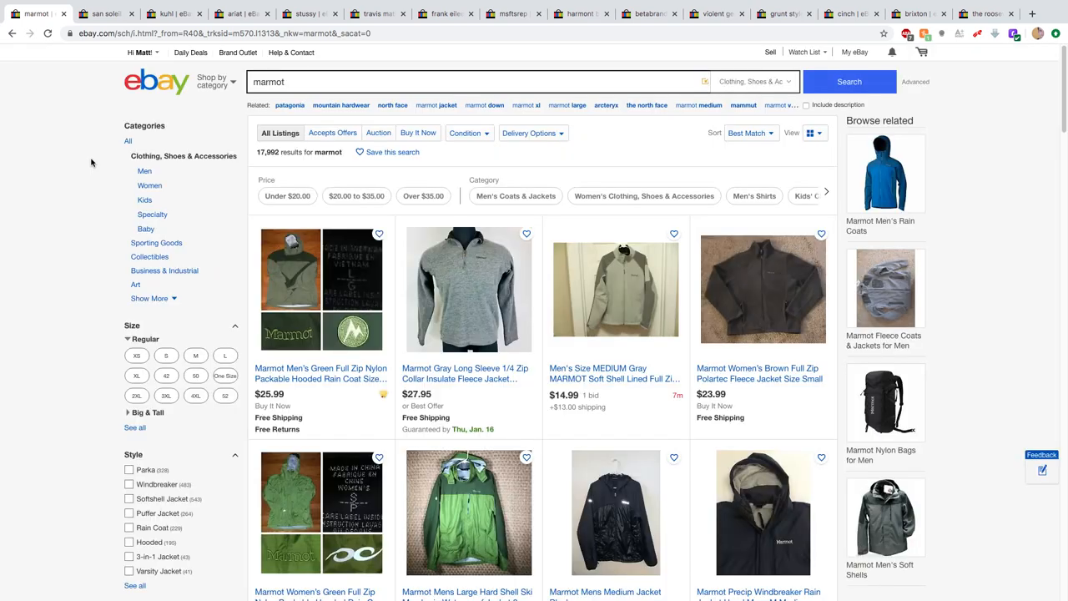
# - Browse down and back up through the 17,992 Marmot jacket and fleece results
pyautogui.scroll(-3)
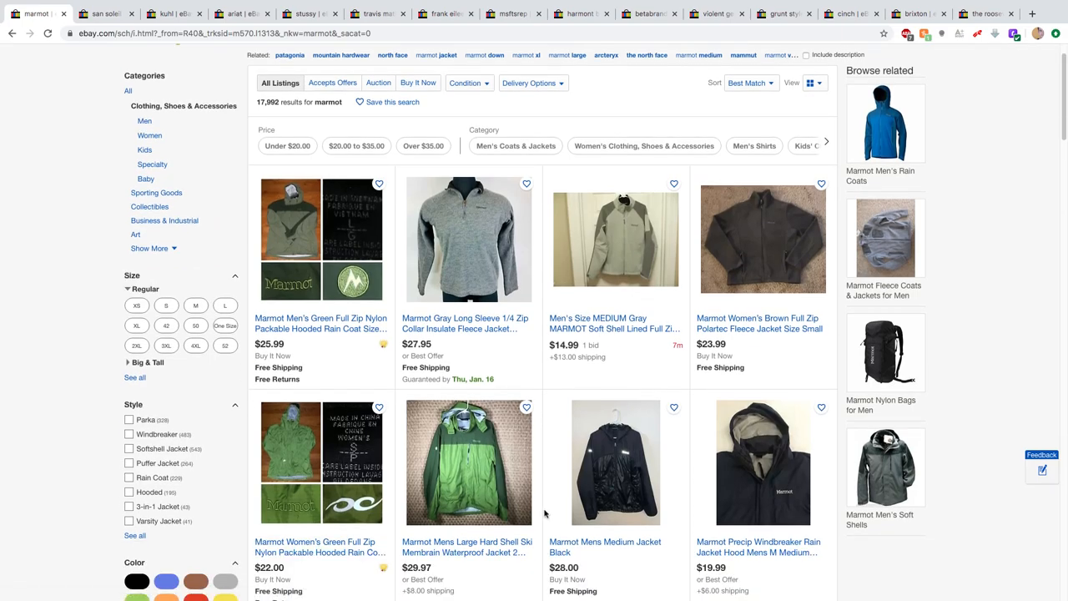
pyautogui.scroll(3)
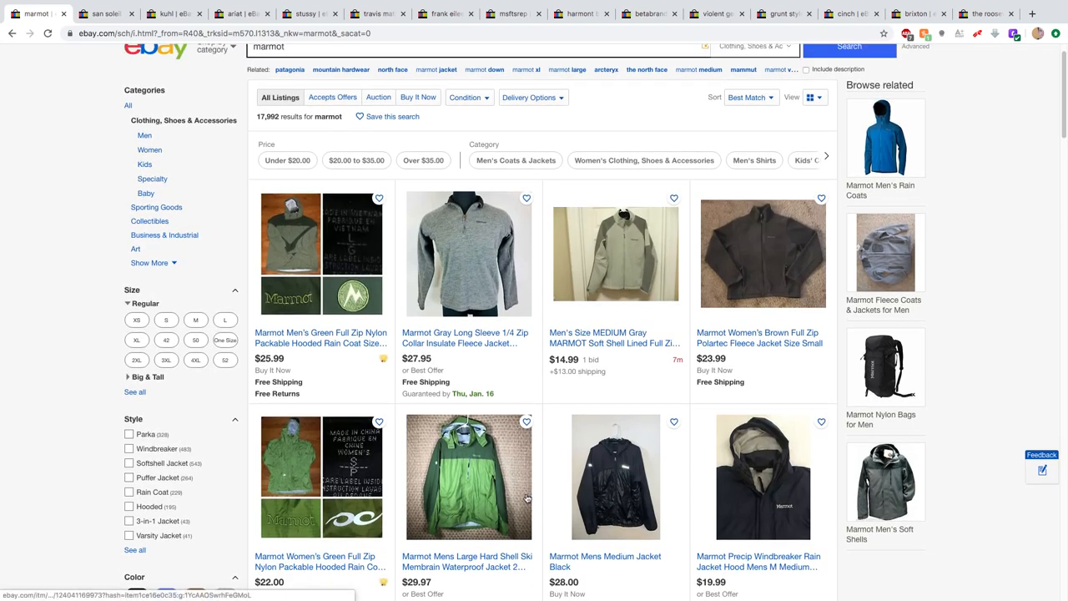
pyautogui.moveTo(287, 309)
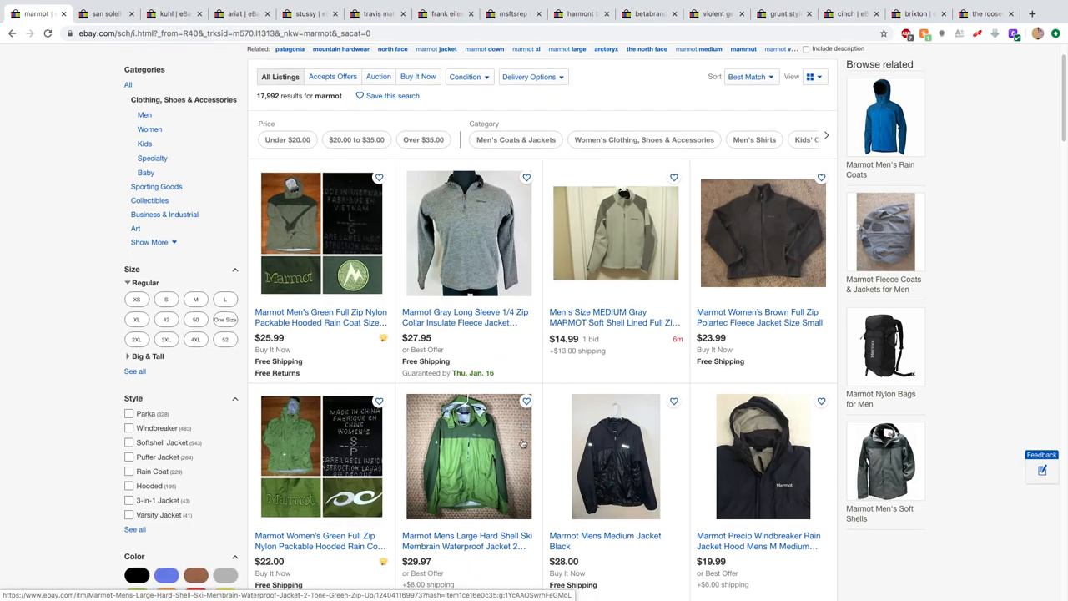
pyautogui.scroll(-3)
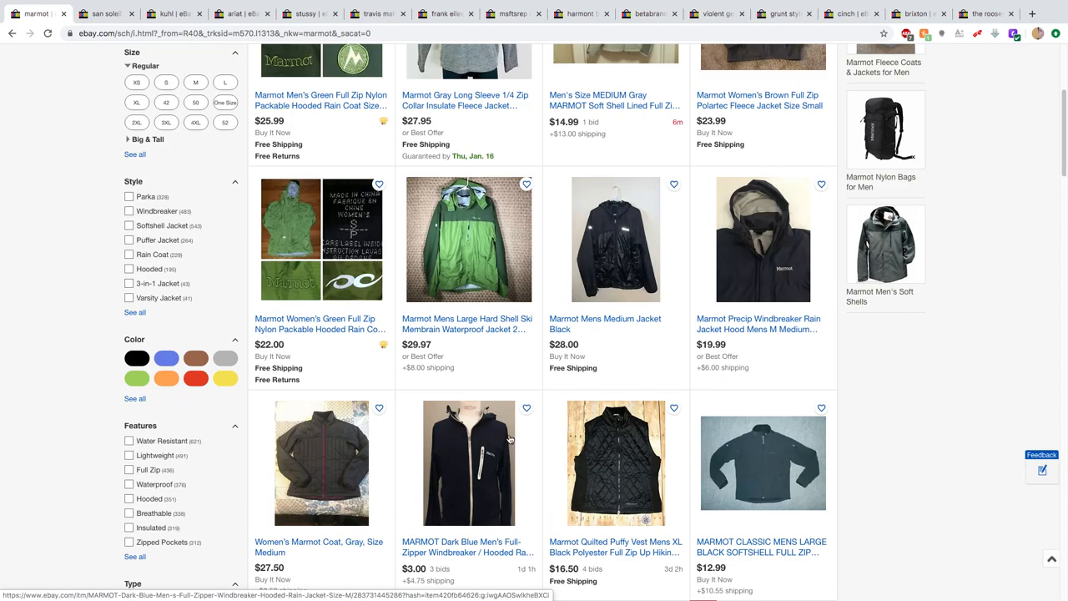
pyautogui.scroll(-3)
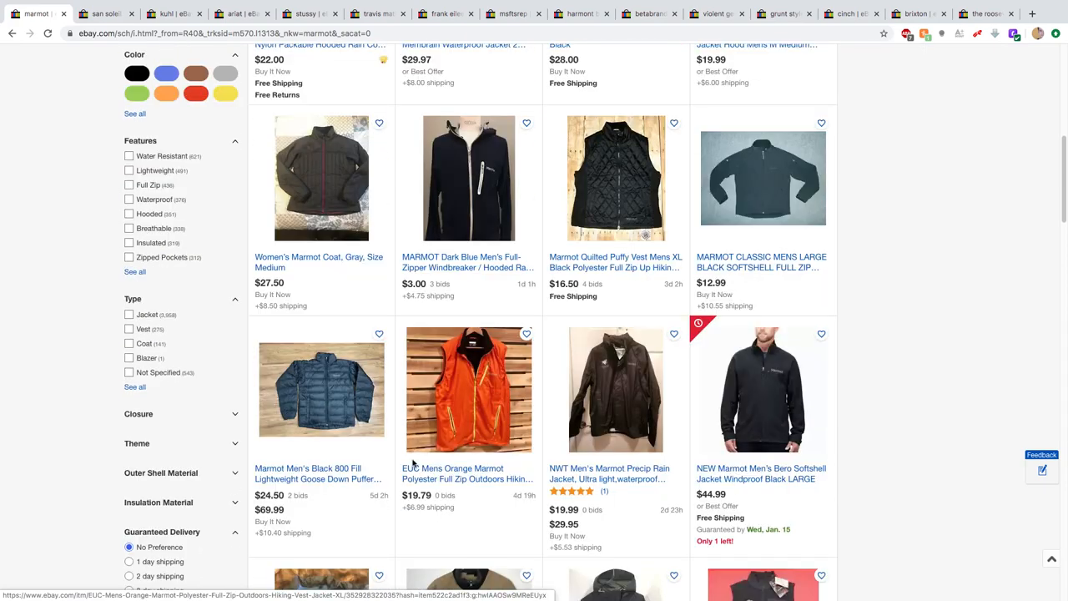
pyautogui.scroll(-3)
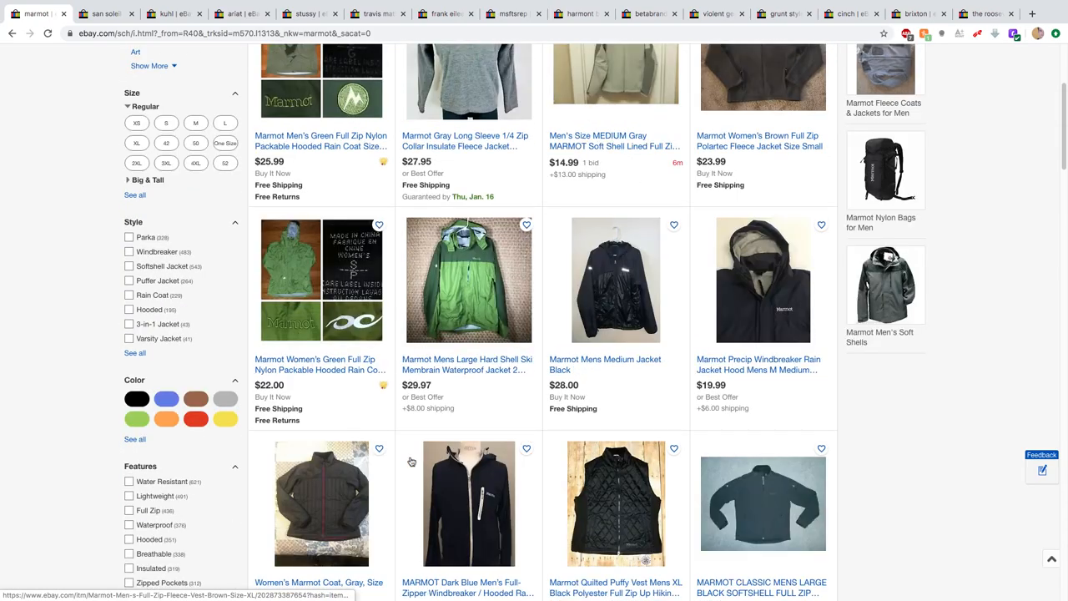
pyautogui.scroll(3)
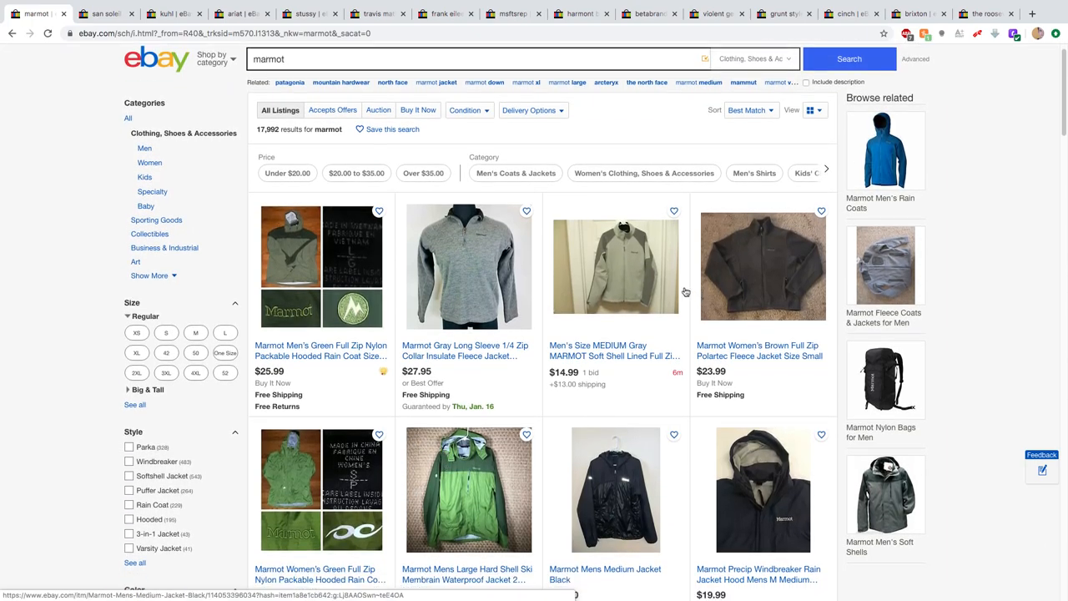
pyautogui.scroll(-3)
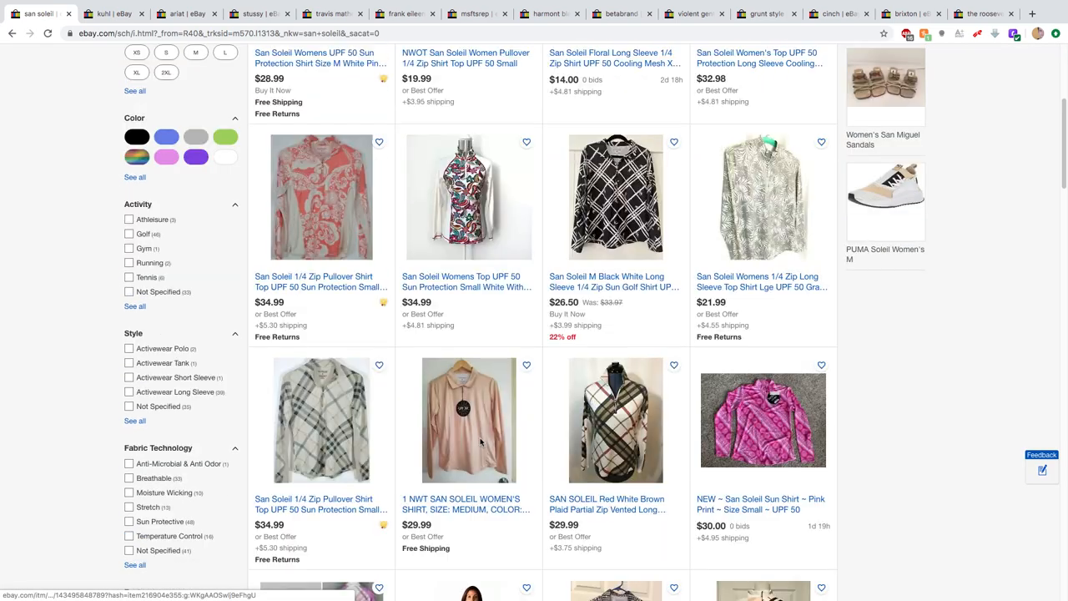
# - Scroll further down the San Soleil women's UPF 50 sun shirt and polo listings
pyautogui.scroll(-3)
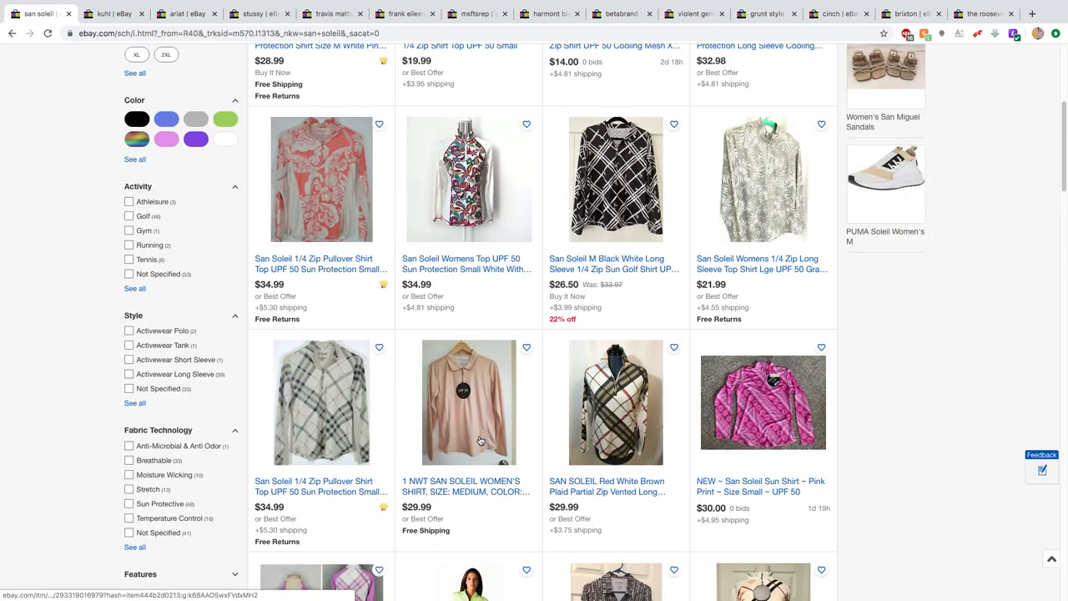
pyautogui.scroll(-3)
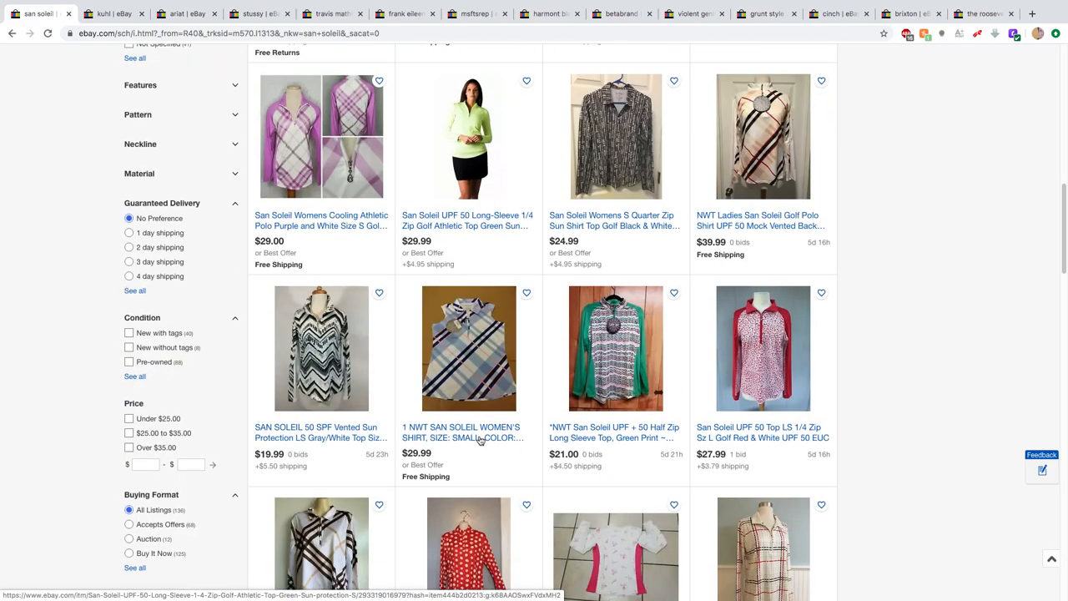
pyautogui.scroll(-3)
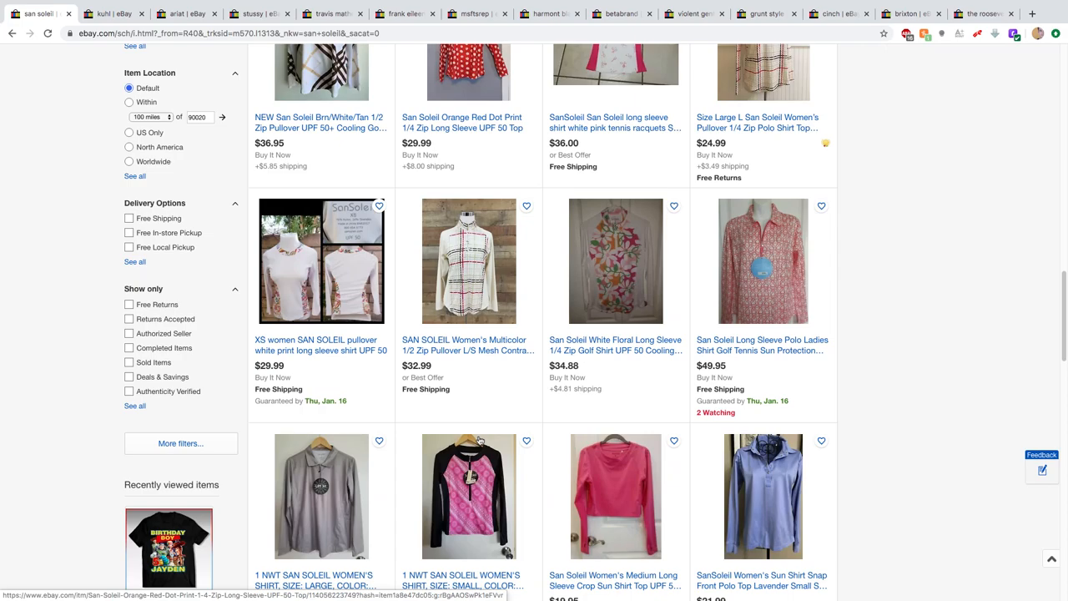
pyautogui.scroll(-3)
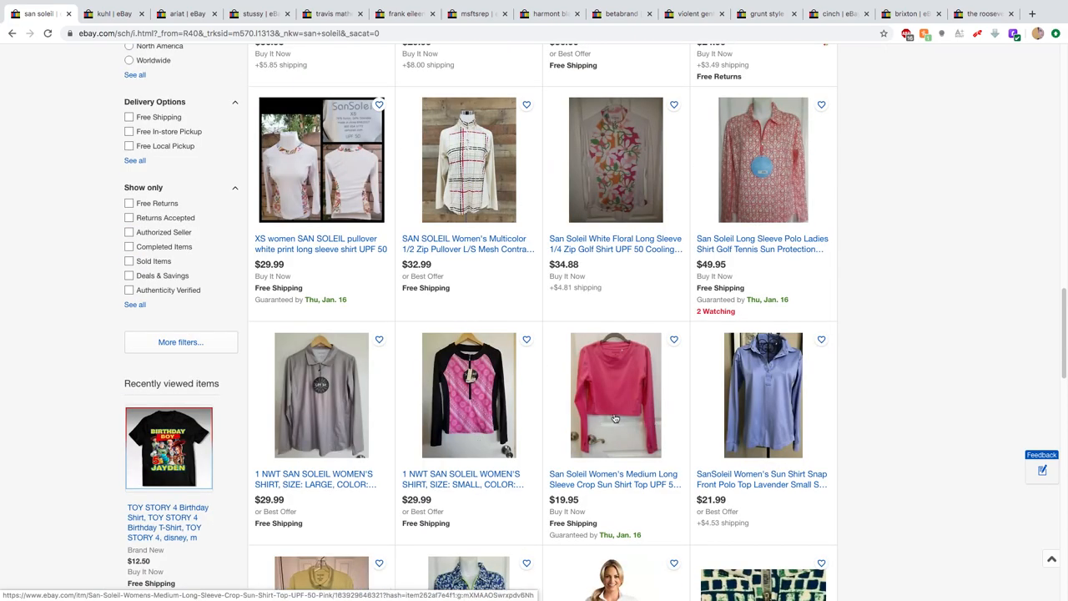
pyautogui.moveTo(301, 398)
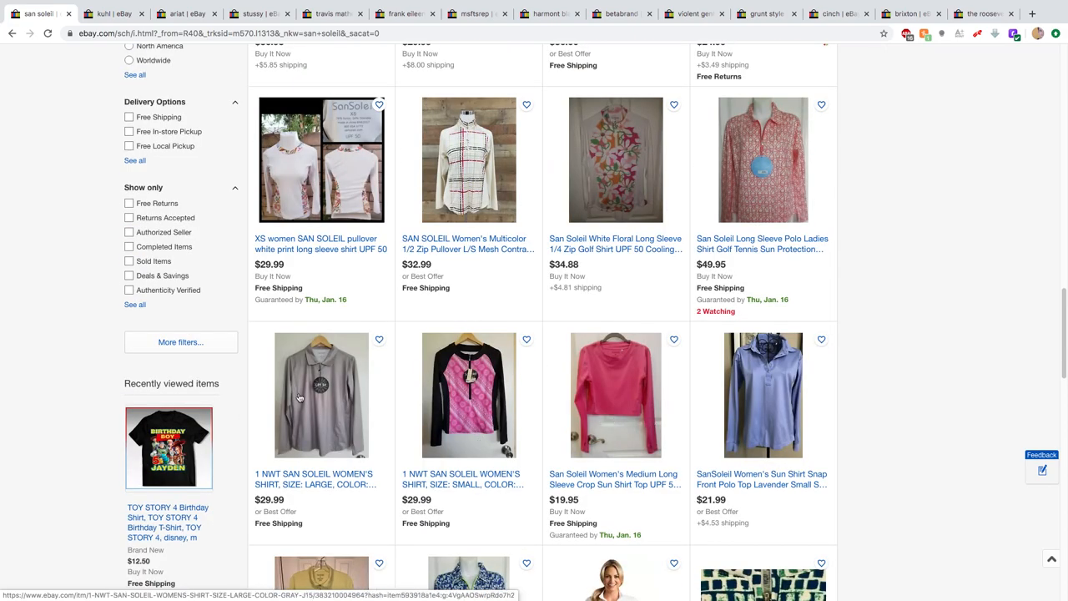
# - Open the new-with-tags gray San Soleil women's shirt listing, size large, US $29.99
pyautogui.click(320, 394)
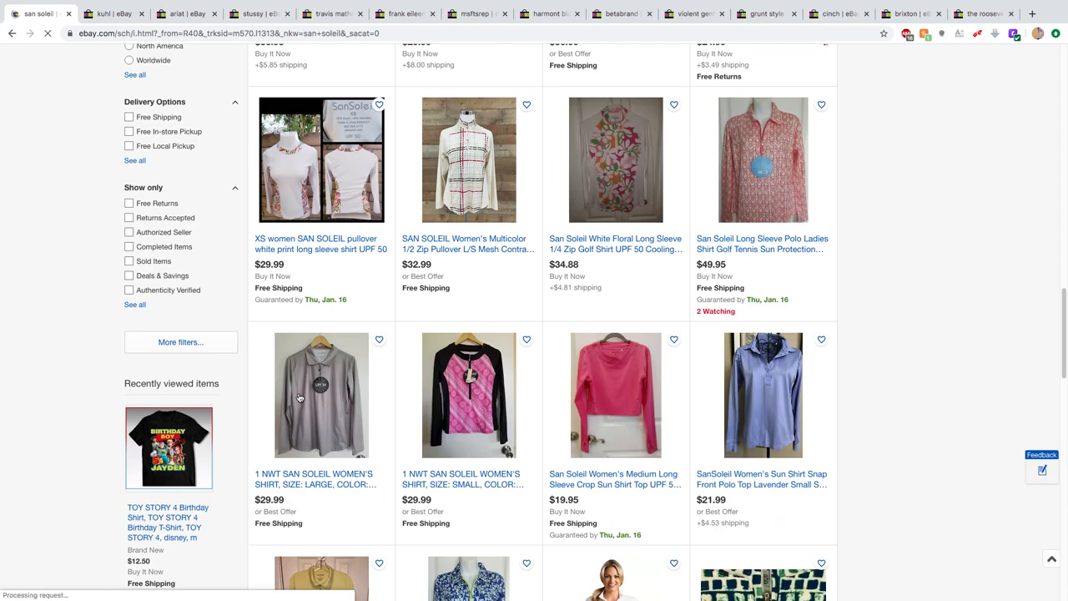
pyautogui.click(321, 394)
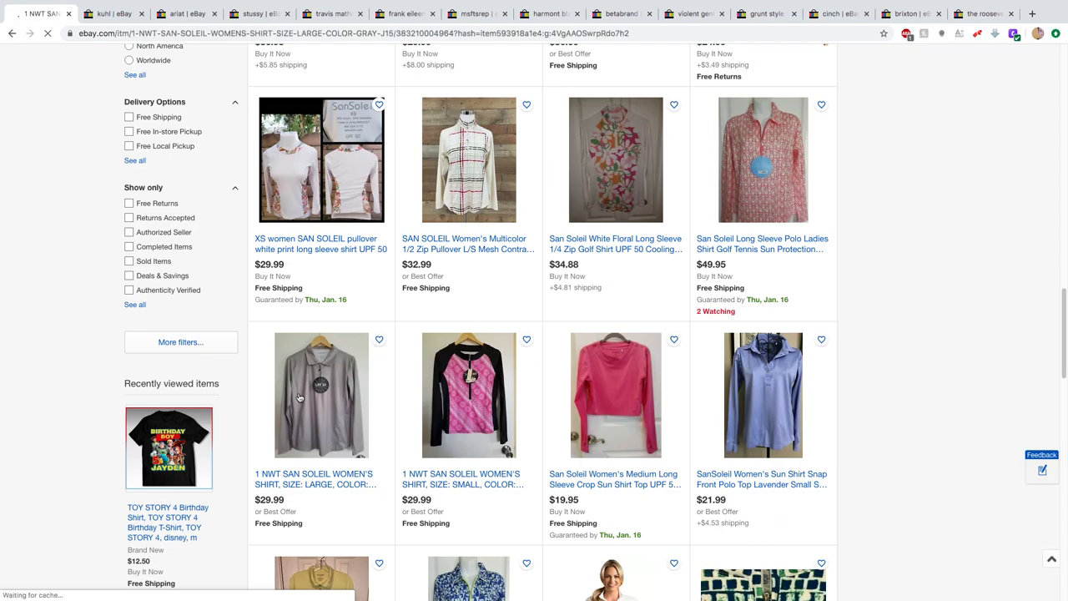
pyautogui.click(320, 394)
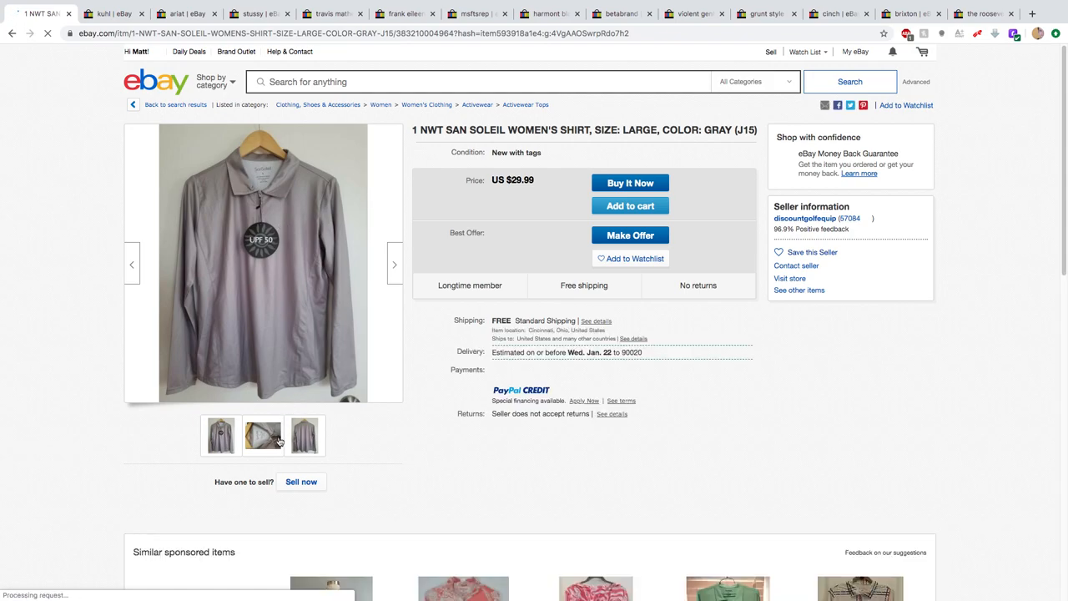
pyautogui.moveTo(264, 434)
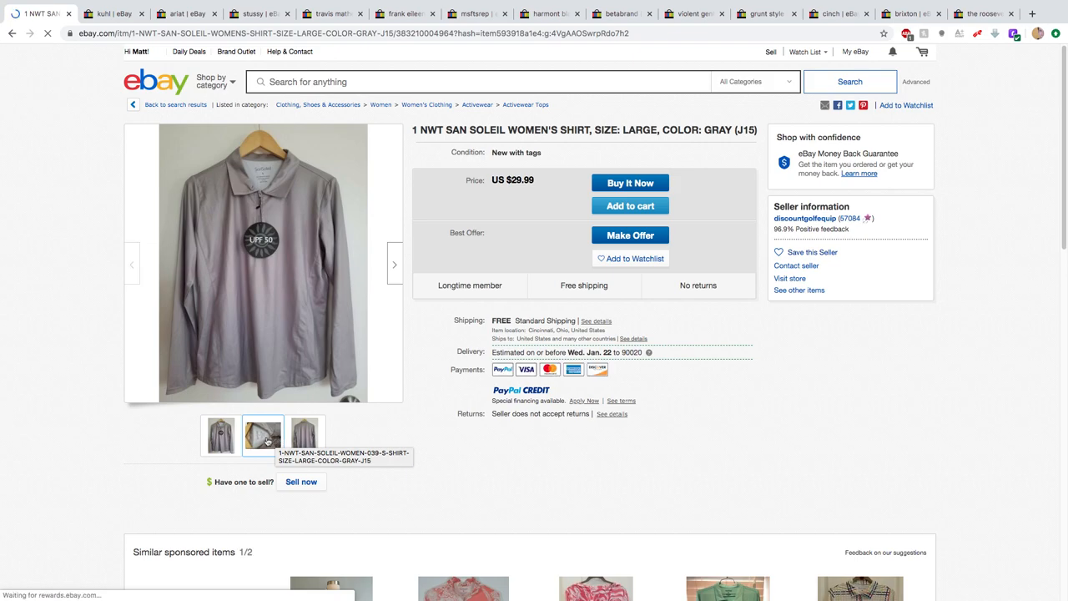
# - View the shirt's tag close-up photo, return to the main photo, then leave for the Kuhl results
pyautogui.click(262, 434)
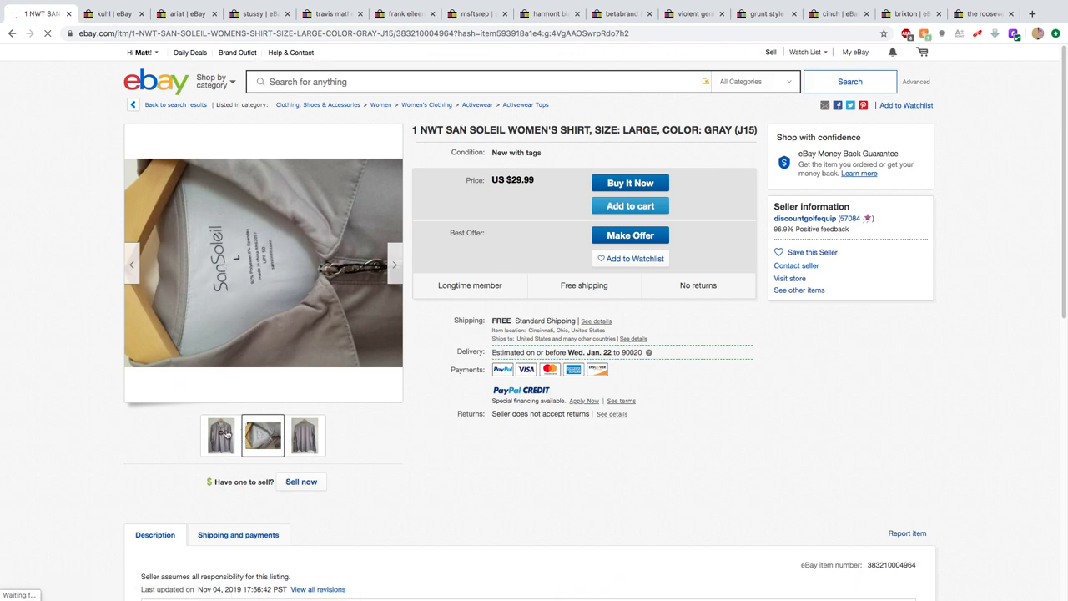
pyautogui.click(220, 434)
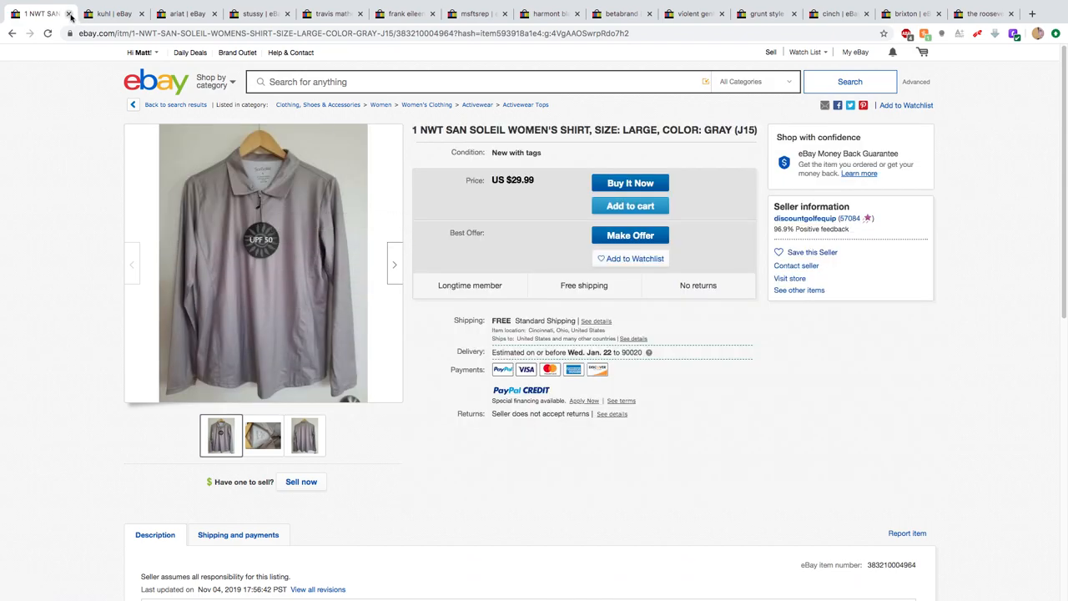
pyautogui.click(70, 13)
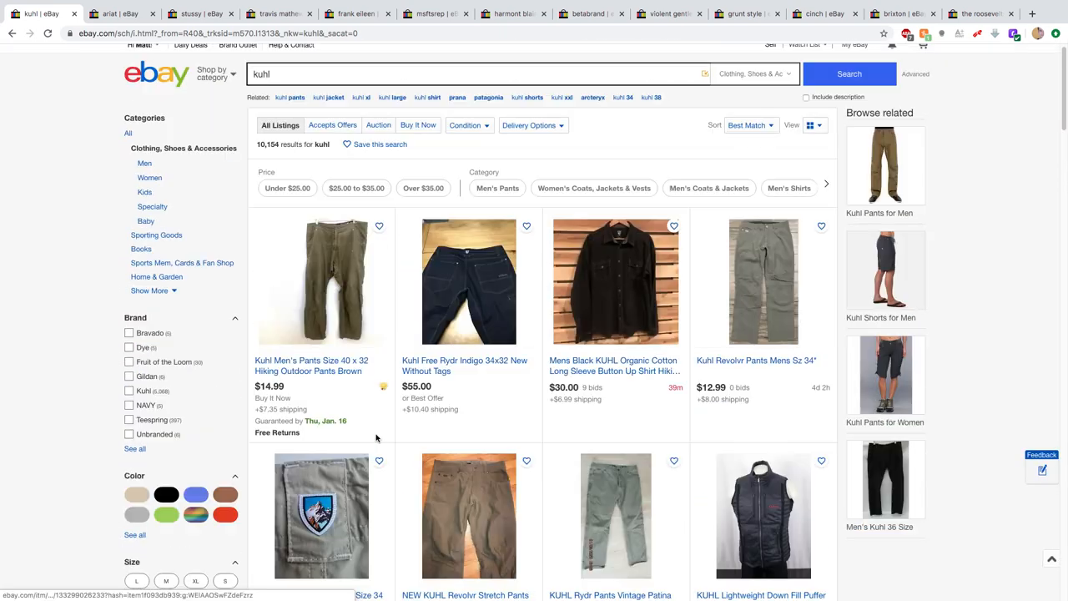
pyautogui.scroll(-3)
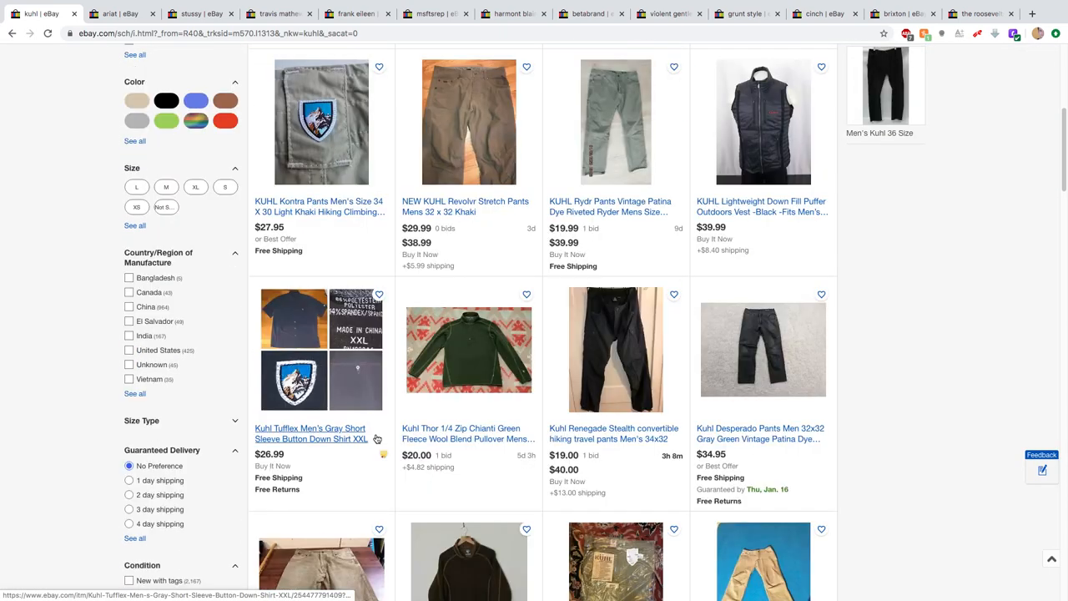
pyautogui.scroll(-3)
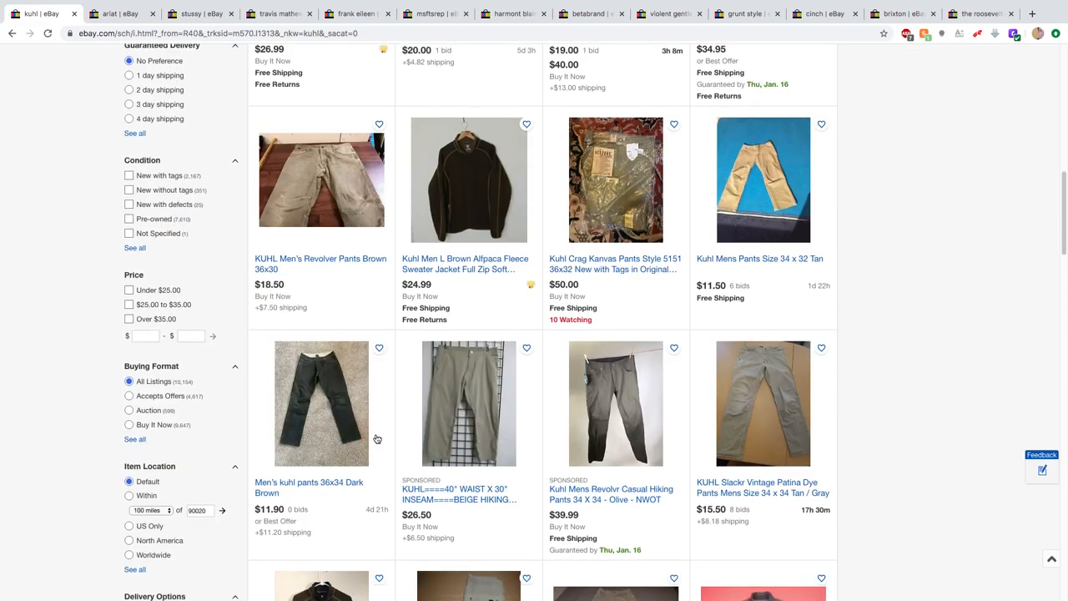
pyautogui.scroll(-3)
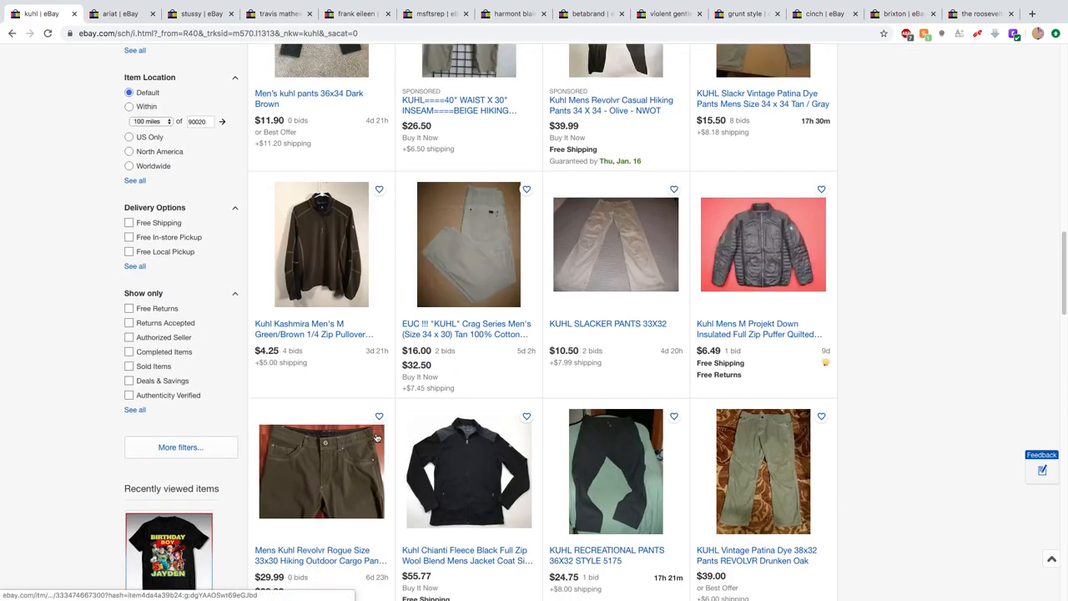
pyautogui.scroll(-3)
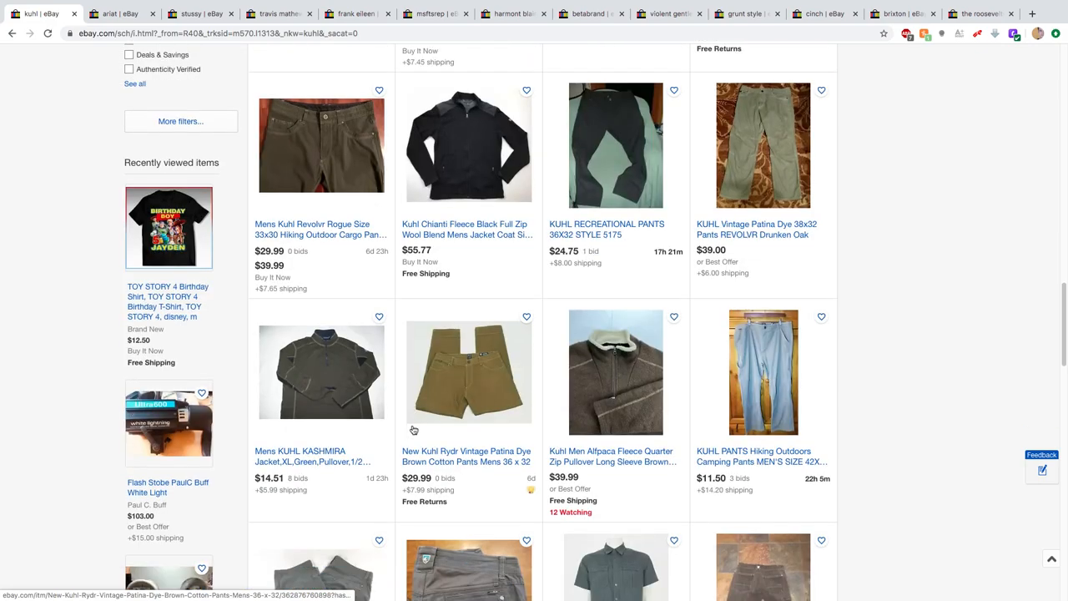
pyautogui.scroll(-3)
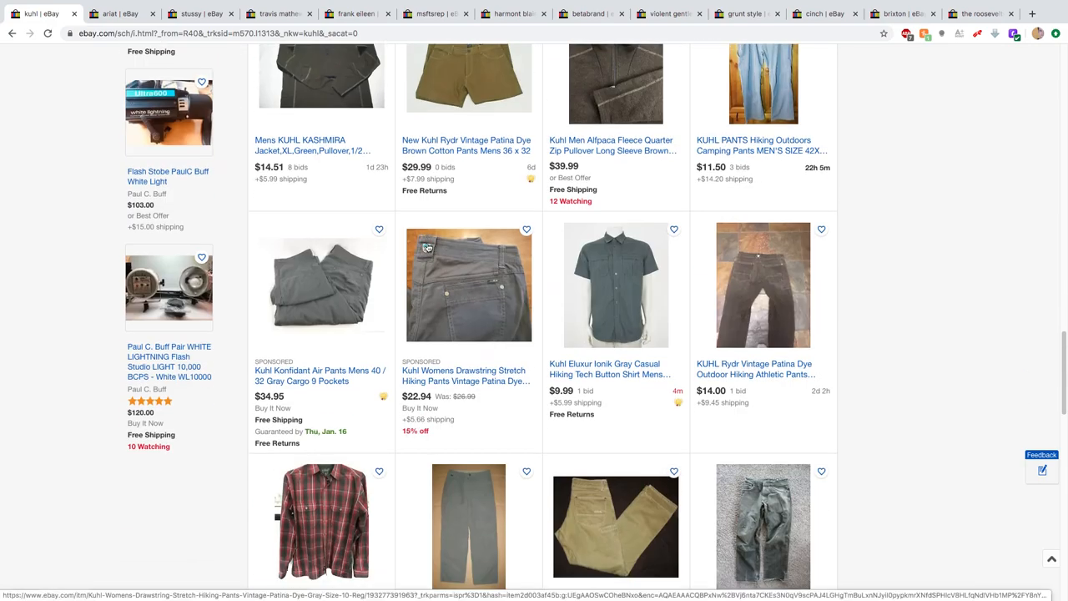
pyautogui.scroll(-3)
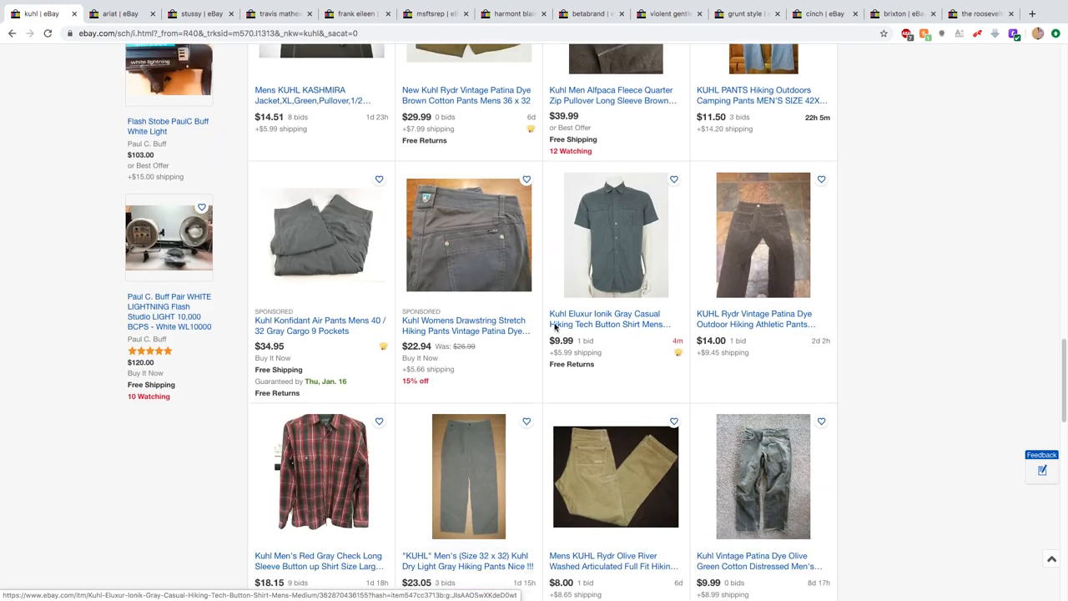
pyautogui.scroll(-3)
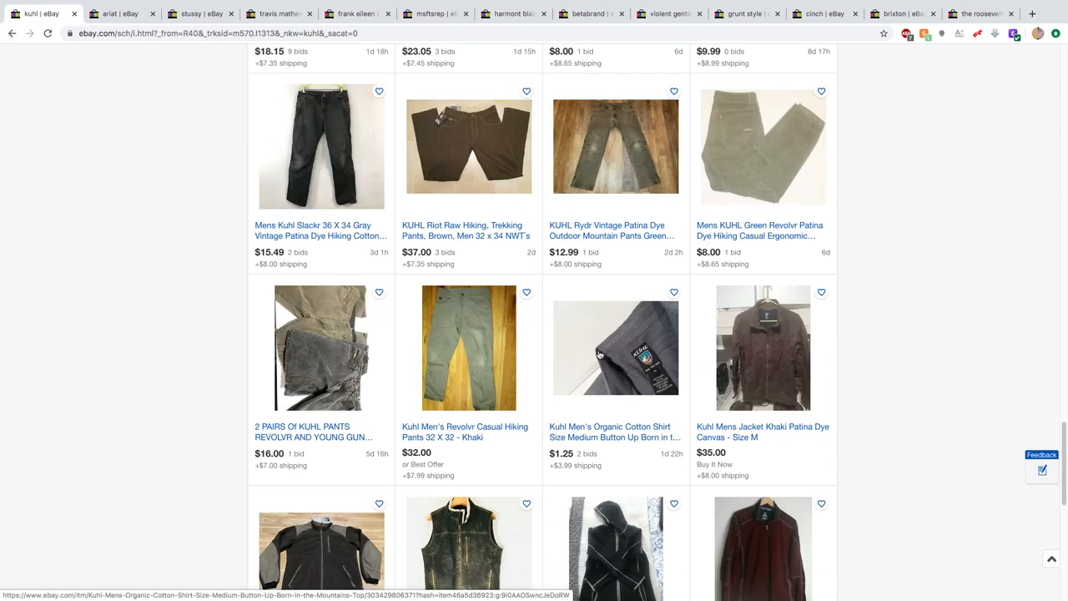
pyautogui.moveTo(631, 364)
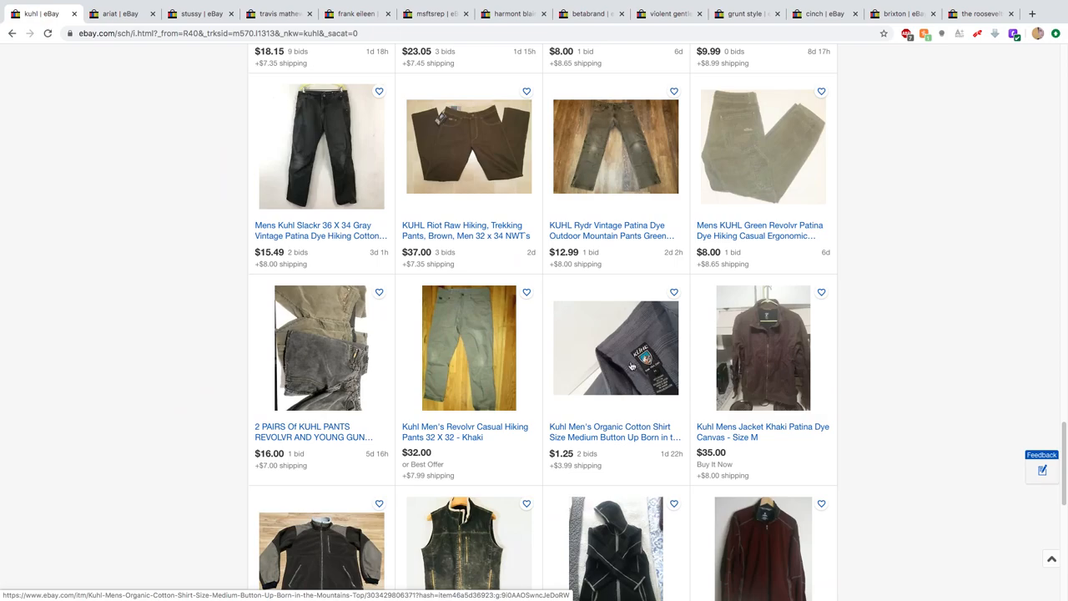
pyautogui.moveTo(618, 371)
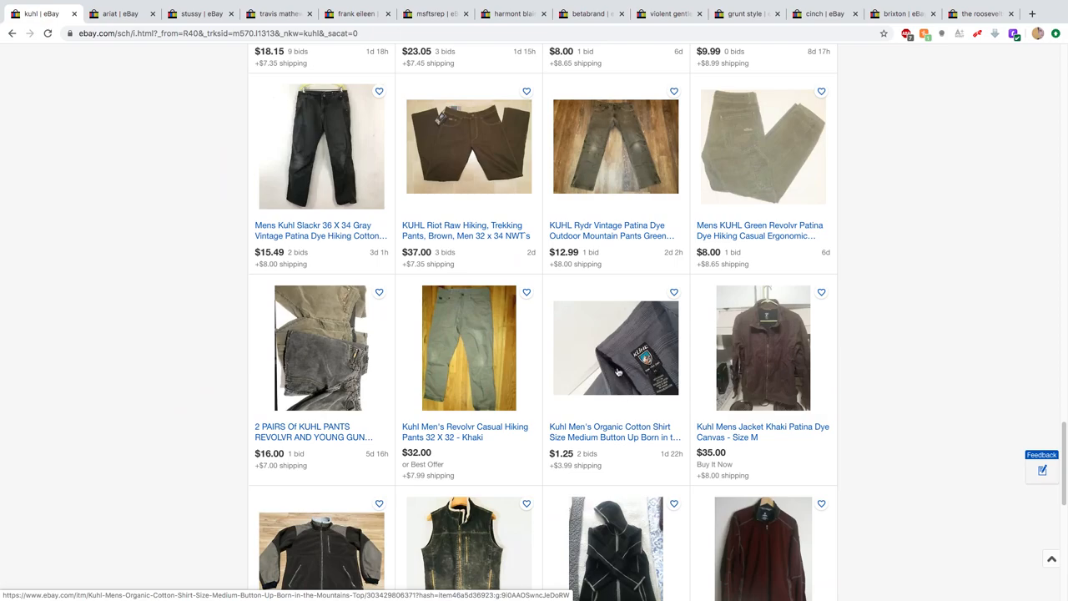
pyautogui.scroll(-3)
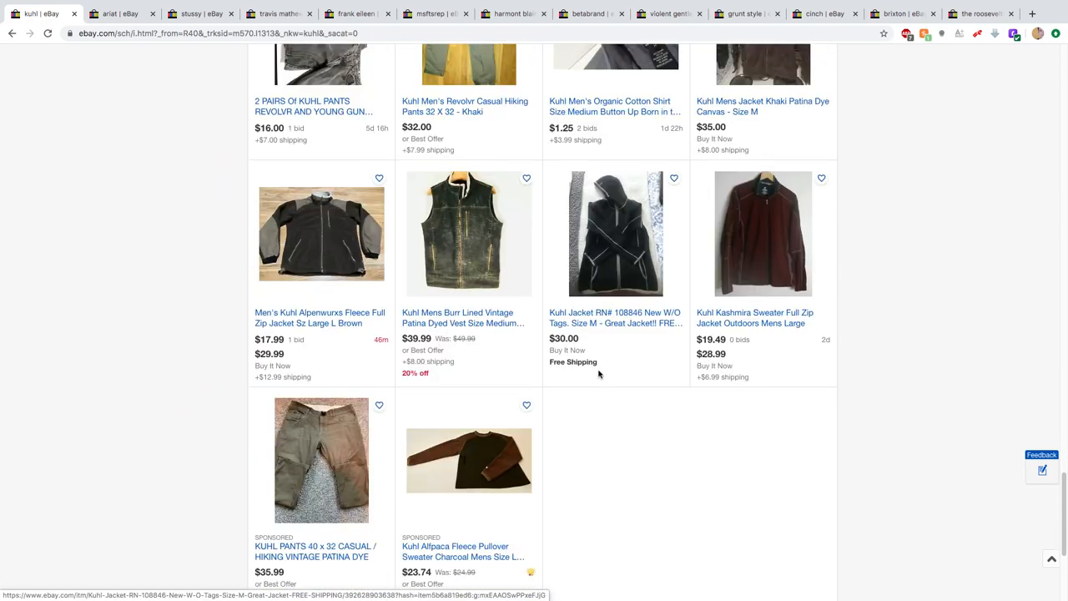
pyautogui.moveTo(115, 260)
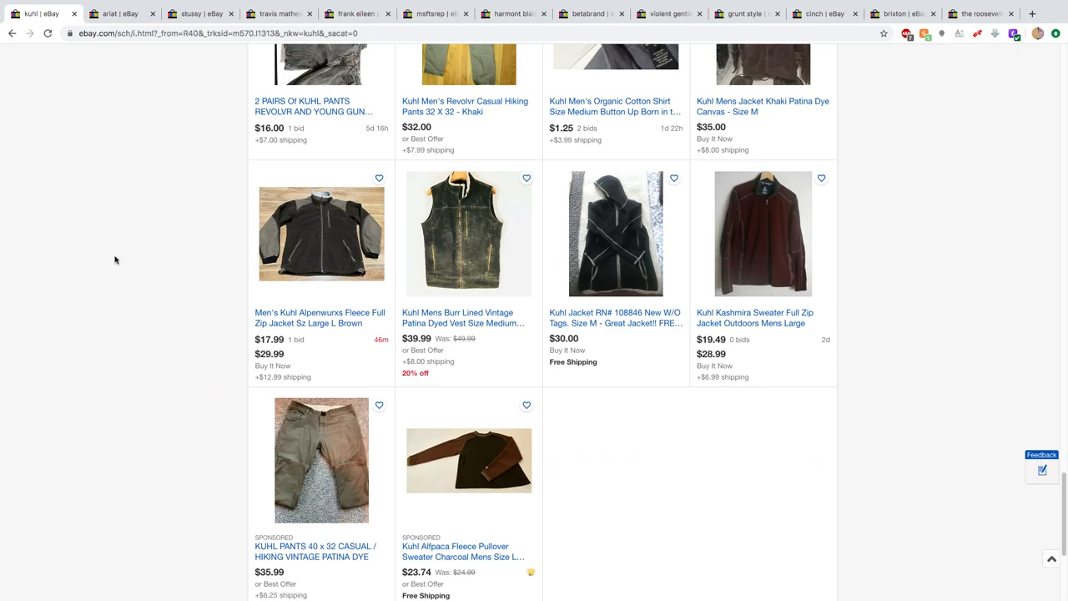
pyautogui.moveTo(74, 13)
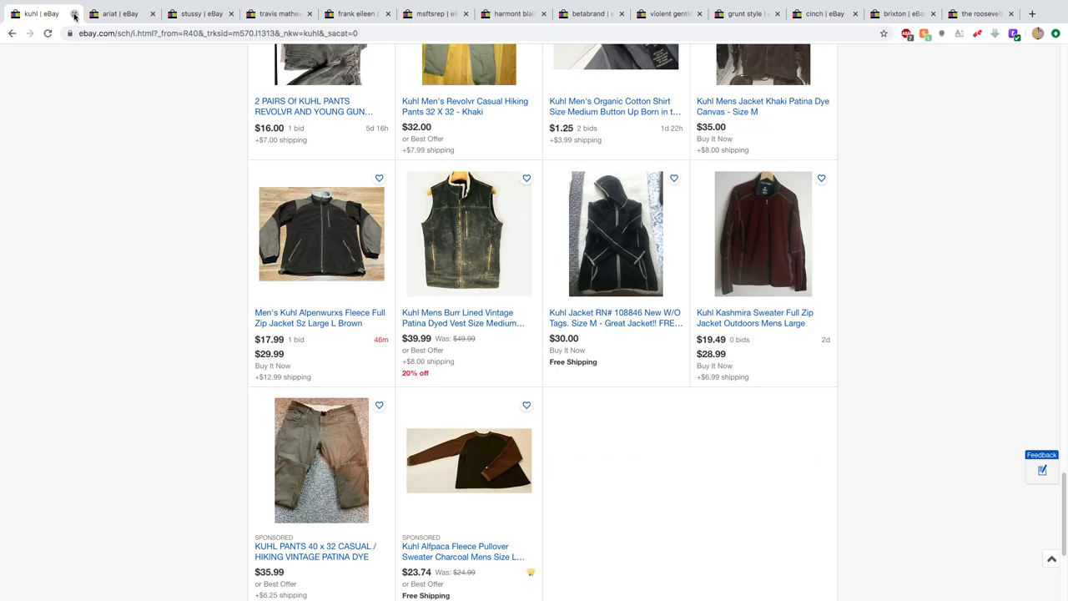
# - Close the Kuhl results and browse down the Ariat results of mostly boots
pyautogui.click(117, 13)
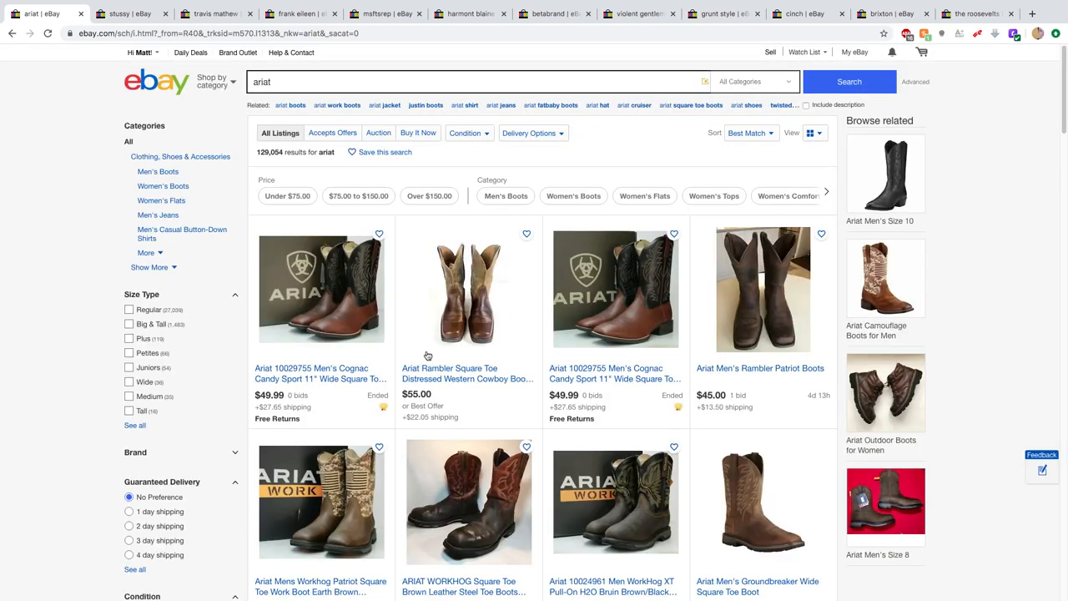
pyautogui.scroll(-3)
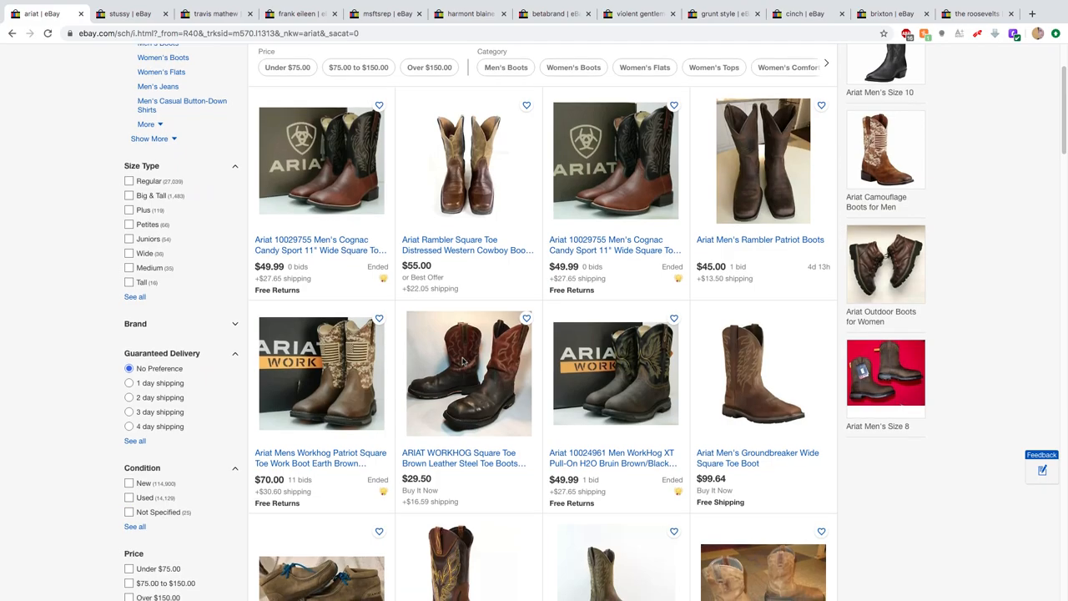
pyautogui.scroll(-3)
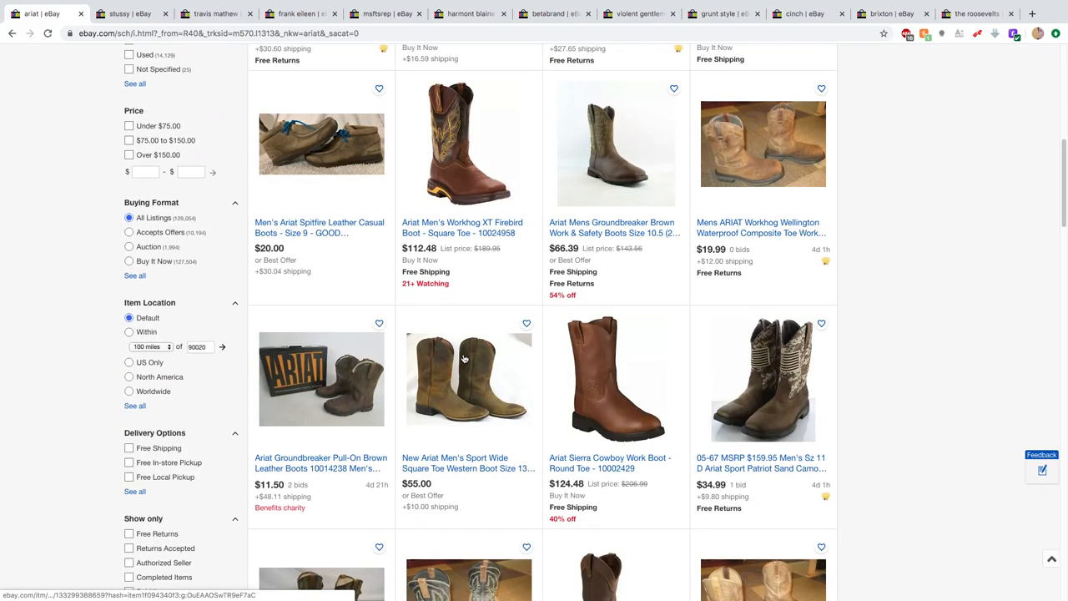
pyautogui.scroll(-3)
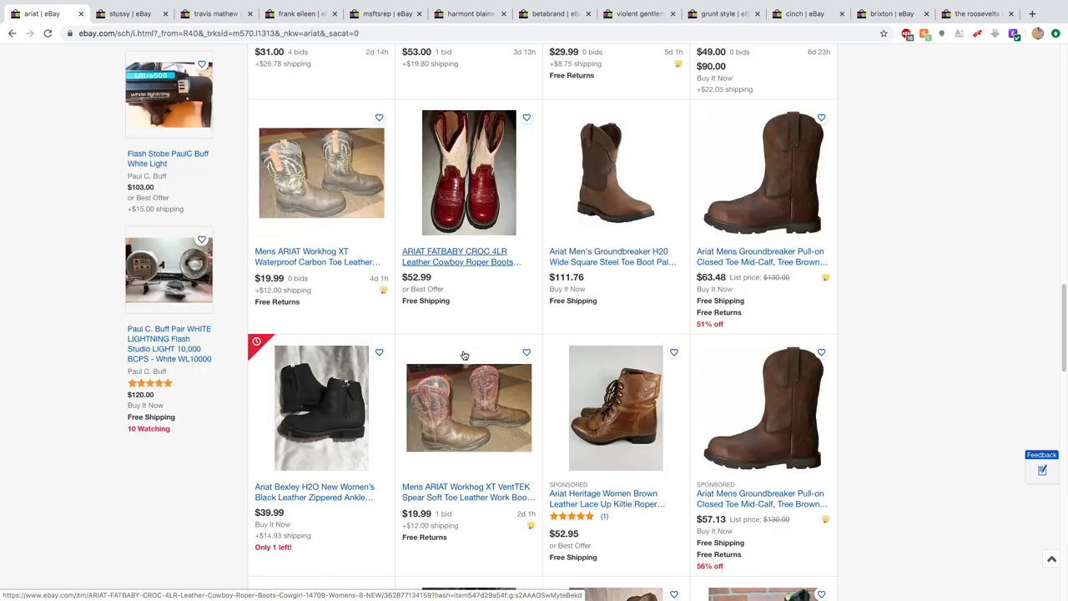
pyautogui.scroll(-3)
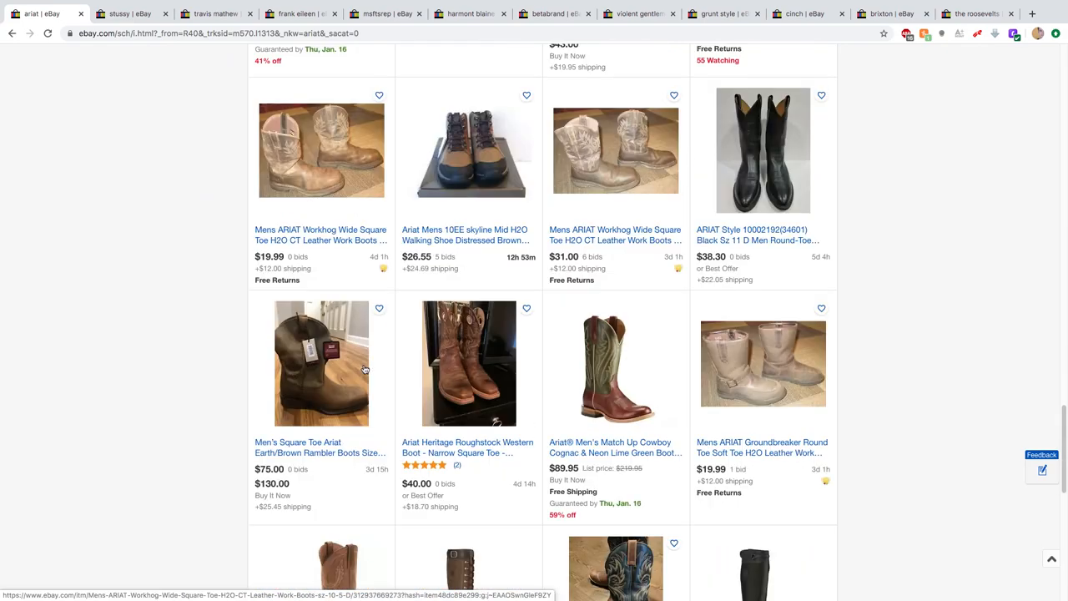
pyautogui.scroll(-3)
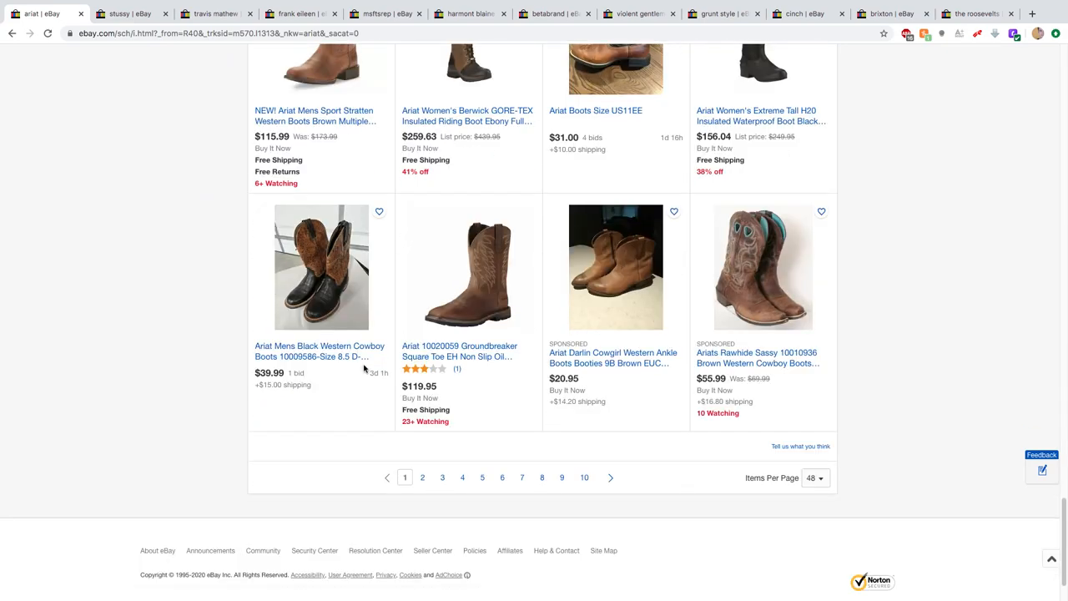
pyautogui.scroll(-3)
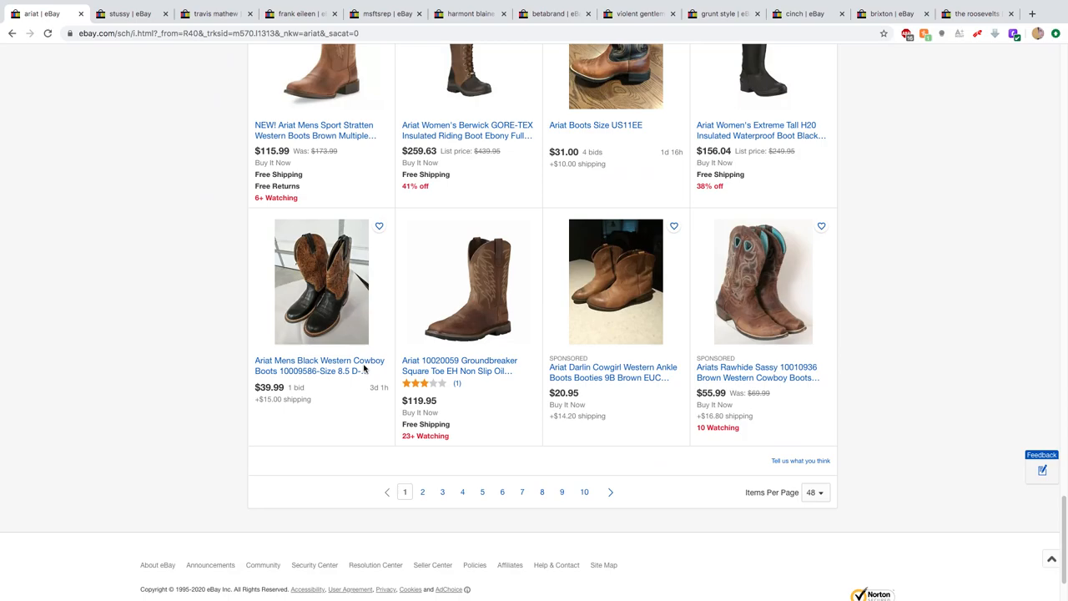
# - Scroll the Ariat results back up to the top of the page
pyautogui.scroll(3)
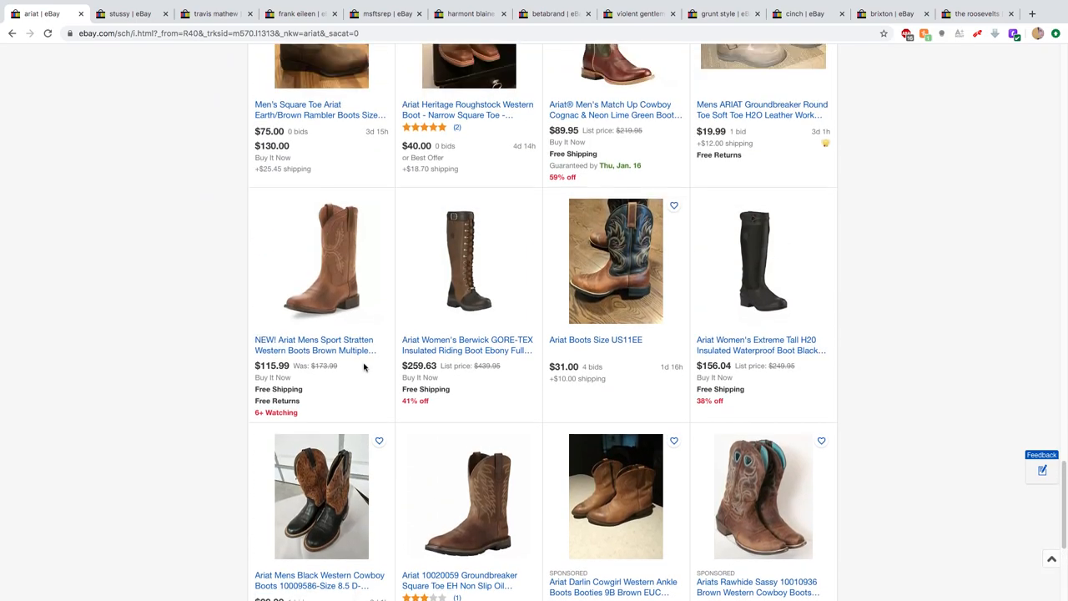
pyautogui.scroll(3)
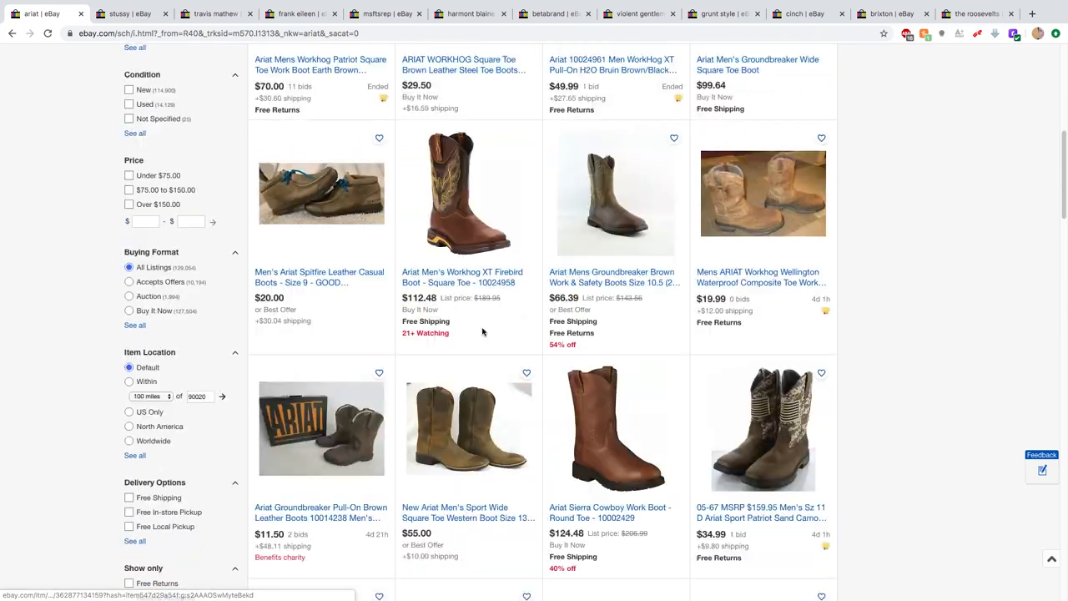
pyautogui.scroll(3)
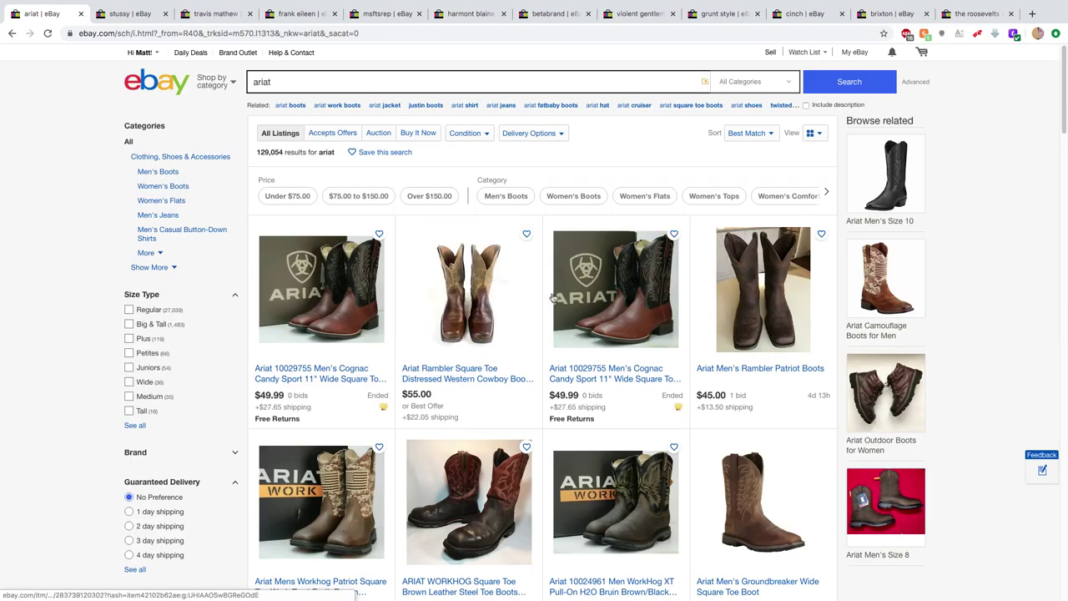
pyautogui.moveTo(528, 369)
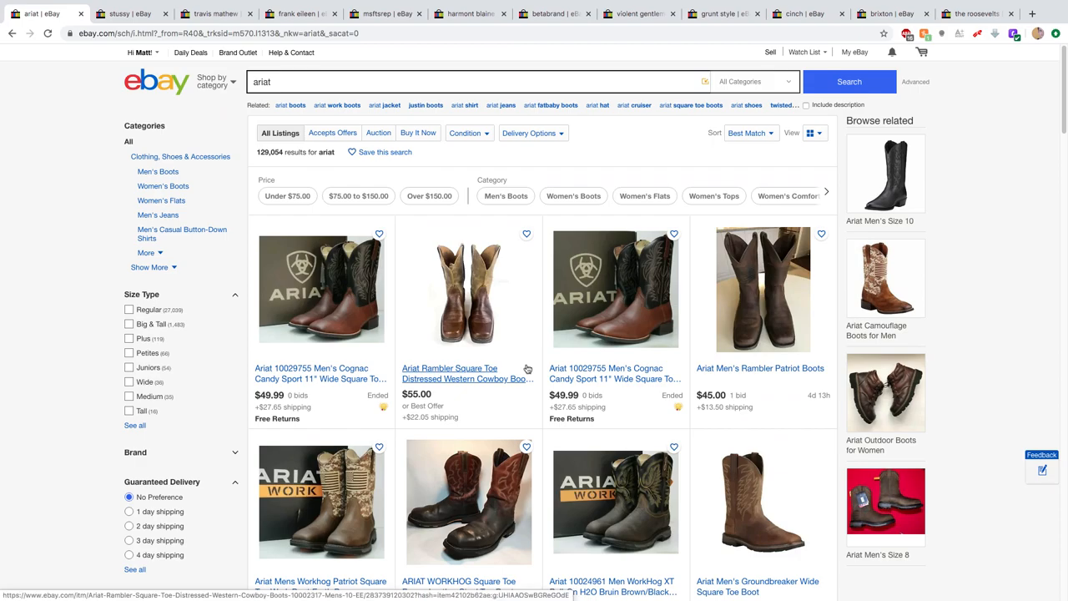
pyautogui.moveTo(567, 342)
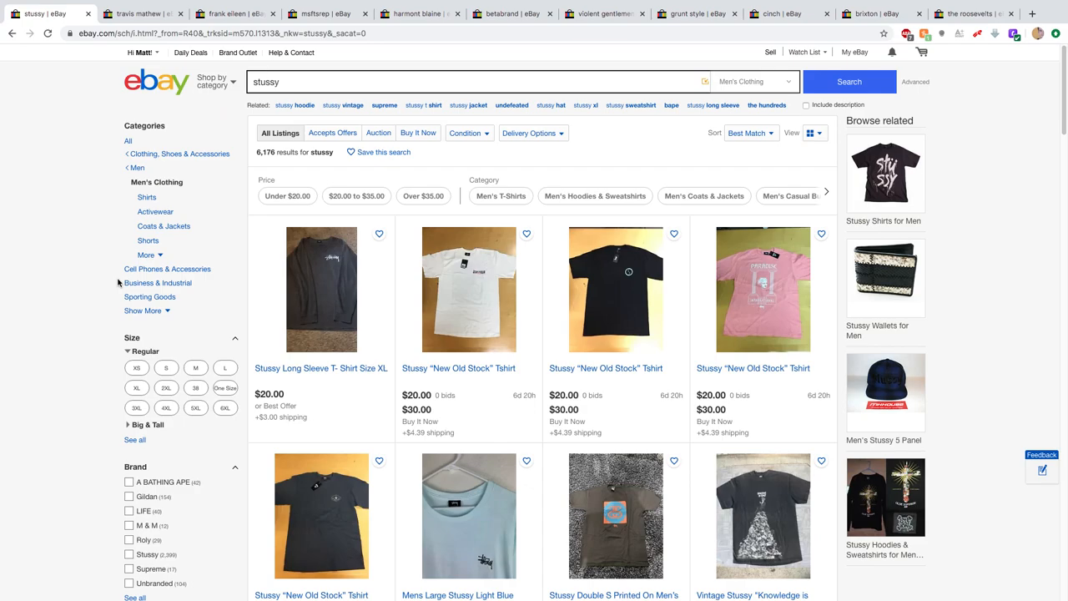
pyautogui.moveTo(330, 358)
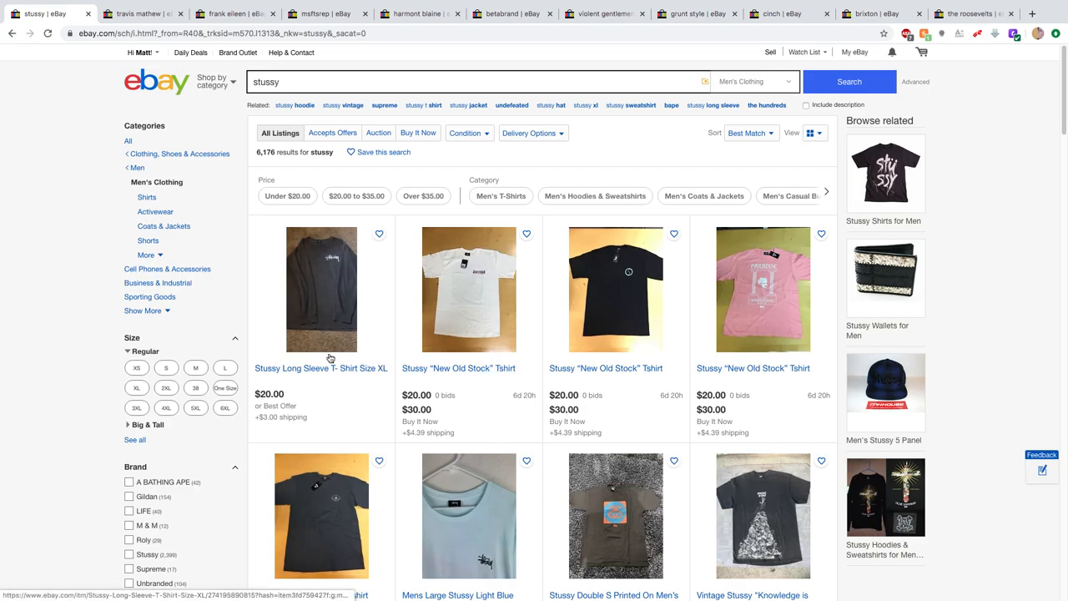
pyautogui.scroll(-3)
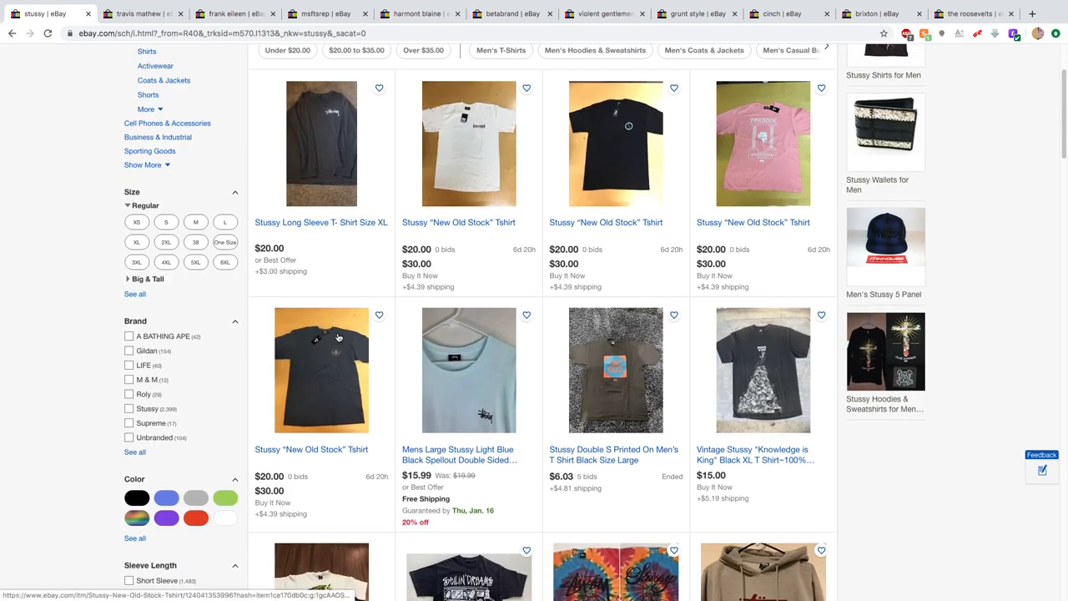
pyautogui.scroll(-3)
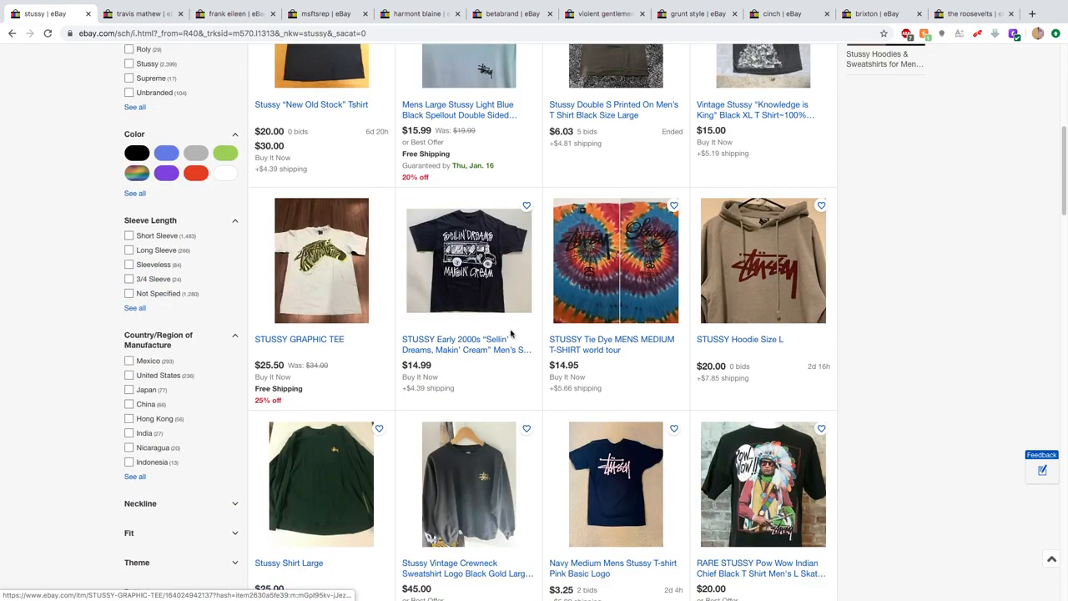
pyautogui.moveTo(808, 269)
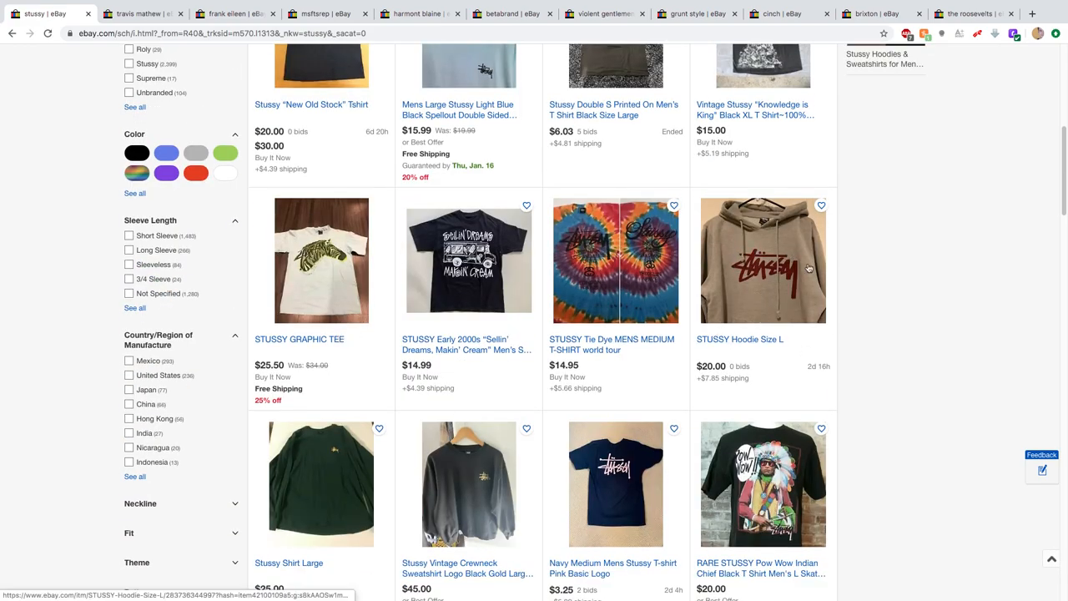
pyautogui.moveTo(701, 297)
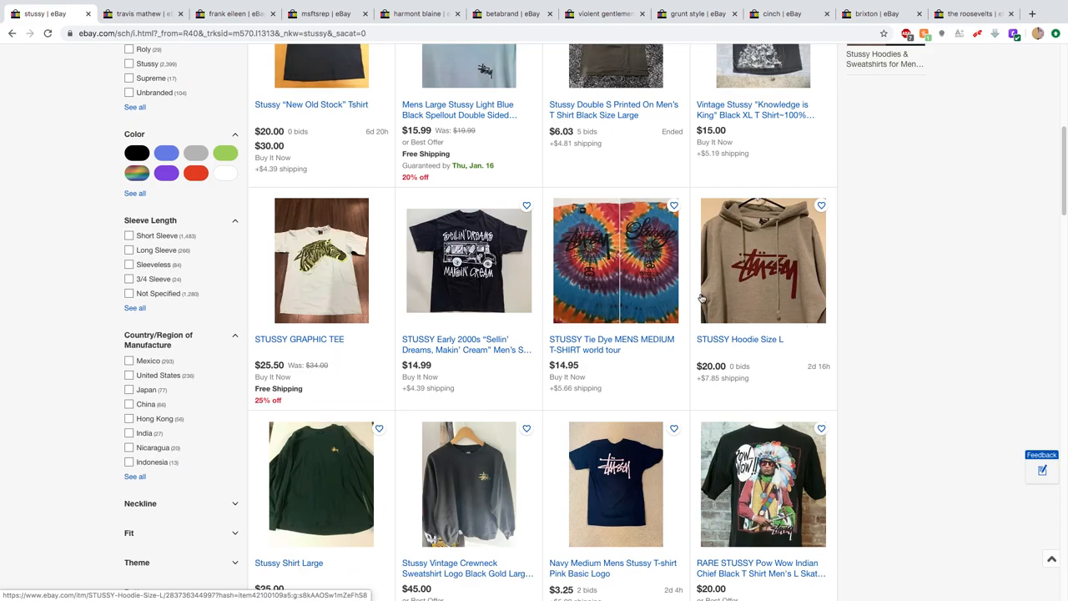
pyautogui.scroll(-3)
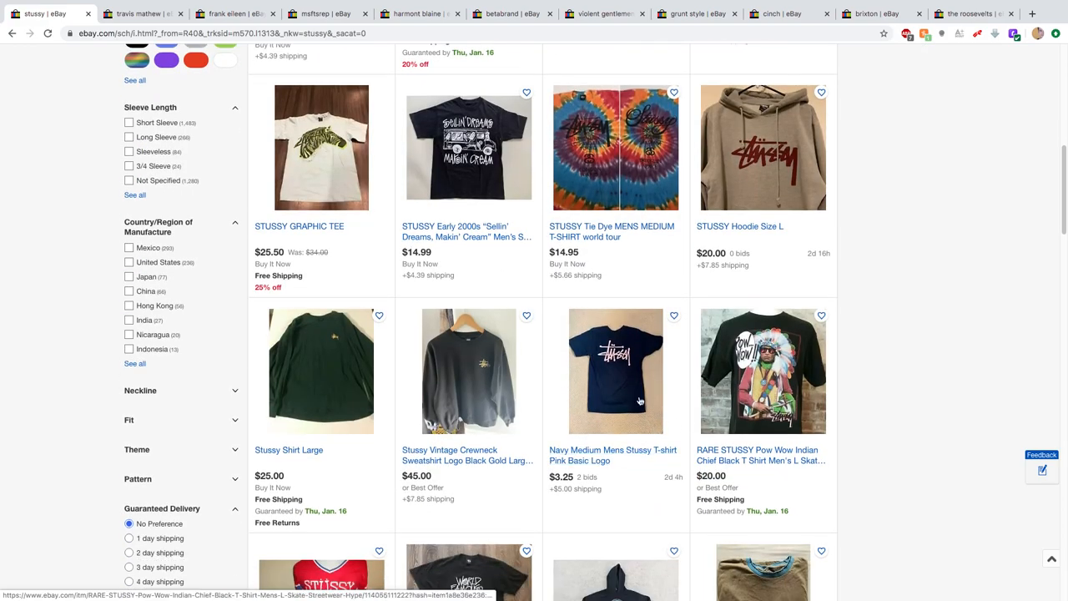
pyautogui.scroll(-3)
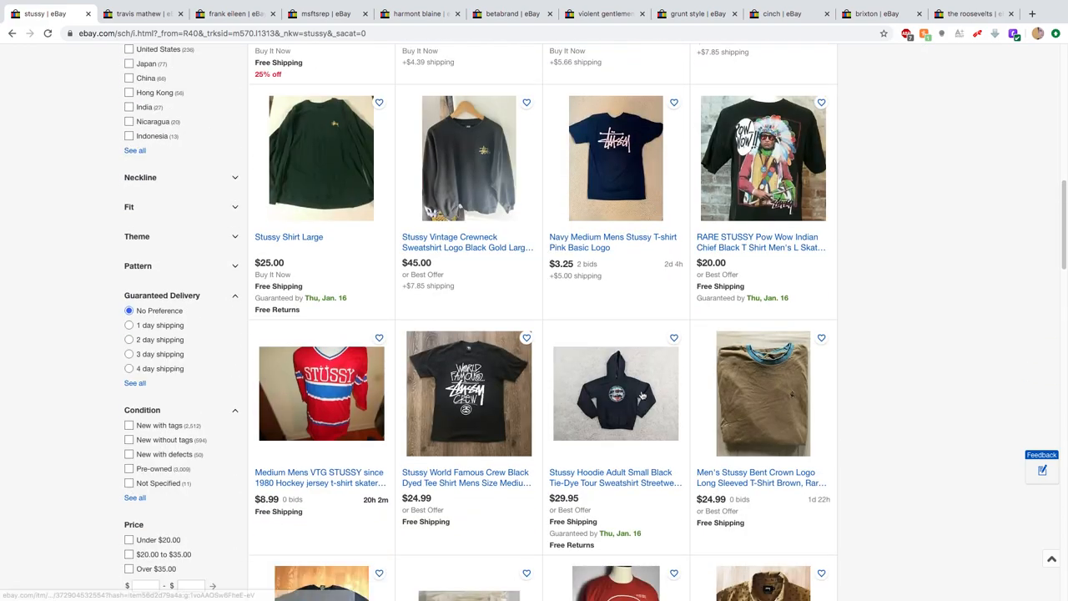
pyautogui.scroll(-3)
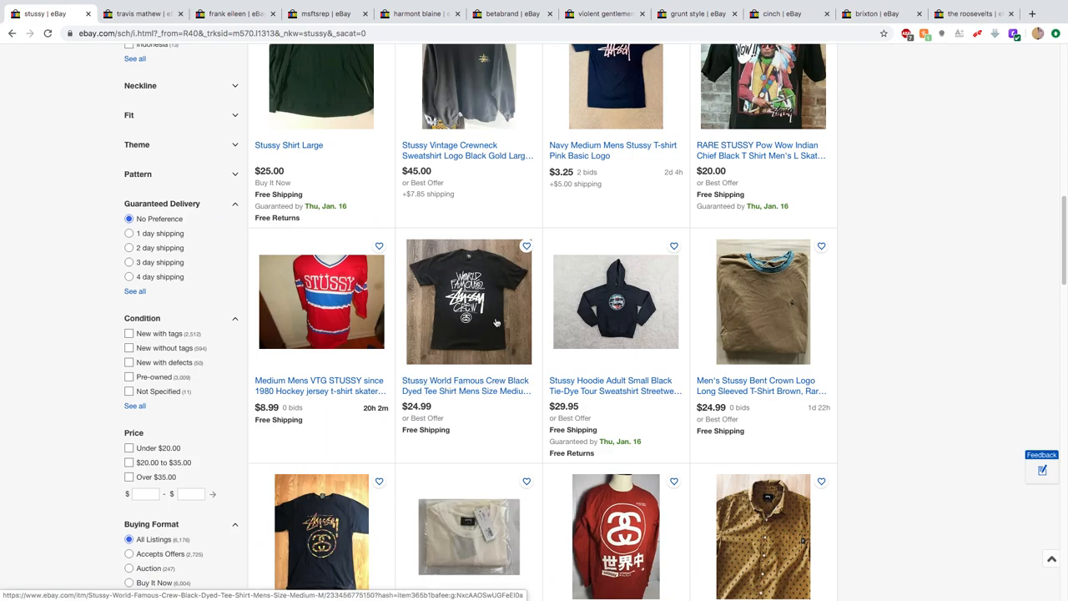
pyautogui.scroll(-3)
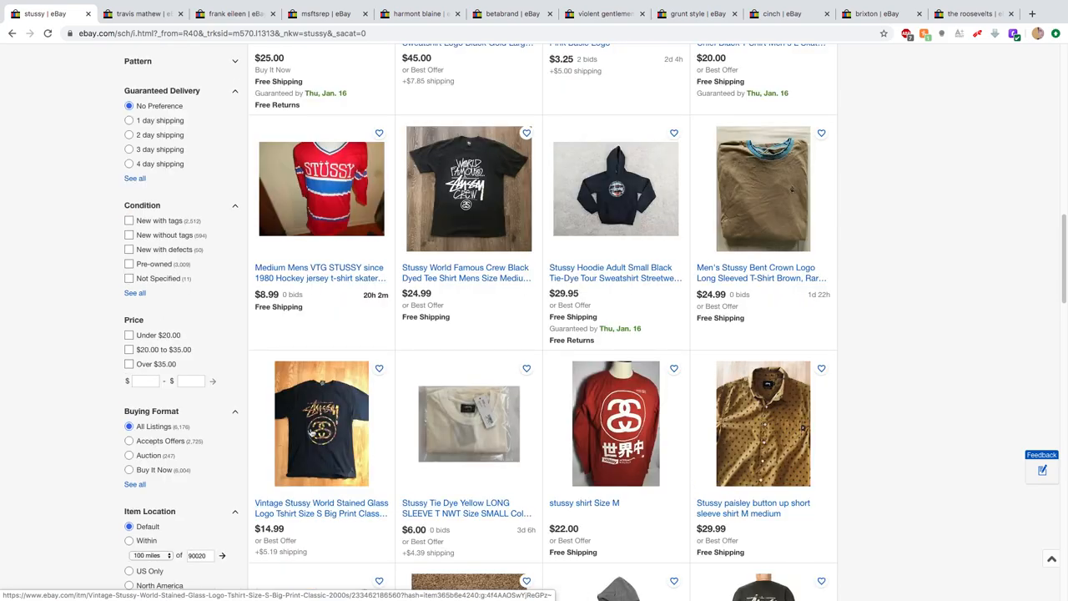
pyautogui.scroll(-3)
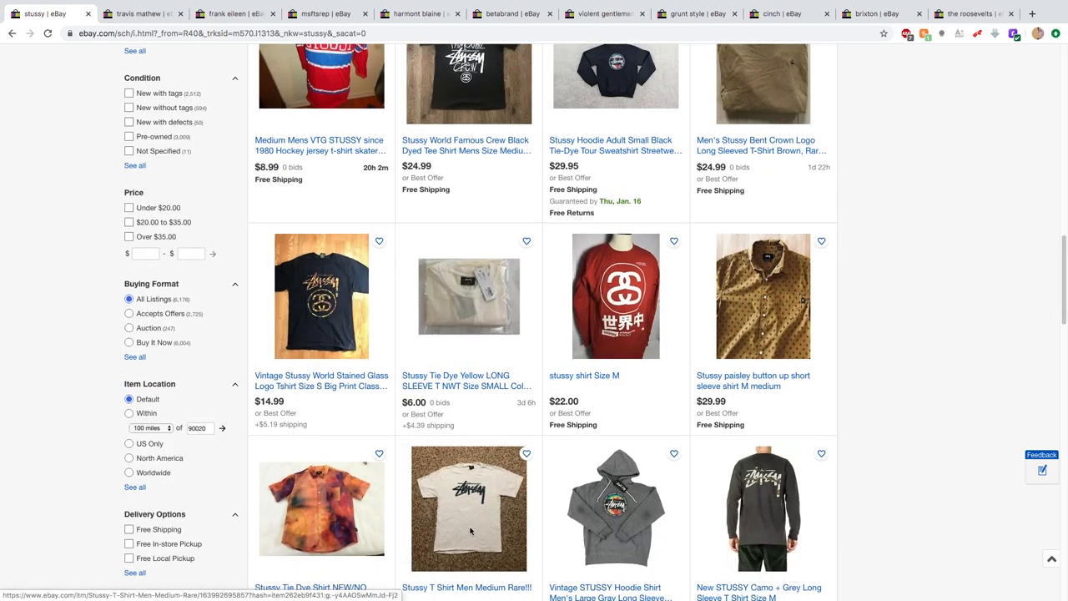
pyautogui.scroll(-3)
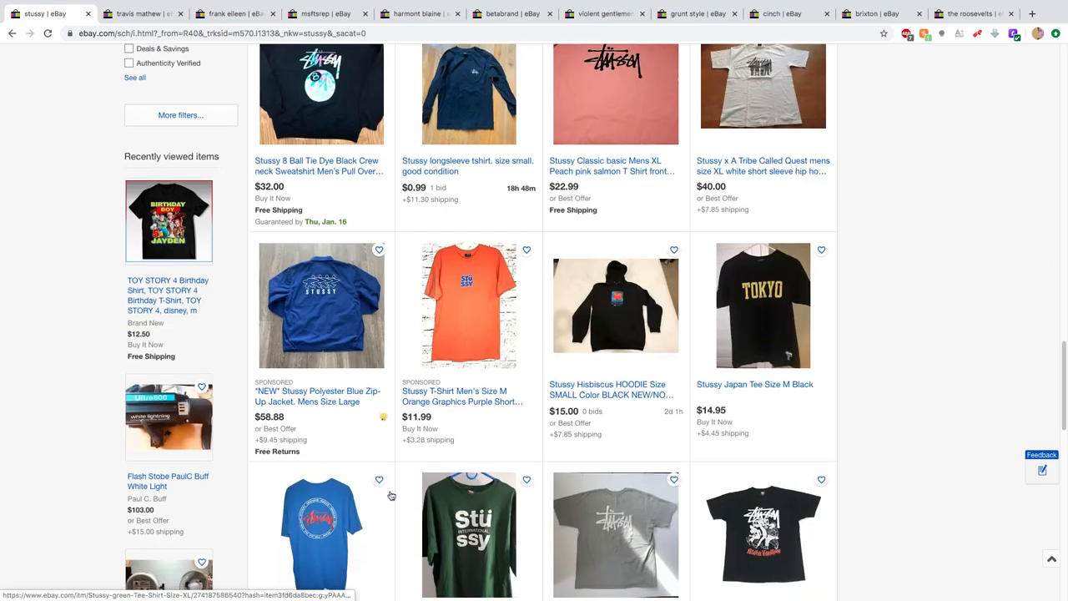
pyautogui.scroll(-3)
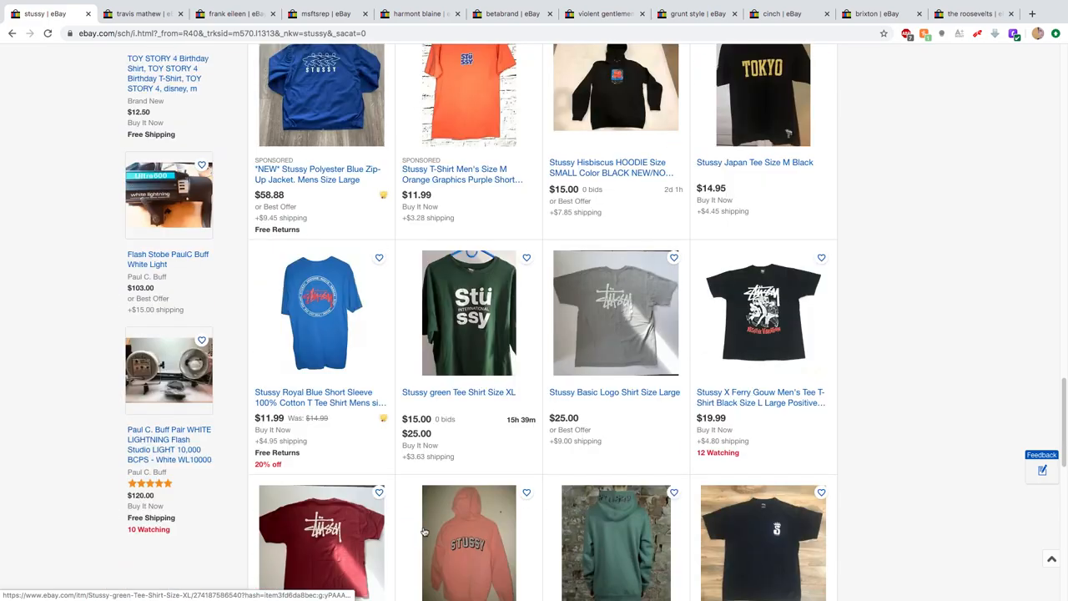
pyautogui.scroll(-3)
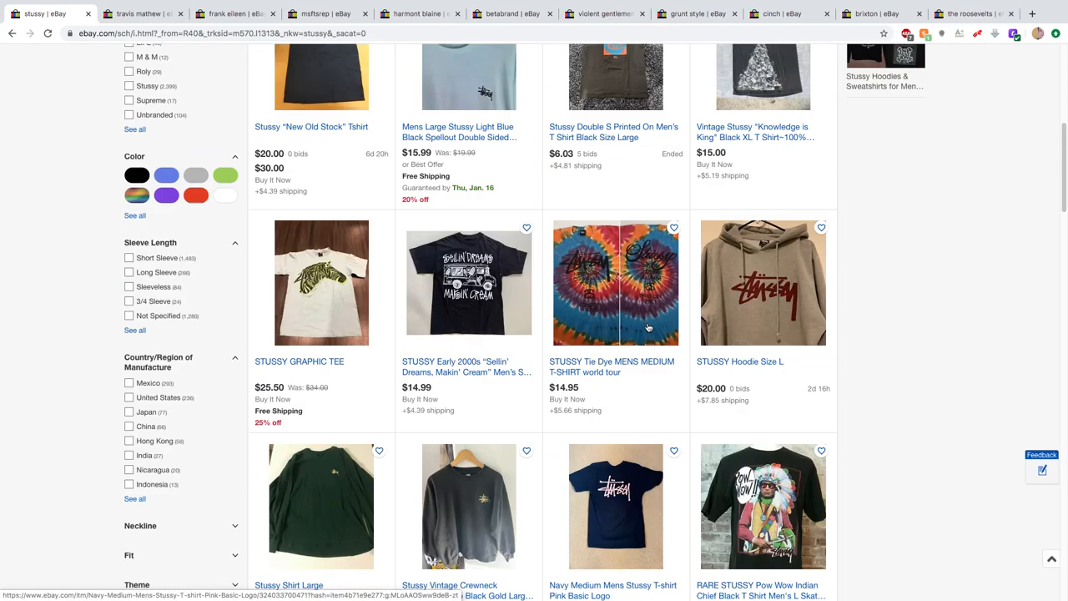
pyautogui.scroll(3)
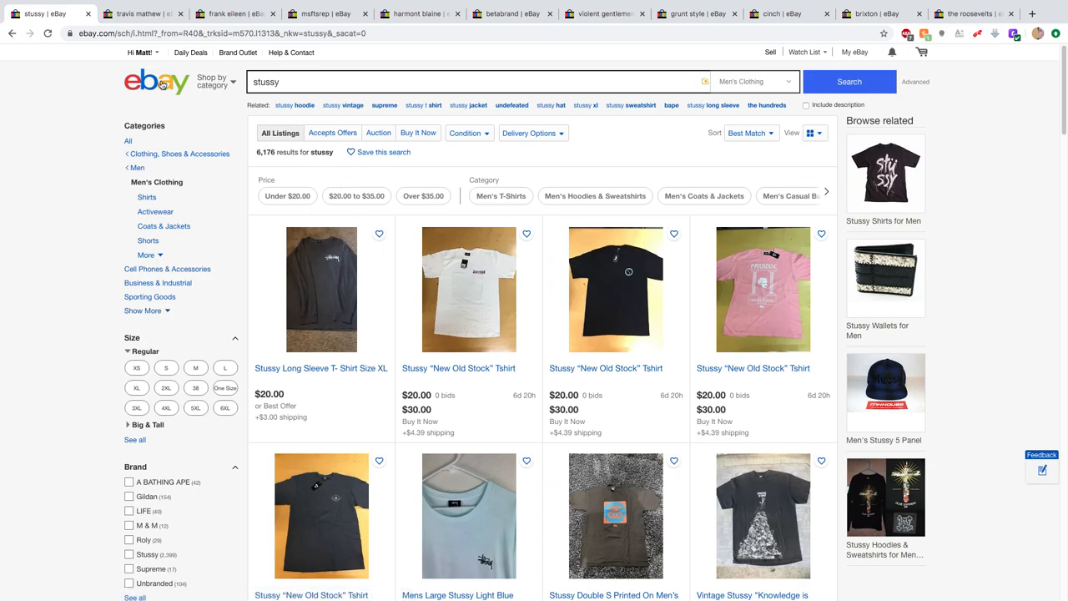
pyautogui.moveTo(280, 97)
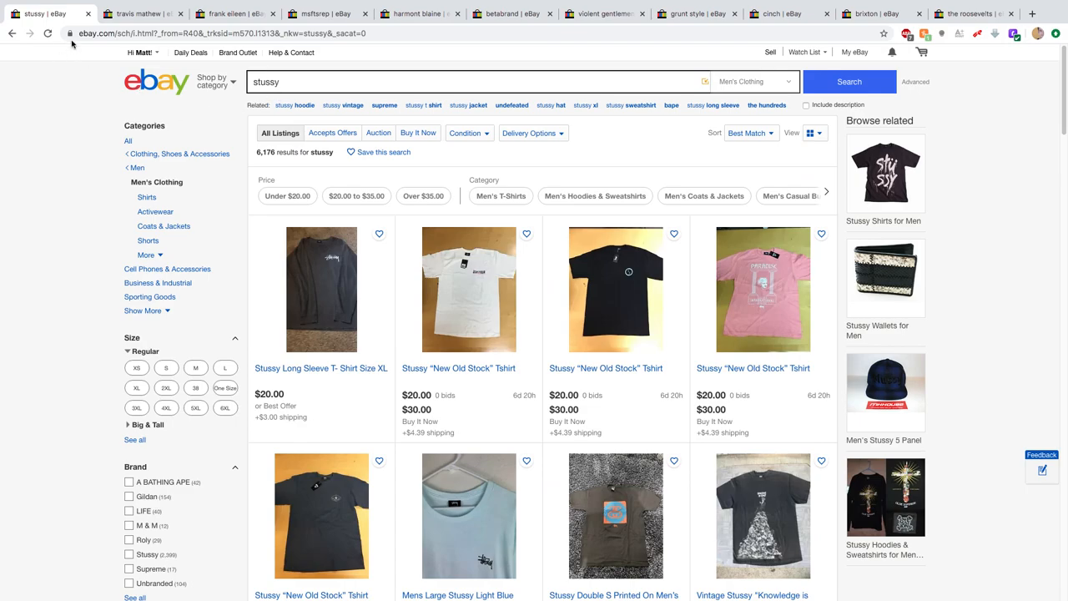
pyautogui.moveTo(170, 244)
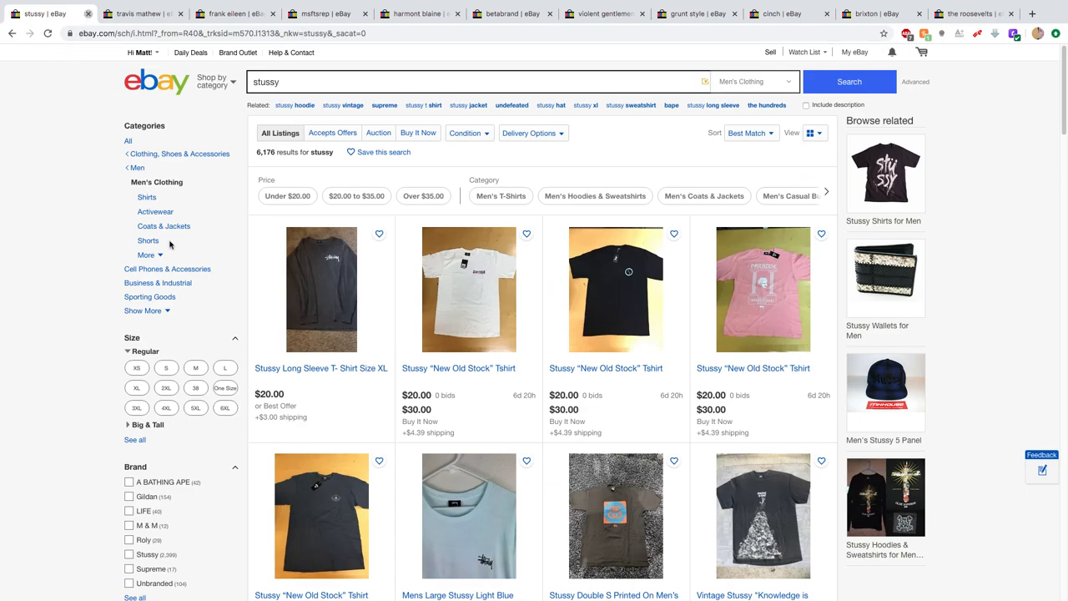
# - Close the Stussy results and browse the Travis Mathew polo listings in Men's Clothing
pyautogui.click(53, 14)
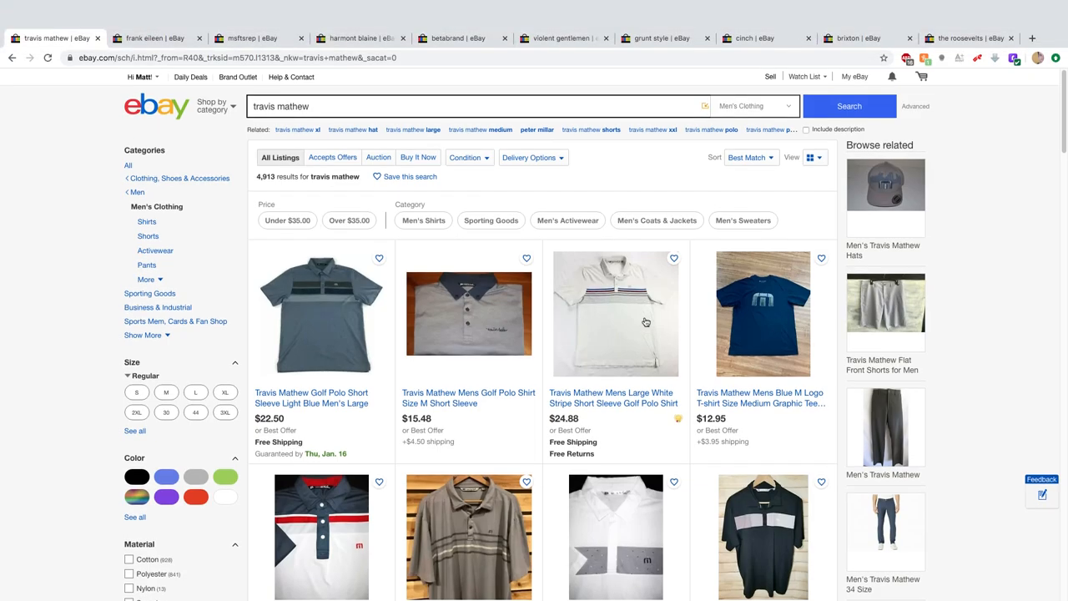
pyautogui.scroll(-3)
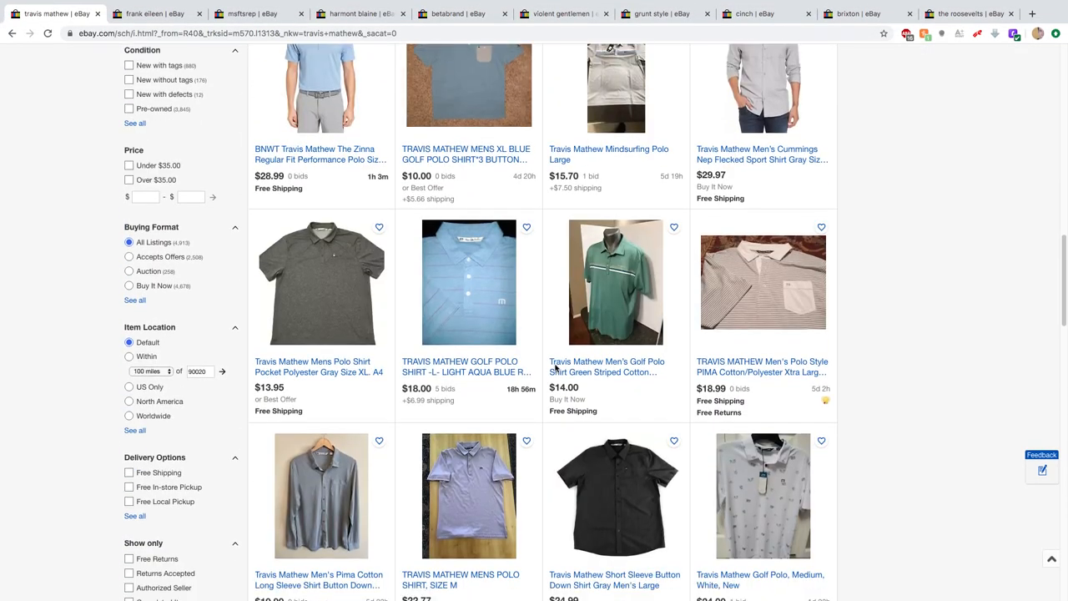
pyautogui.scroll(-3)
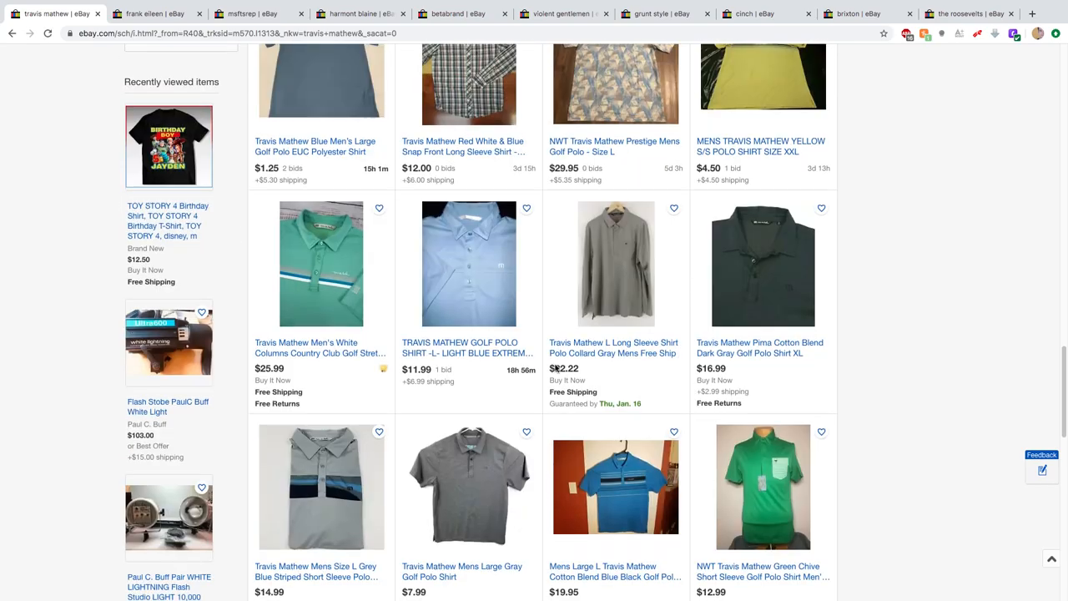
pyautogui.scroll(-3)
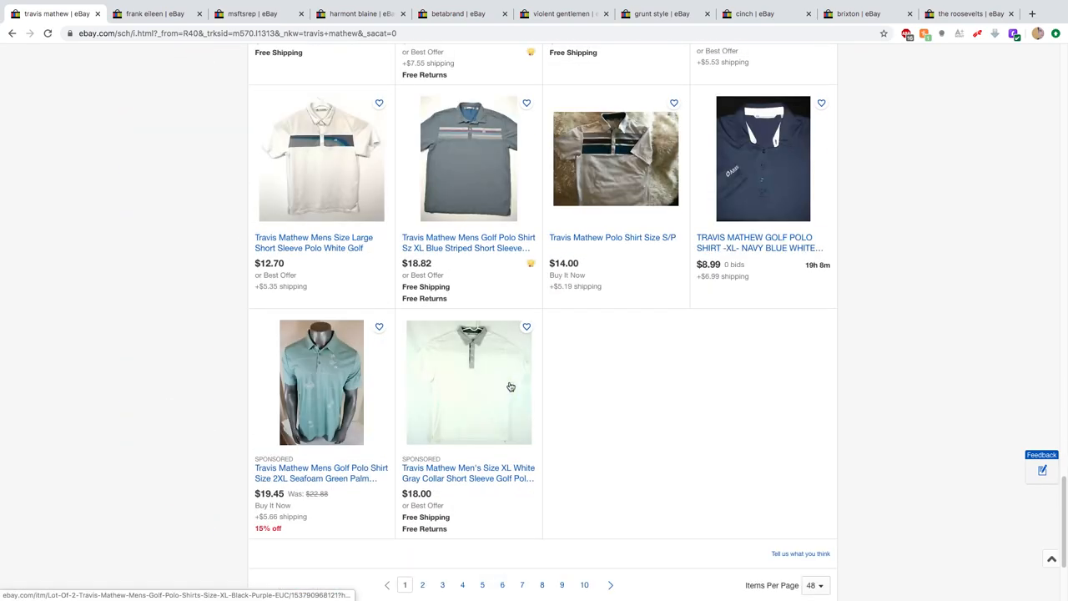
pyautogui.scroll(3)
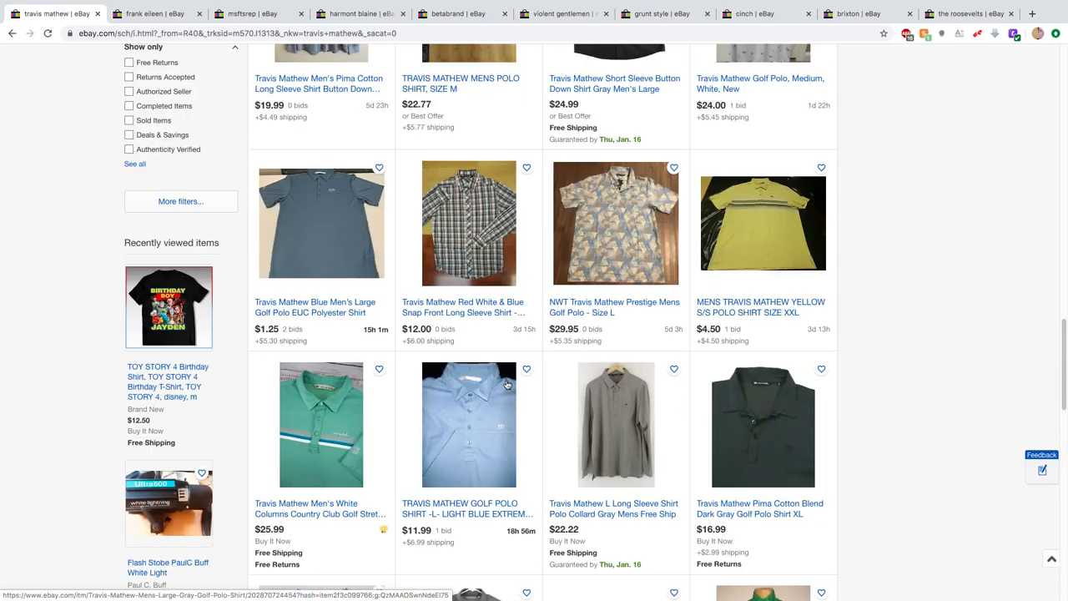
pyautogui.scroll(-3)
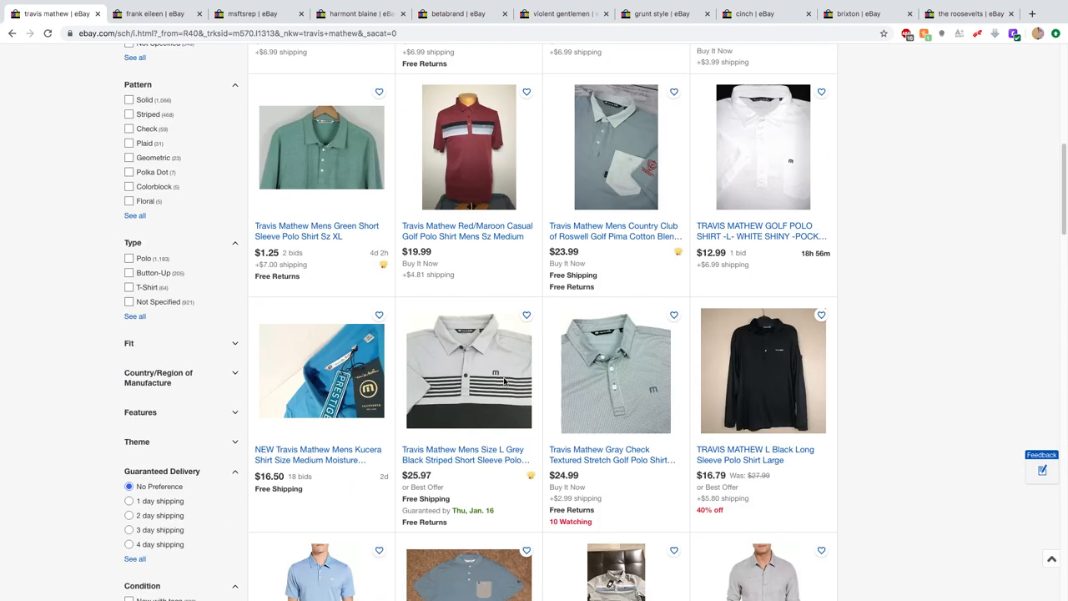
pyautogui.scroll(3)
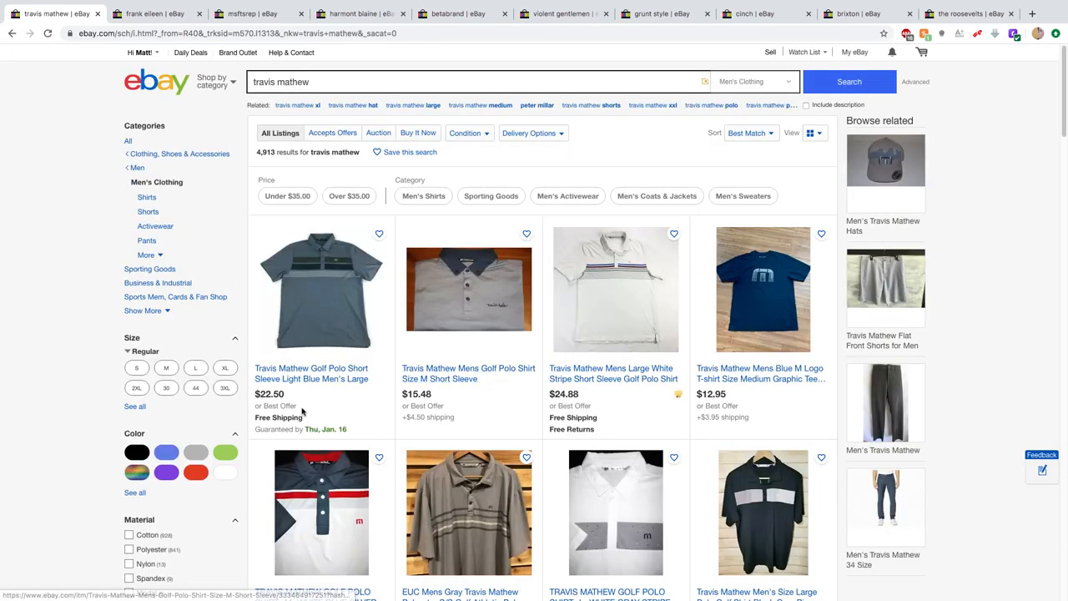
pyautogui.moveTo(468, 312)
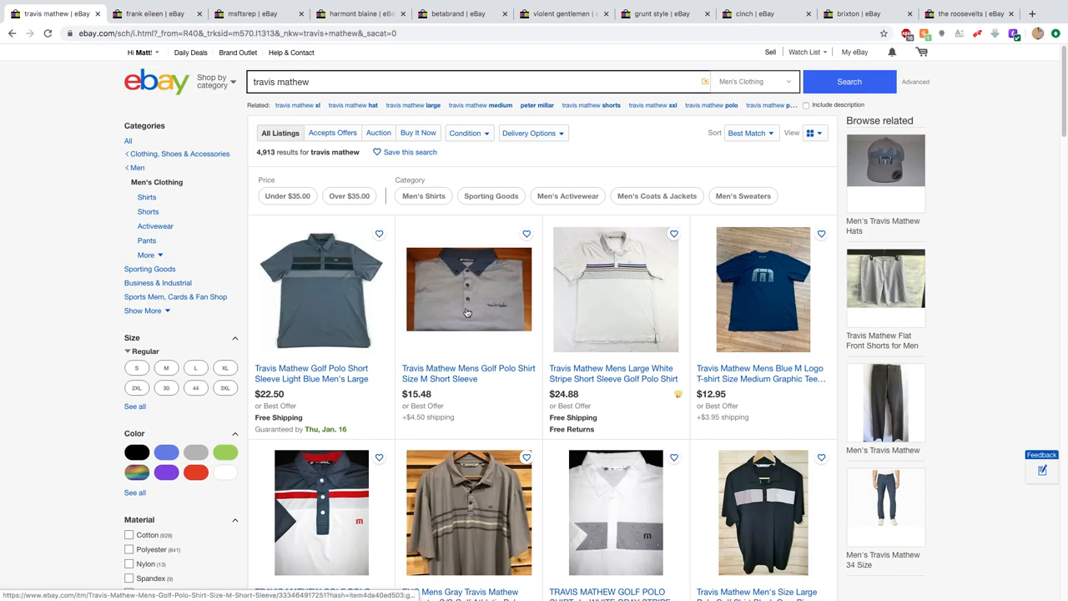
pyautogui.moveTo(507, 310)
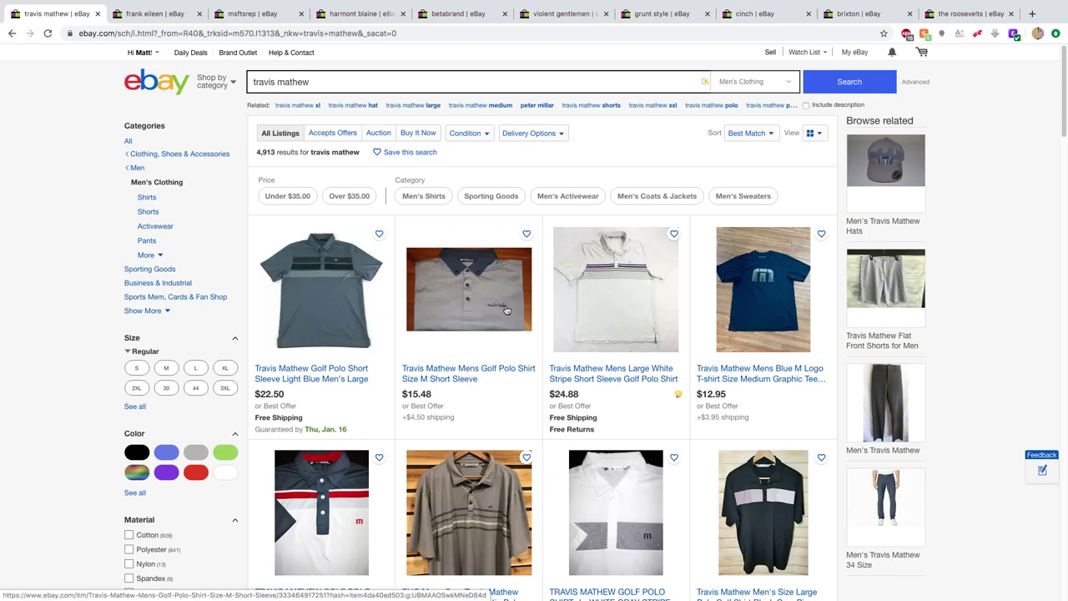
pyautogui.moveTo(763, 291)
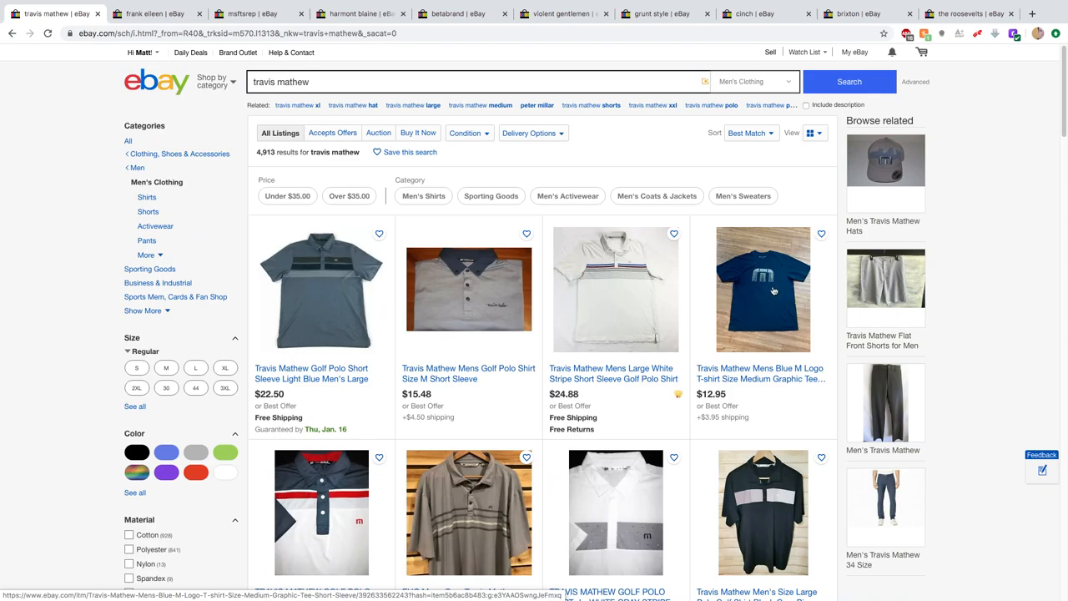
pyautogui.moveTo(781, 284)
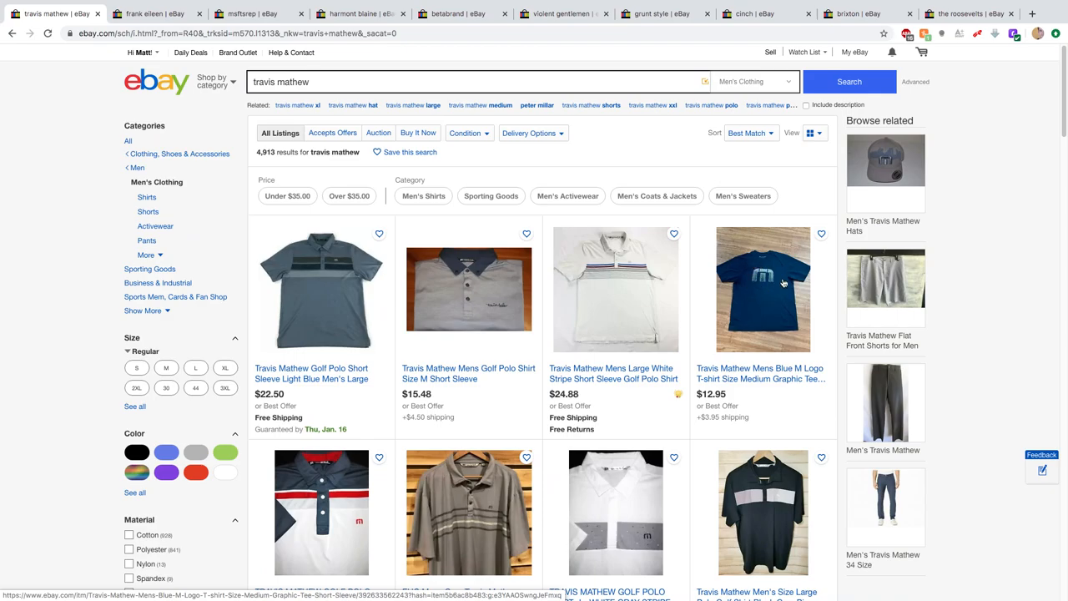
# - Scroll further down through the Travis Mathew results toward the page bottom
pyautogui.scroll(-3)
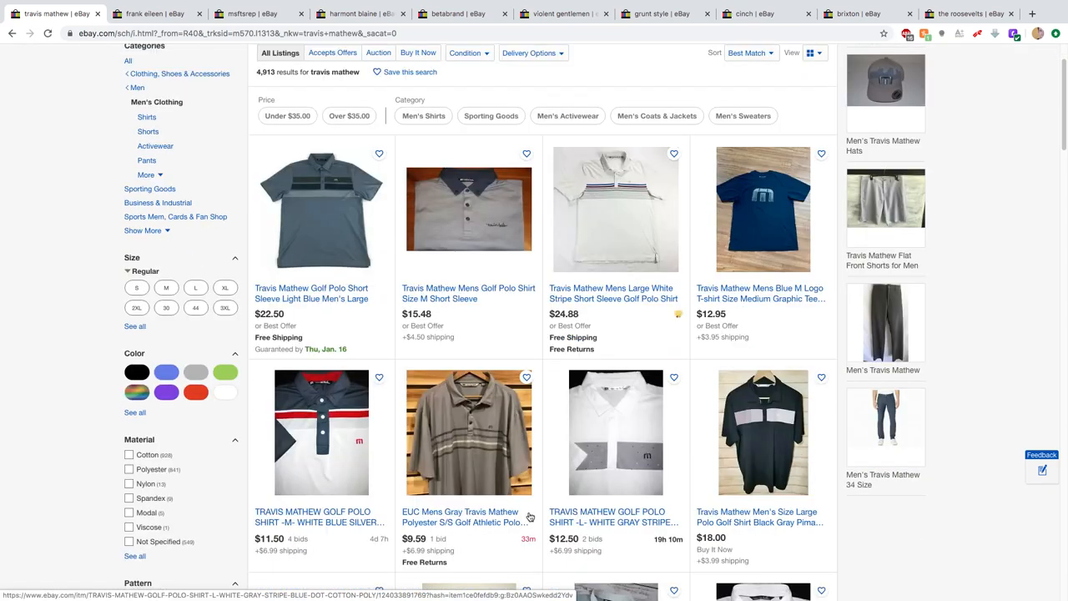
pyautogui.scroll(-3)
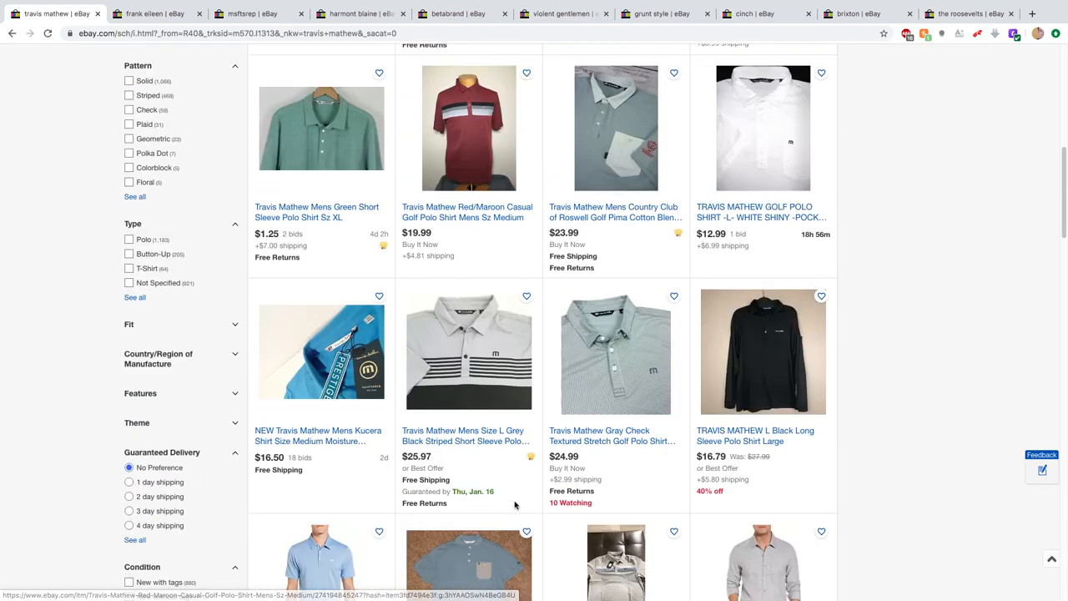
pyautogui.scroll(-3)
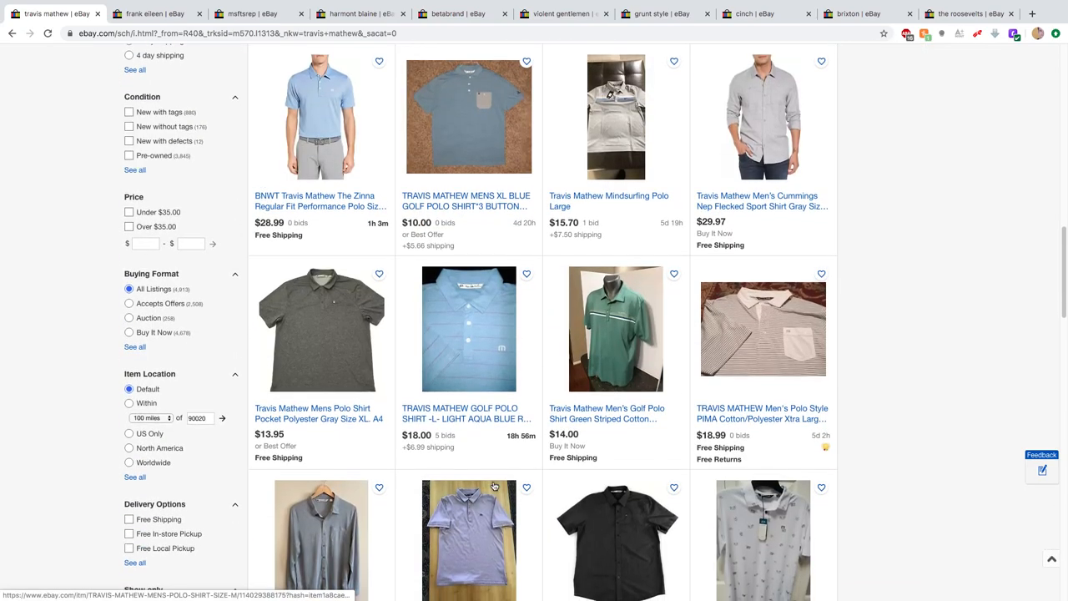
pyautogui.scroll(-3)
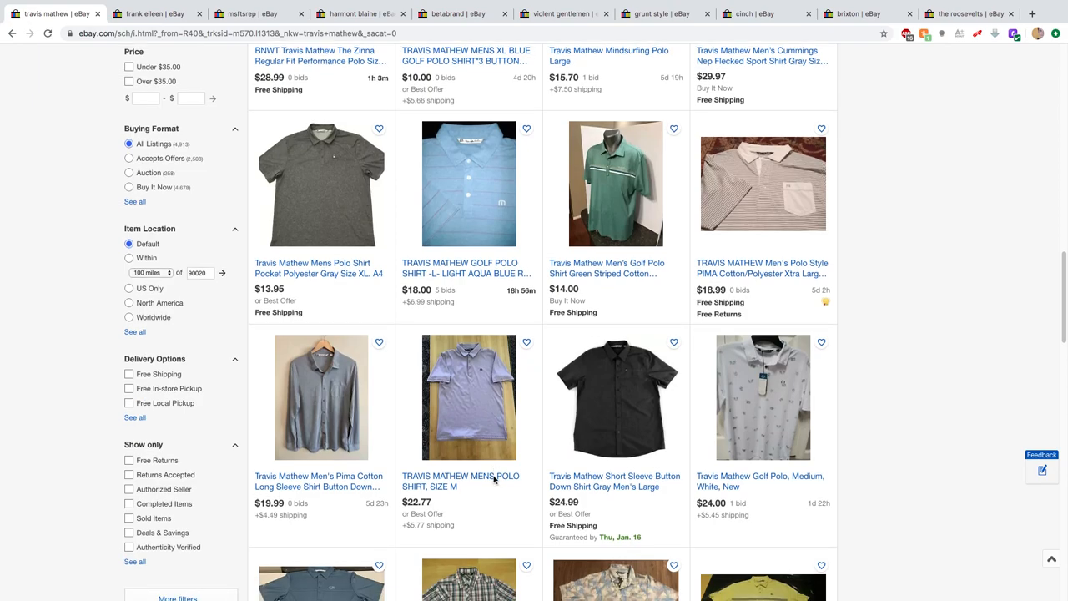
pyautogui.scroll(-3)
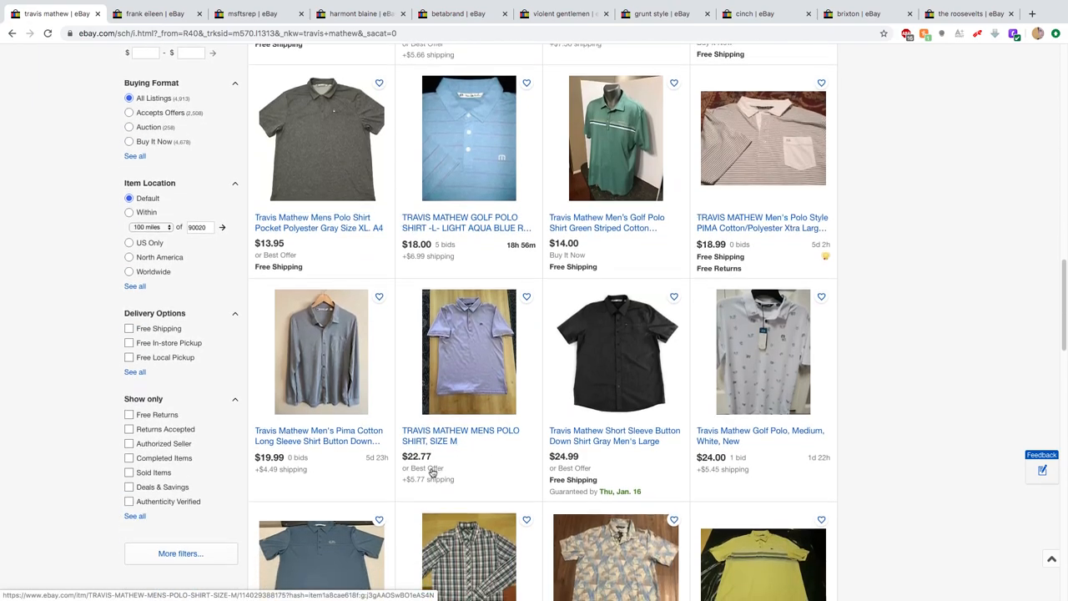
pyautogui.scroll(-3)
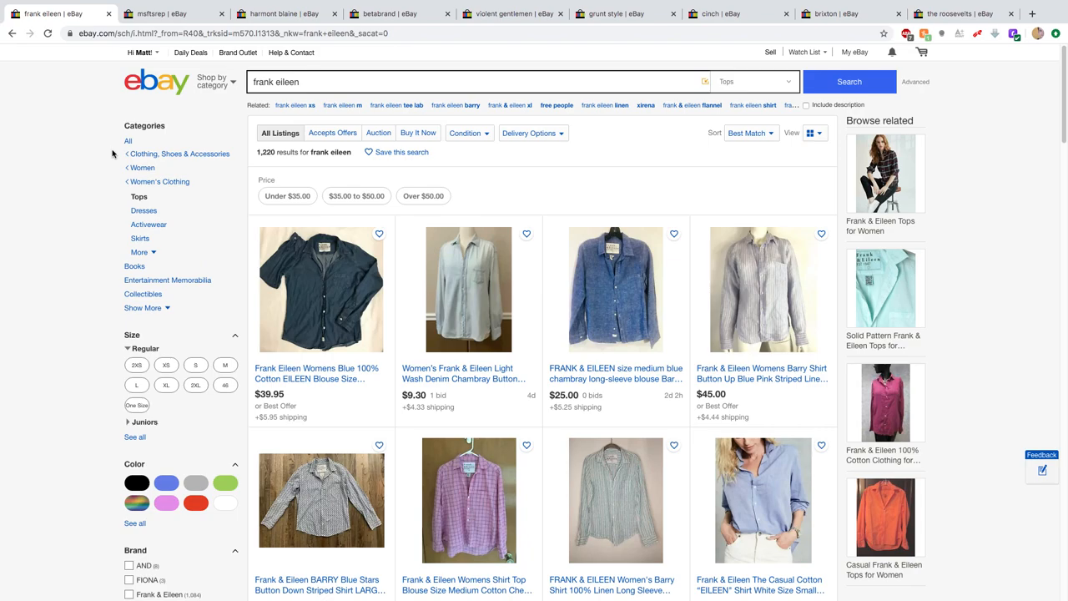
pyautogui.scroll(-3)
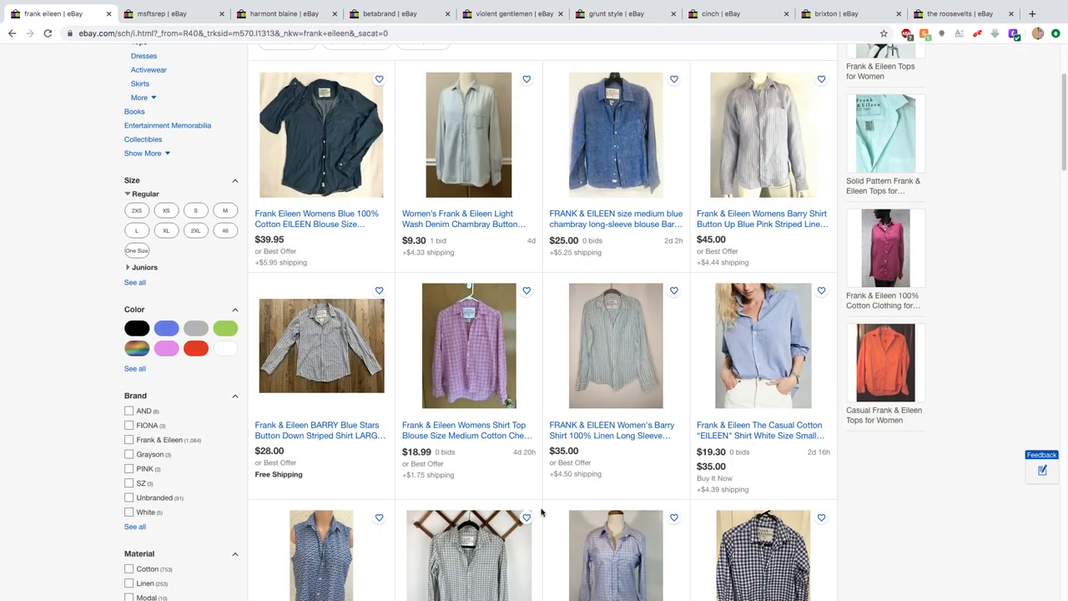
pyautogui.scroll(-3)
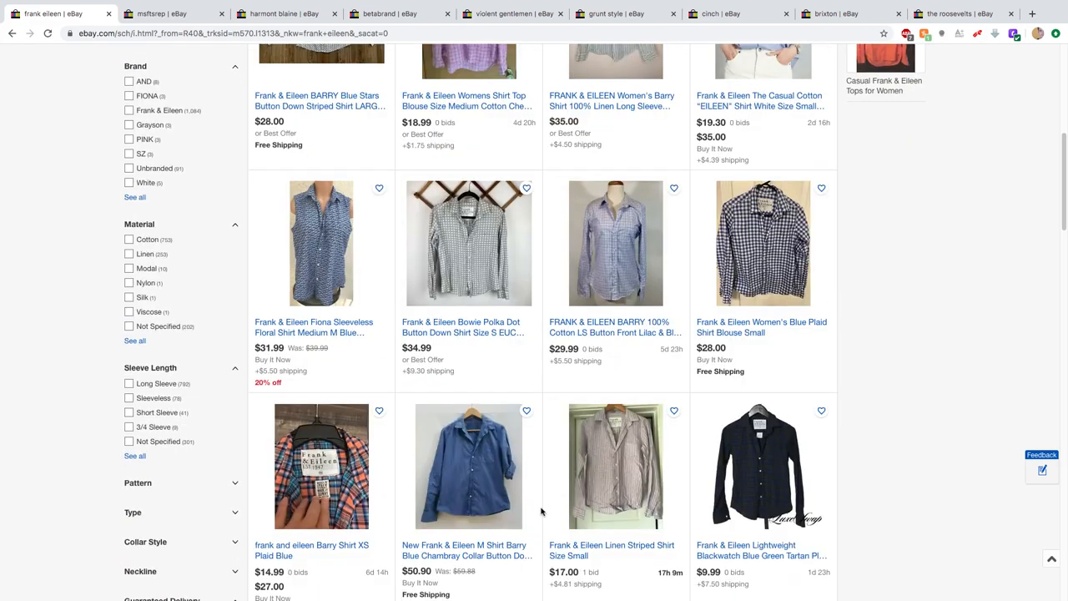
pyautogui.scroll(-3)
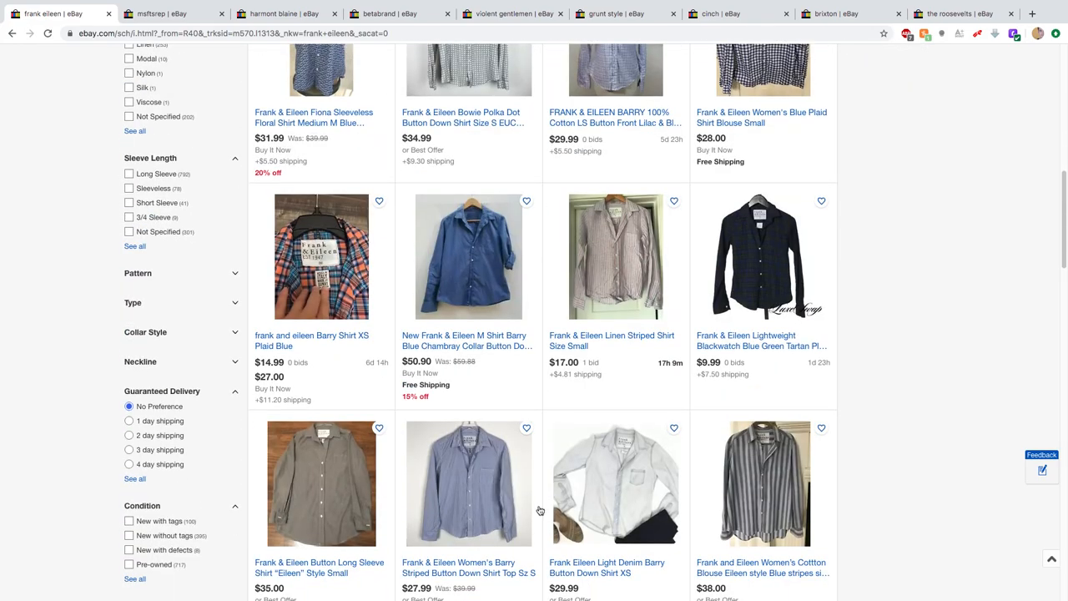
pyautogui.moveTo(541, 511)
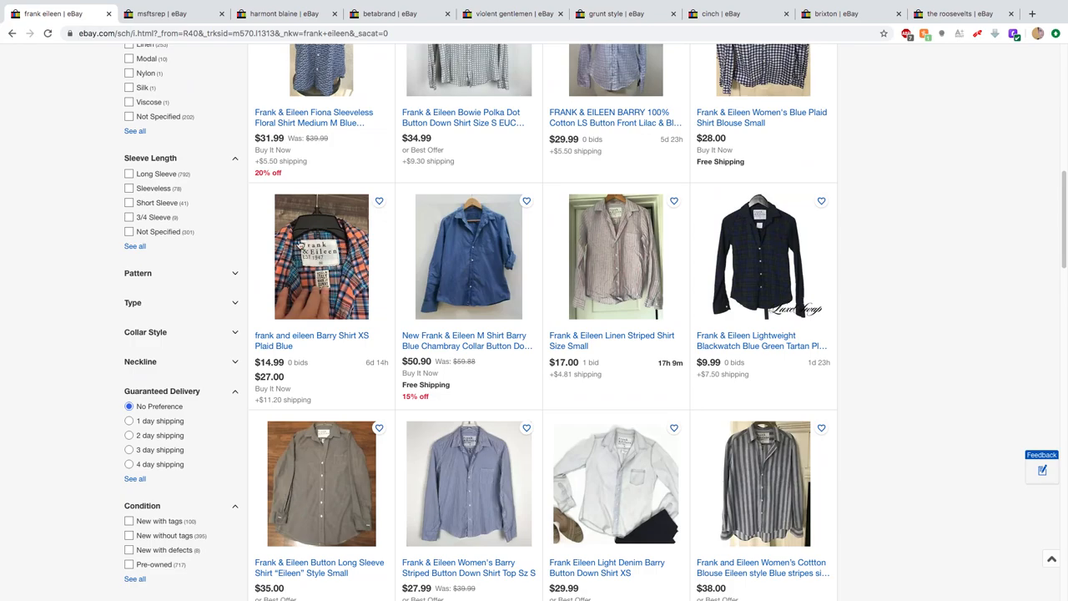
pyautogui.moveTo(348, 271)
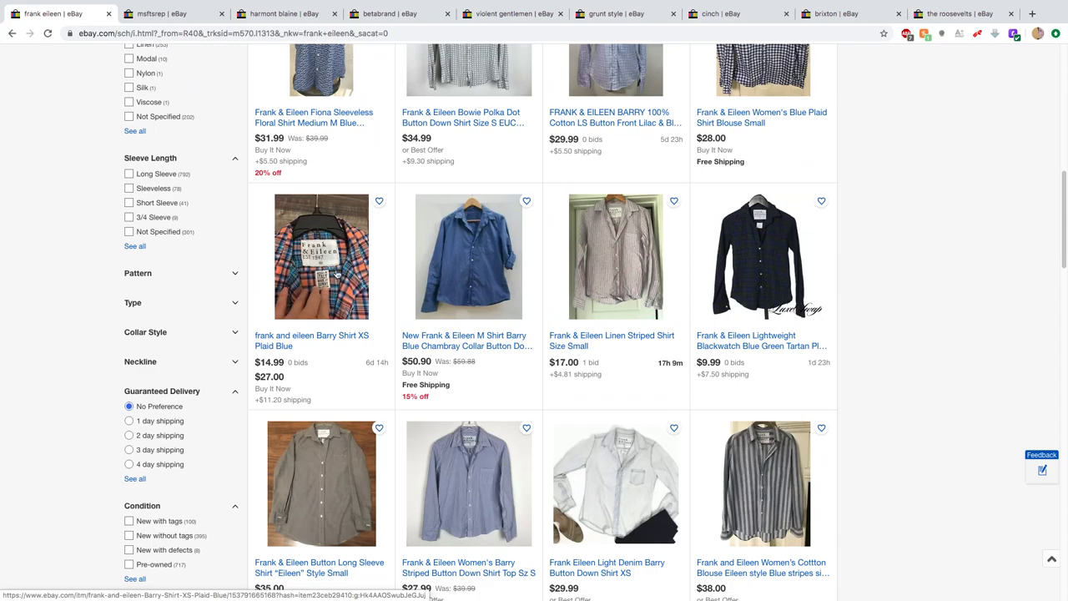
pyautogui.scroll(-3)
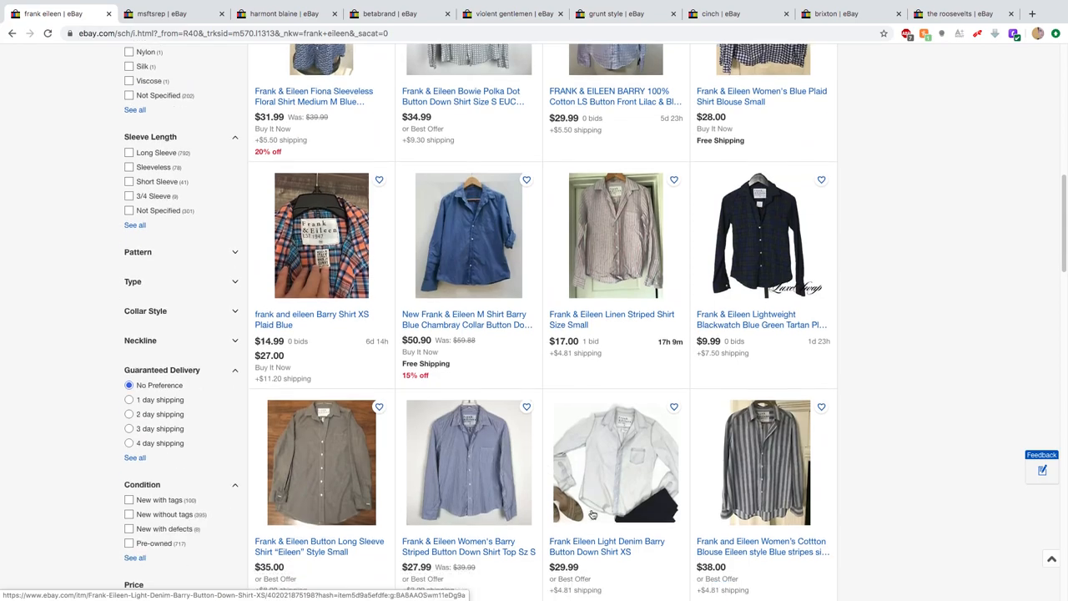
pyautogui.scroll(-3)
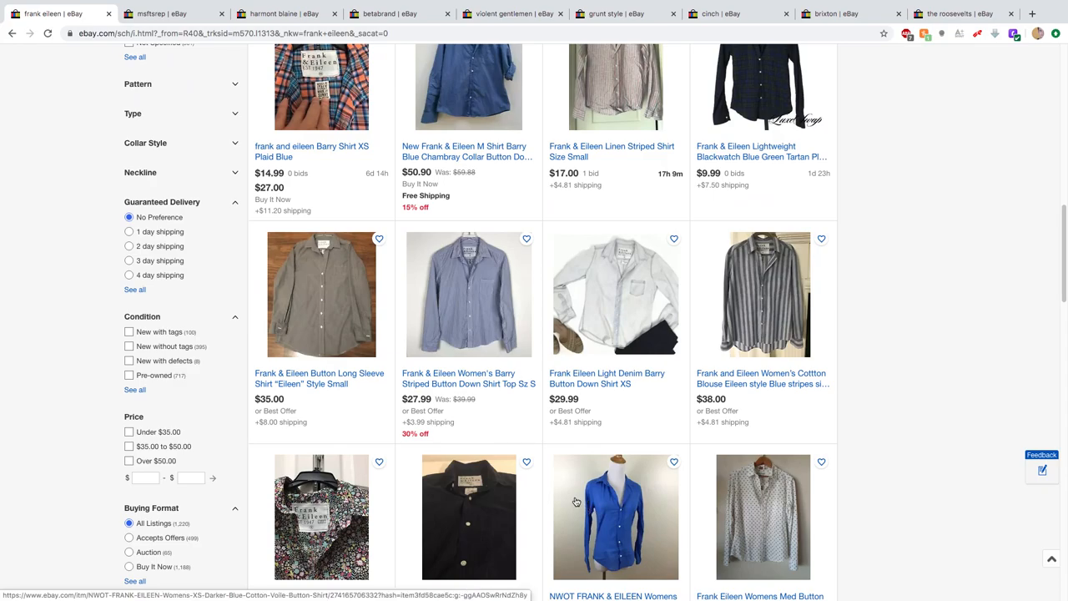
pyautogui.scroll(-3)
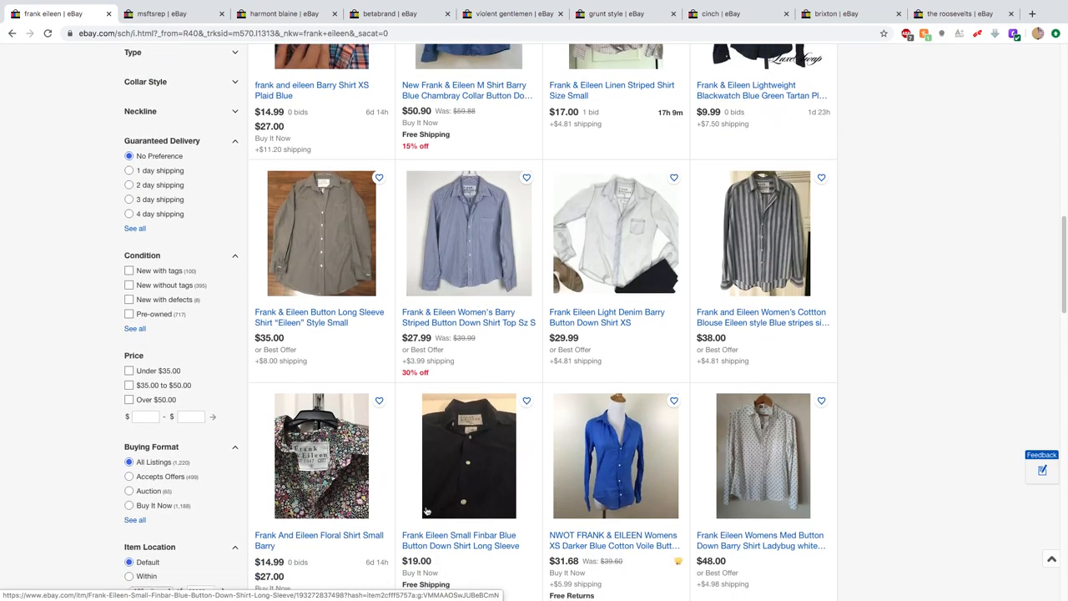
pyautogui.scroll(-3)
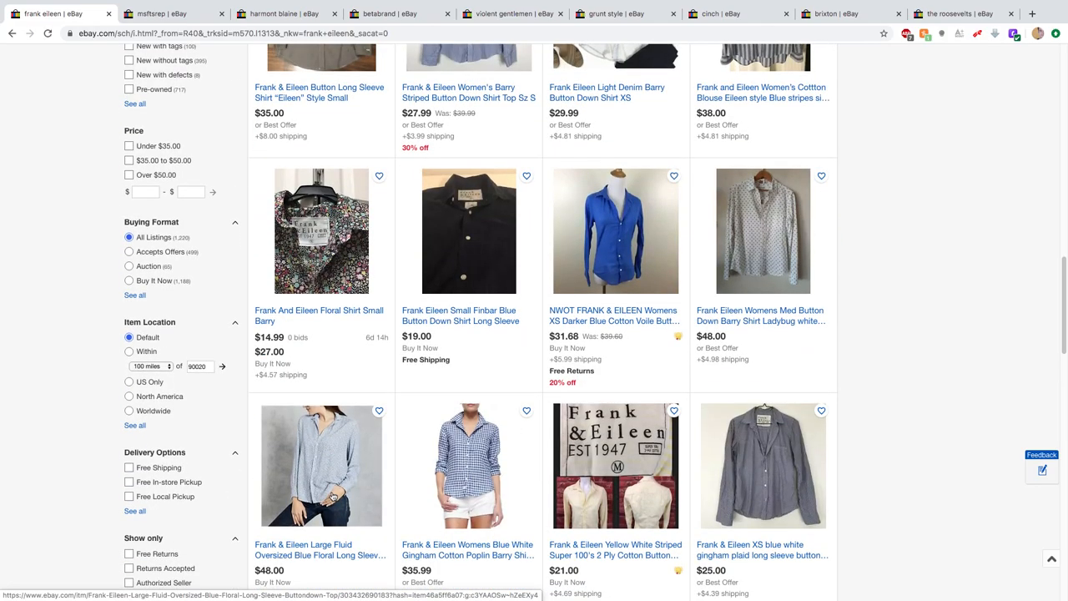
pyautogui.scroll(-3)
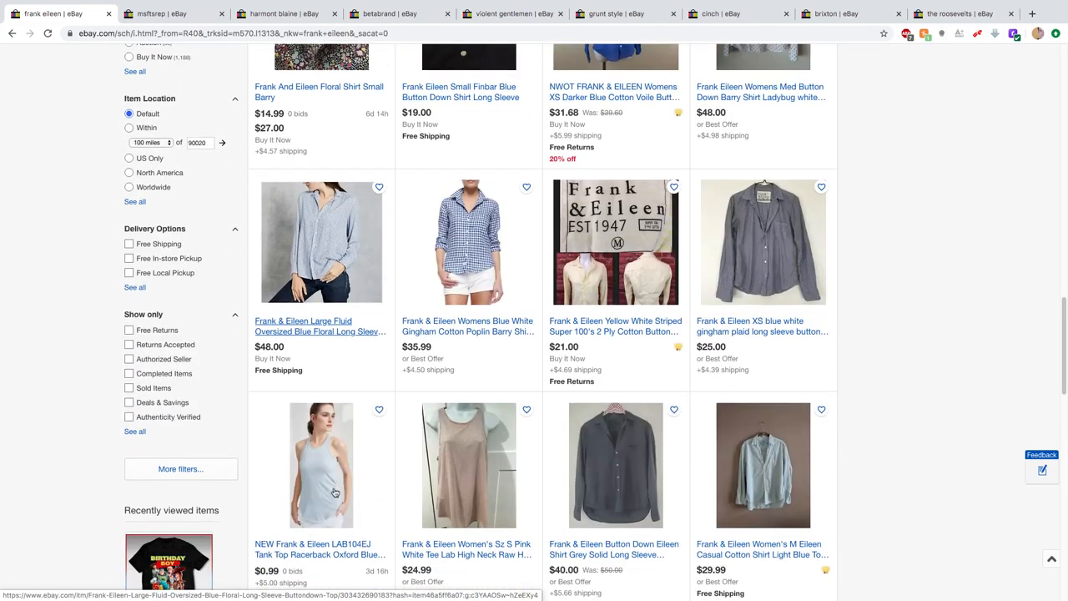
pyautogui.scroll(-3)
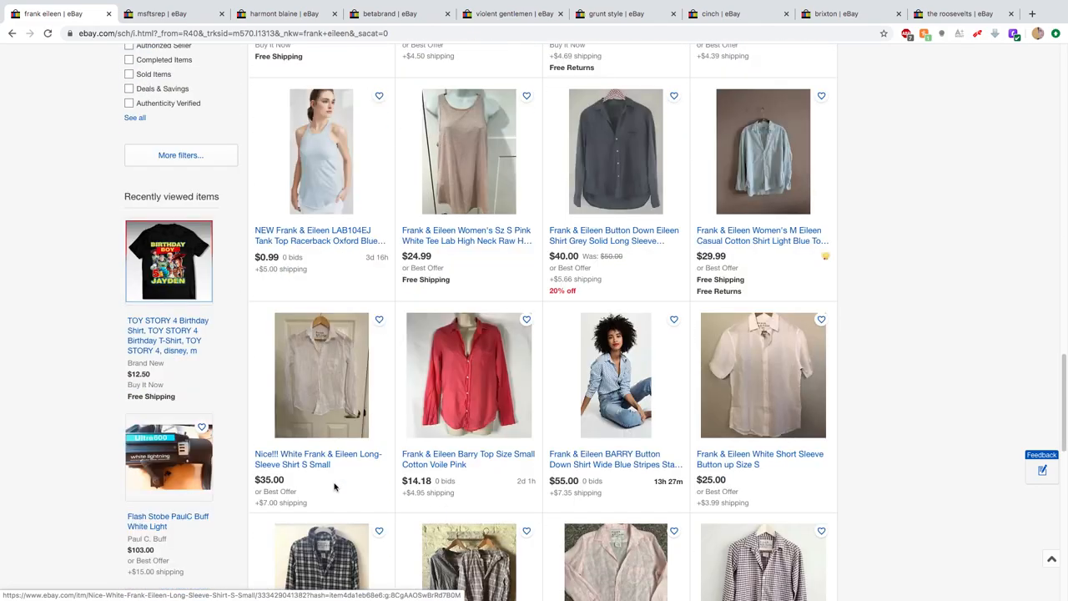
pyautogui.scroll(-3)
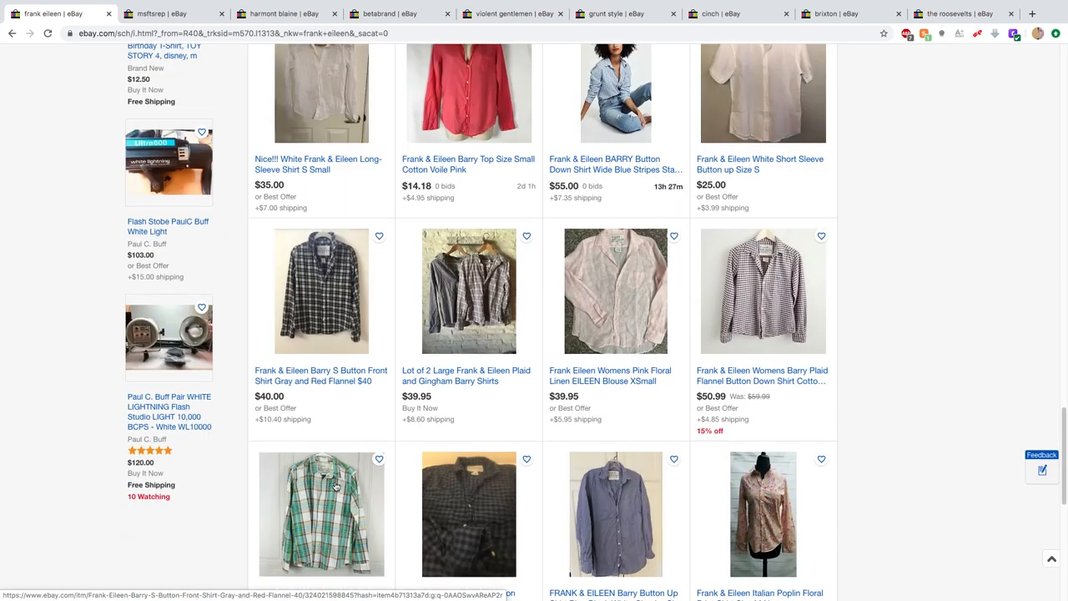
pyautogui.scroll(-3)
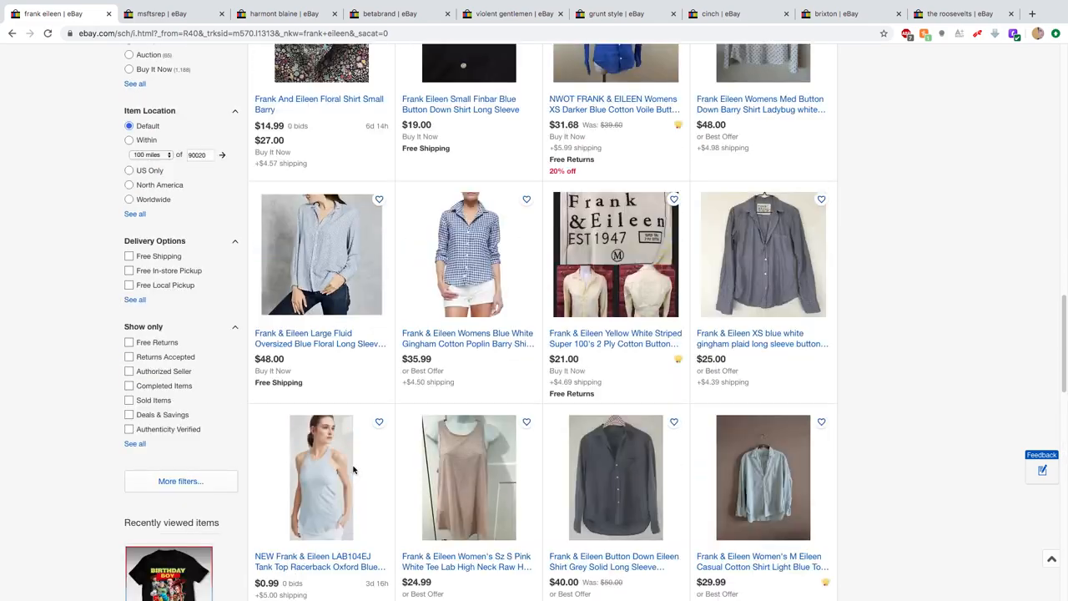
pyautogui.scroll(3)
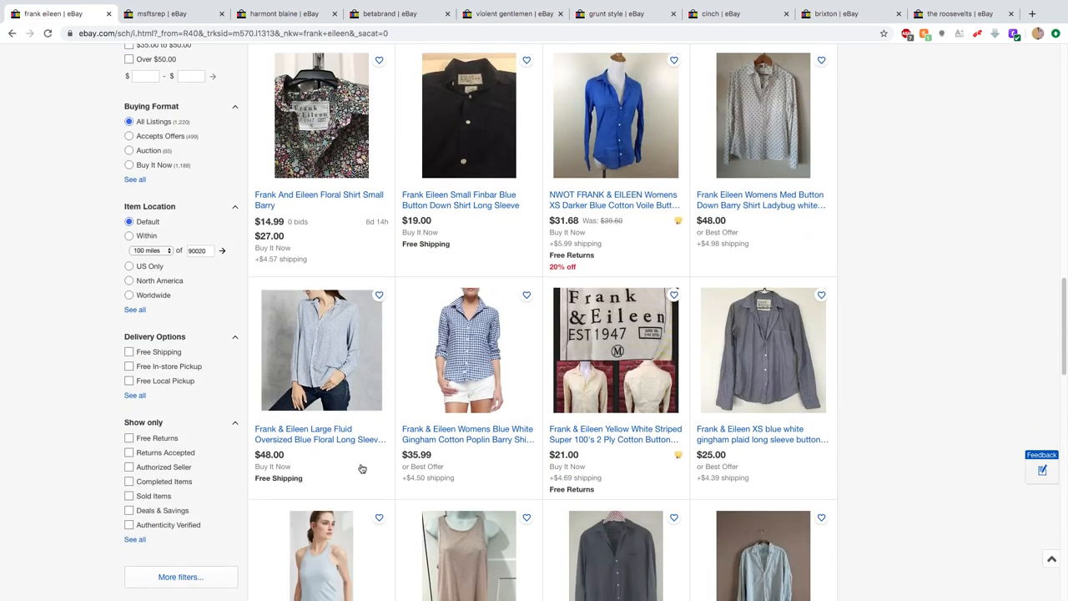
pyautogui.moveTo(667, 480)
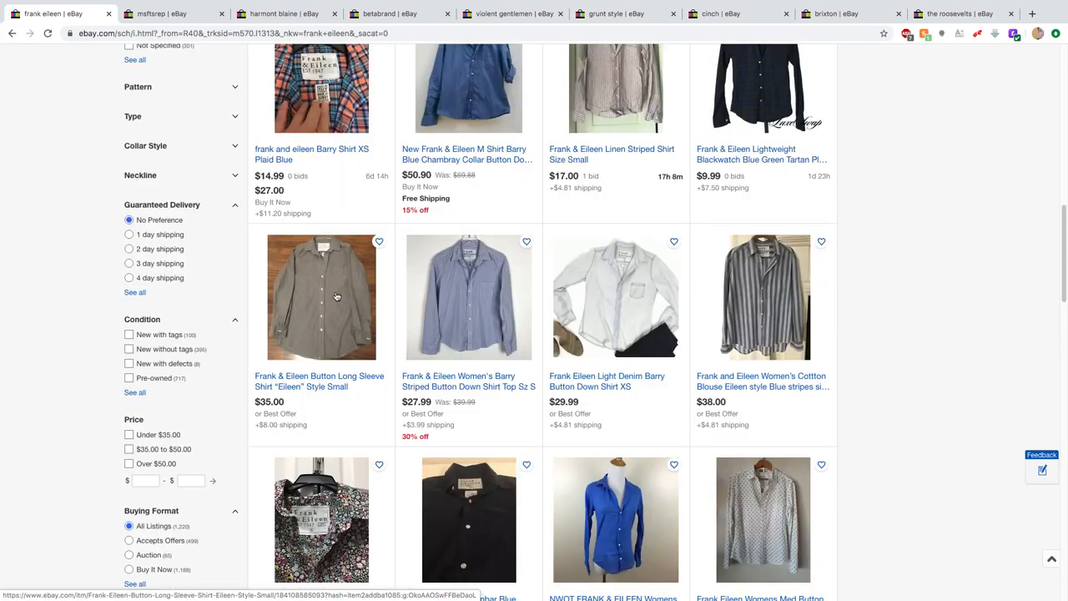
pyautogui.scroll(3)
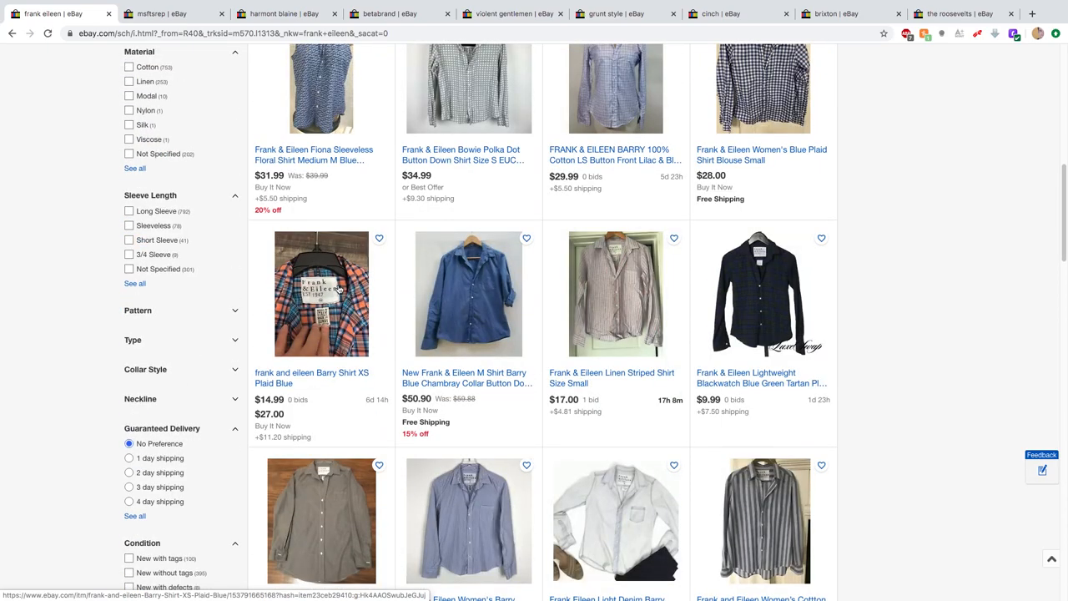
pyautogui.scroll(3)
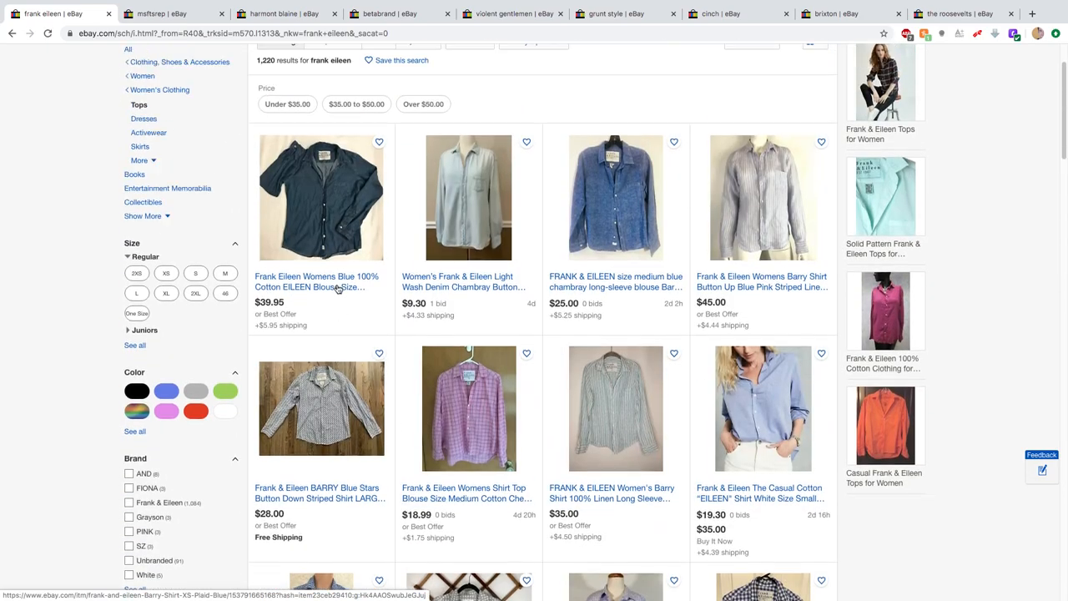
pyautogui.scroll(3)
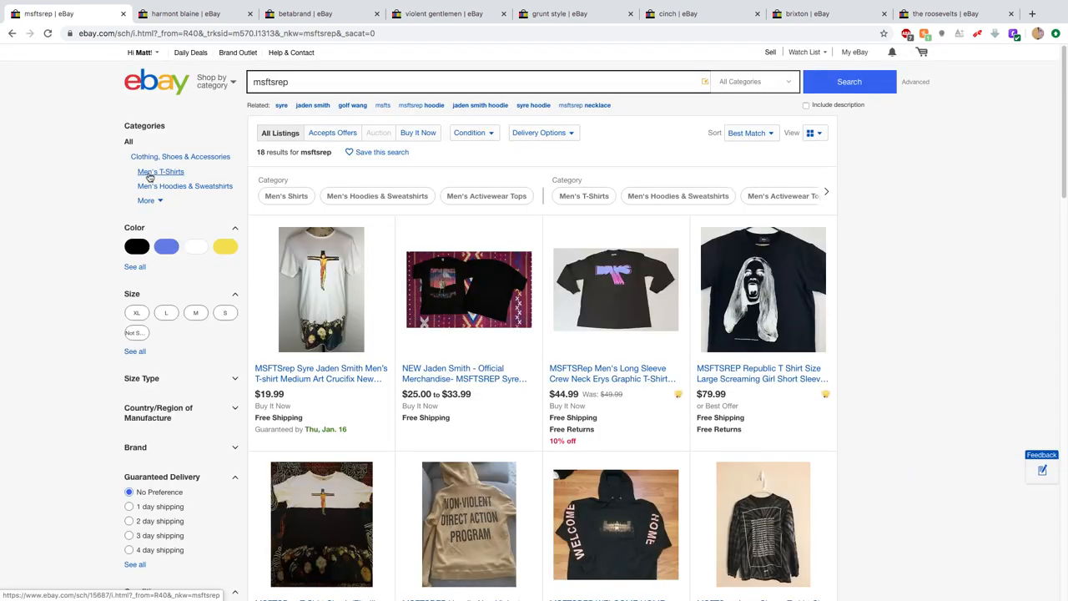
# - Browse down the msftsrep search results and back up slightly
pyautogui.scroll(-3)
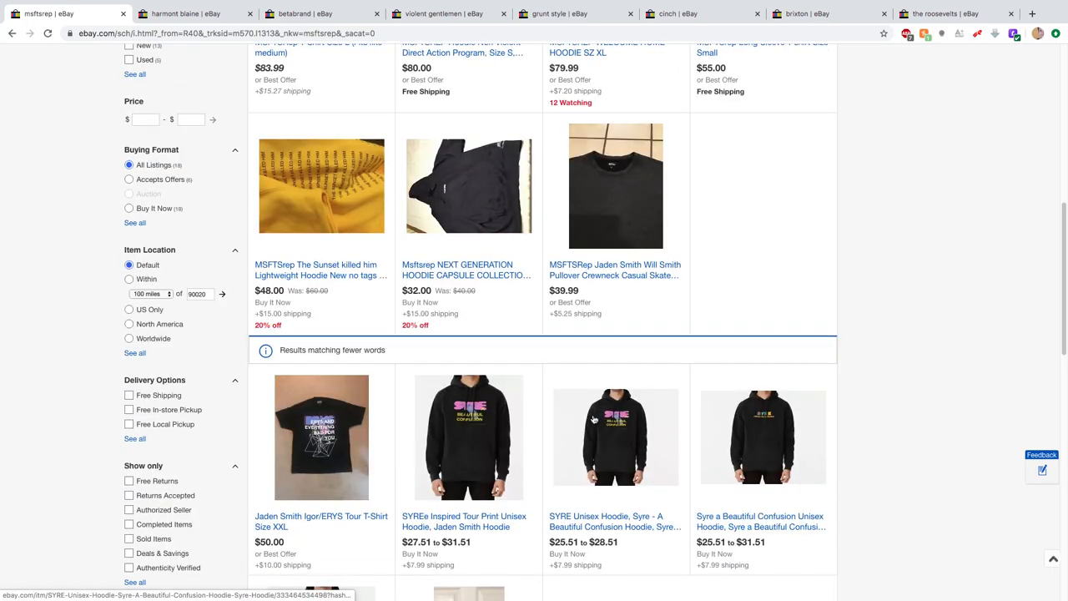
pyautogui.scroll(-3)
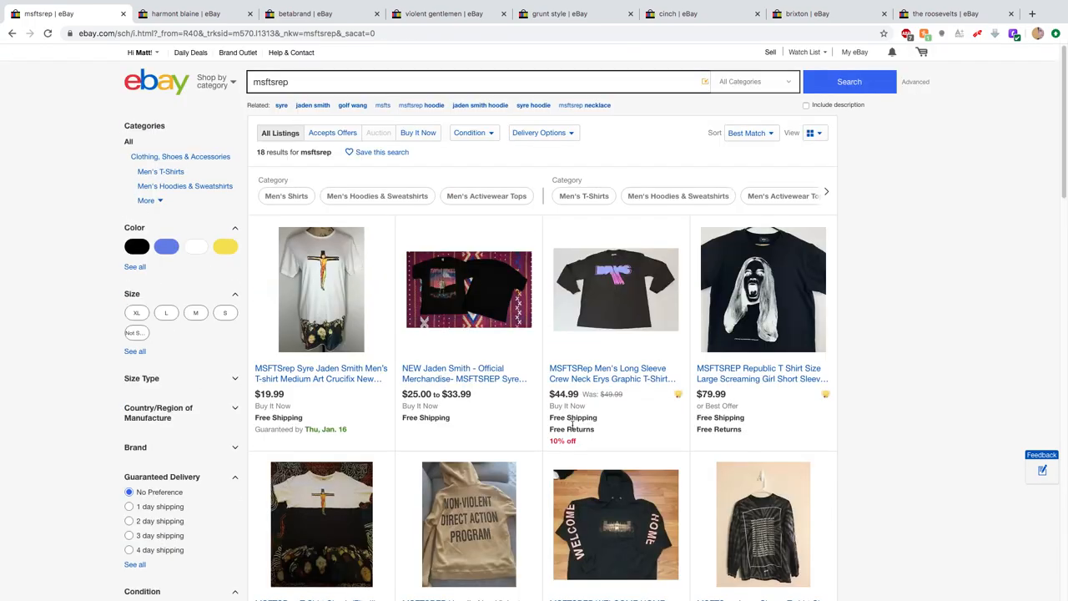
pyautogui.scroll(-3)
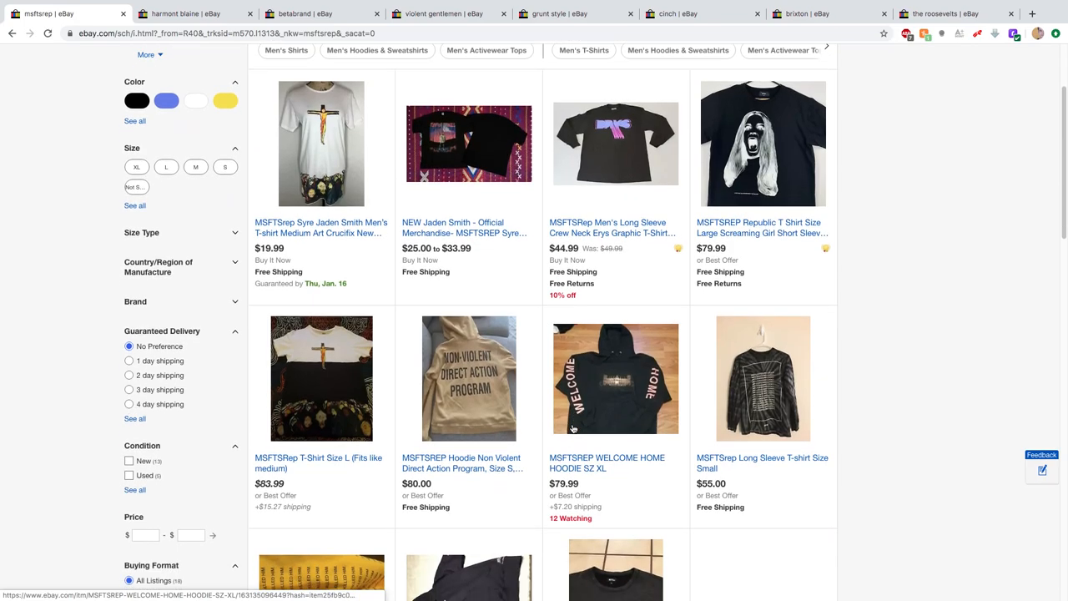
pyautogui.scroll(-3)
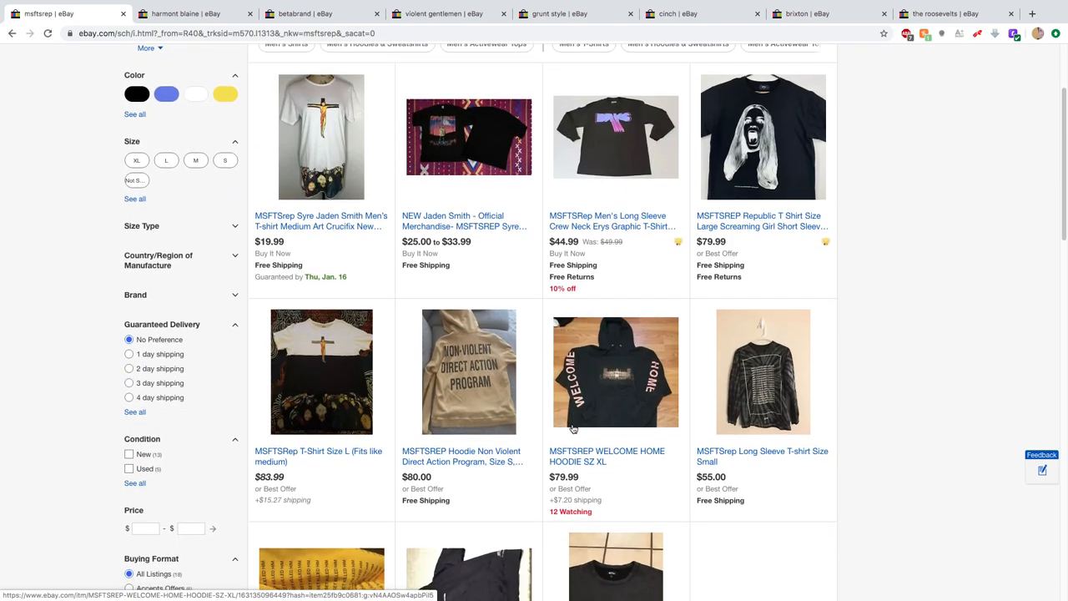
pyautogui.scroll(-3)
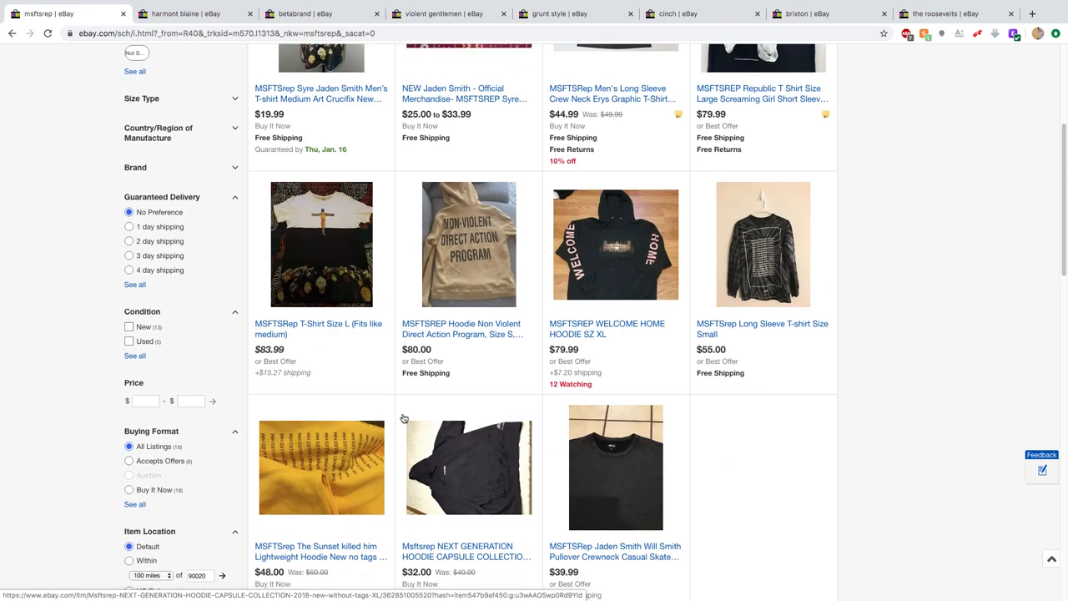
pyautogui.scroll(3)
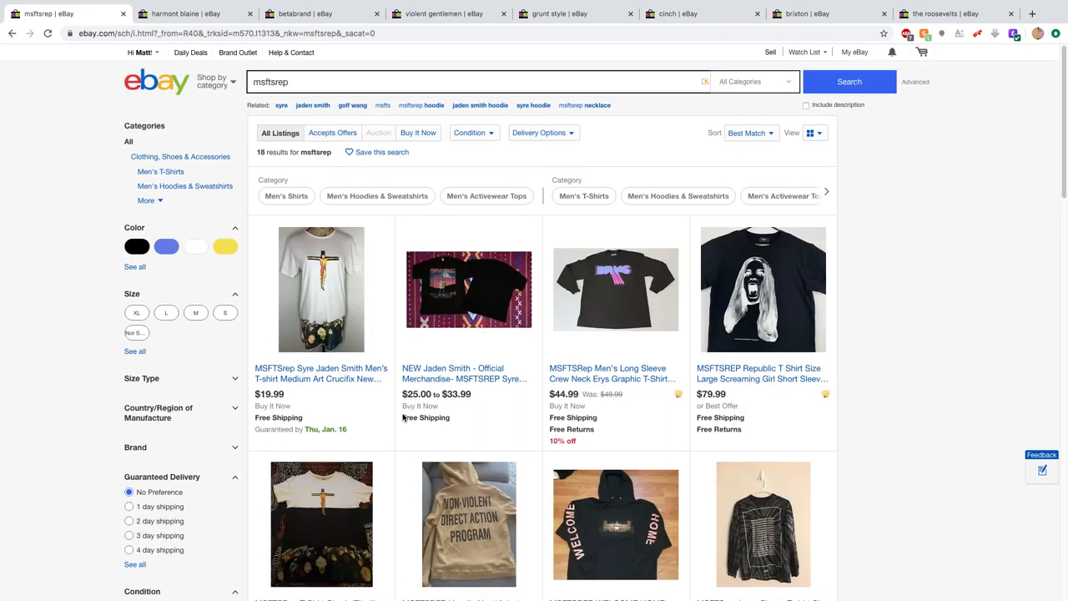
pyautogui.moveTo(584, 301)
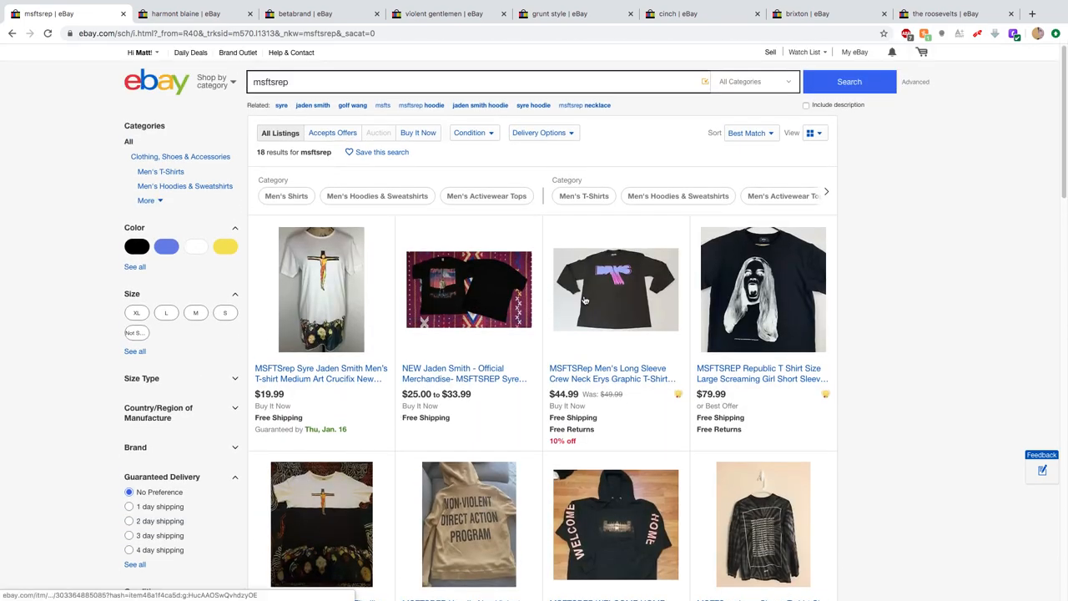
# - Open the MSFTSRep Men's Long Sleeve Crew Neck Erys Graphic T-Shirt listing
pyautogui.click(616, 288)
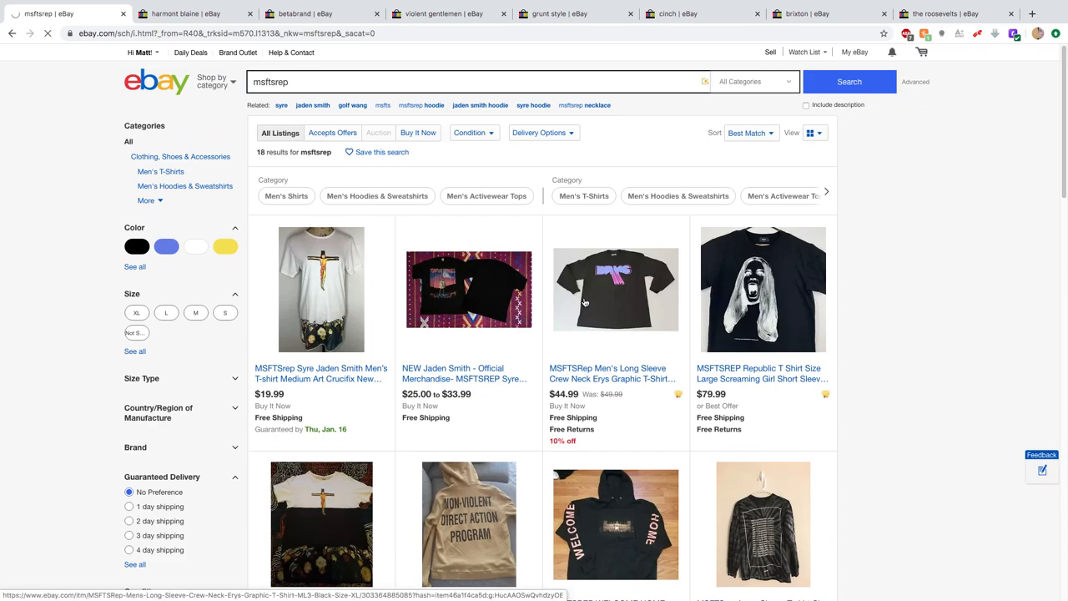
pyautogui.click(614, 291)
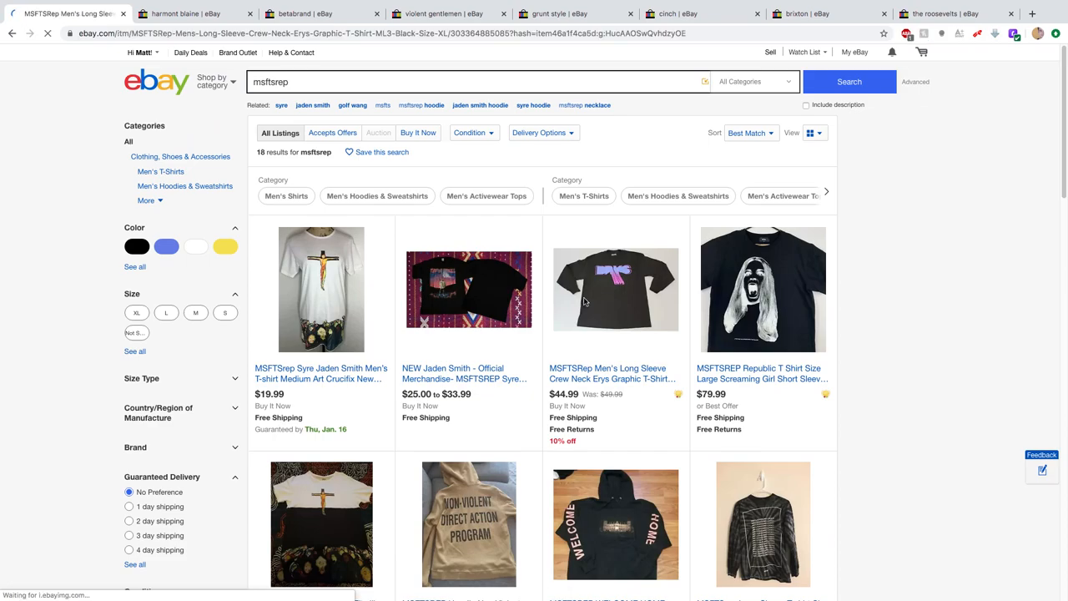
# - View the Erys tee's photos including the front print close-up, then move on to the Harmont Blaine results
pyautogui.click(616, 289)
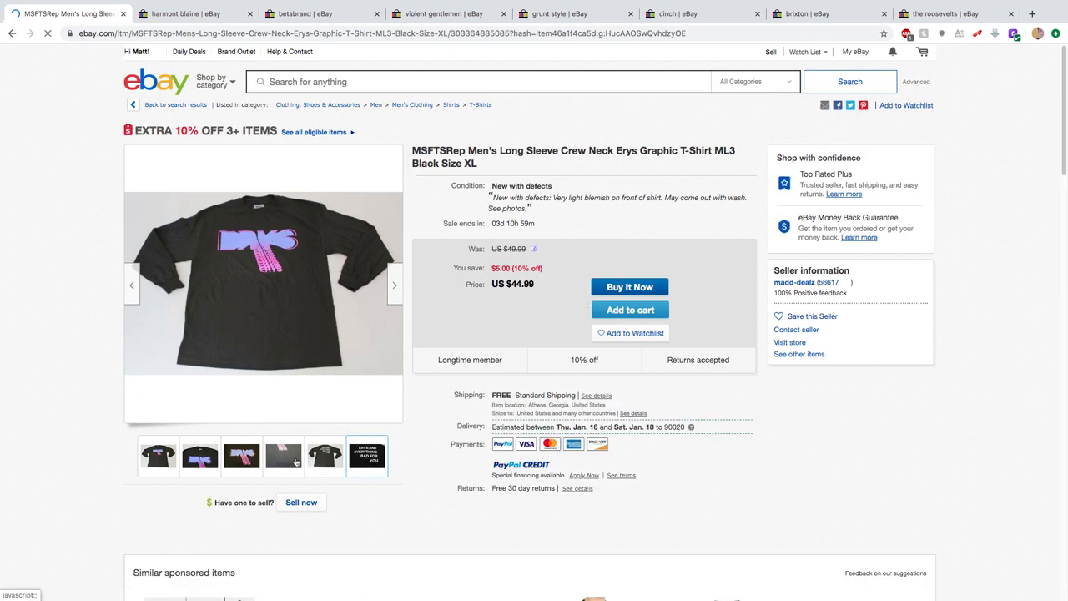
pyautogui.moveTo(283, 455)
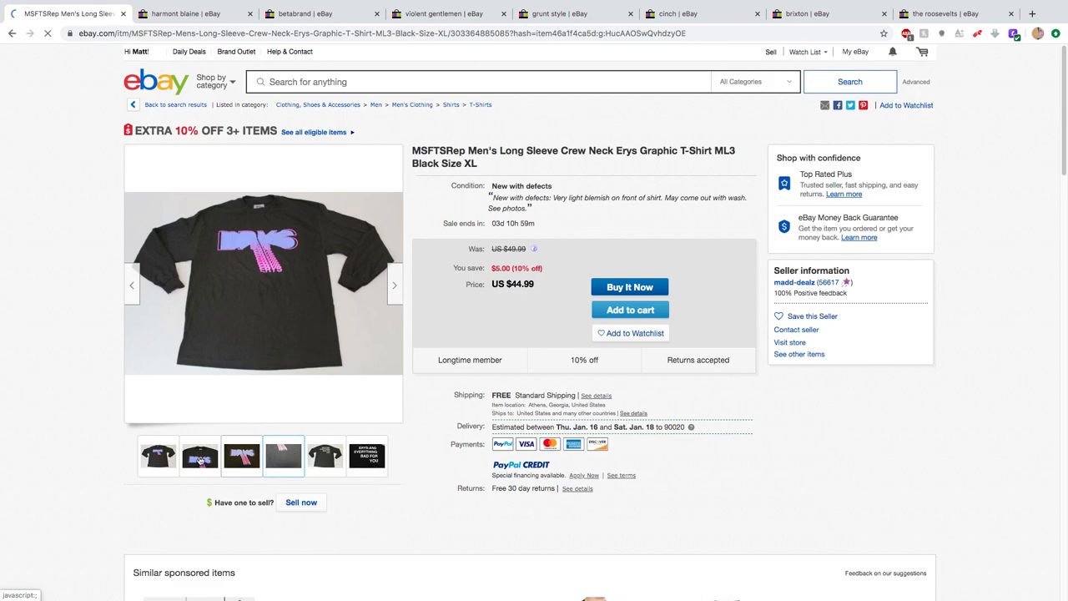
pyautogui.click(200, 456)
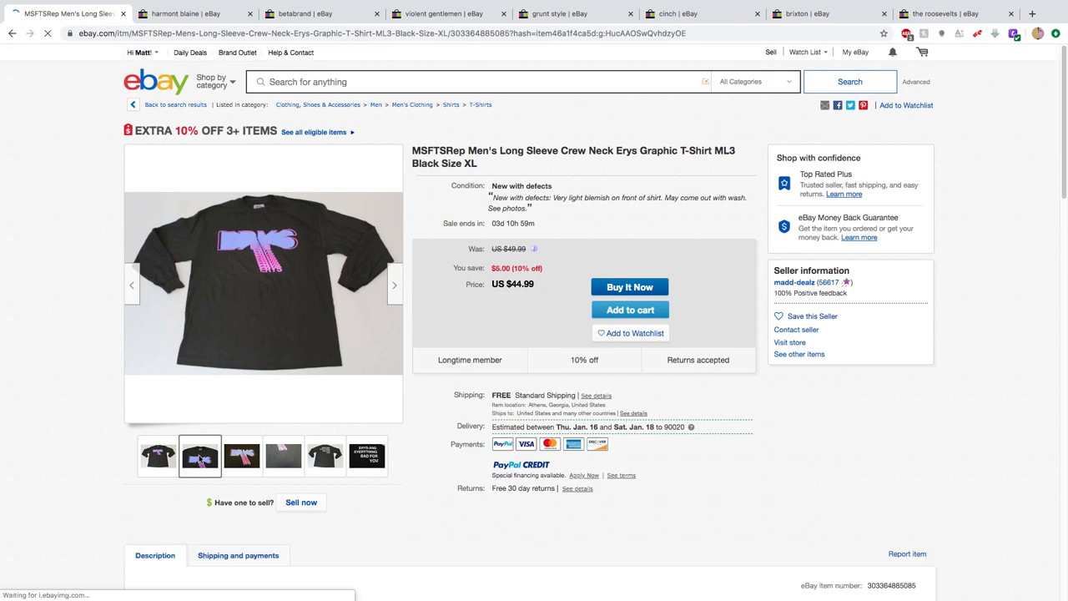
pyautogui.click(200, 456)
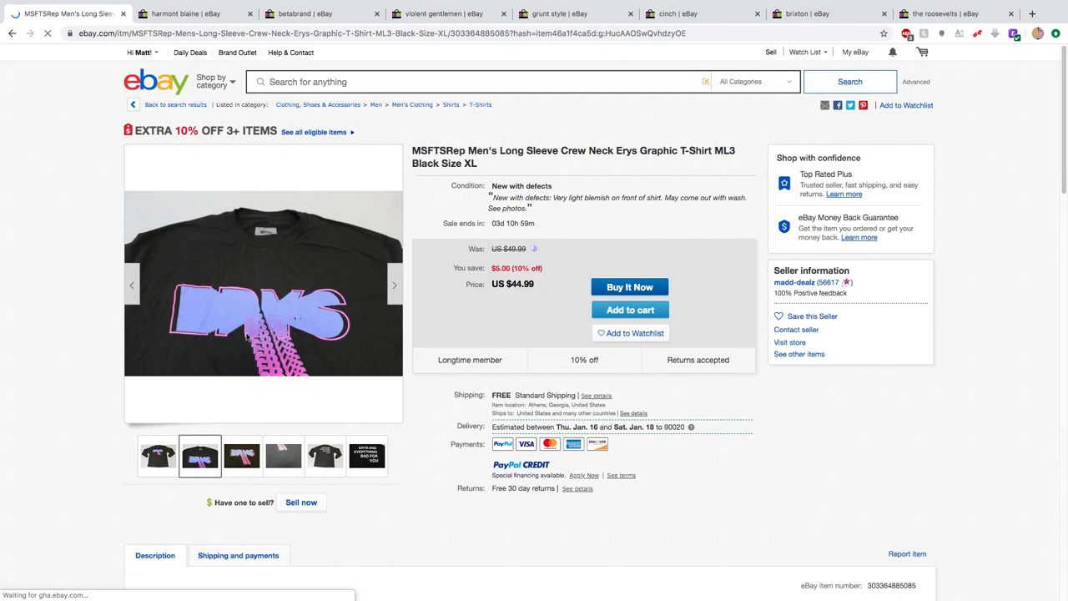
pyautogui.moveTo(262, 237)
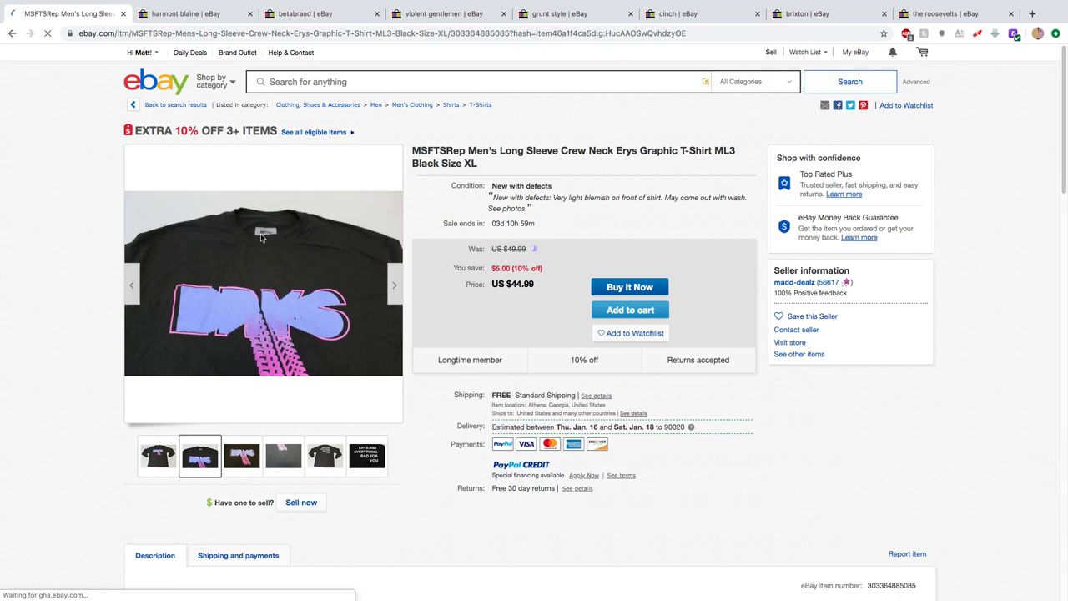
pyautogui.moveTo(416, 162)
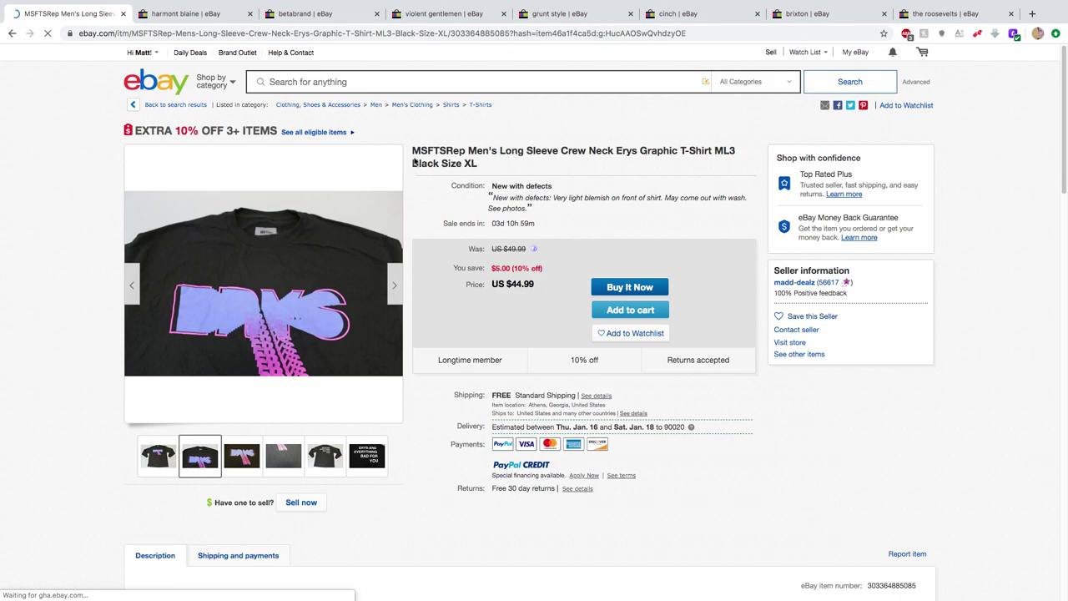
pyautogui.moveTo(271, 267)
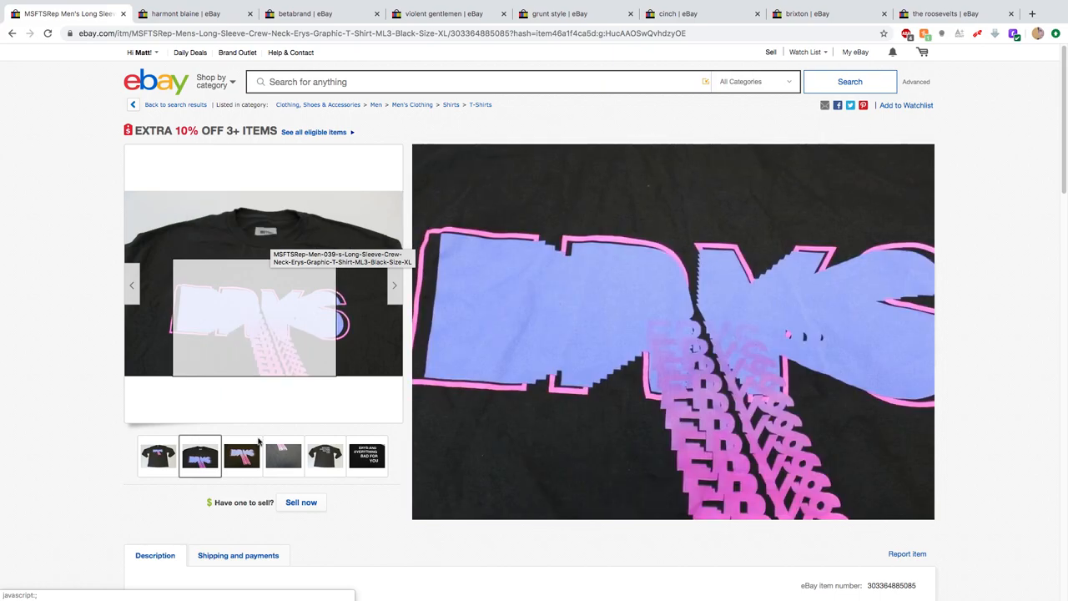
pyautogui.moveTo(285, 334)
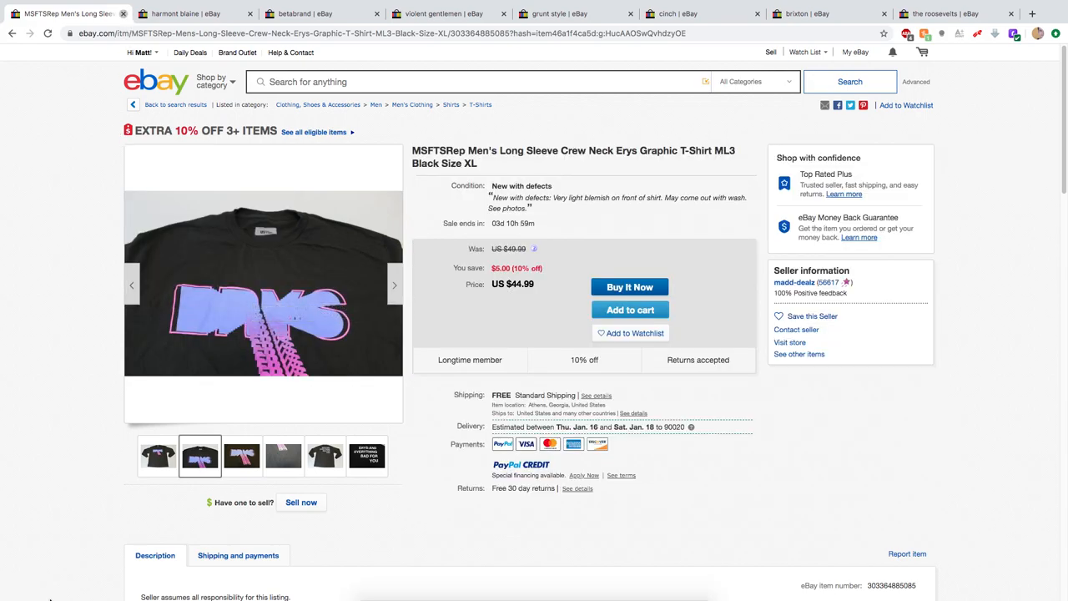
pyautogui.click(167, 13)
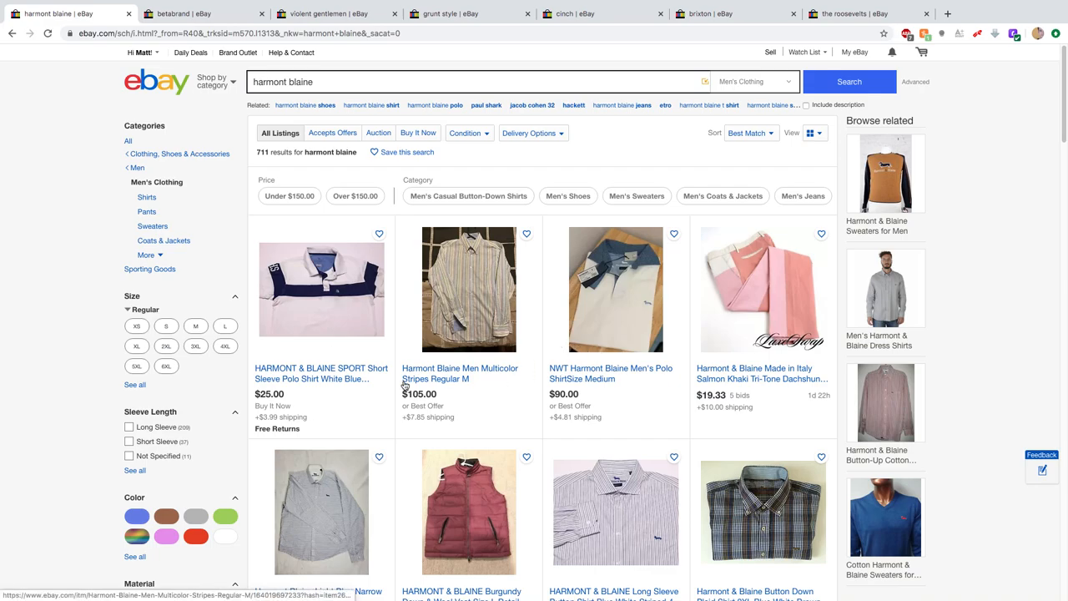
# - Browse the Harmont Blaine results and open the navy/green striped long-sleeve polo listing
pyautogui.scroll(-3)
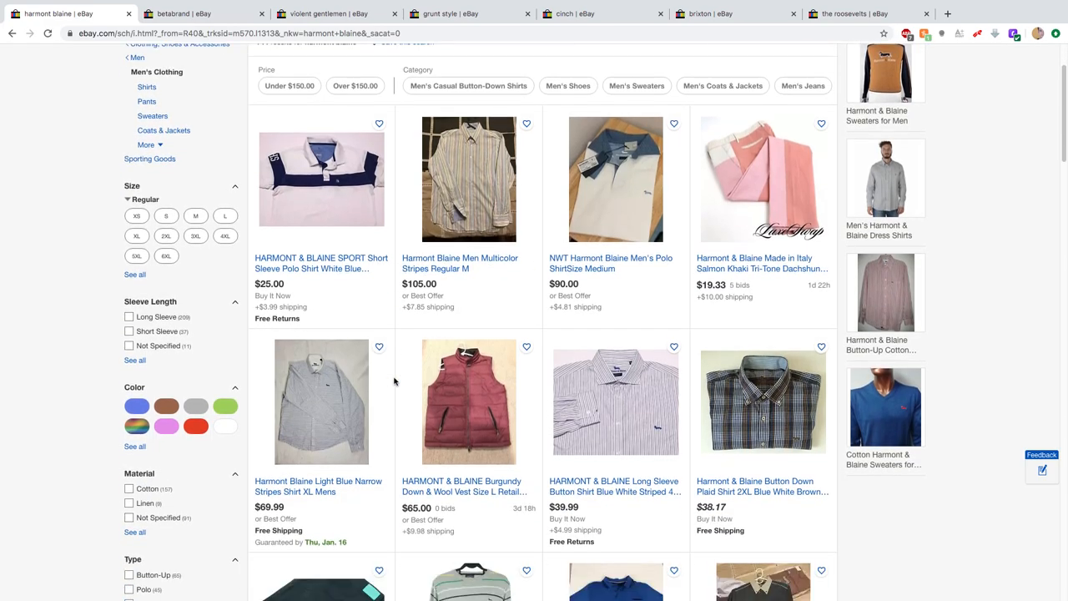
pyautogui.scroll(-3)
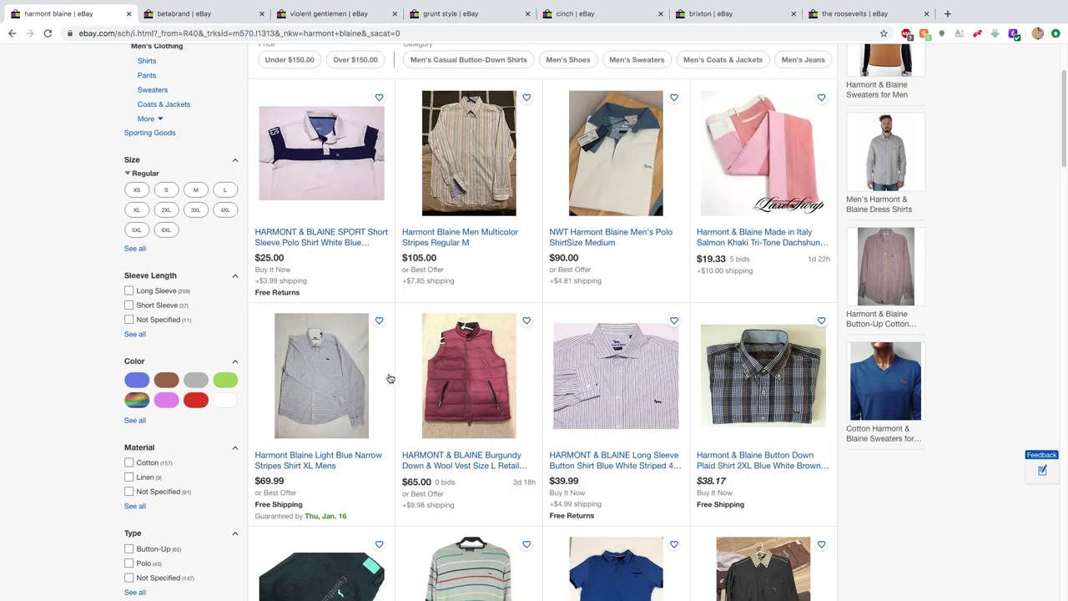
pyautogui.scroll(-3)
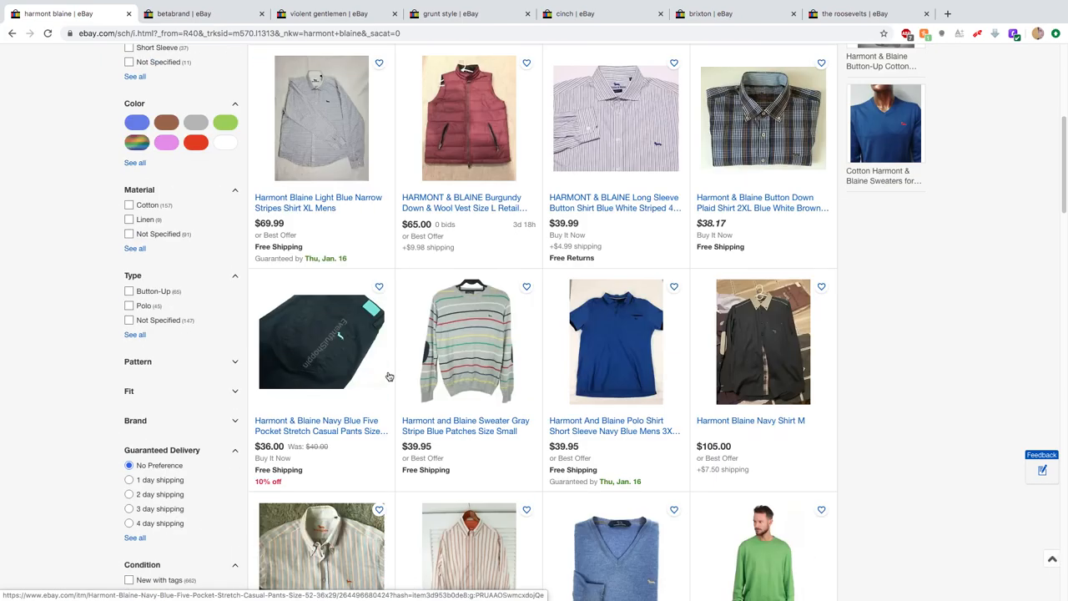
pyautogui.scroll(-3)
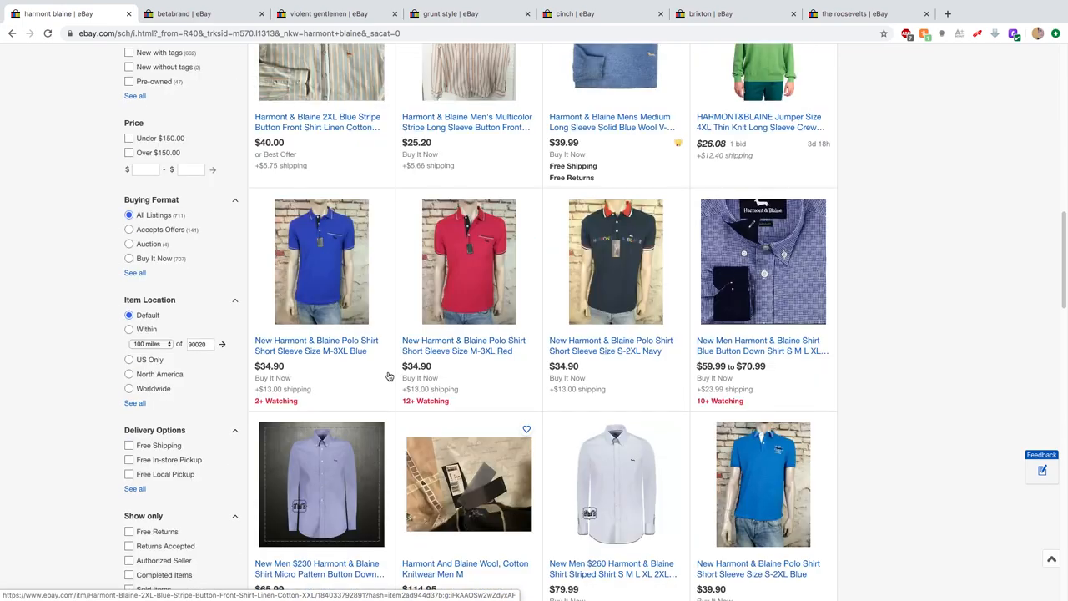
pyautogui.scroll(-3)
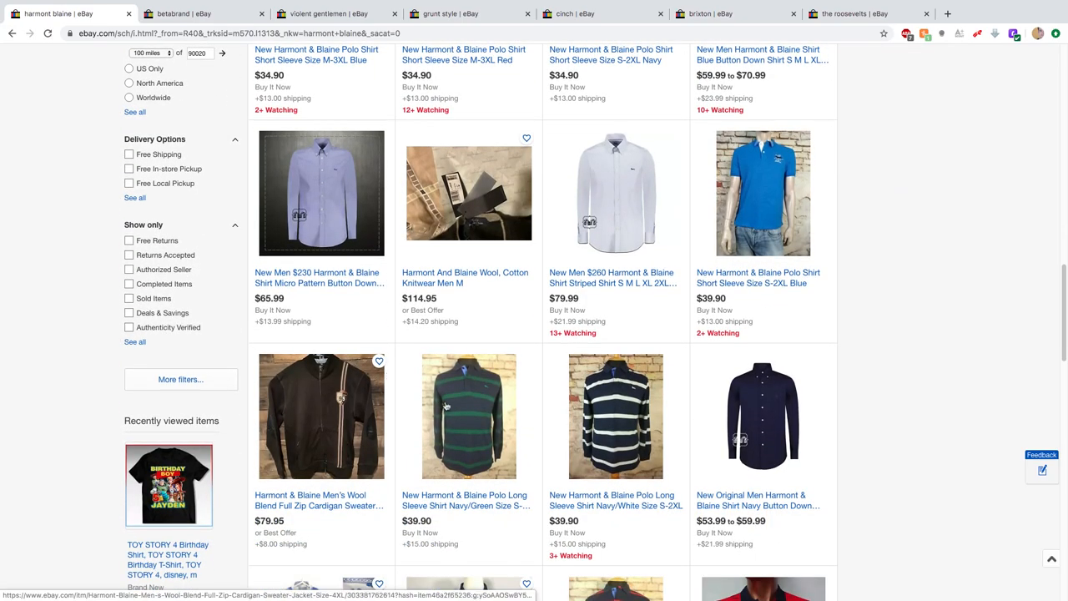
pyautogui.scroll(-3)
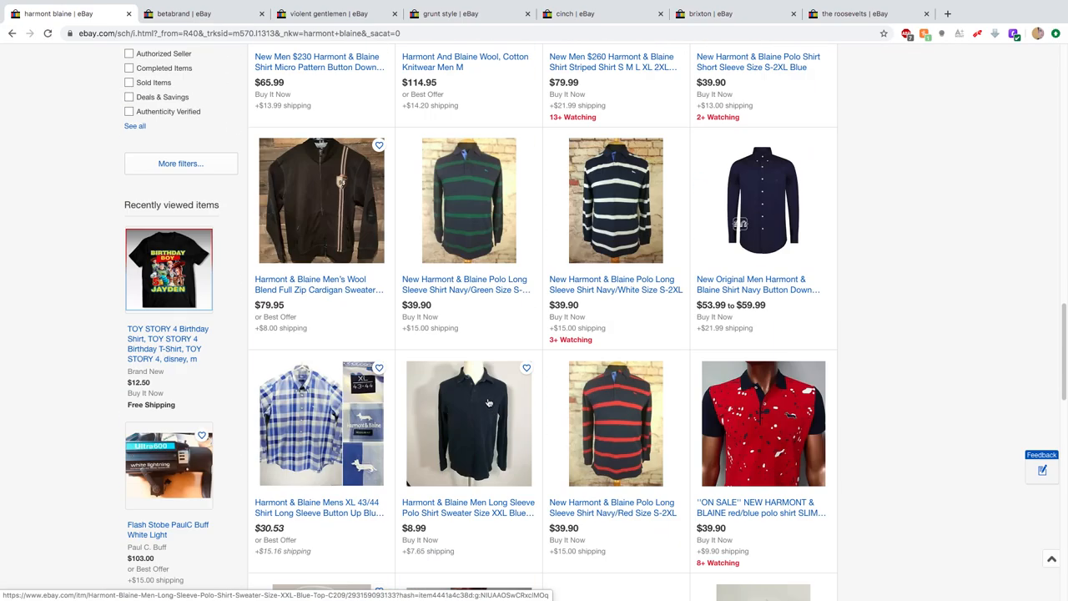
pyautogui.scroll(3)
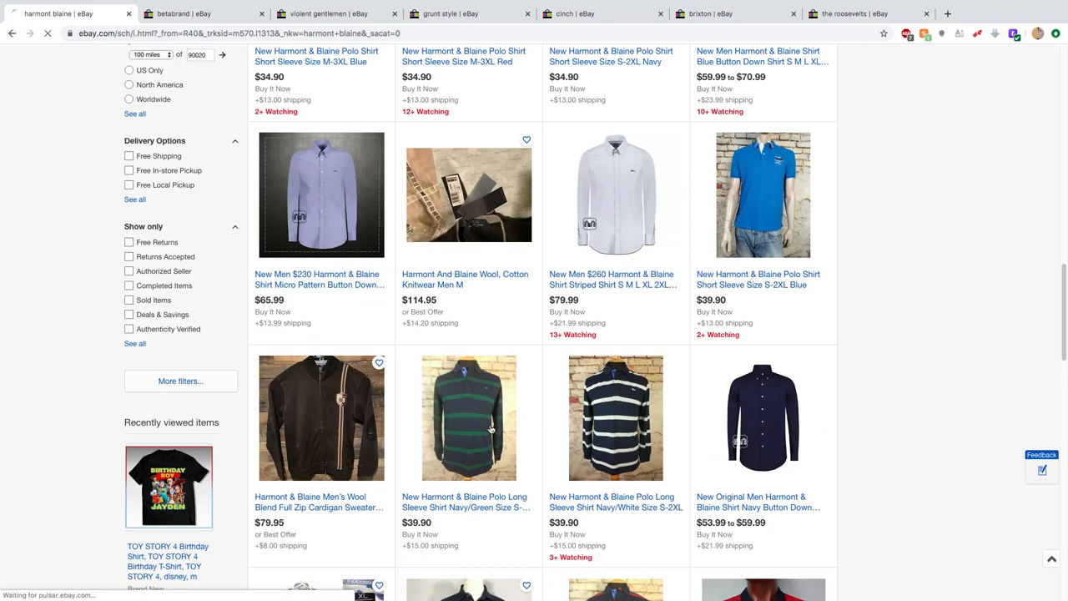
pyautogui.click(469, 418)
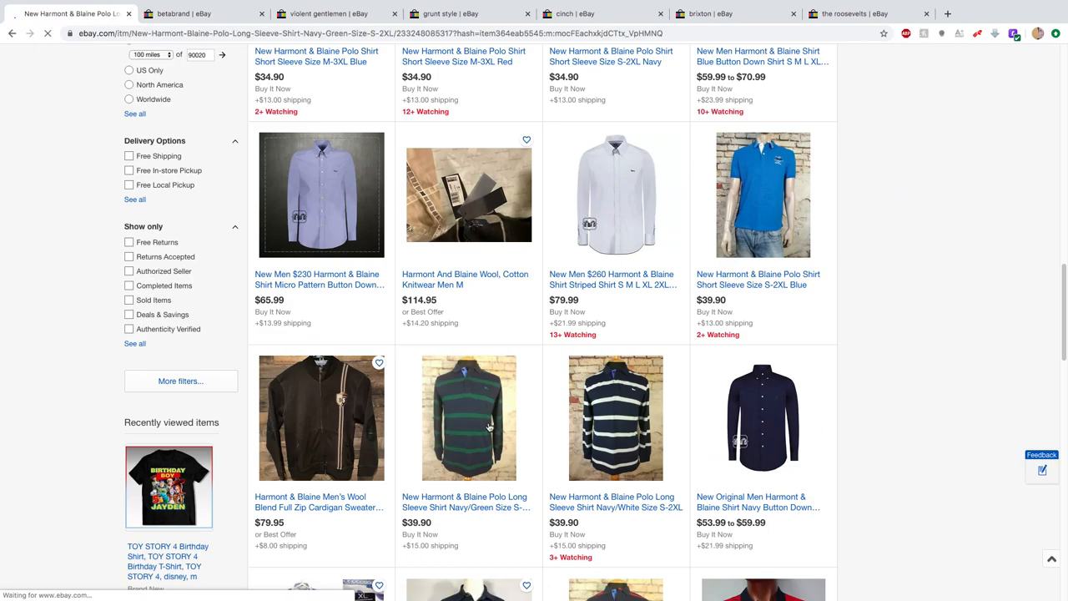
# - View the US $39.90 Harmont & Blaine polo's photos, ending on the brand tag close-up
pyautogui.click(469, 417)
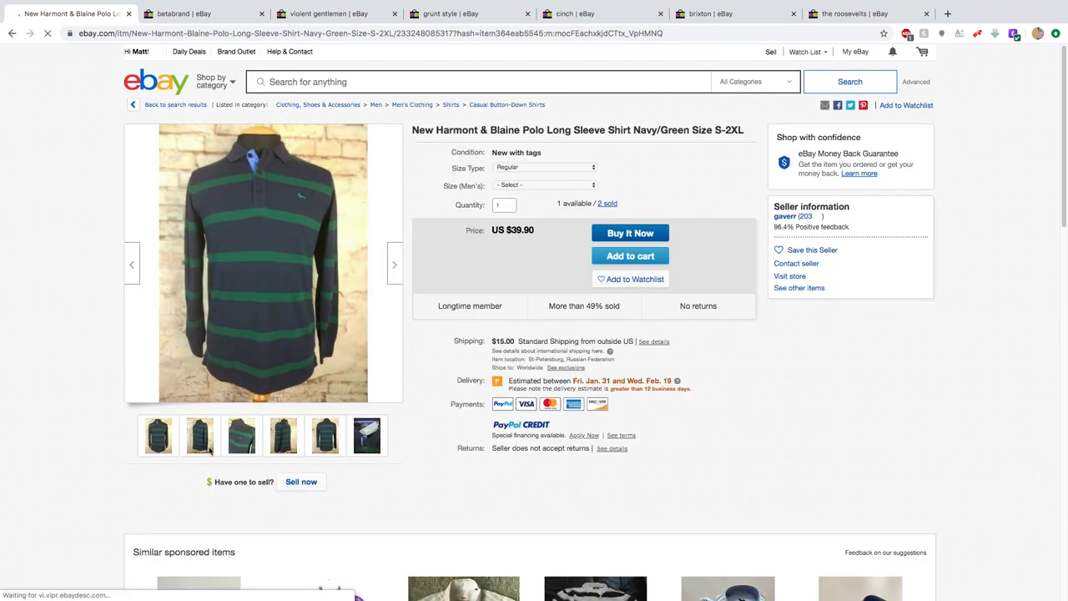
pyautogui.click(241, 434)
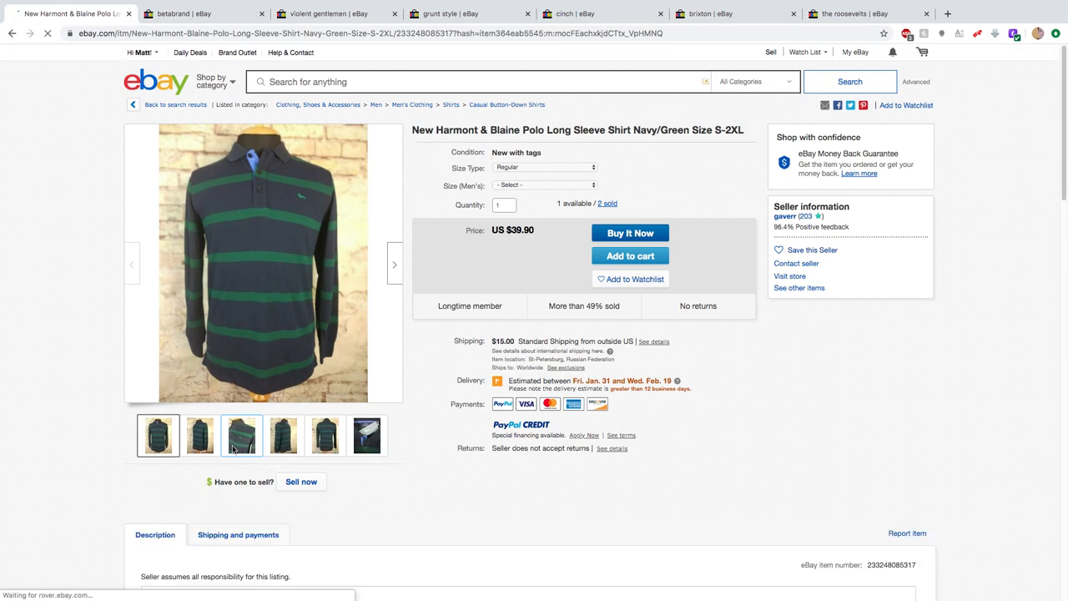
pyautogui.click(241, 434)
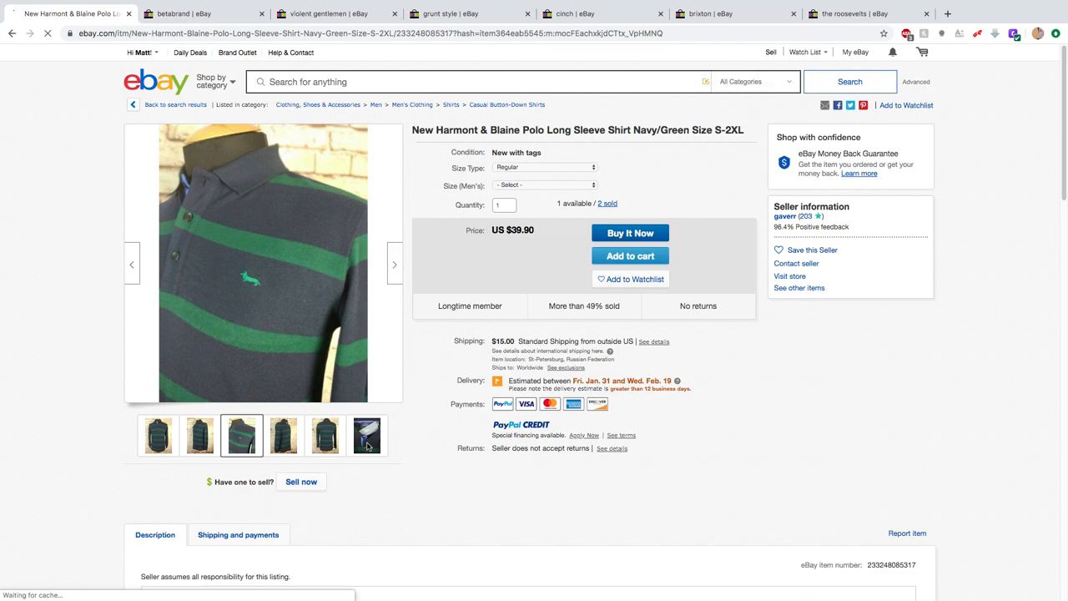
pyautogui.click(367, 434)
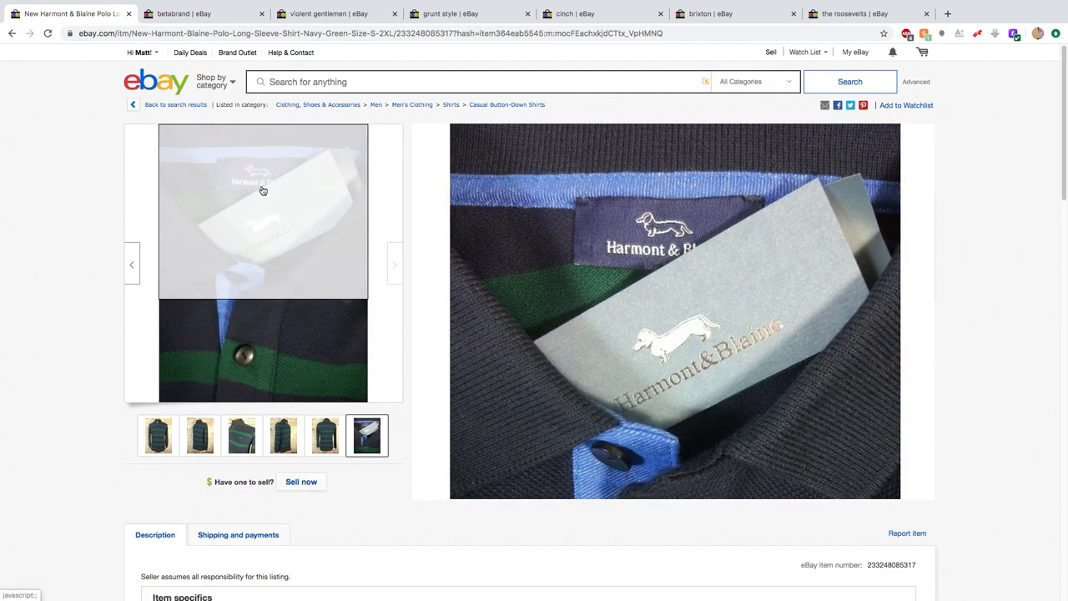
pyautogui.moveTo(264, 190)
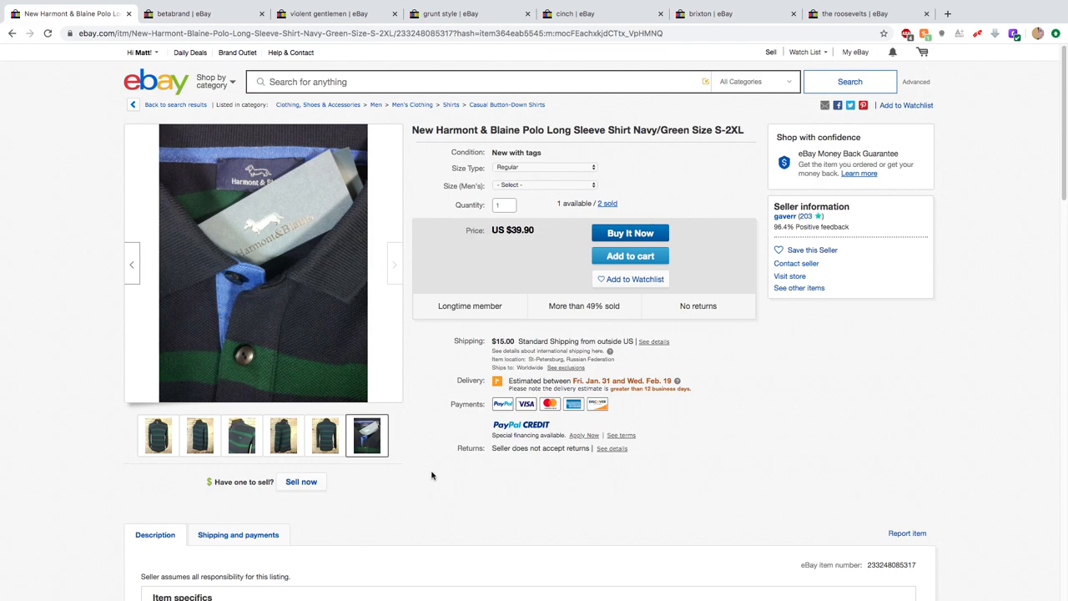
pyautogui.moveTo(442, 454)
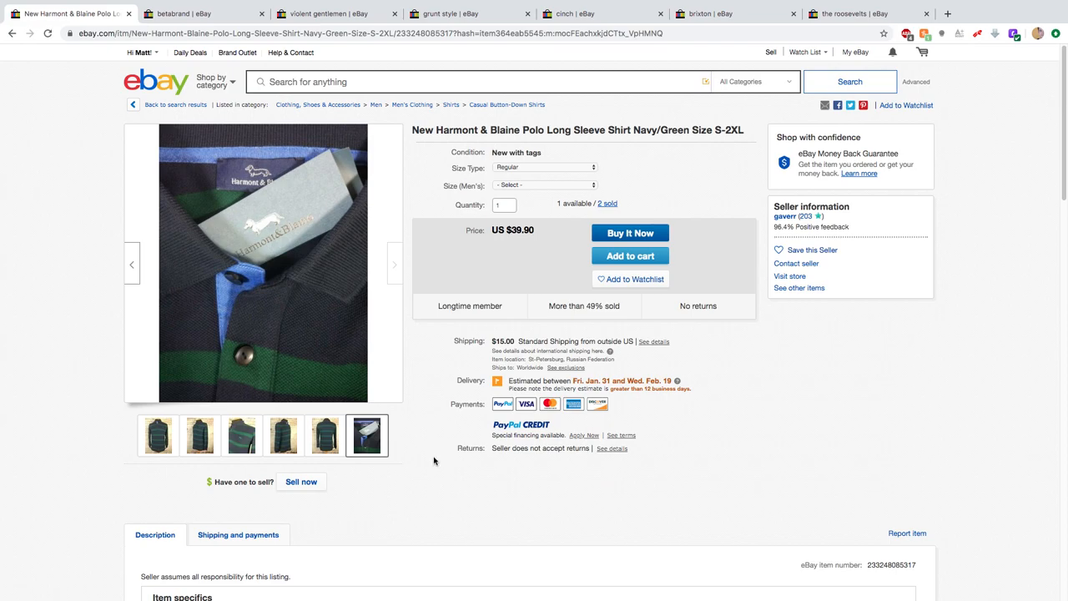
pyautogui.moveTo(160, 60)
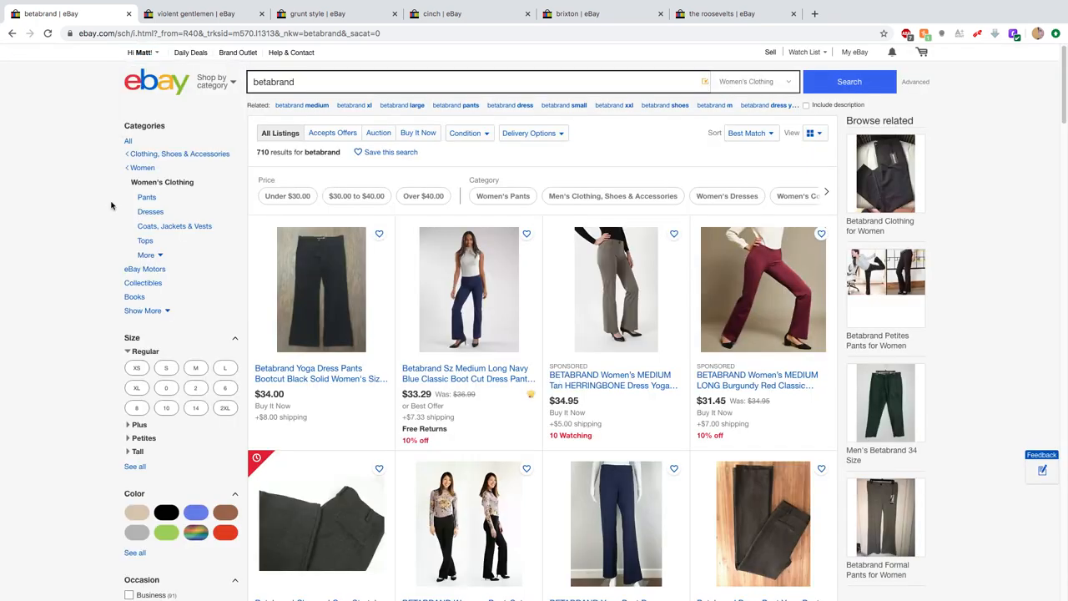
# - Browse down and back up the Betabrand women's clothing results toward the black bootcut yoga pant
pyautogui.scroll(-3)
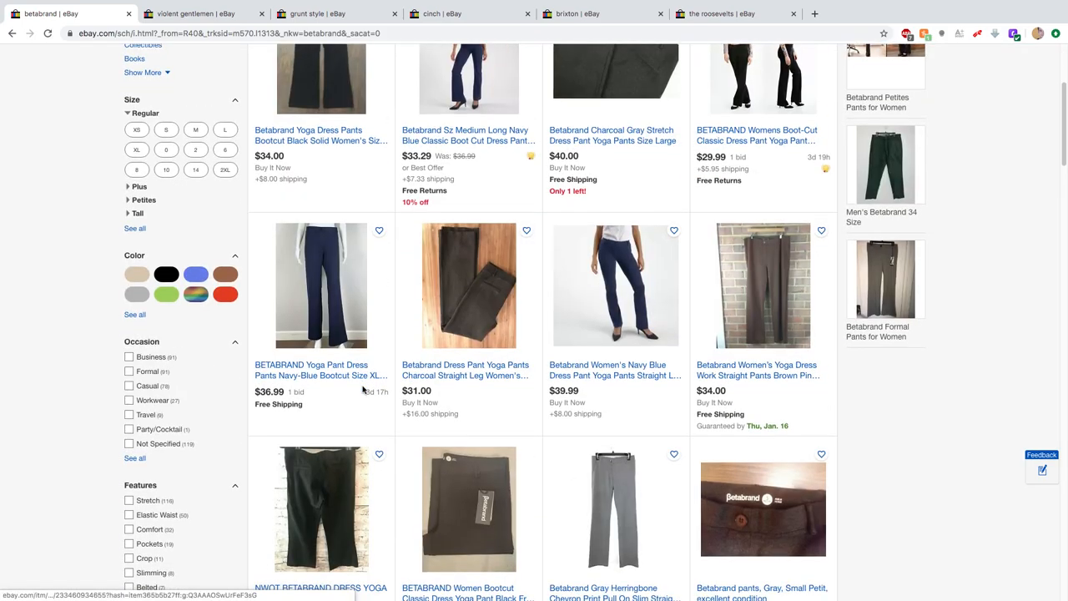
pyautogui.scroll(-3)
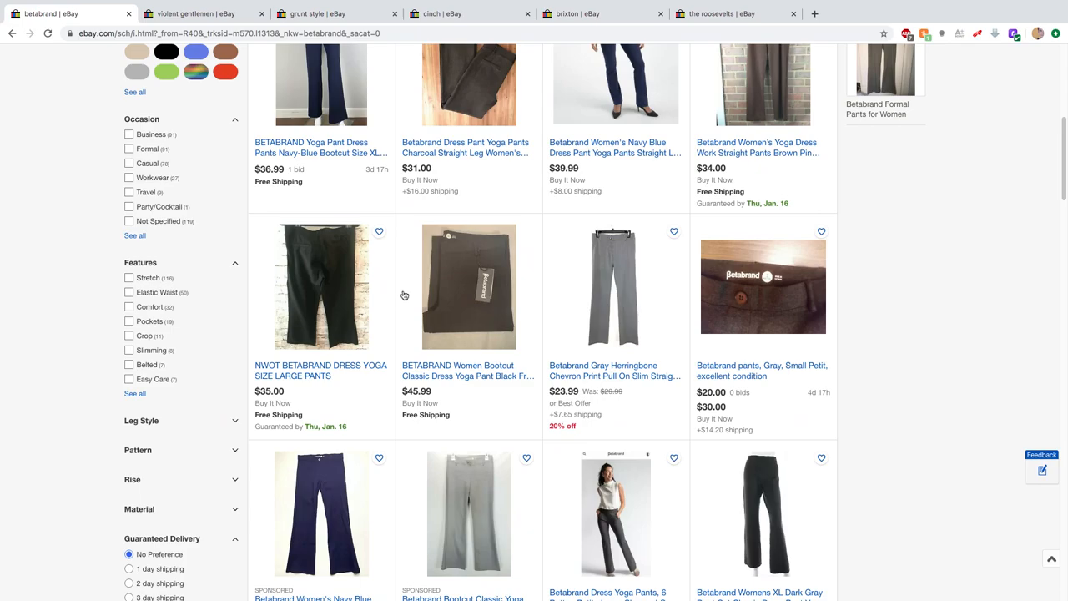
pyautogui.scroll(-3)
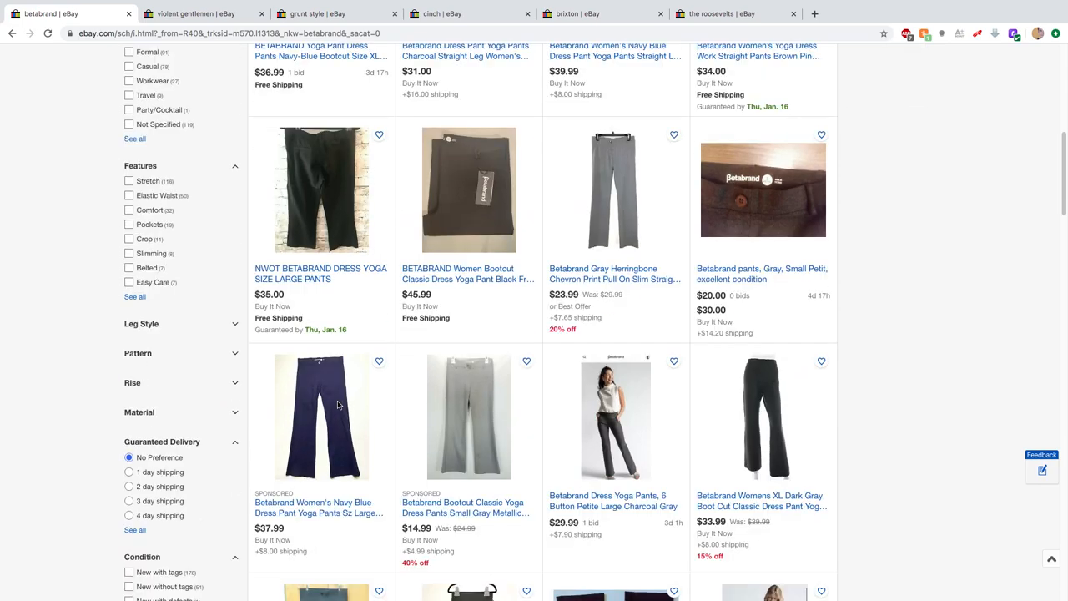
pyautogui.scroll(3)
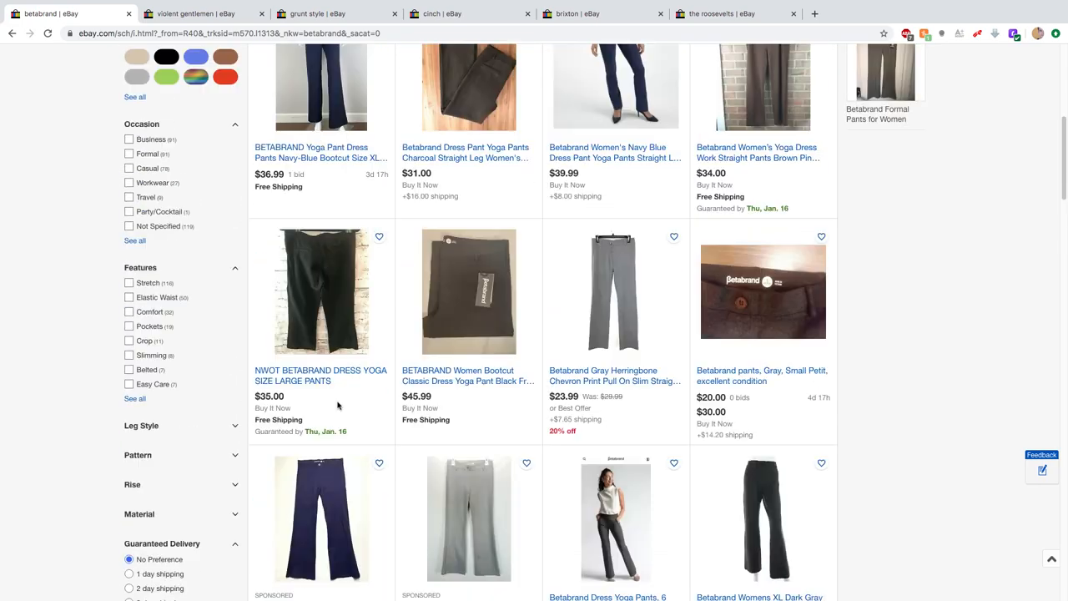
pyautogui.scroll(3)
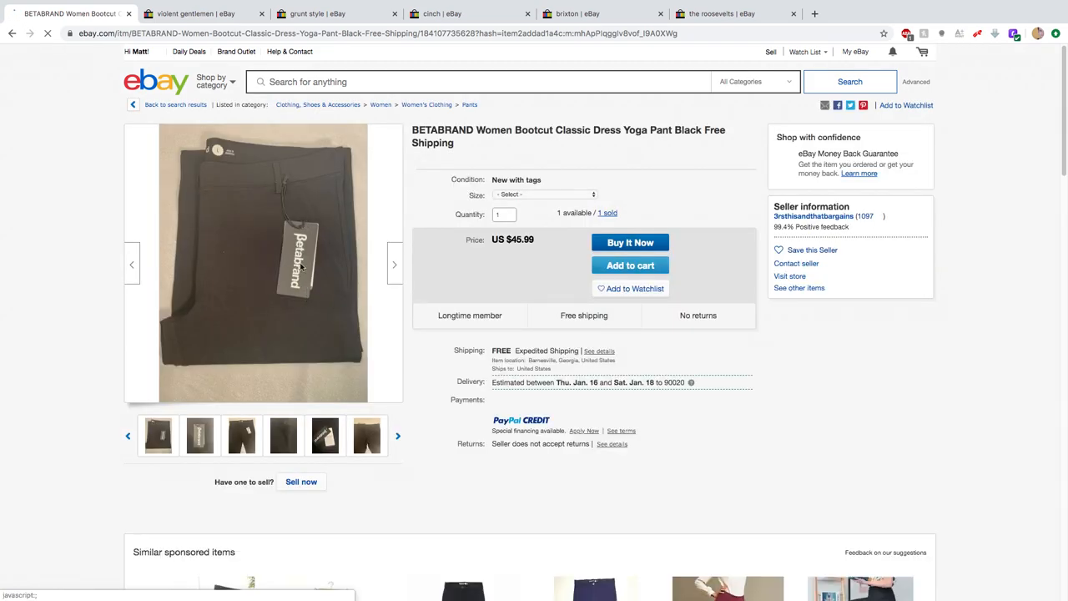
pyautogui.moveTo(177, 304)
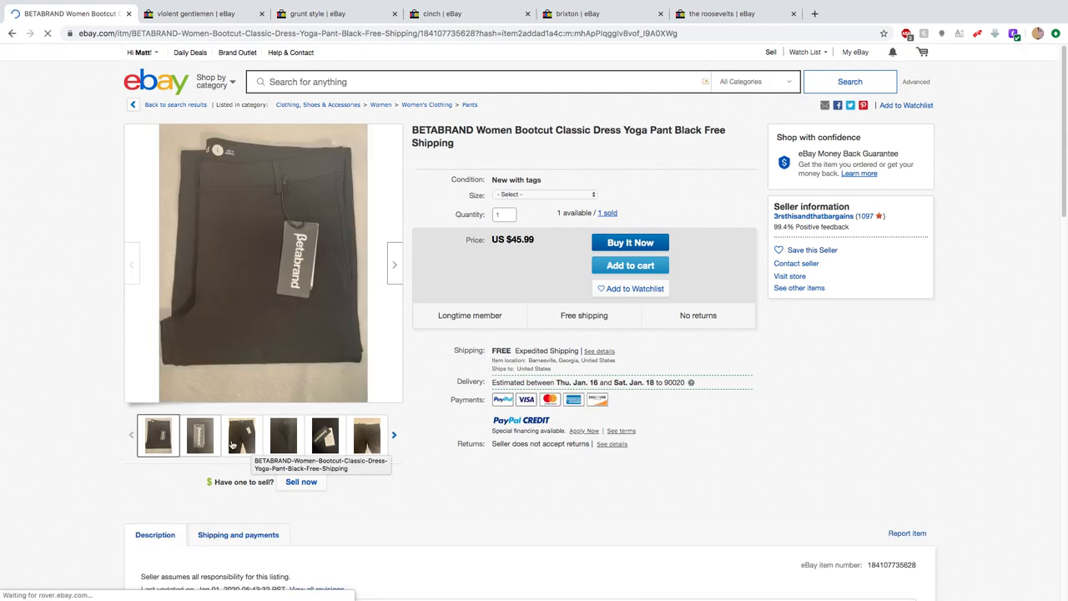
# - View another photo of the black Betabrand pants, then close the Betabrand listing tab
pyautogui.click(240, 434)
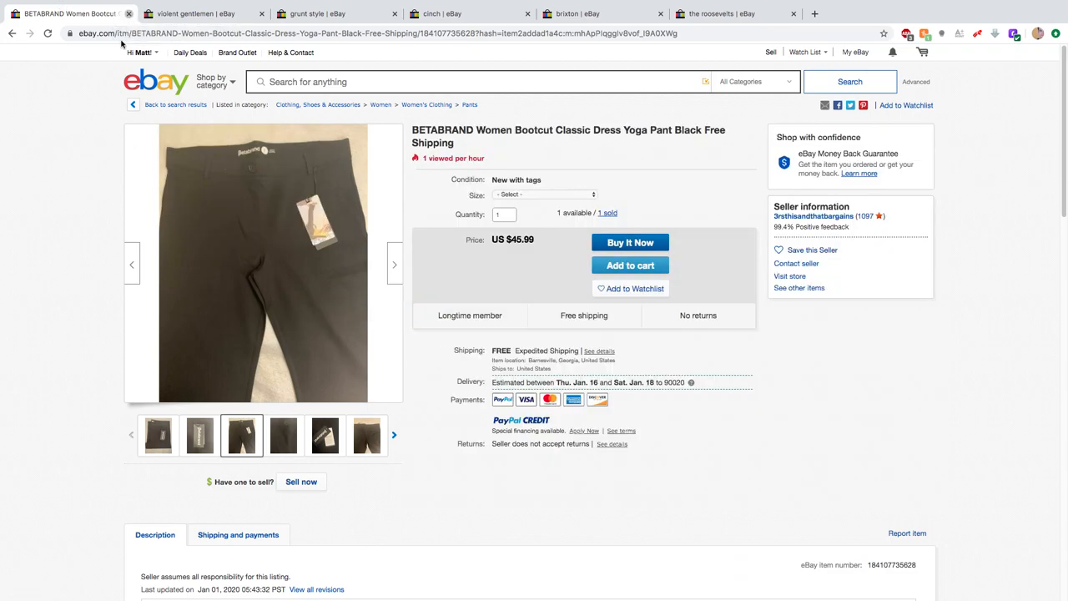
pyautogui.click(197, 13)
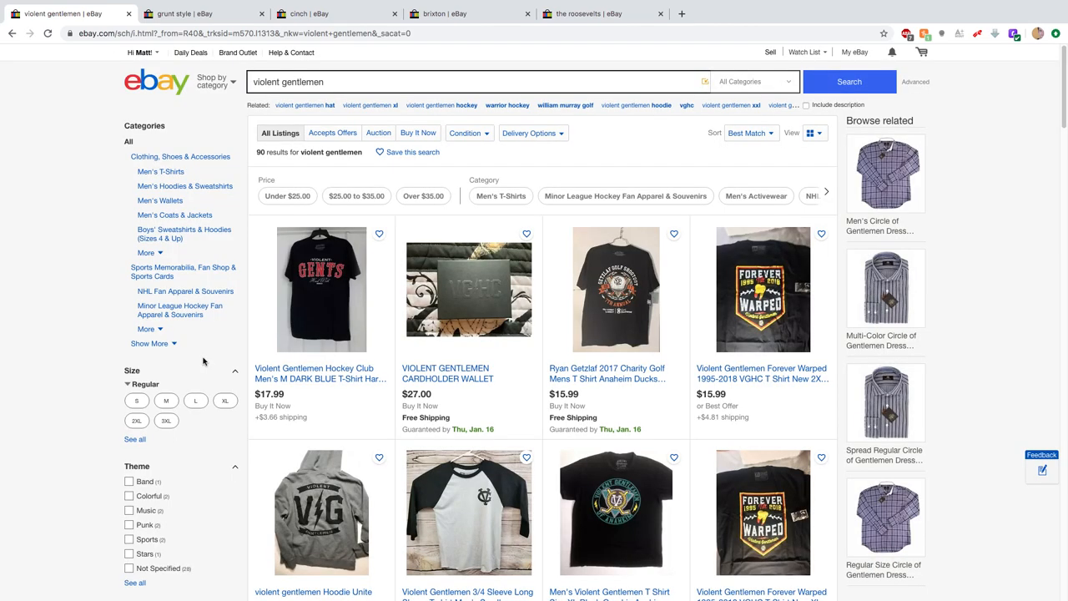
# - Browse the Violent Gentlemen tees and hoodies, then close that results tab to reveal Grunt Style
pyautogui.scroll(-3)
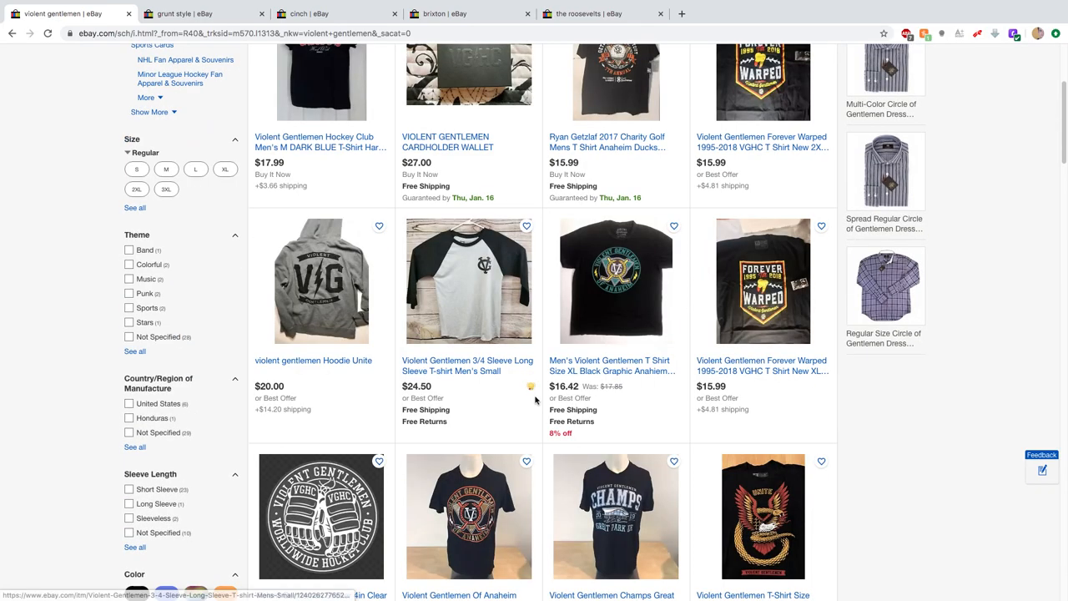
pyautogui.scroll(-3)
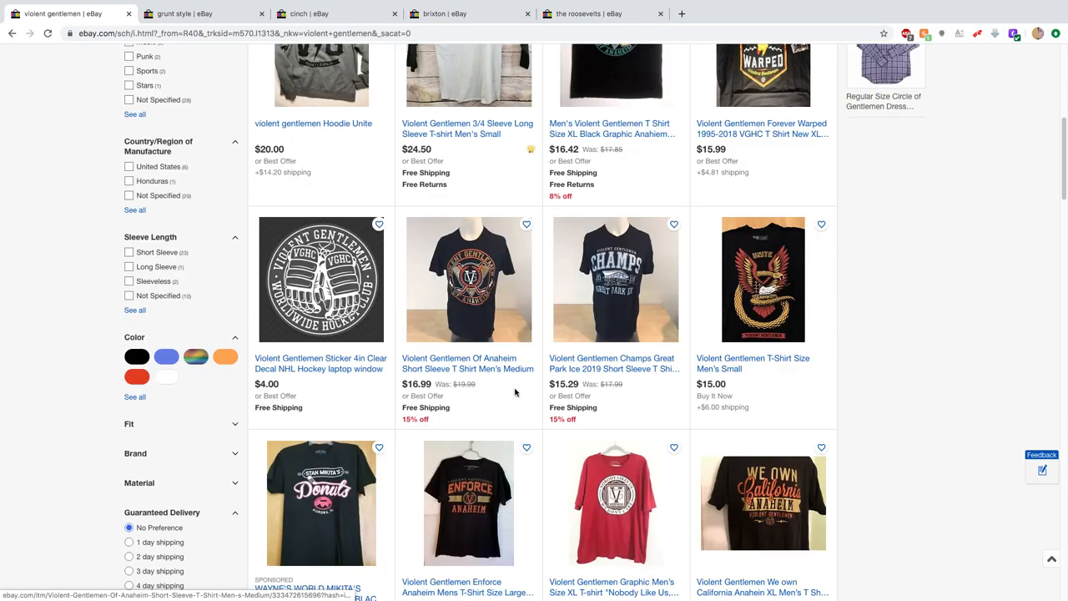
pyautogui.scroll(-3)
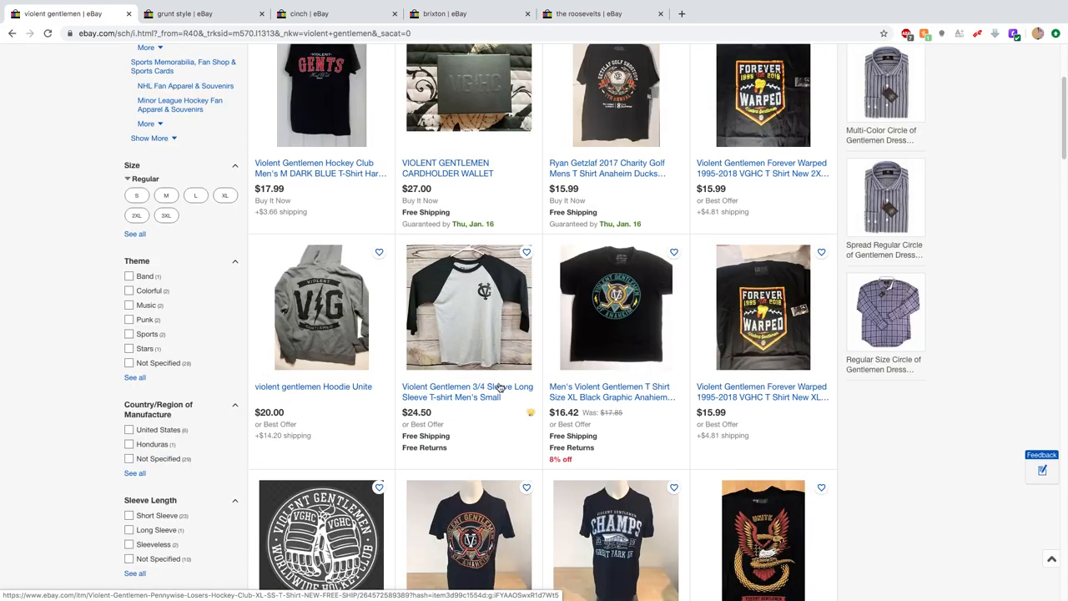
pyautogui.scroll(3)
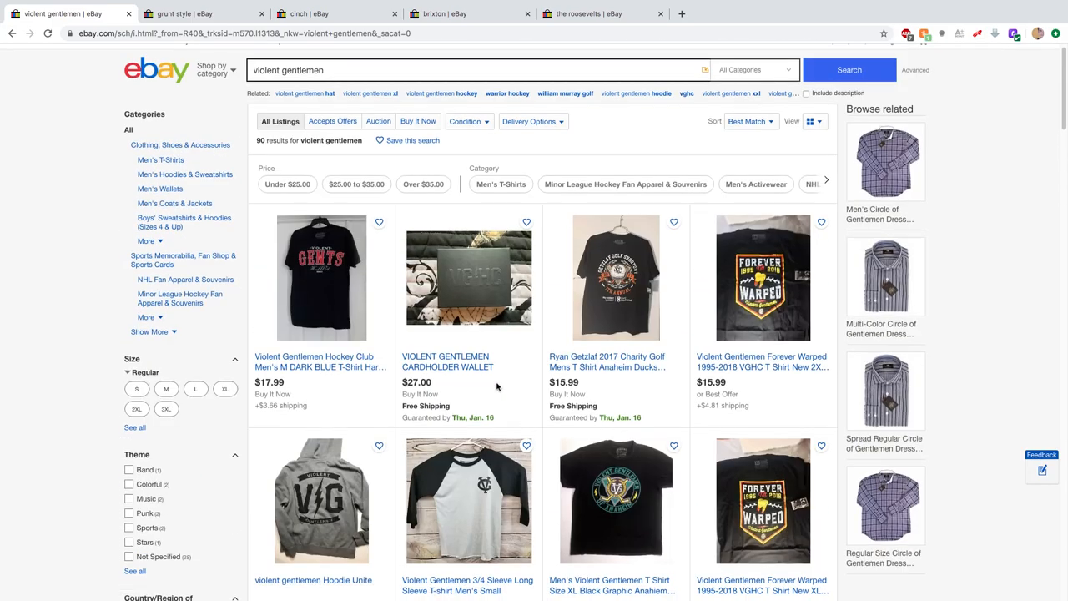
pyautogui.scroll(-3)
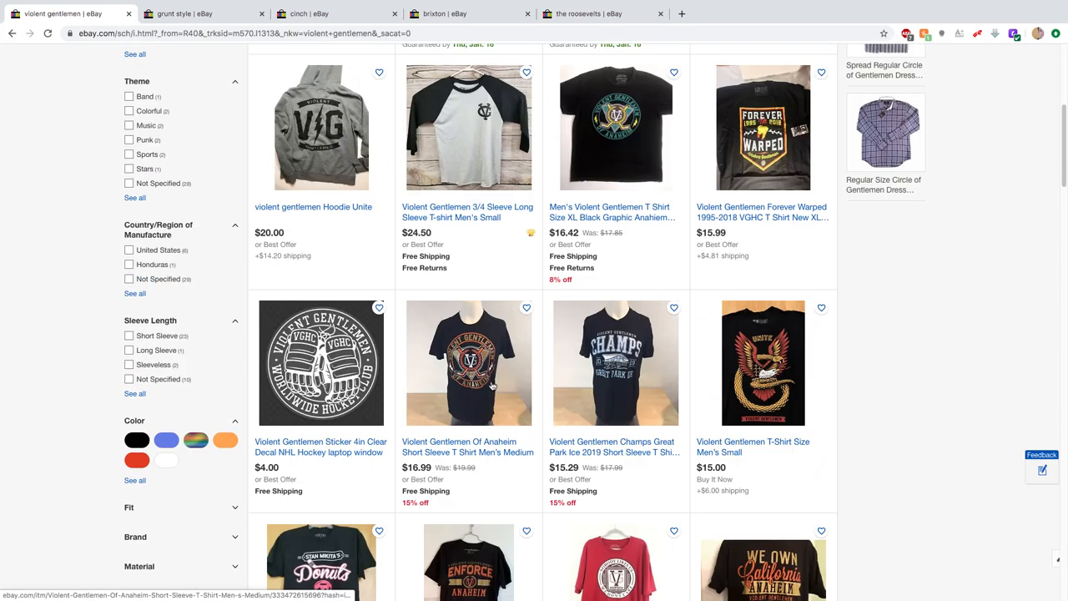
pyautogui.scroll(-3)
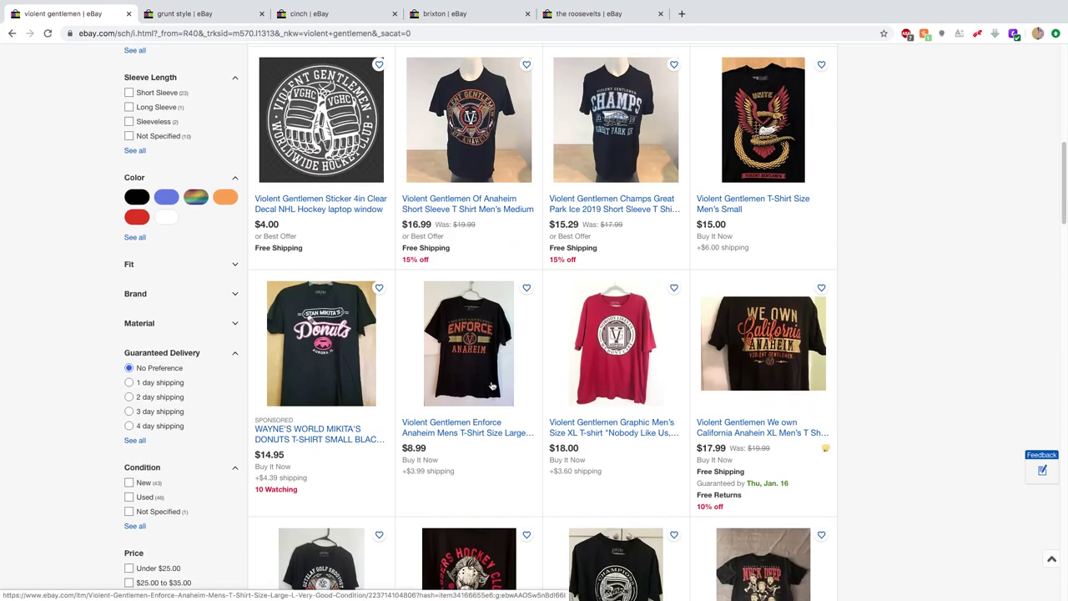
pyautogui.scroll(3)
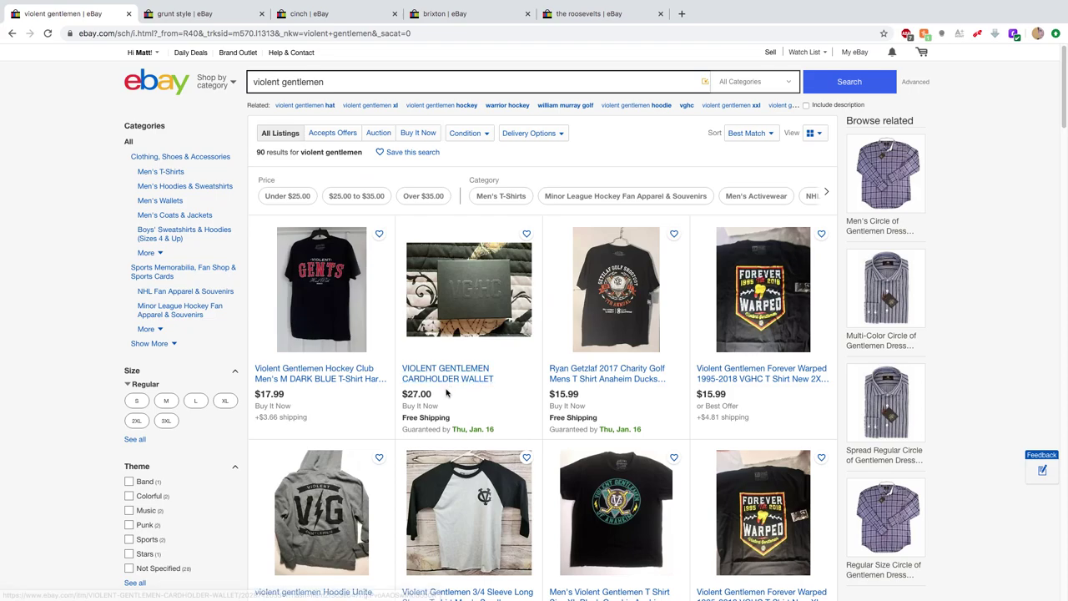
pyautogui.moveTo(474, 309)
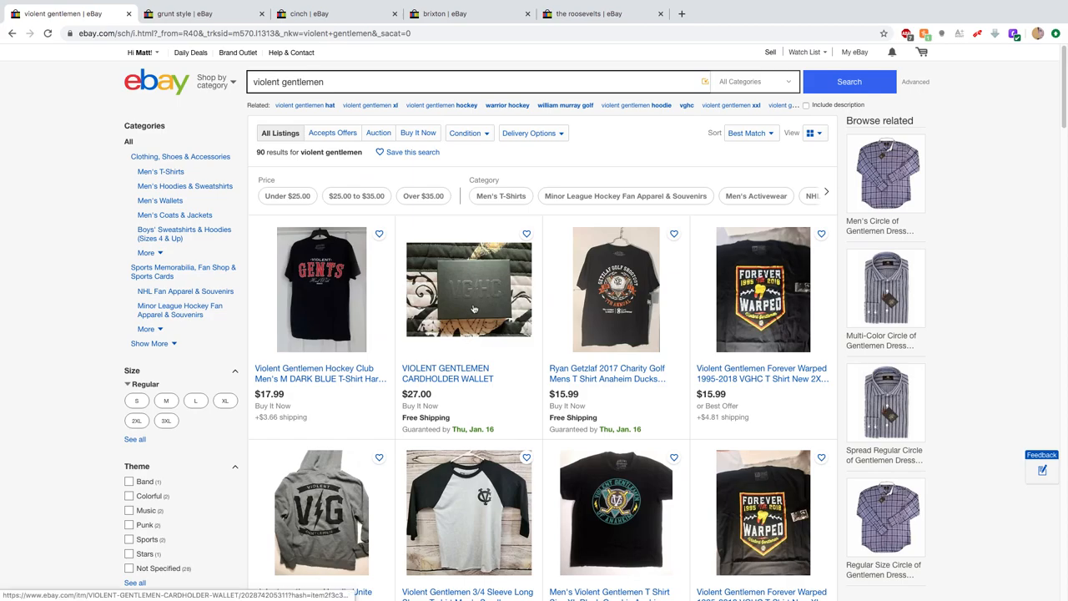
pyautogui.scroll(-3)
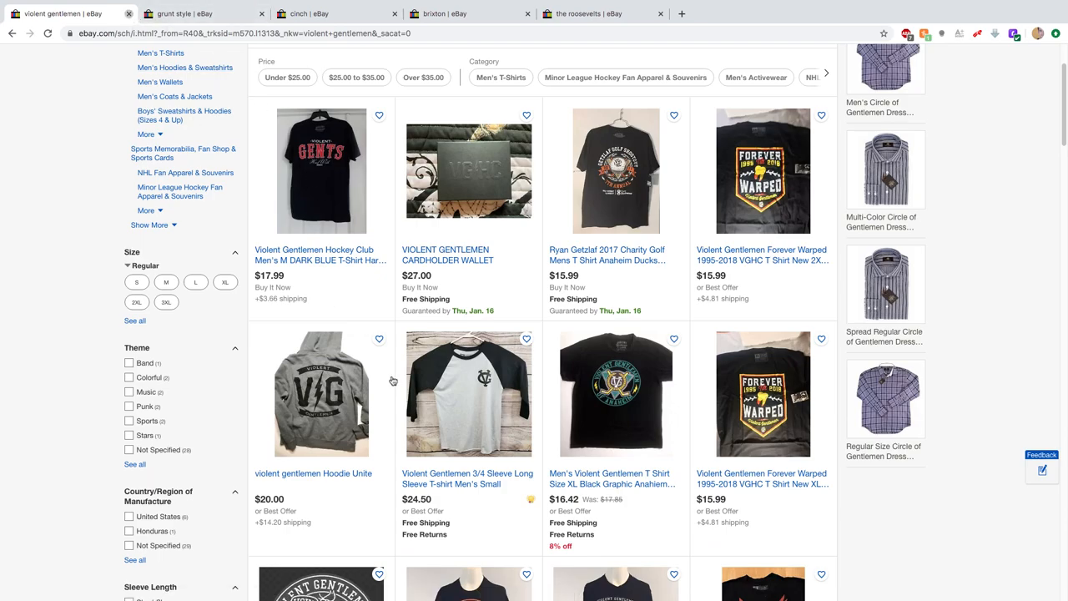
pyautogui.click(200, 13)
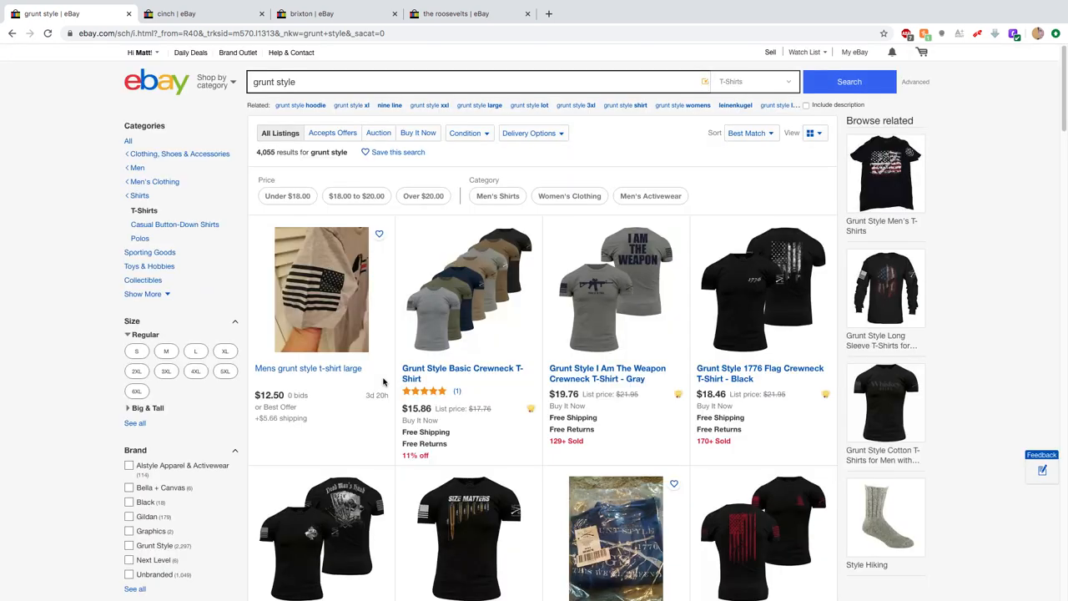
pyautogui.moveTo(360, 458)
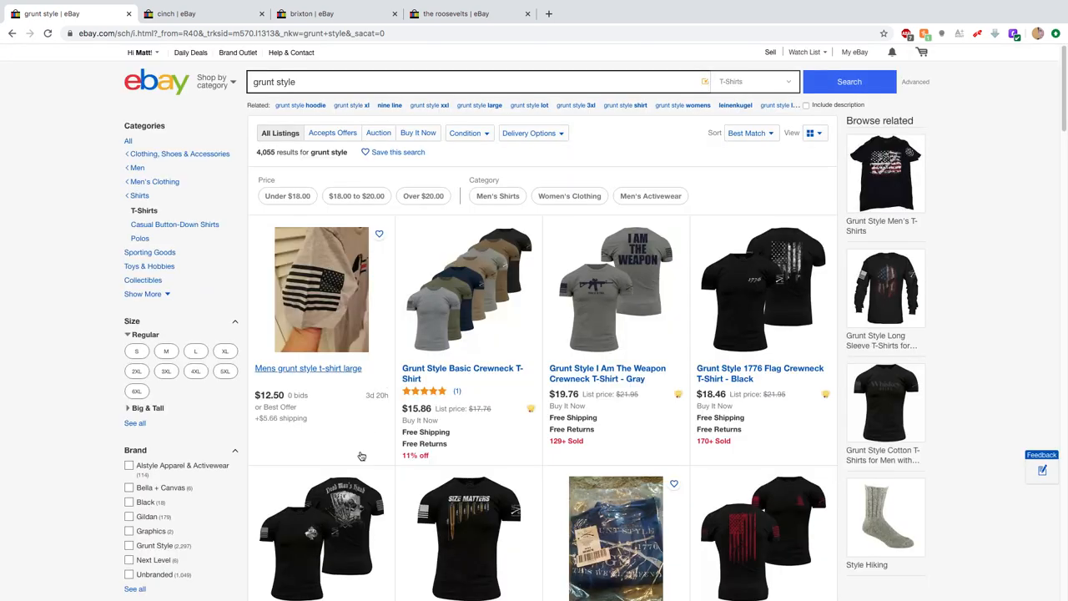
pyautogui.scroll(-3)
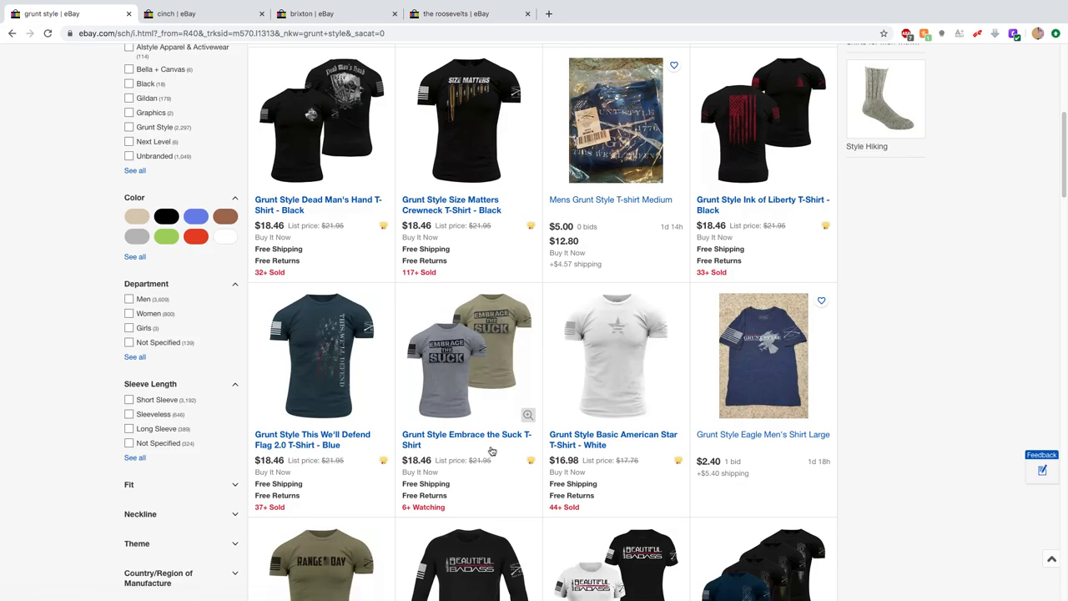
pyautogui.moveTo(565, 392)
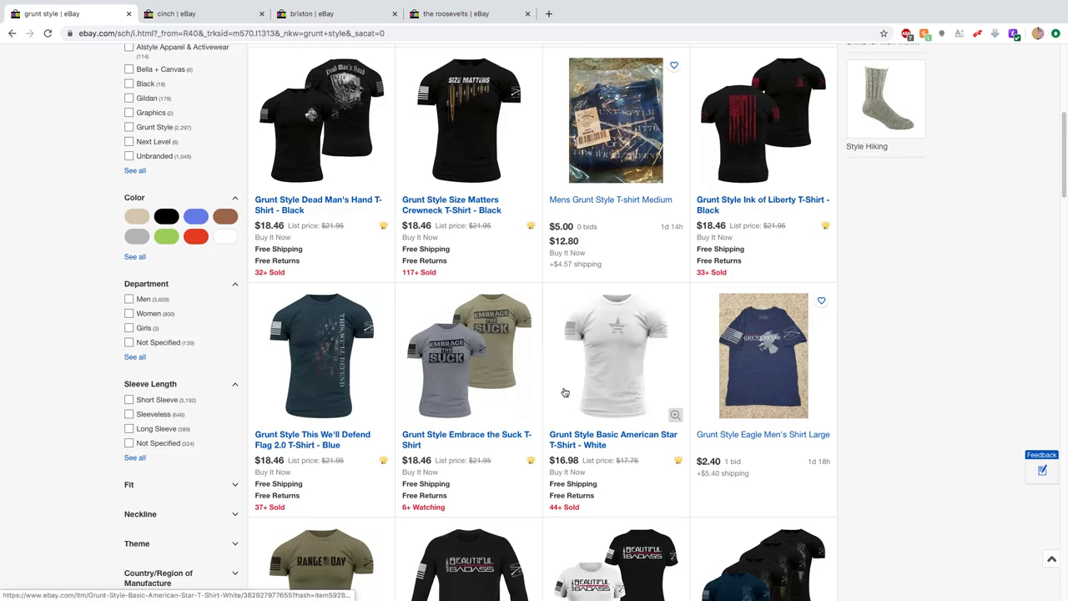
pyautogui.scroll(-3)
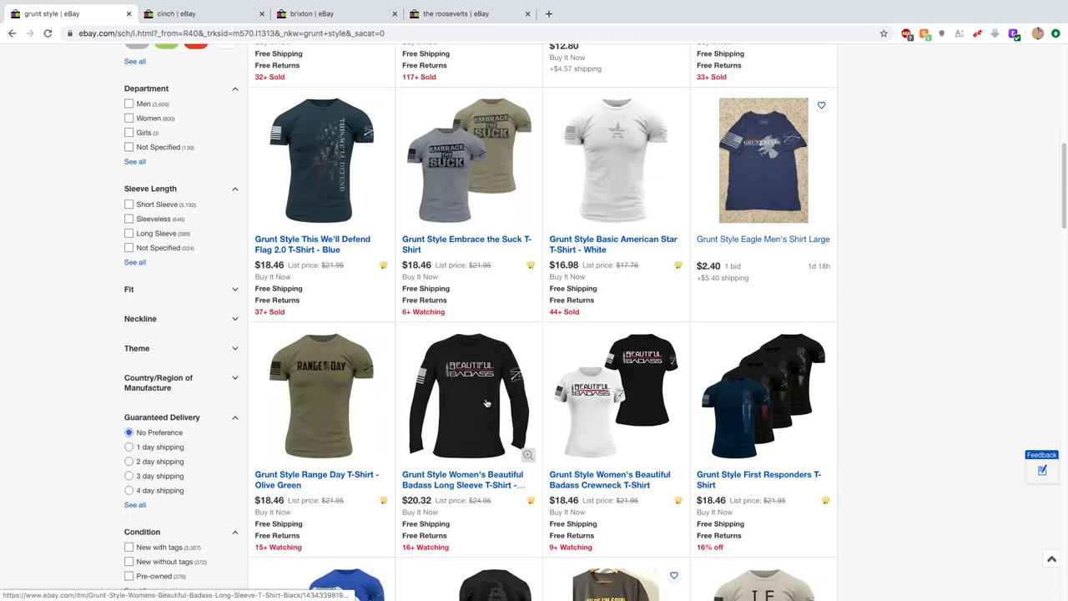
pyautogui.scroll(-3)
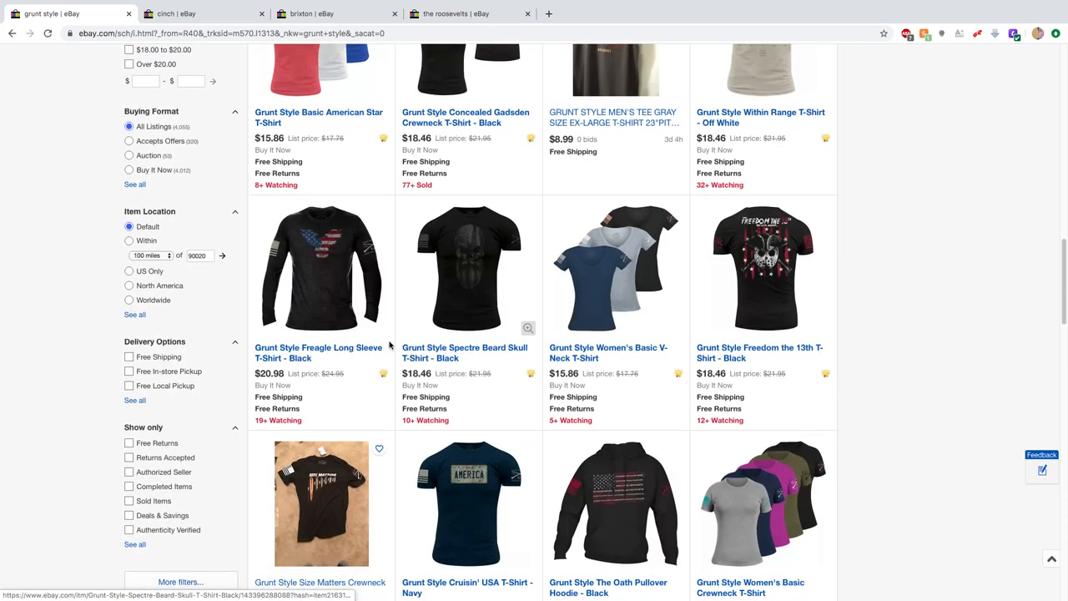
pyautogui.scroll(-3)
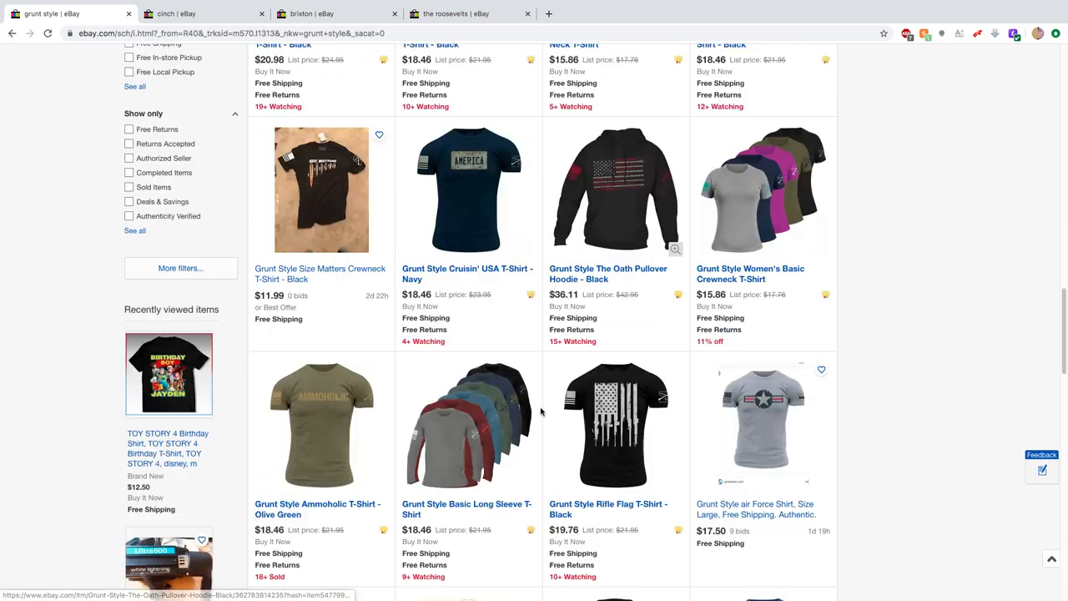
pyautogui.scroll(-3)
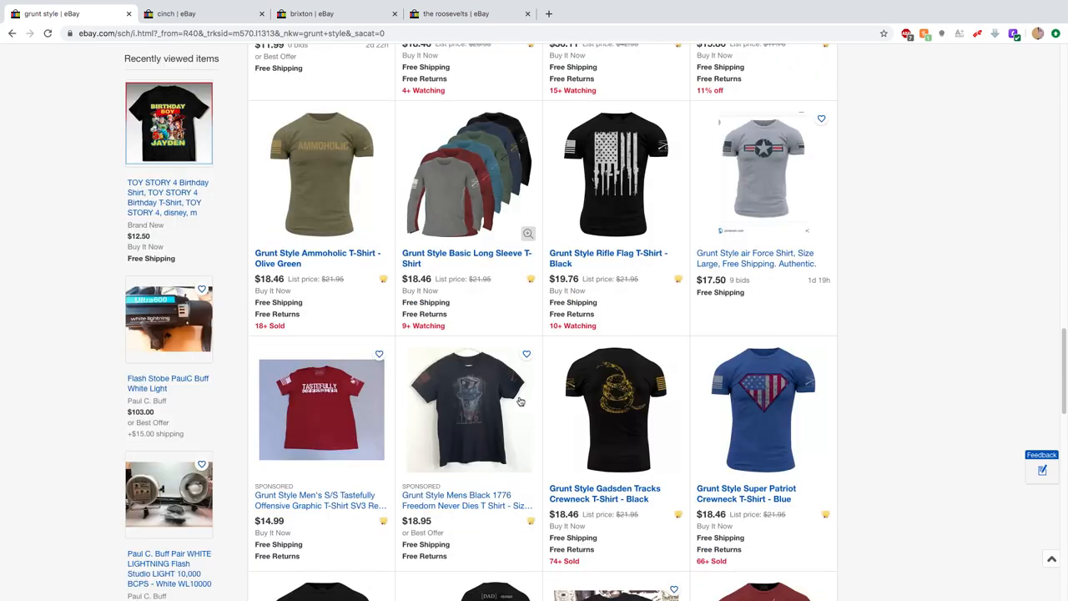
pyautogui.scroll(-3)
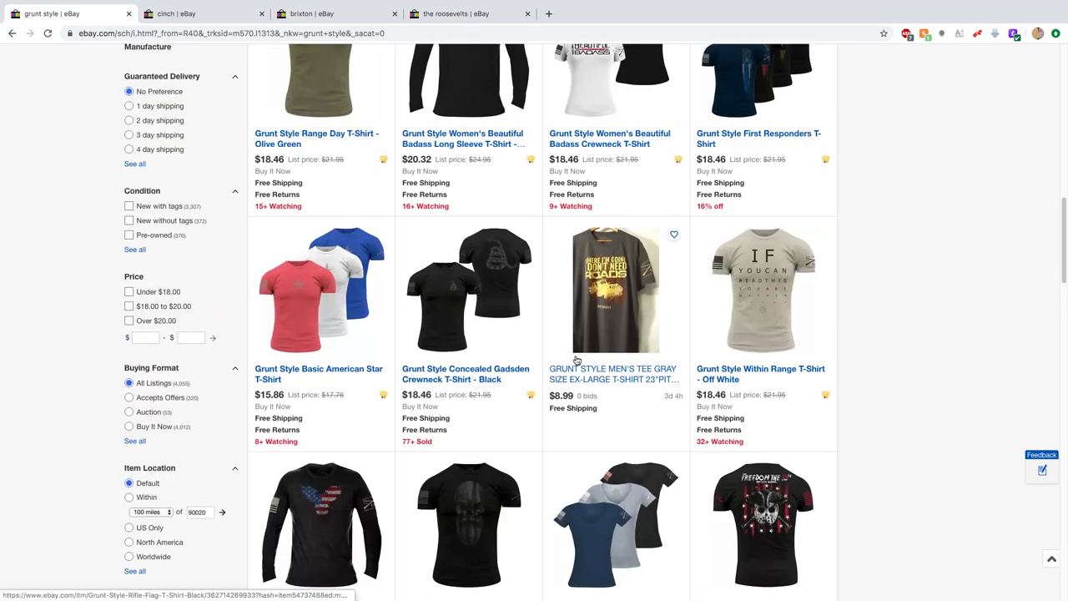
pyautogui.scroll(3)
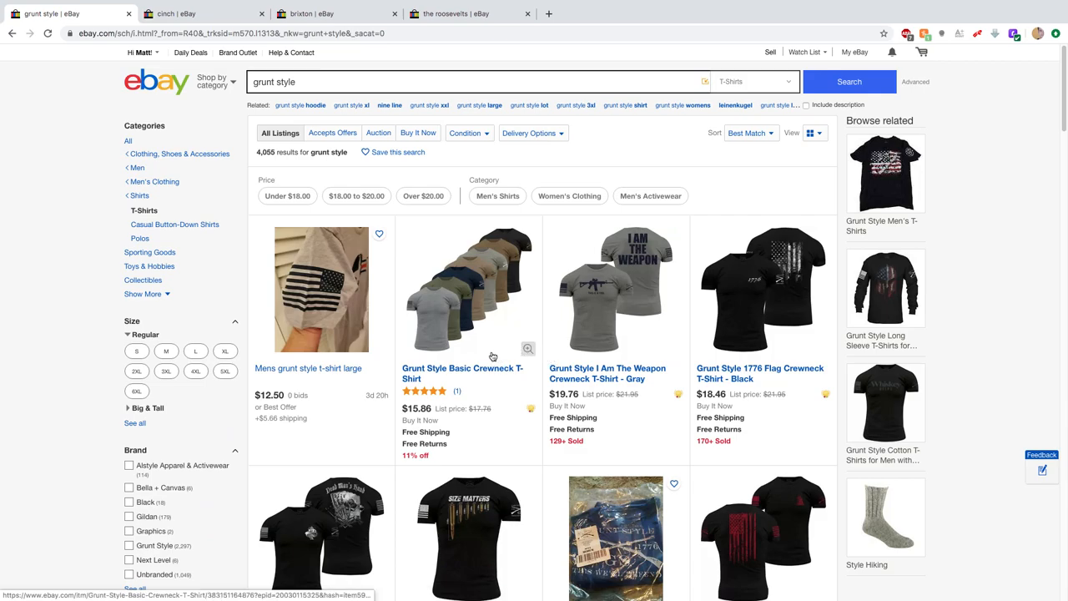
pyautogui.moveTo(457, 325)
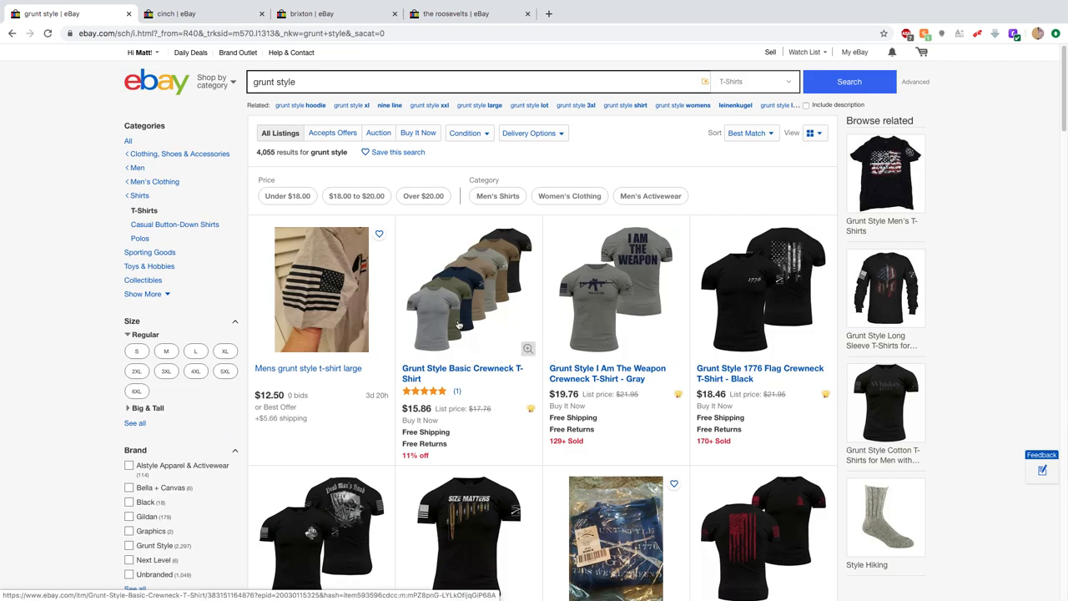
pyautogui.moveTo(354, 260)
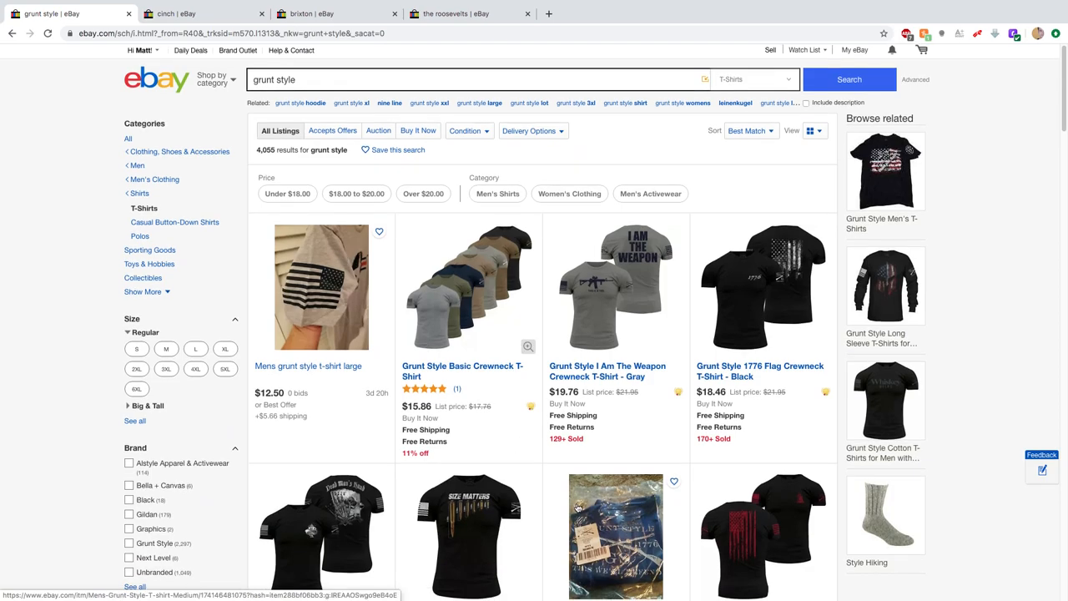
pyautogui.scroll(-3)
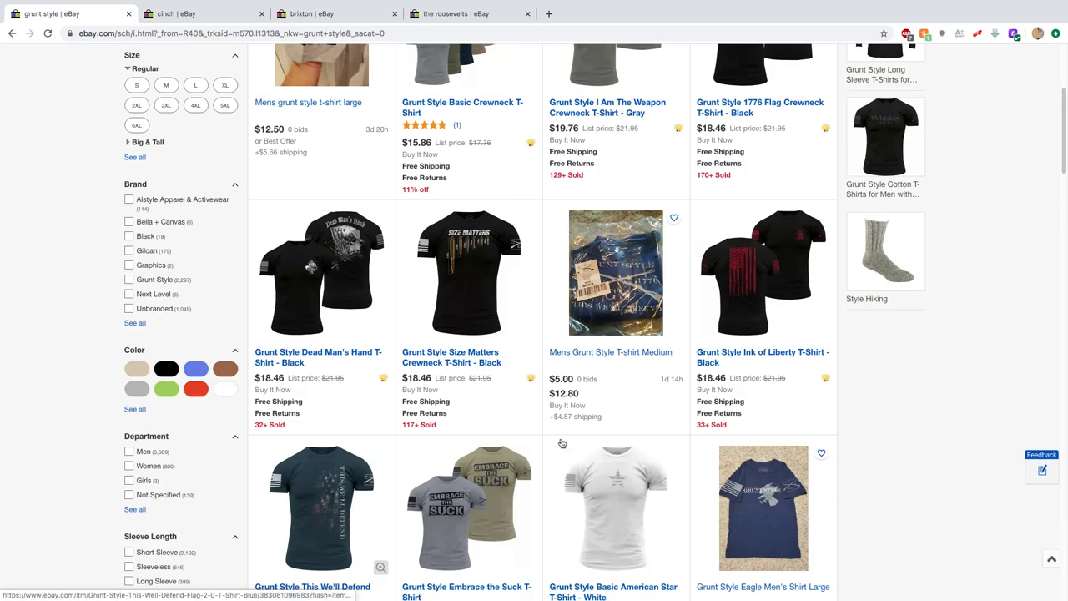
pyautogui.scroll(3)
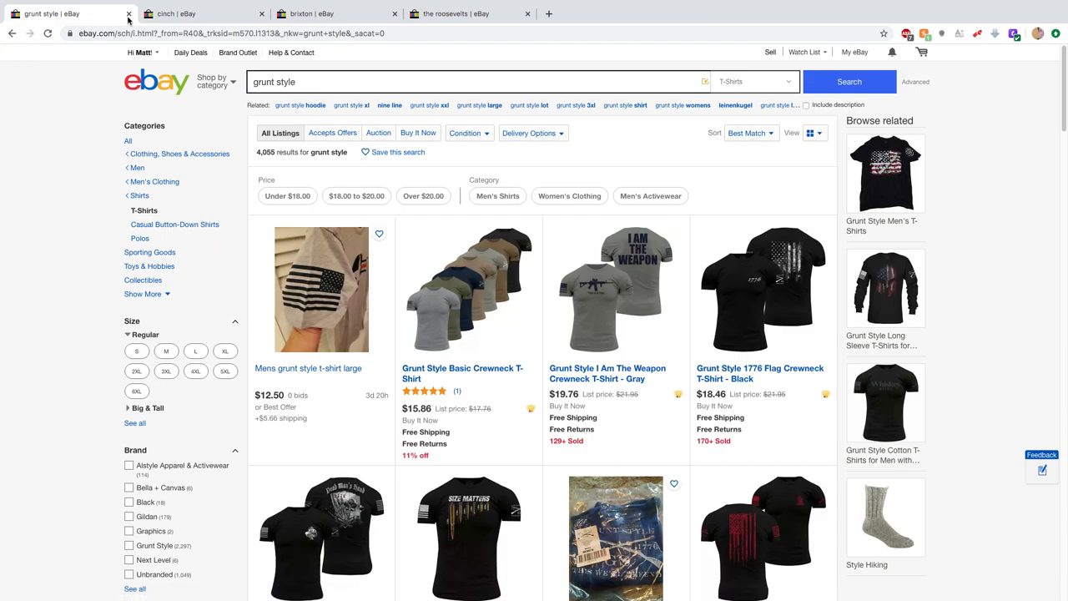
# - Close the Grunt Style results tab and browse the Cinch shirt and jeans results
pyautogui.click(130, 13)
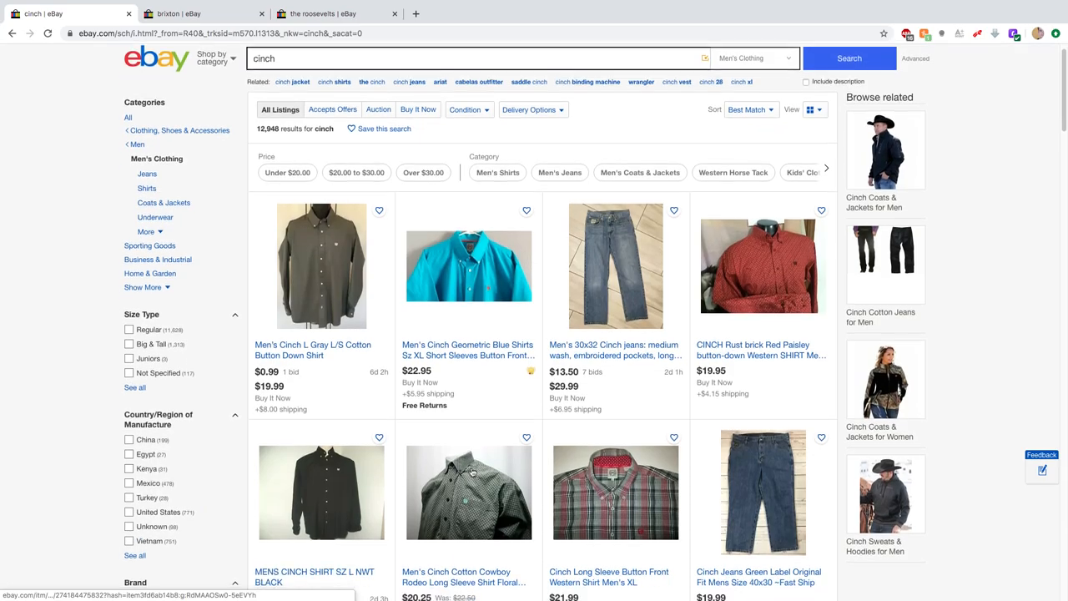
pyautogui.scroll(-3)
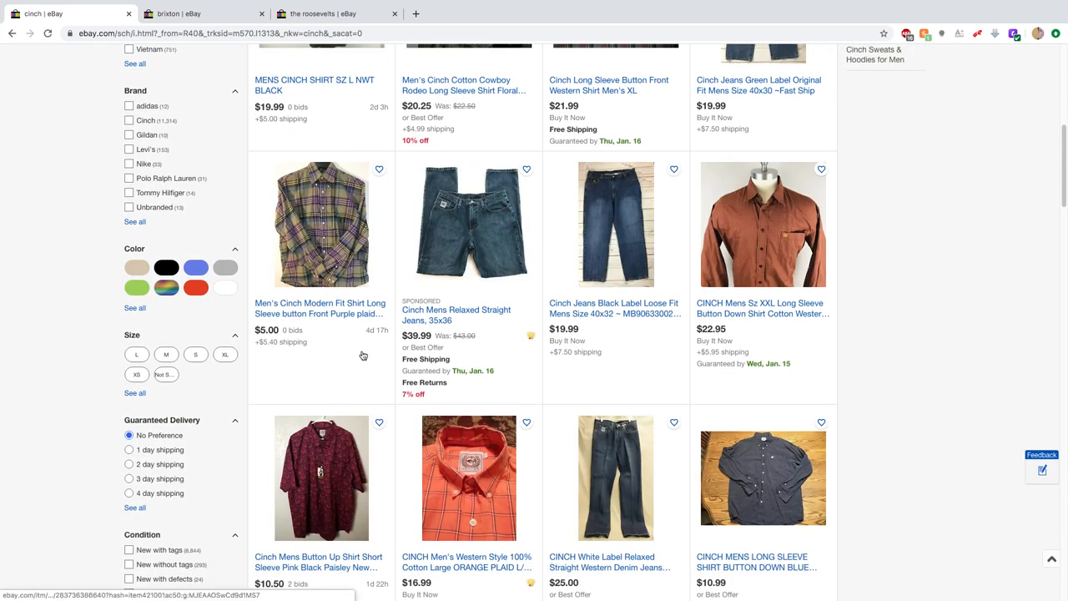
pyautogui.scroll(-3)
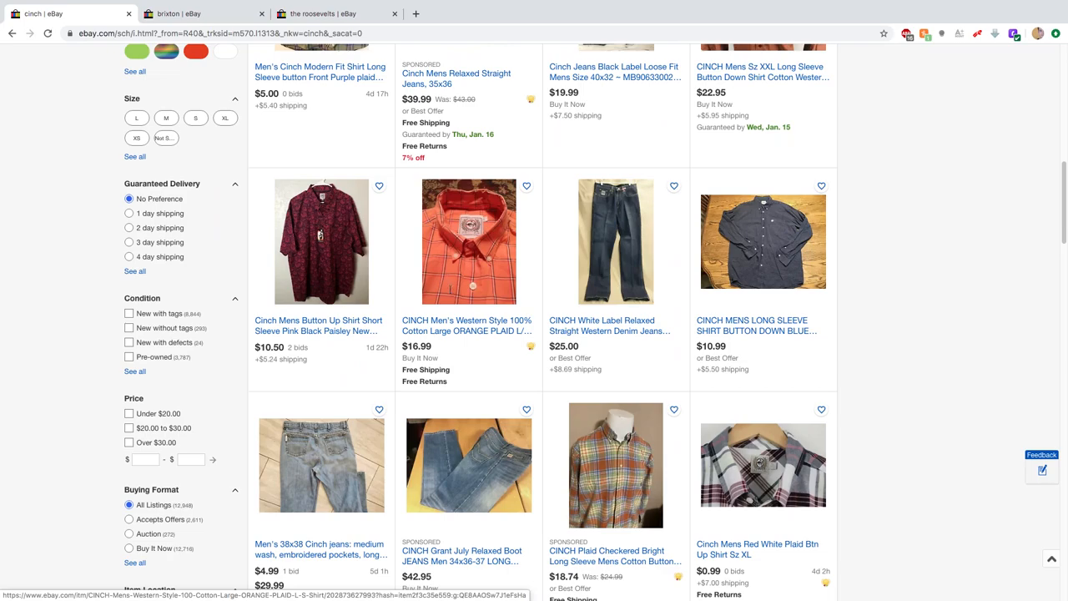
pyautogui.moveTo(454, 263)
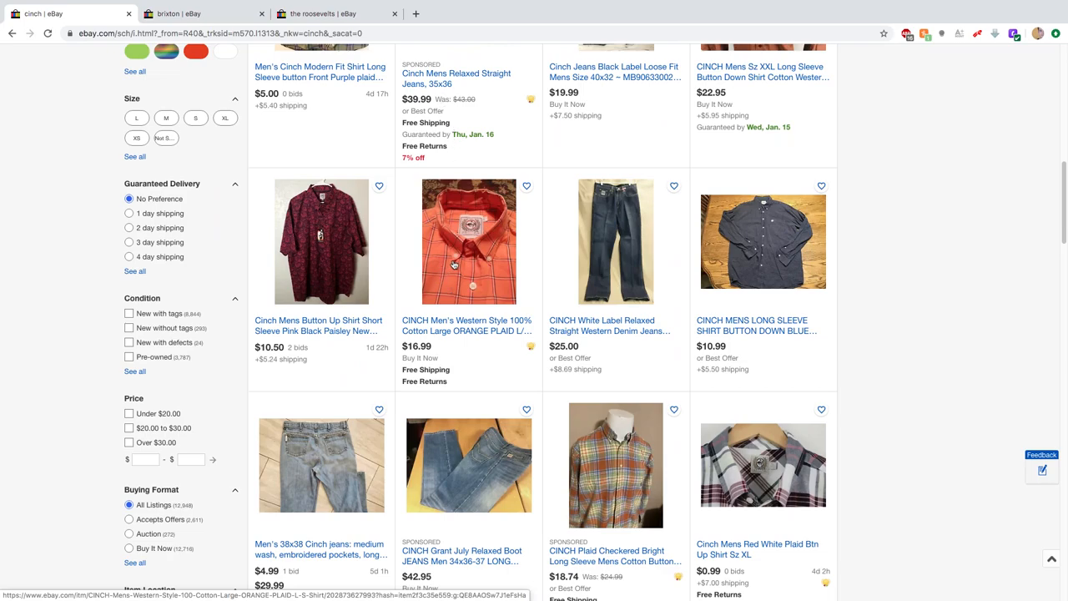
# - Select the orange plaid Cinch western shirt listing, then close the Cinch results tab
pyautogui.click(467, 240)
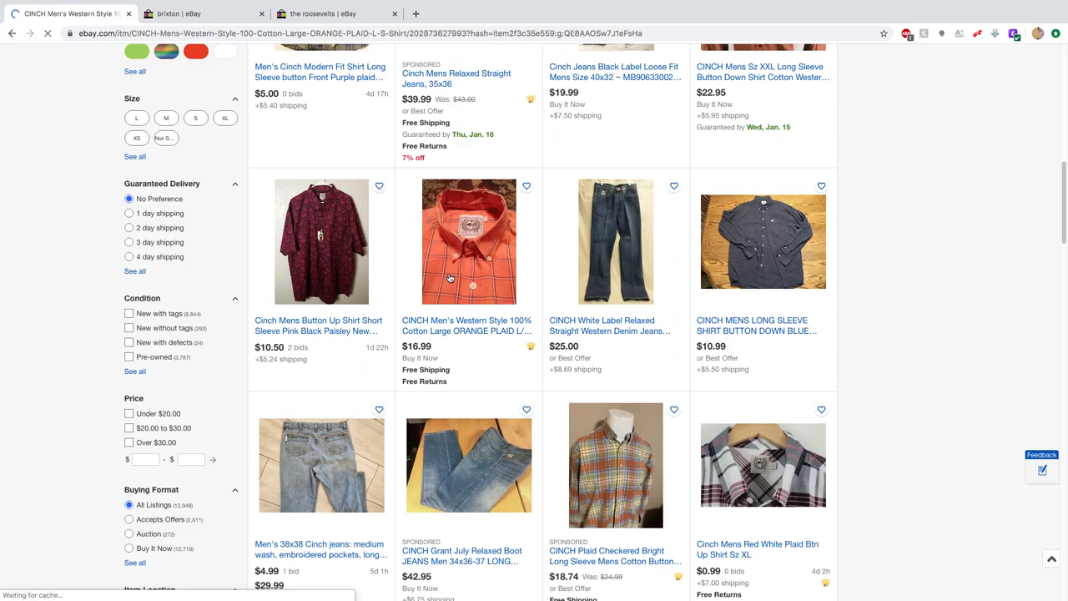
pyautogui.click(469, 240)
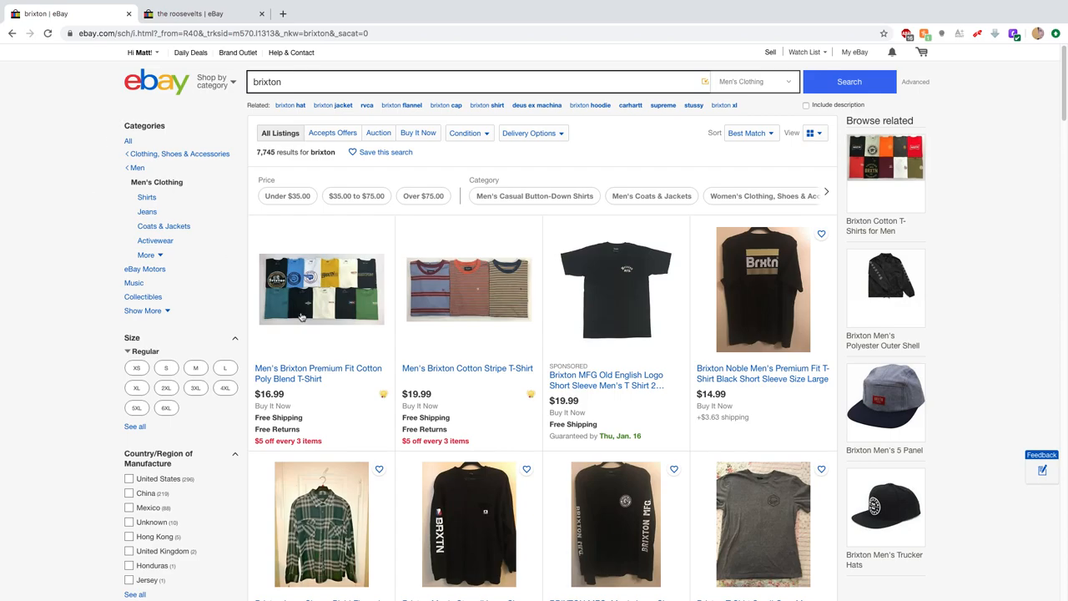
pyautogui.scroll(-3)
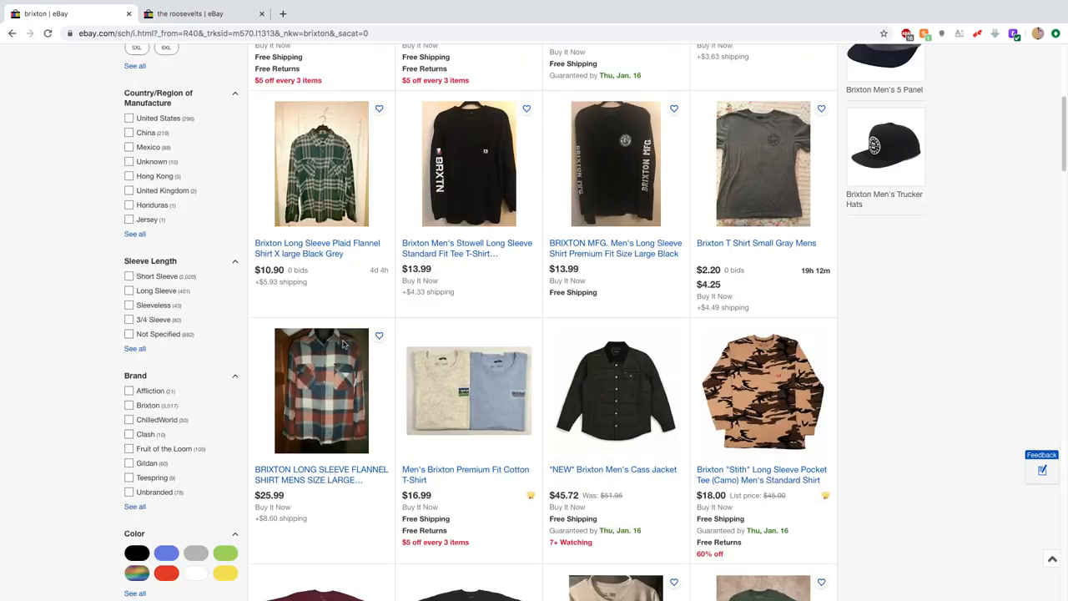
pyautogui.scroll(-3)
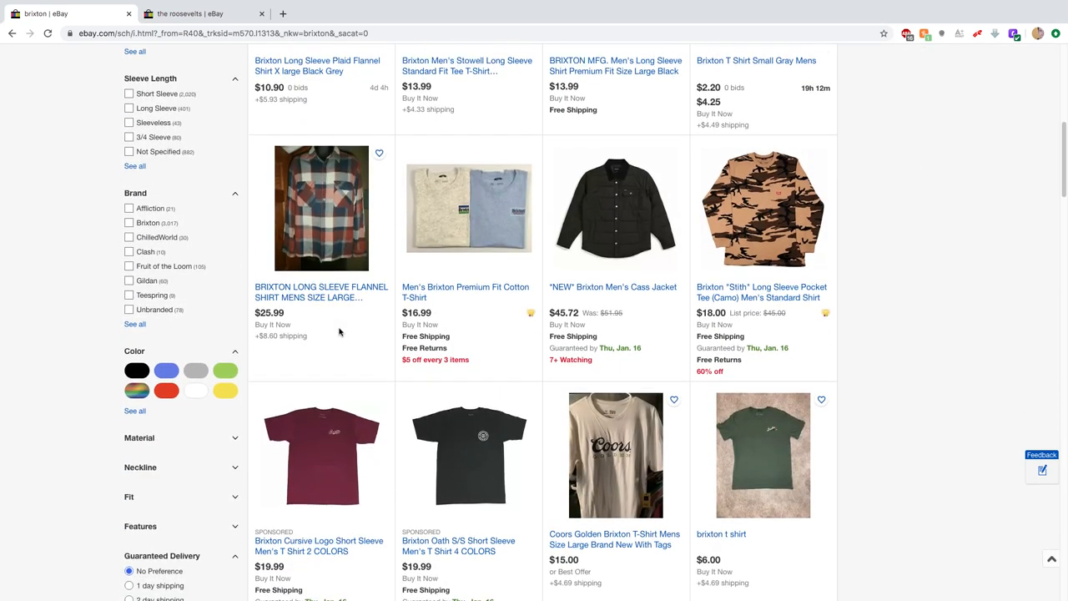
pyautogui.scroll(-3)
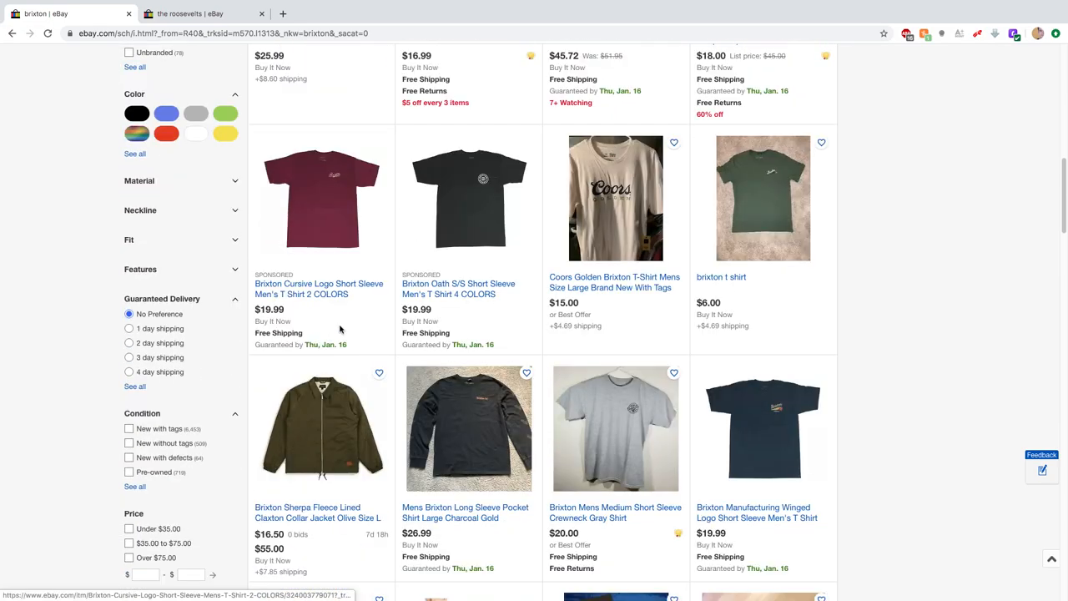
pyautogui.scroll(-3)
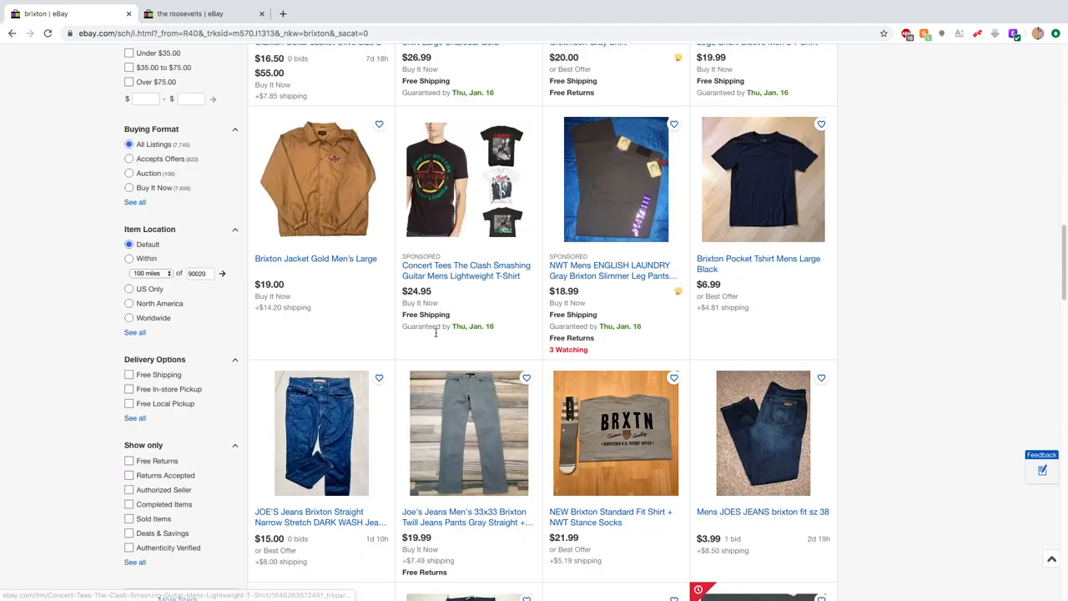
pyautogui.scroll(-3)
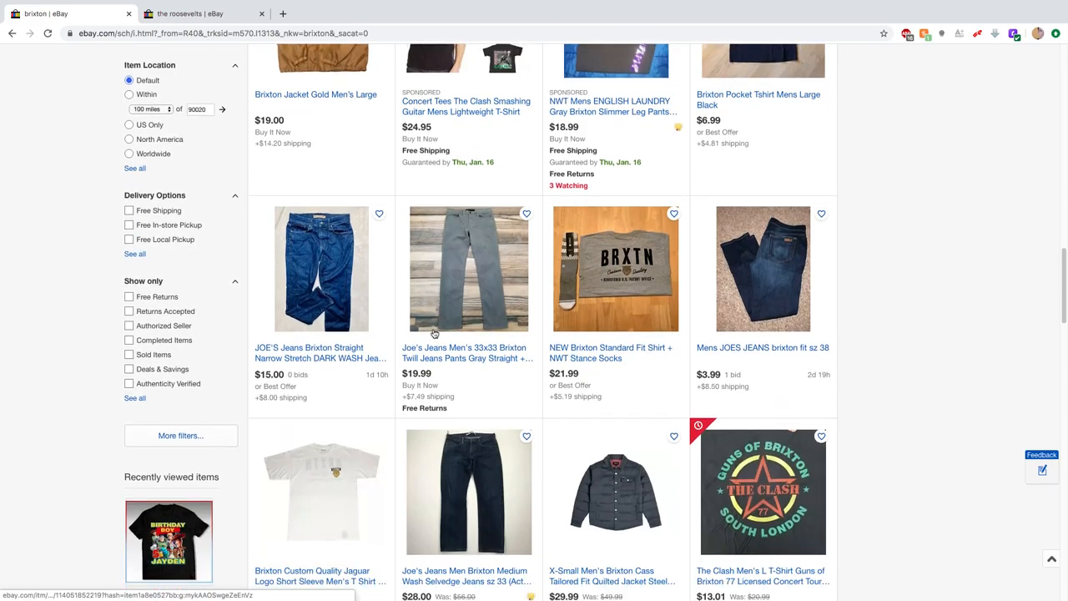
pyautogui.scroll(-3)
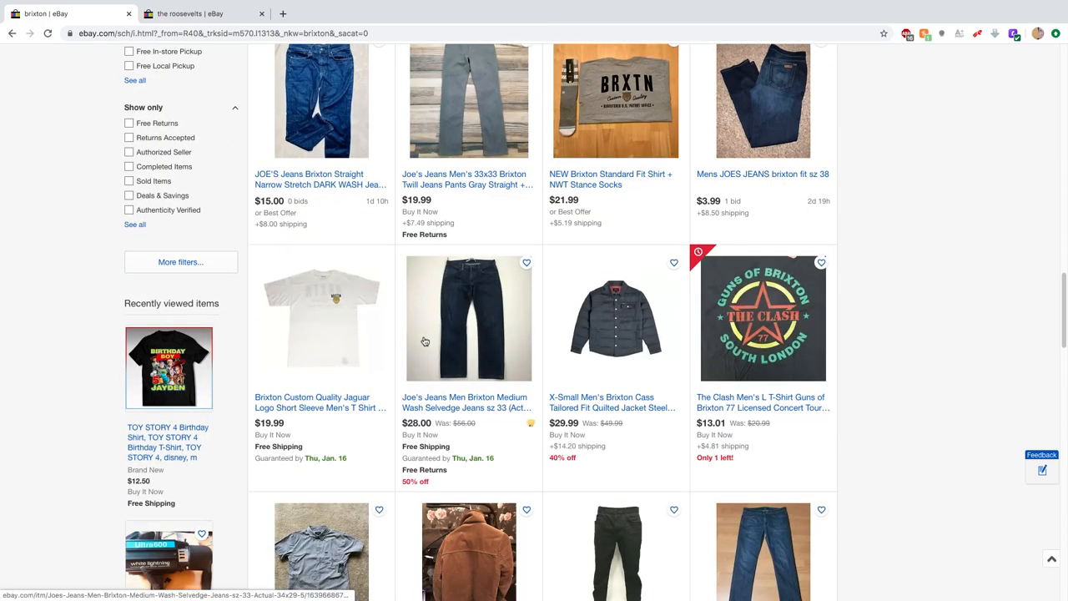
pyautogui.scroll(-3)
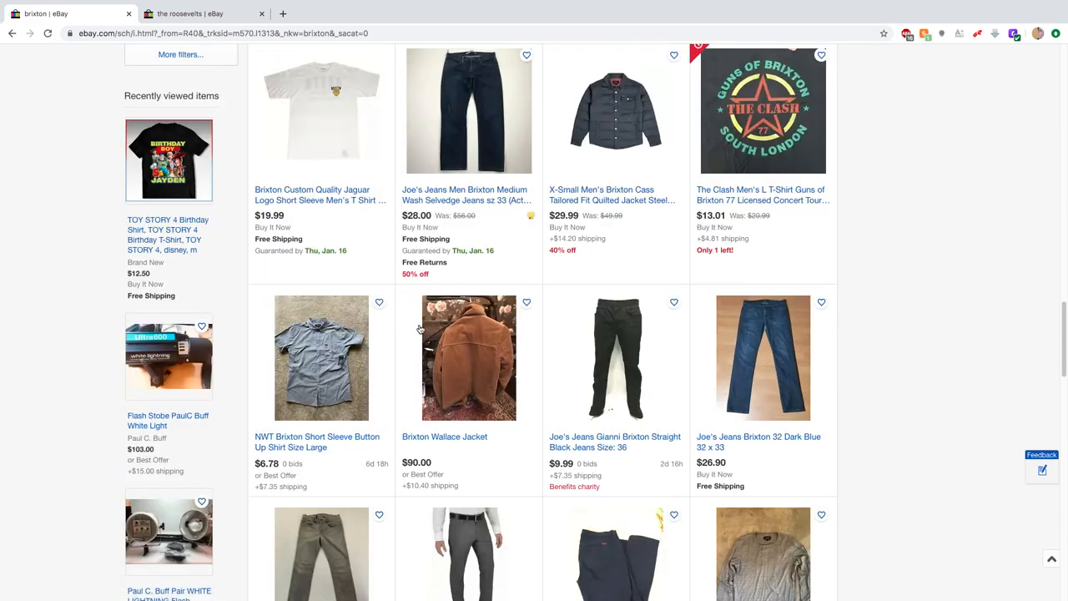
pyautogui.scroll(-3)
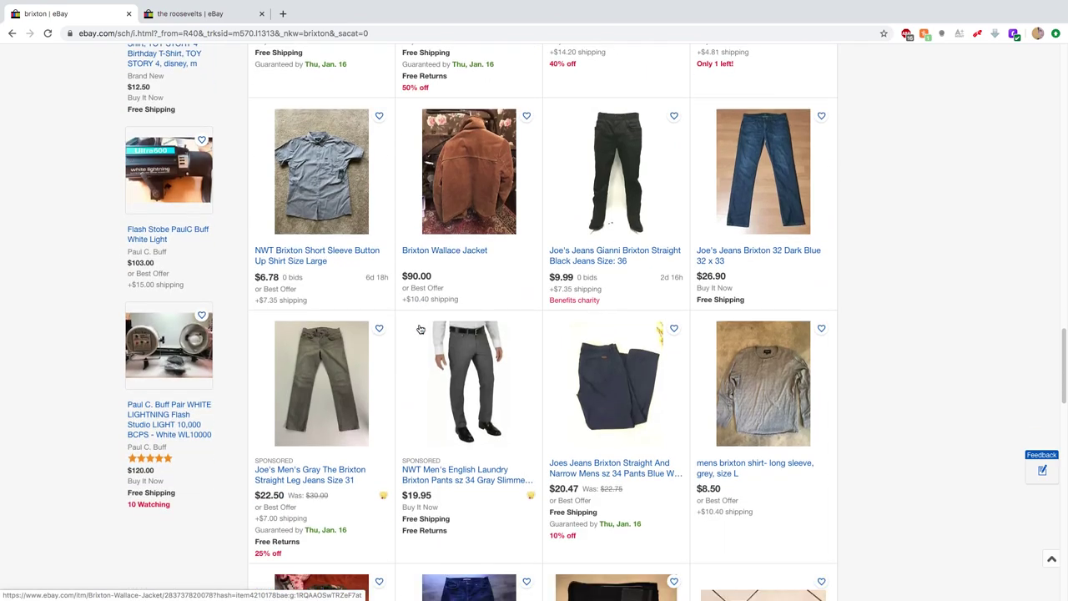
pyautogui.scroll(-3)
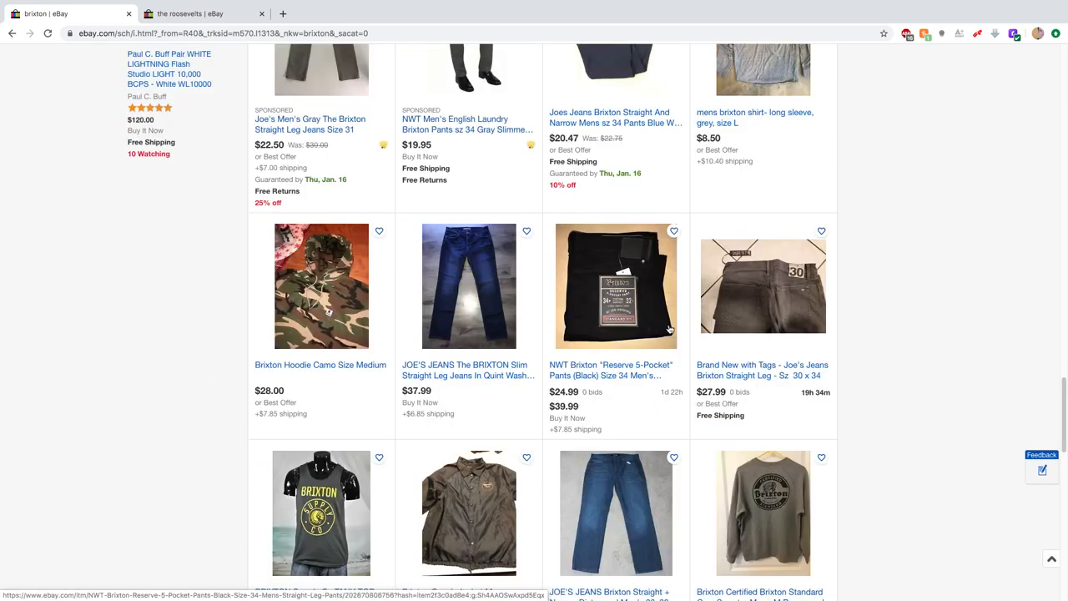
pyautogui.scroll(-3)
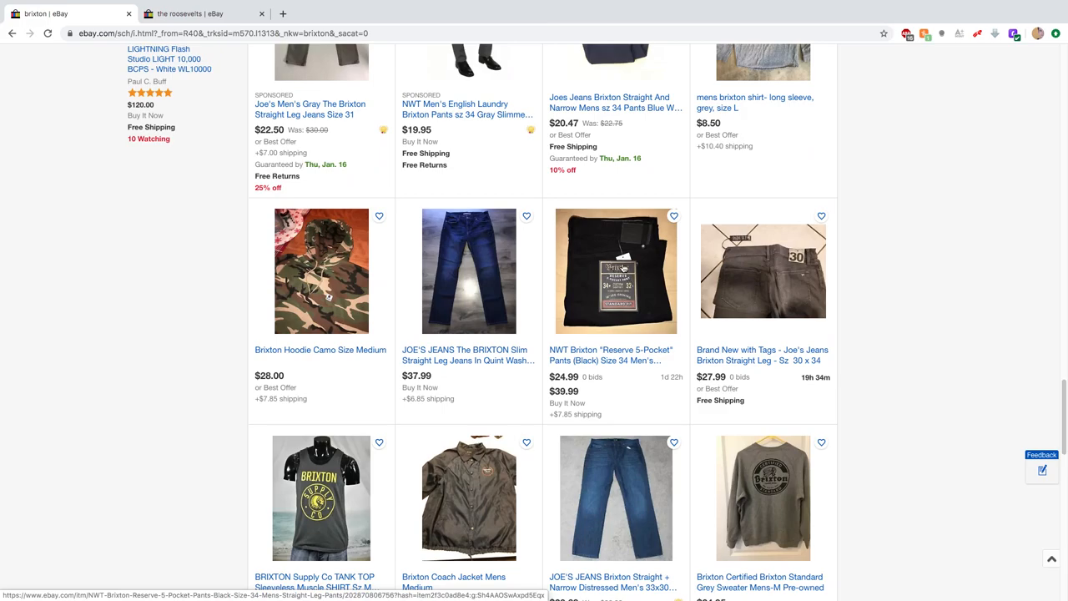
pyautogui.scroll(-3)
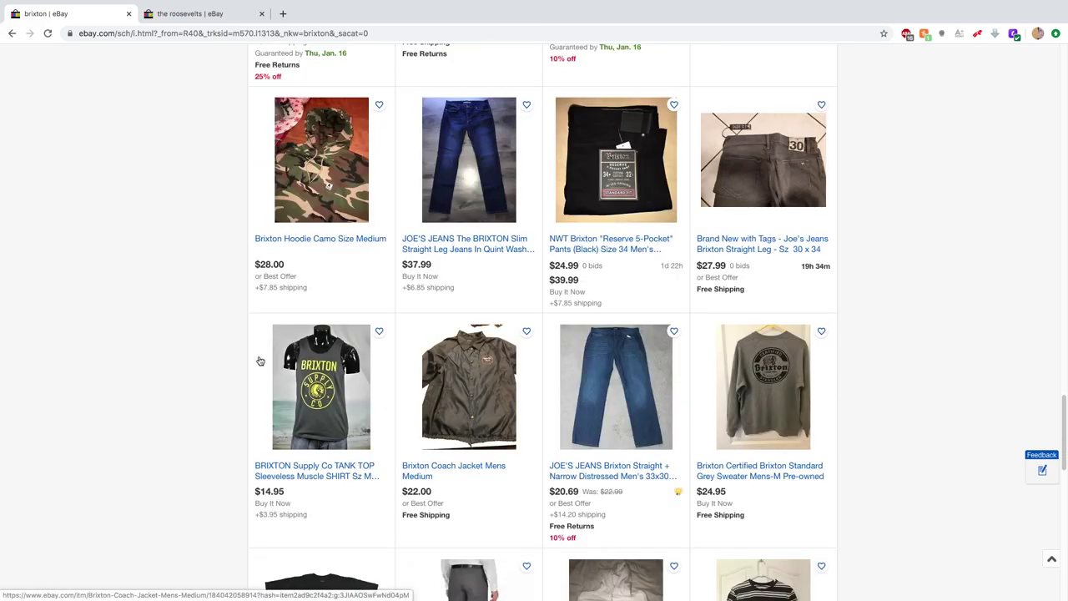
pyautogui.scroll(-3)
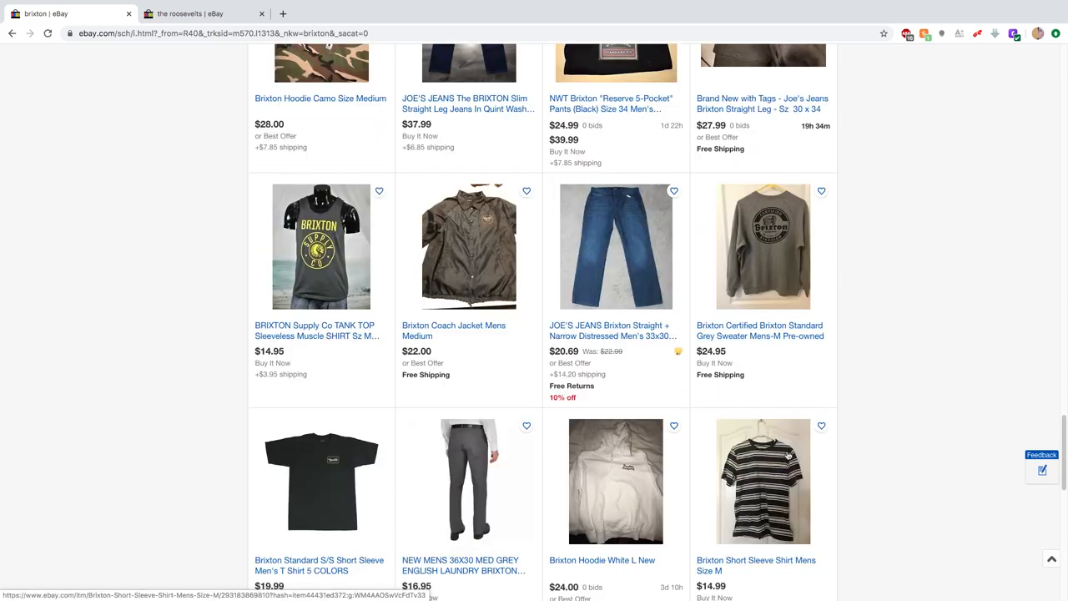
pyautogui.scroll(-3)
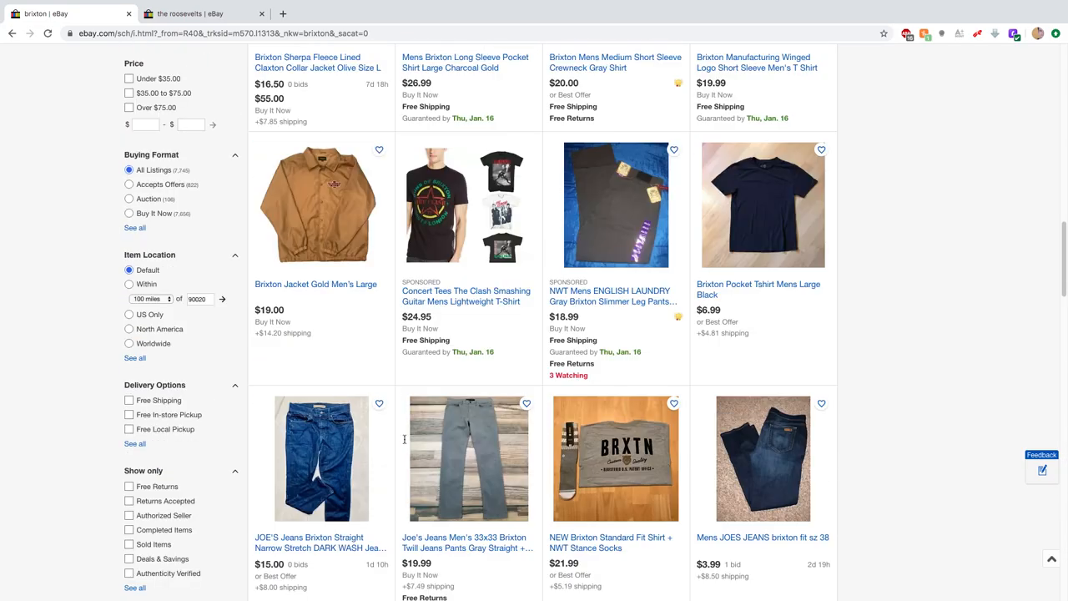
pyautogui.scroll(3)
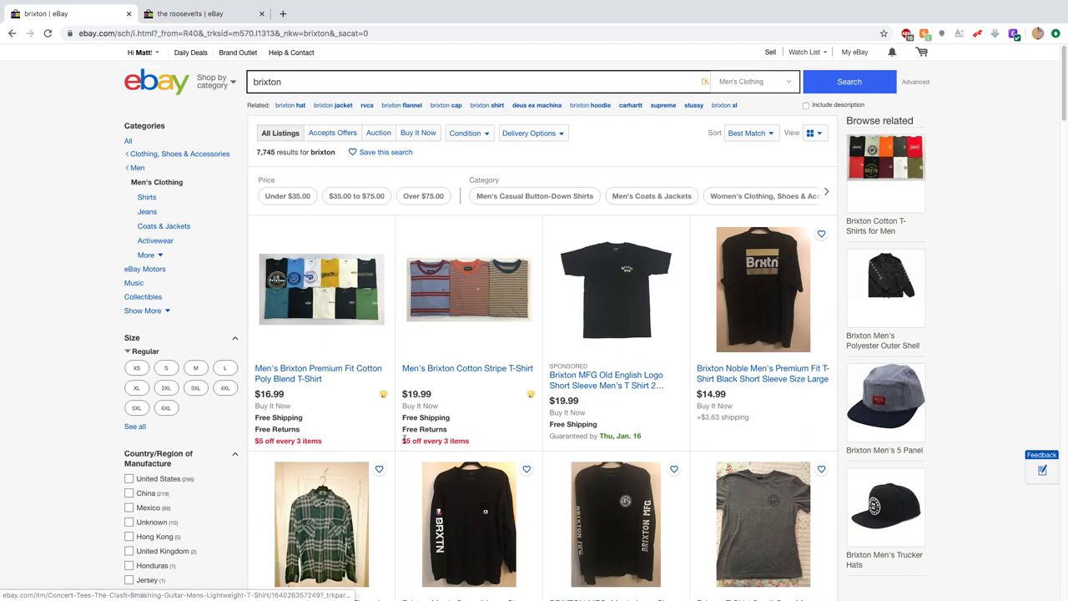
pyautogui.moveTo(392, 437)
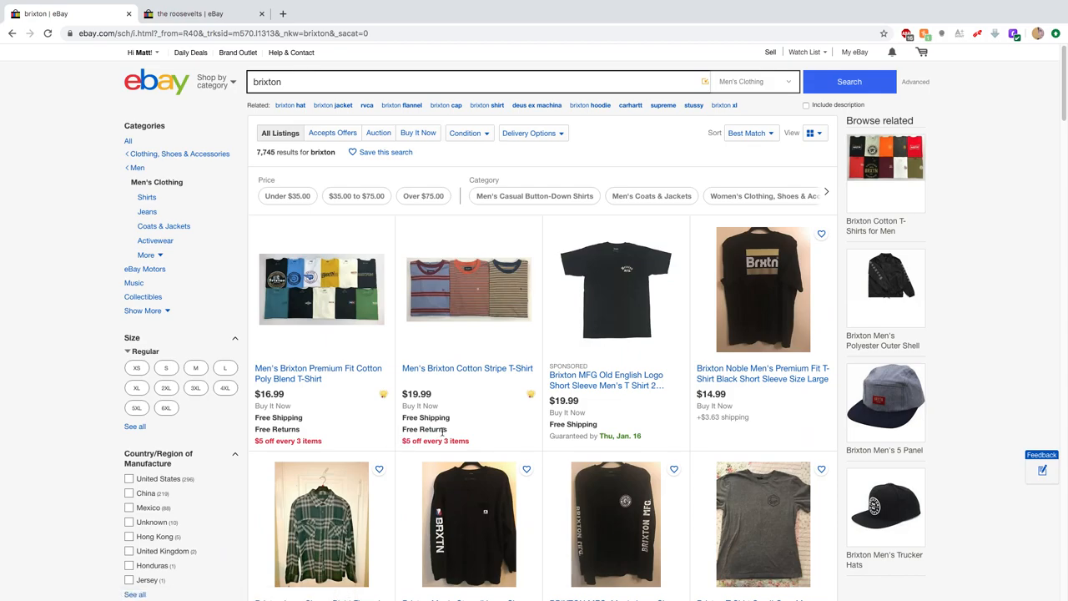
pyautogui.moveTo(705, 315)
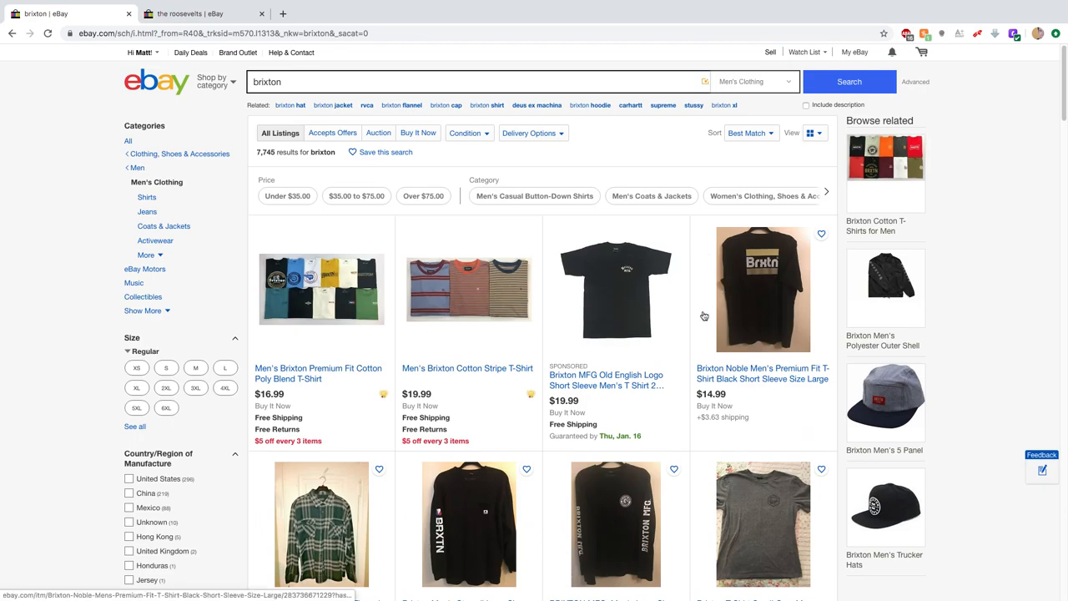
pyautogui.moveTo(86, 137)
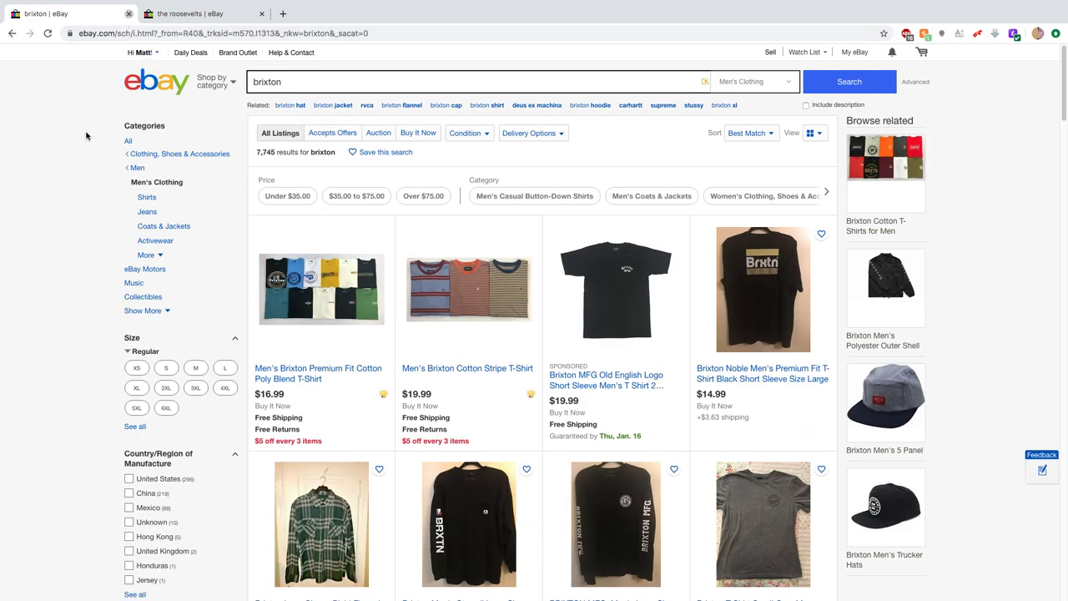
# - Switch to the roosevelts results and open the RSVLTS SHARK CHOMP camp shirt listing
pyautogui.click(200, 14)
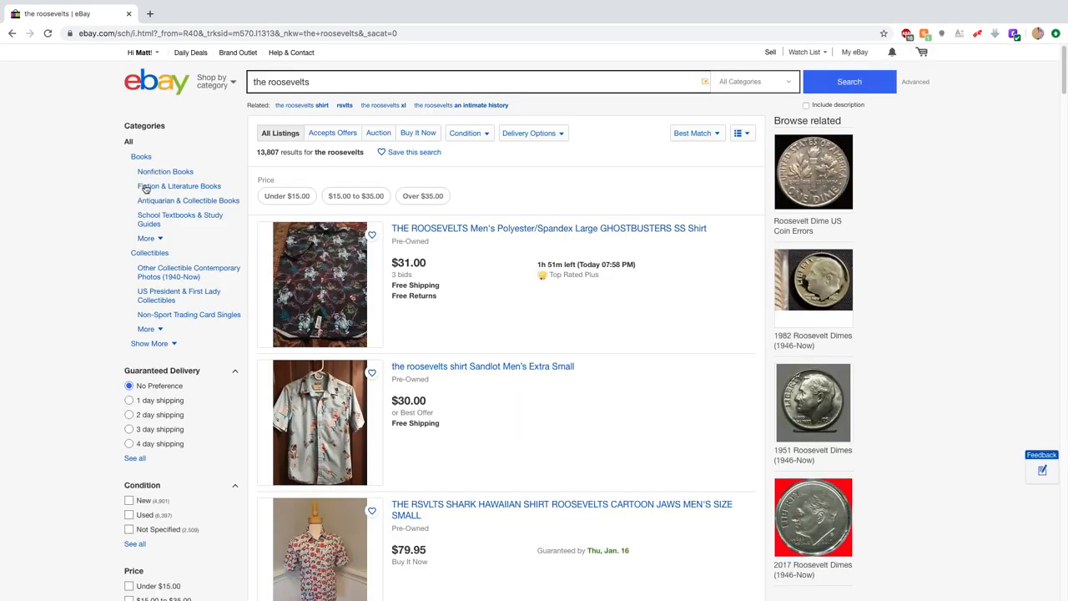
pyautogui.scroll(-3)
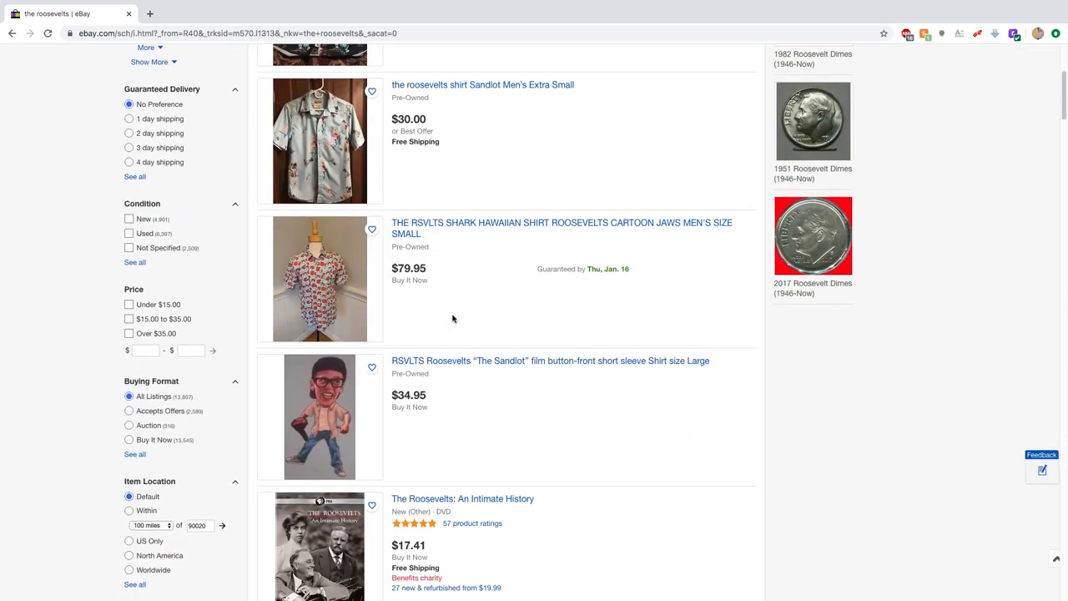
pyautogui.scroll(3)
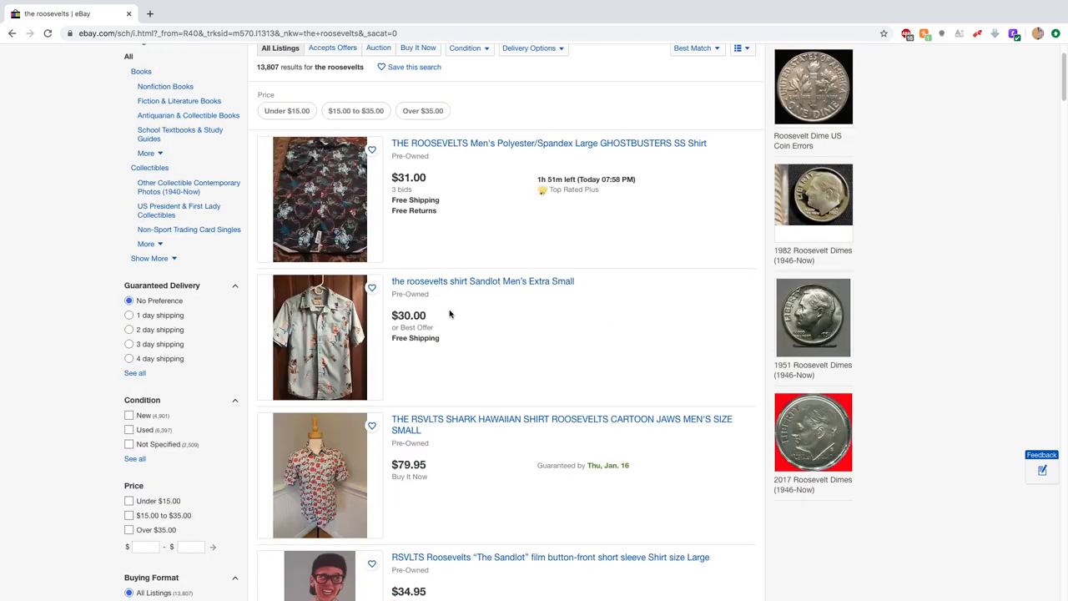
pyautogui.scroll(-3)
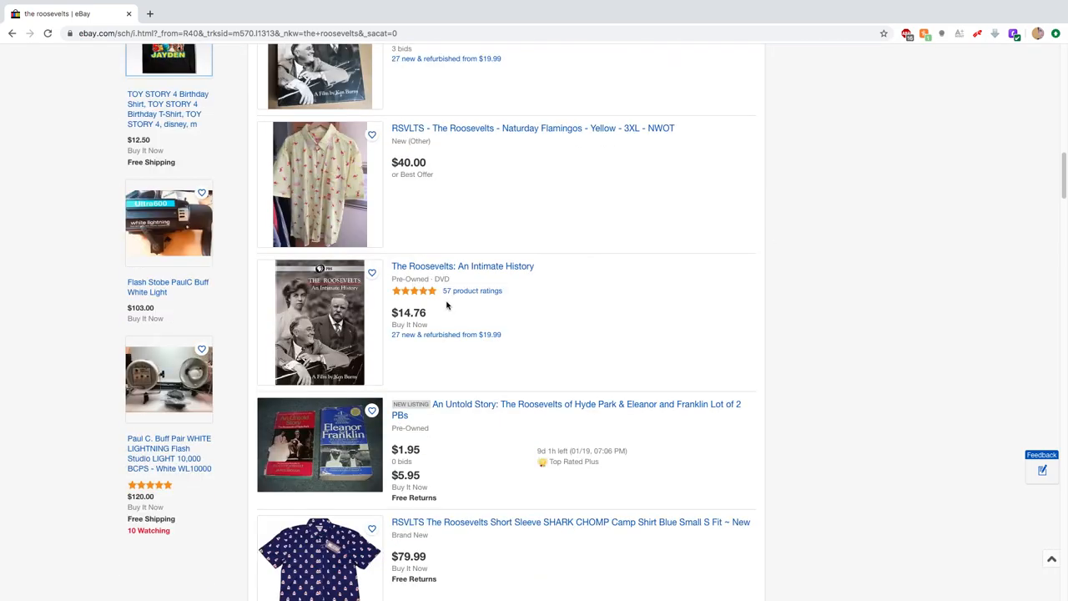
pyautogui.scroll(-3)
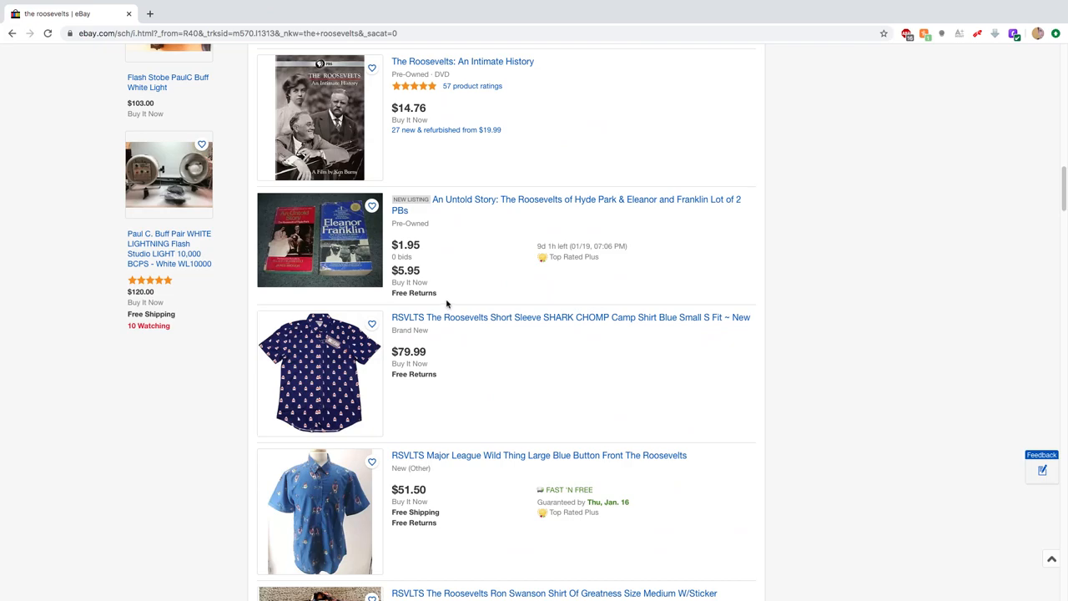
pyautogui.click(319, 374)
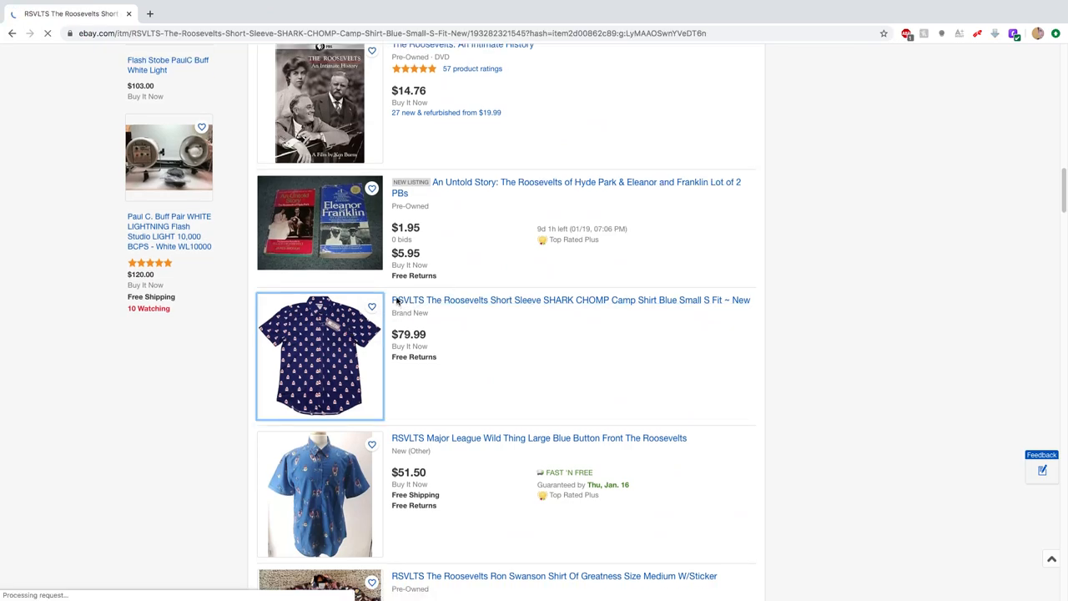
# - View the $79.99 Shark Chomp shirt's photos, tag and print close-ups, then return to the results
pyautogui.click(571, 300)
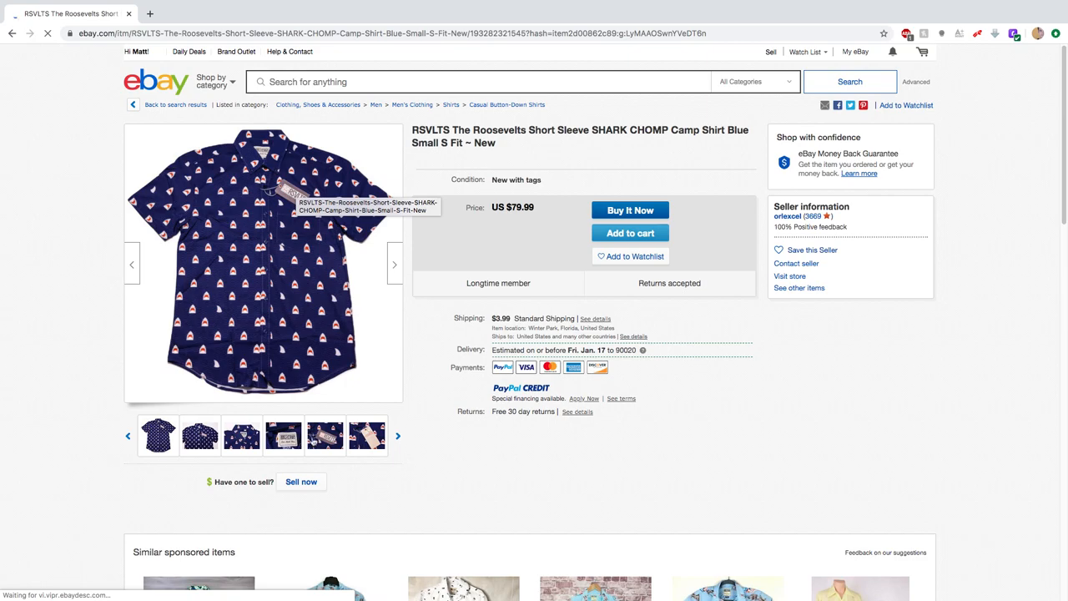
pyautogui.click(324, 434)
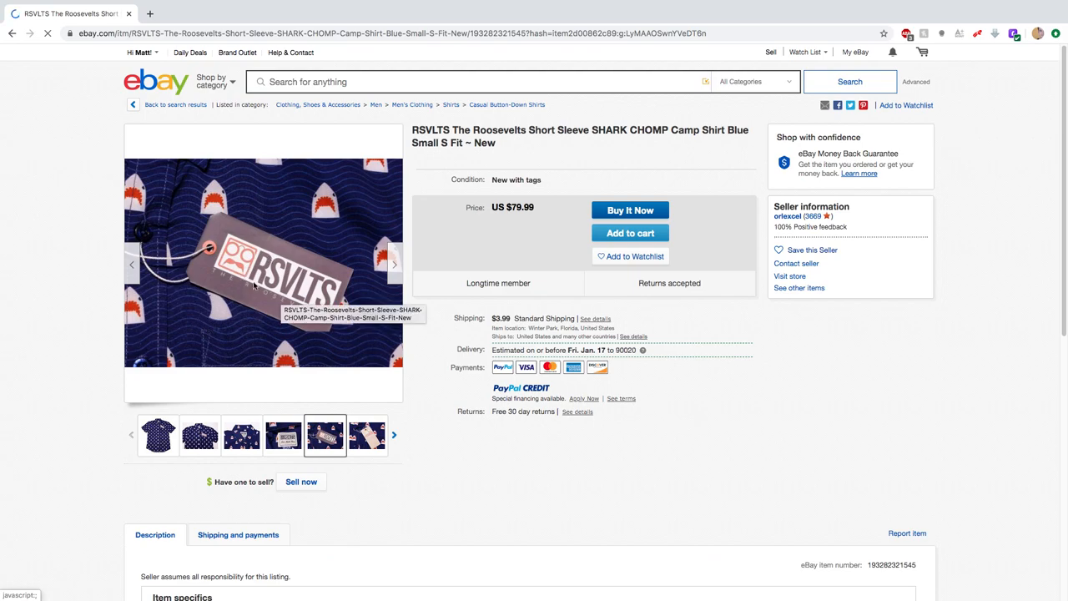
pyautogui.moveTo(231, 196)
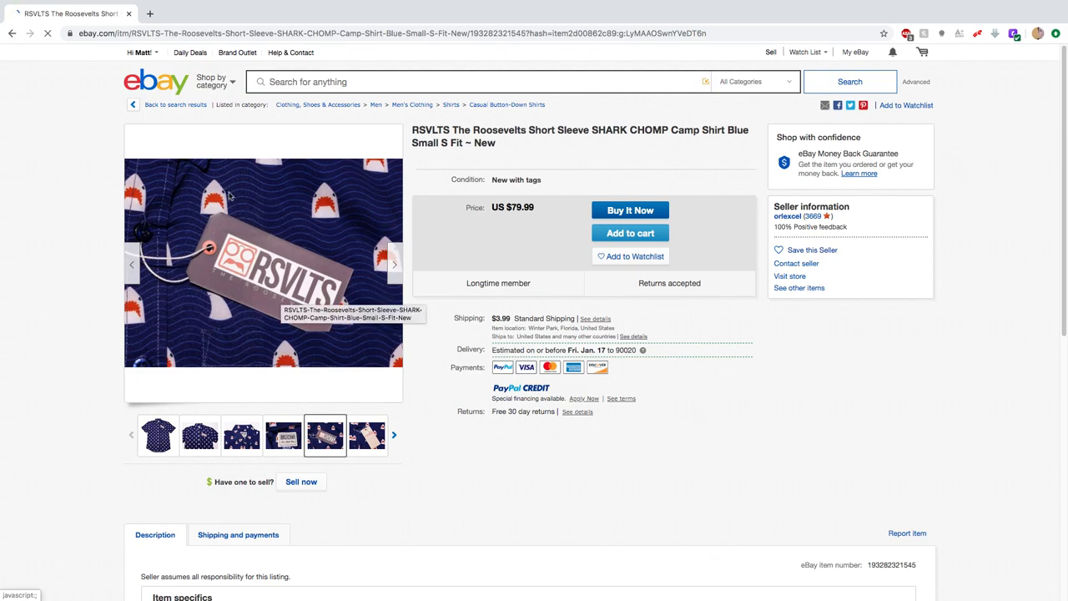
pyautogui.click(367, 434)
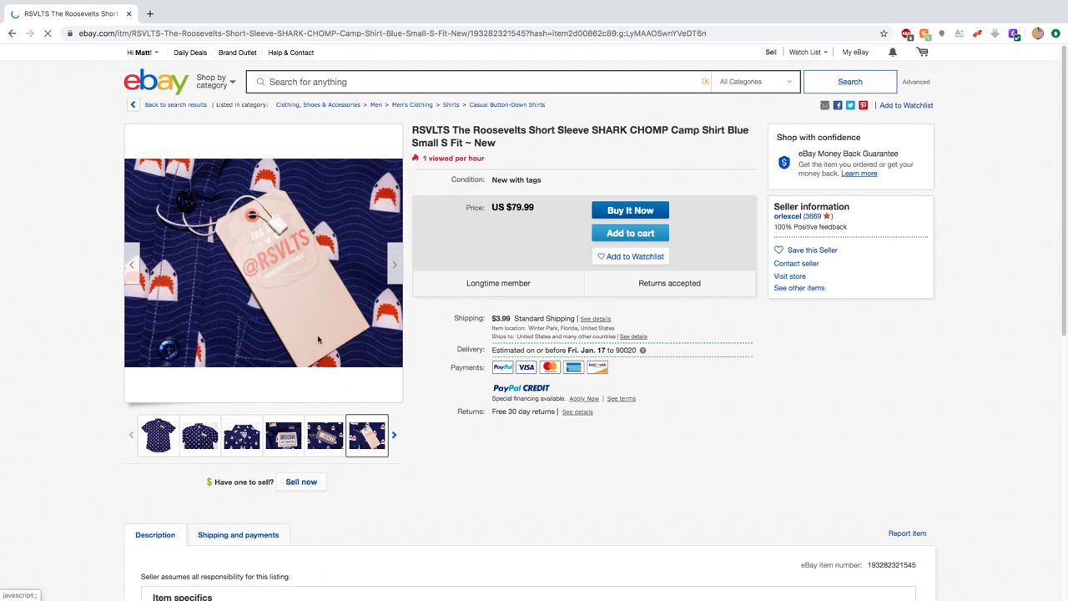
pyautogui.click(240, 434)
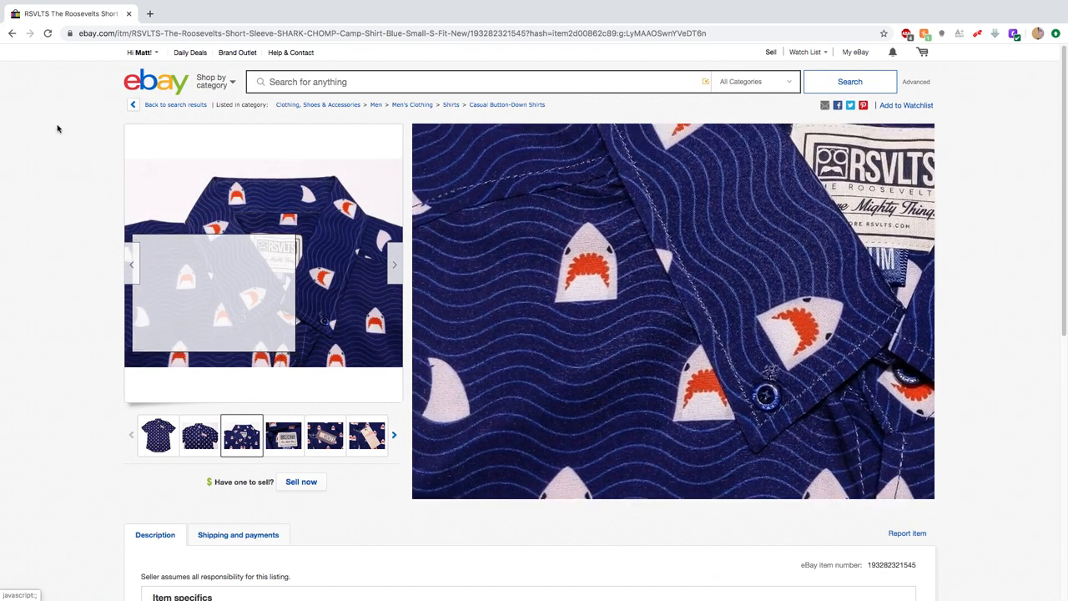
pyautogui.click(175, 104)
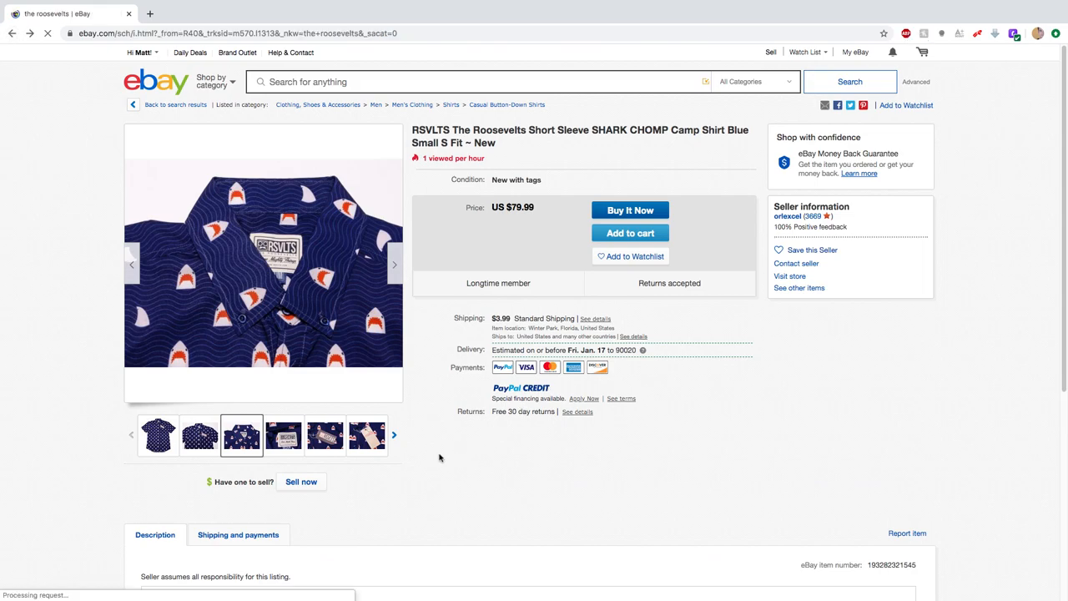
# - Open the RSVLTS Major League Wild Thing Large Blue button-front shirt listing from the results
pyautogui.click(11, 33)
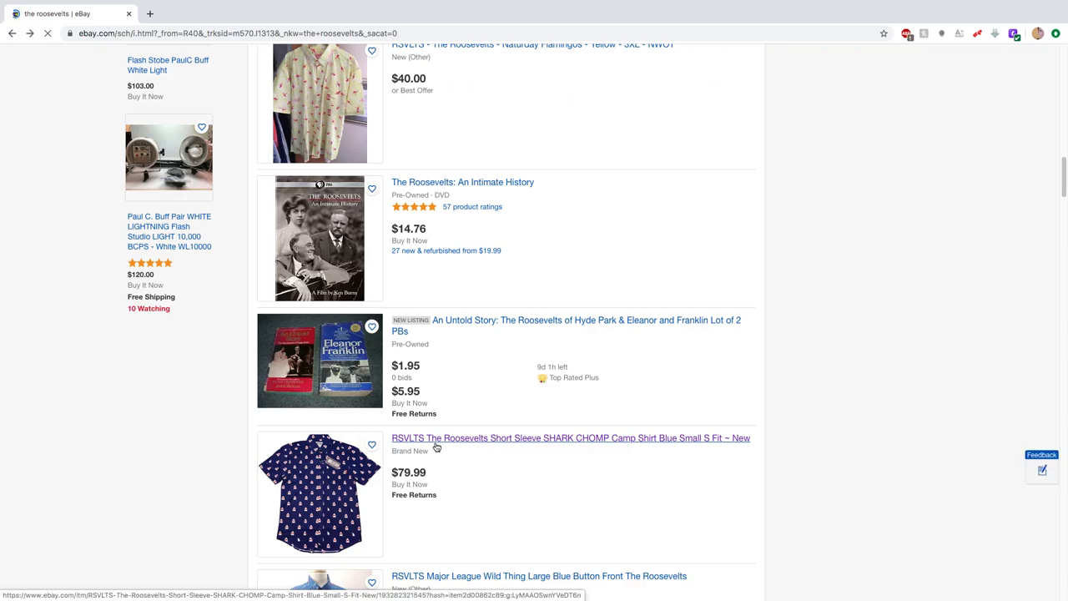
pyautogui.scroll(-3)
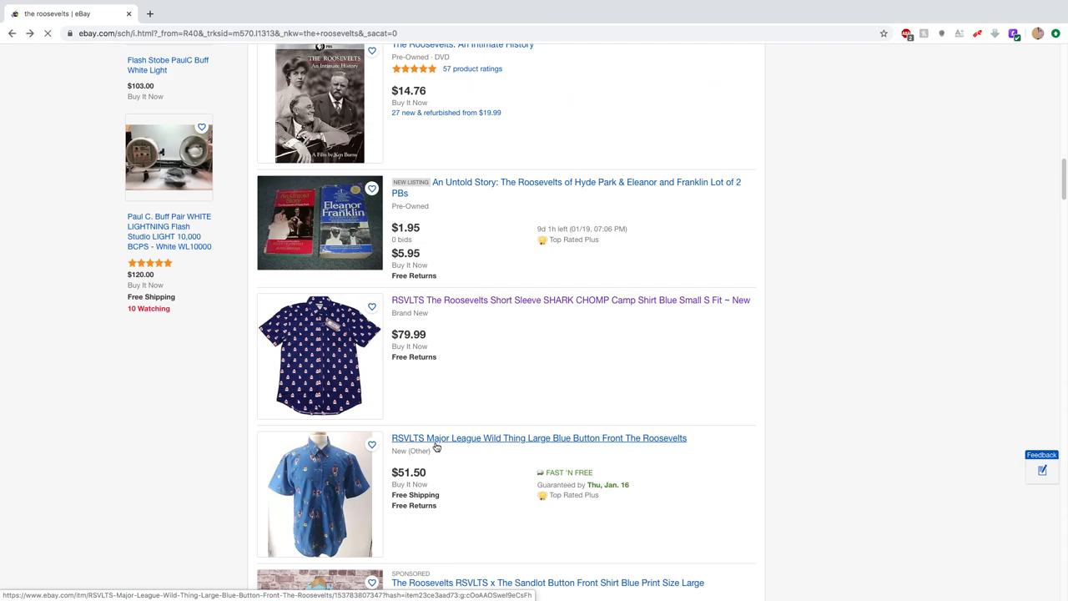
pyautogui.click(539, 438)
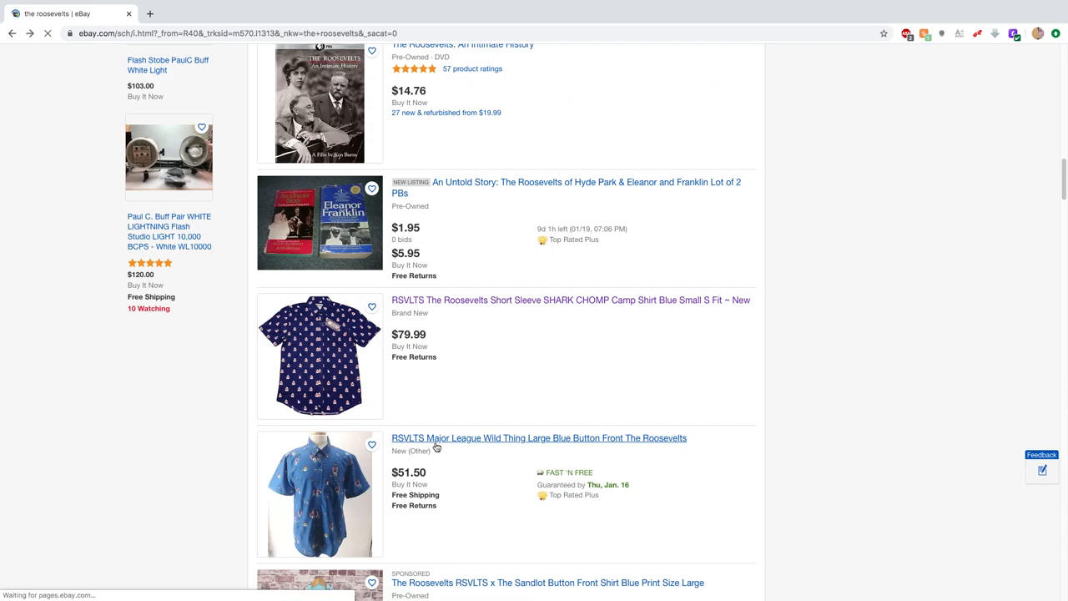